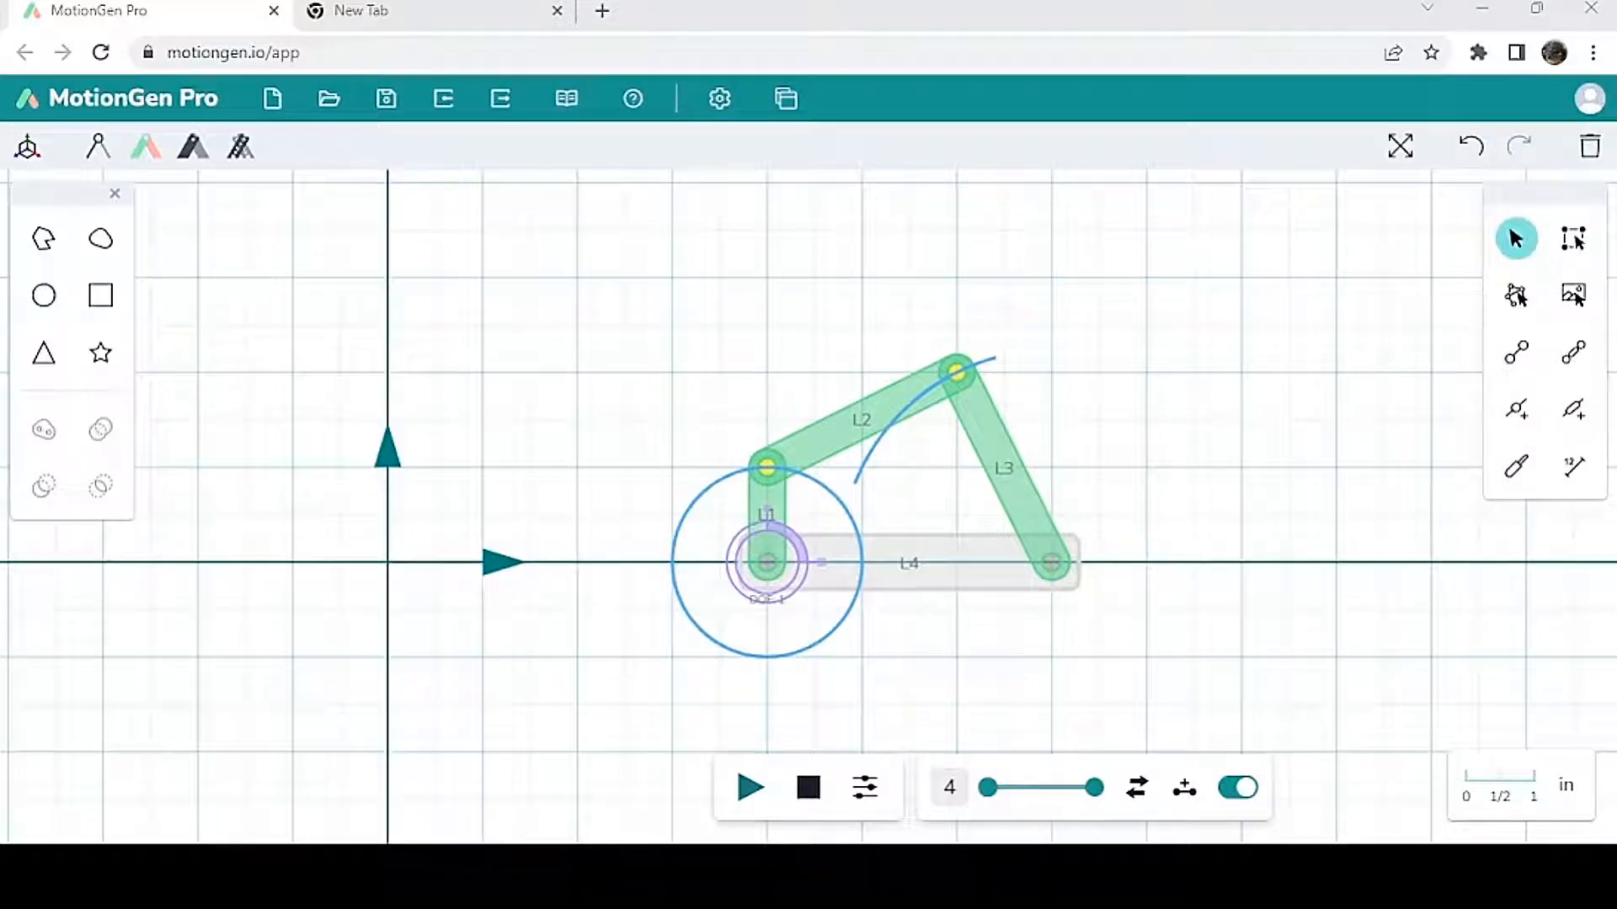
{"action": "mouse_move", "coordinate": [1045, 701]}
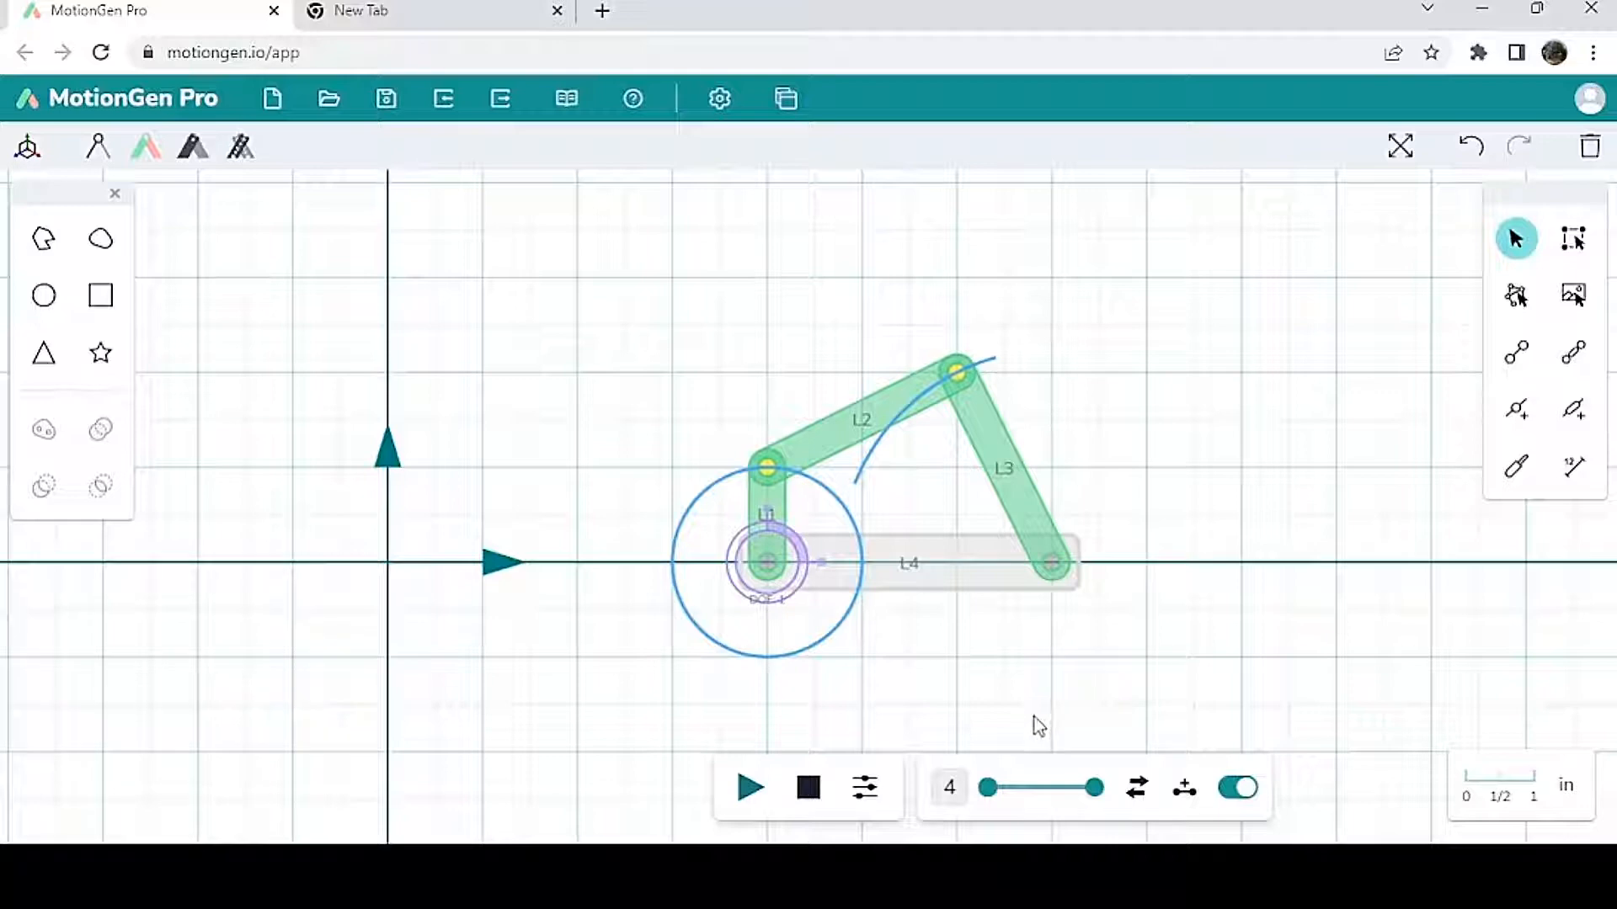
{"action": "mouse_move", "coordinate": [1028, 752]}
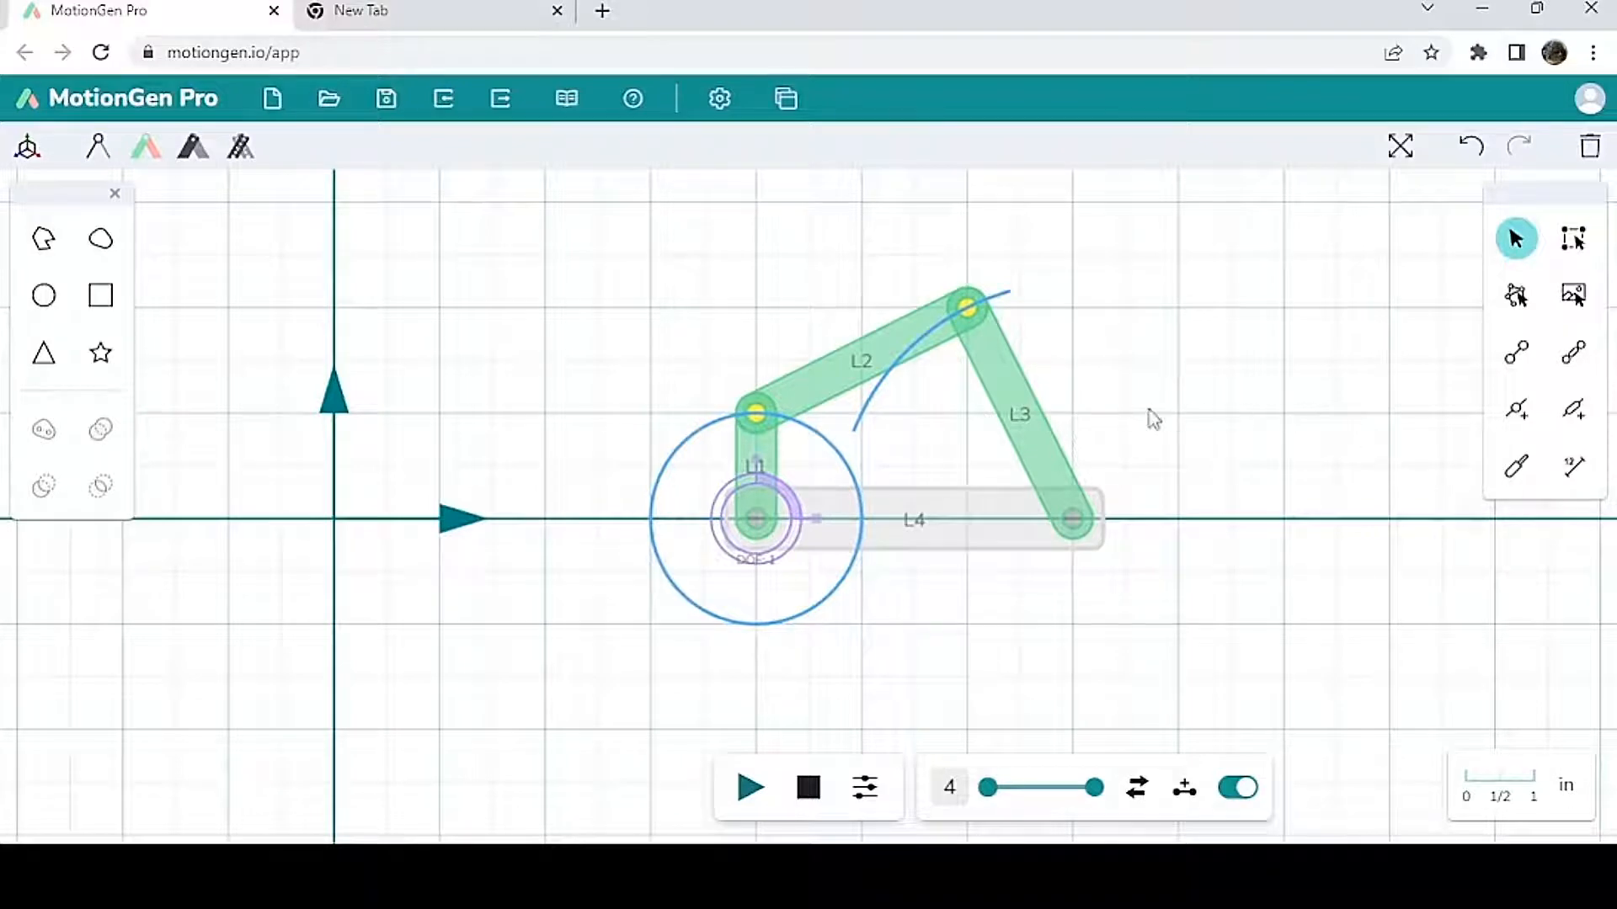
{"action": "mouse_move", "coordinate": [781, 100]}
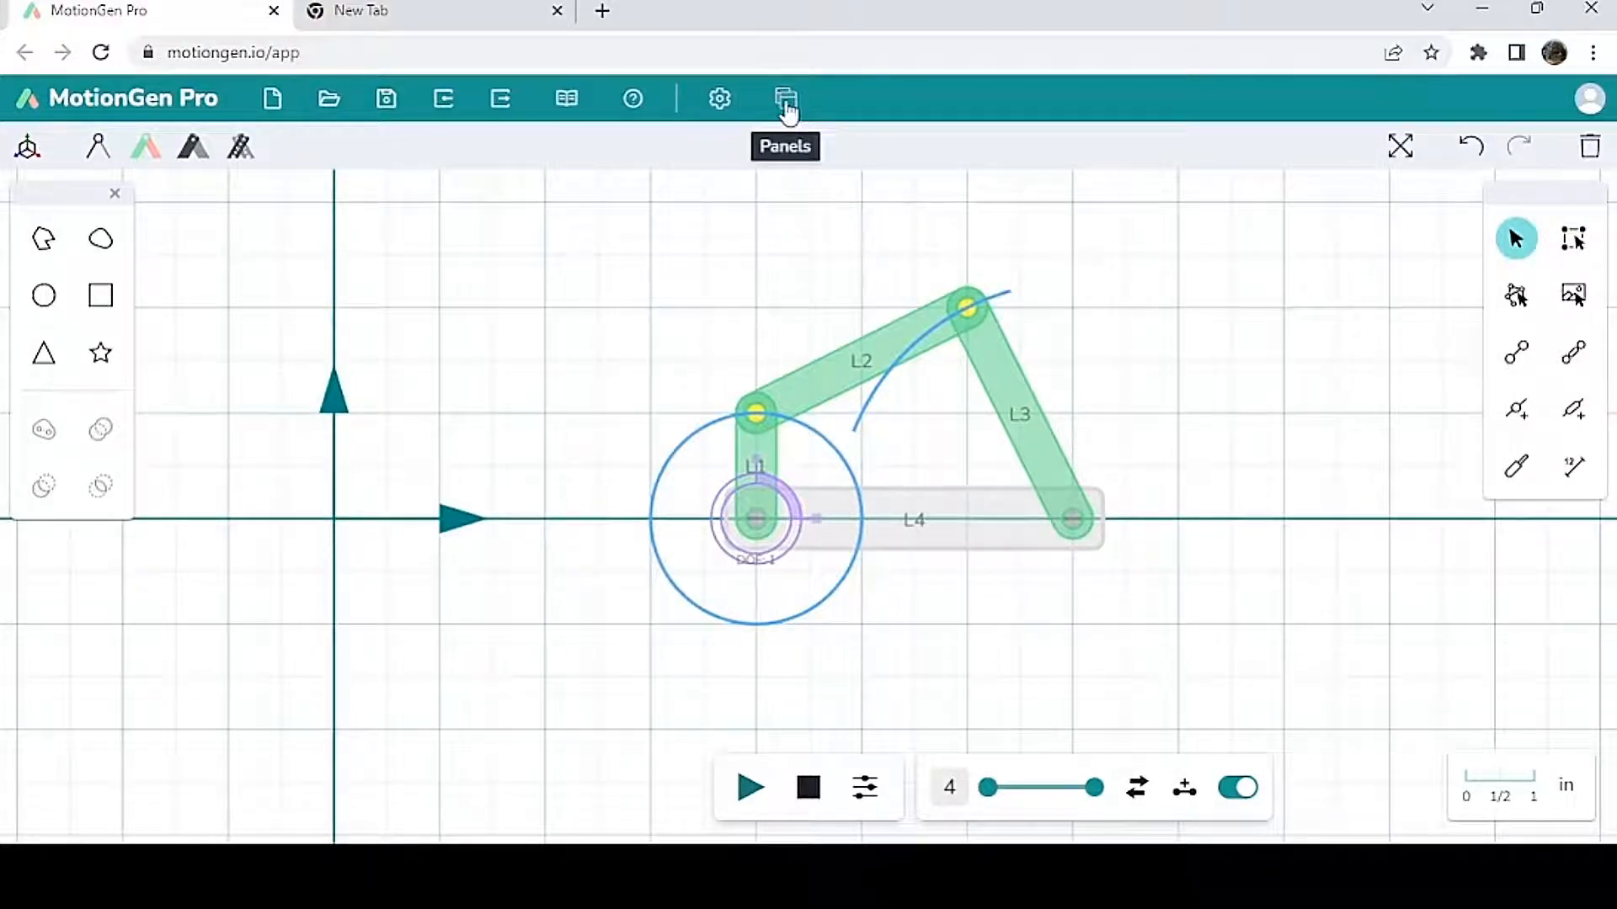
Step: Open the Rotary Actuator Chart and load the crank actuator's steady 30 rpm velocity plot
{"action": "left_click", "coordinate": [785, 99]}
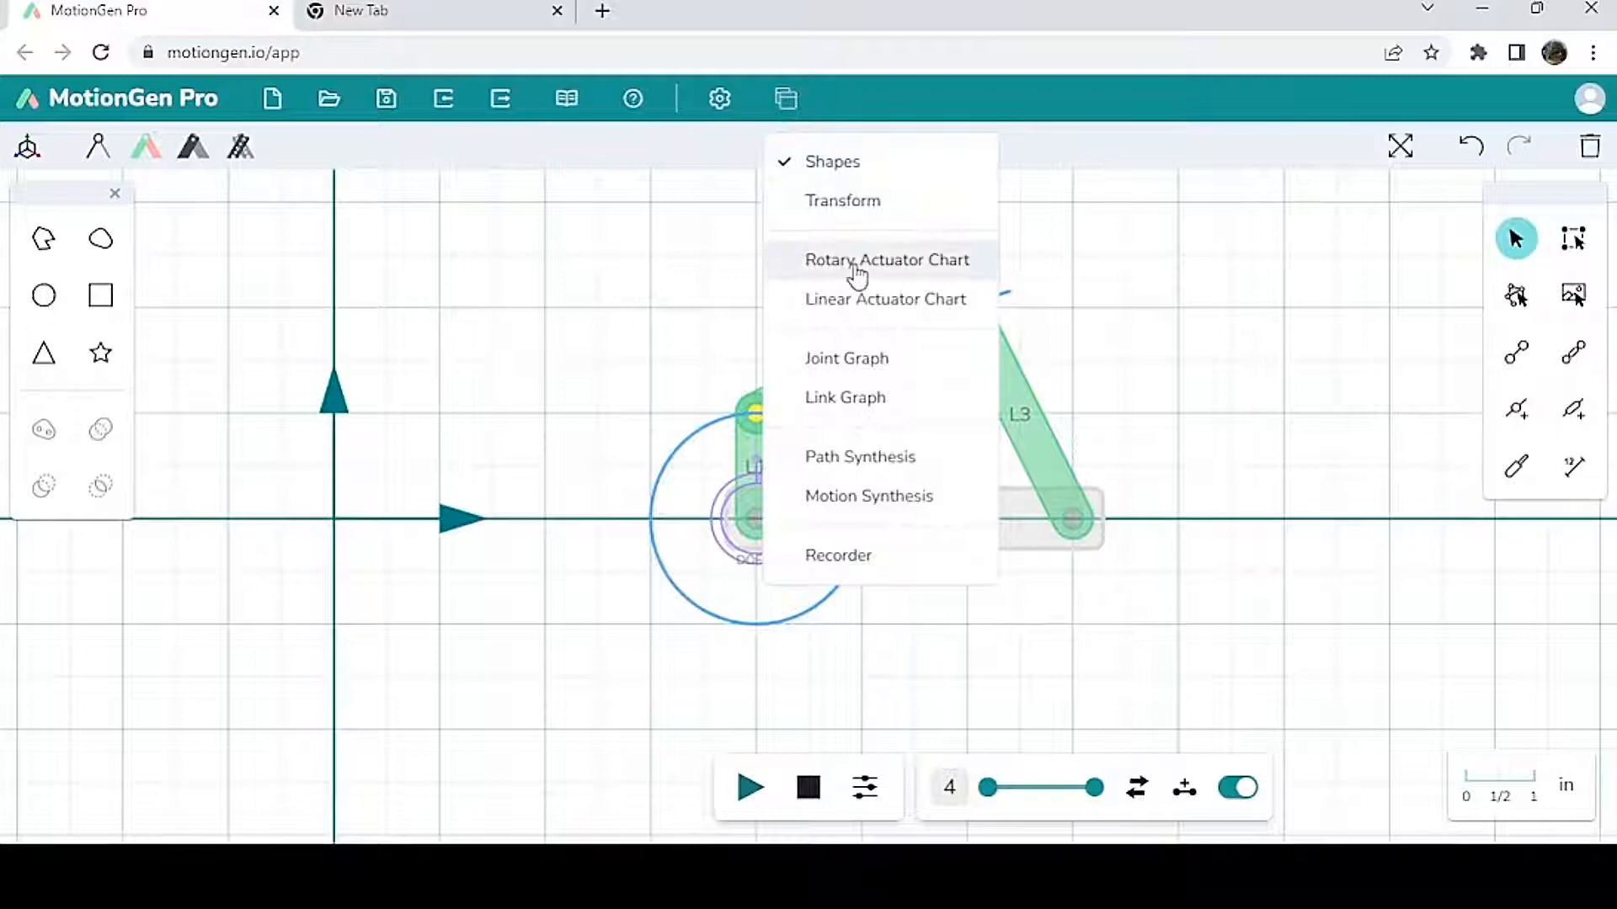
{"action": "left_click", "coordinate": [887, 260]}
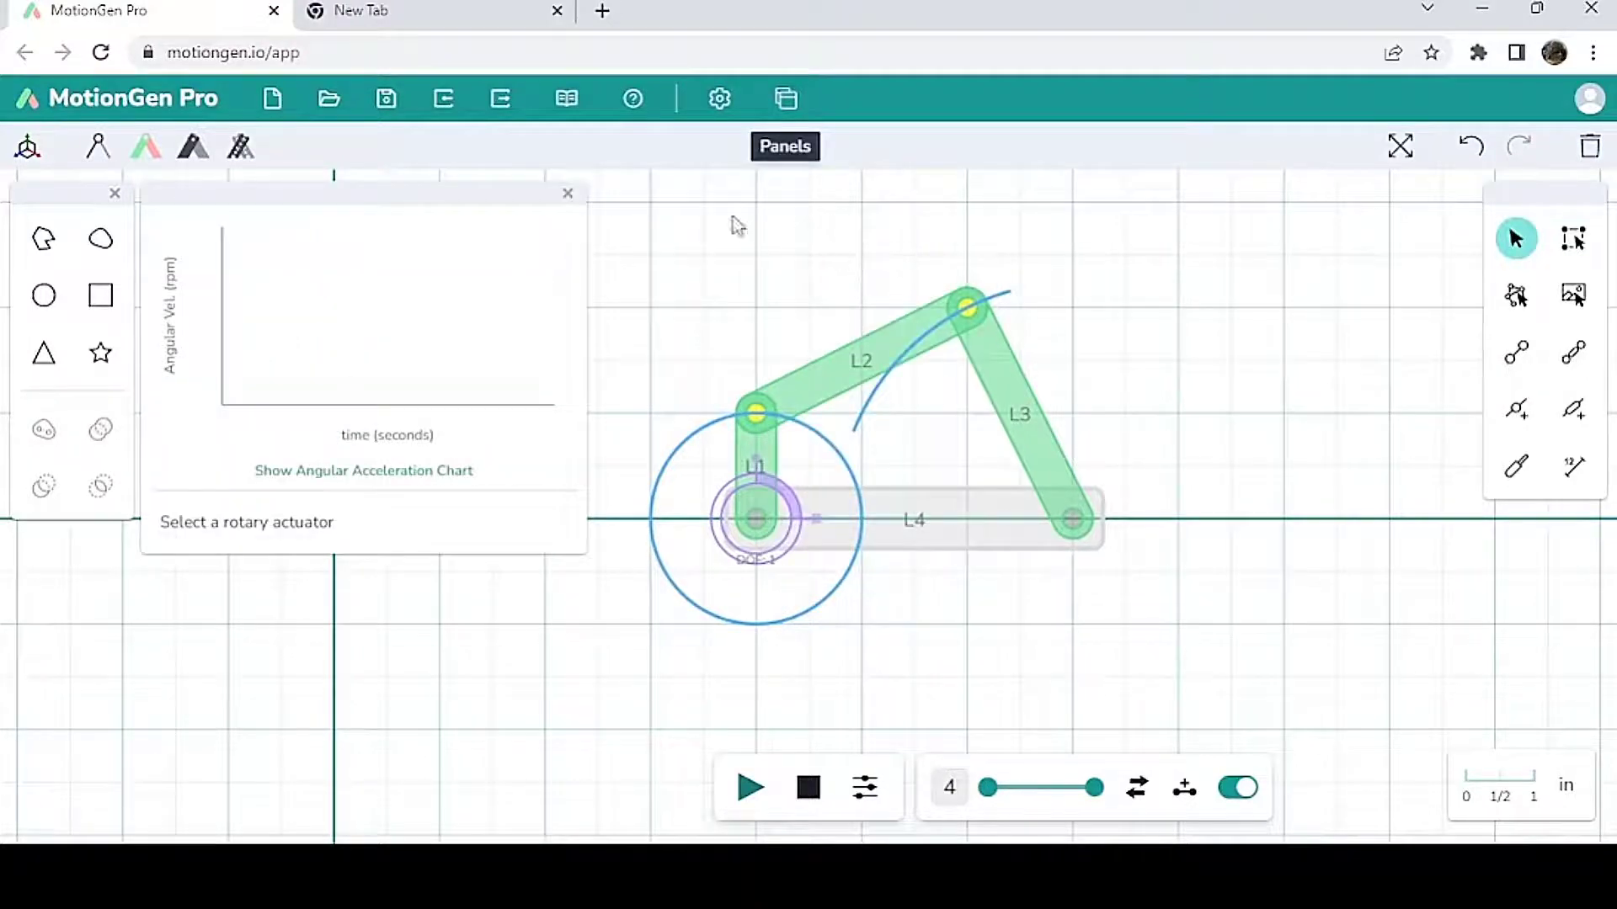
{"action": "mouse_move", "coordinate": [249, 326]}
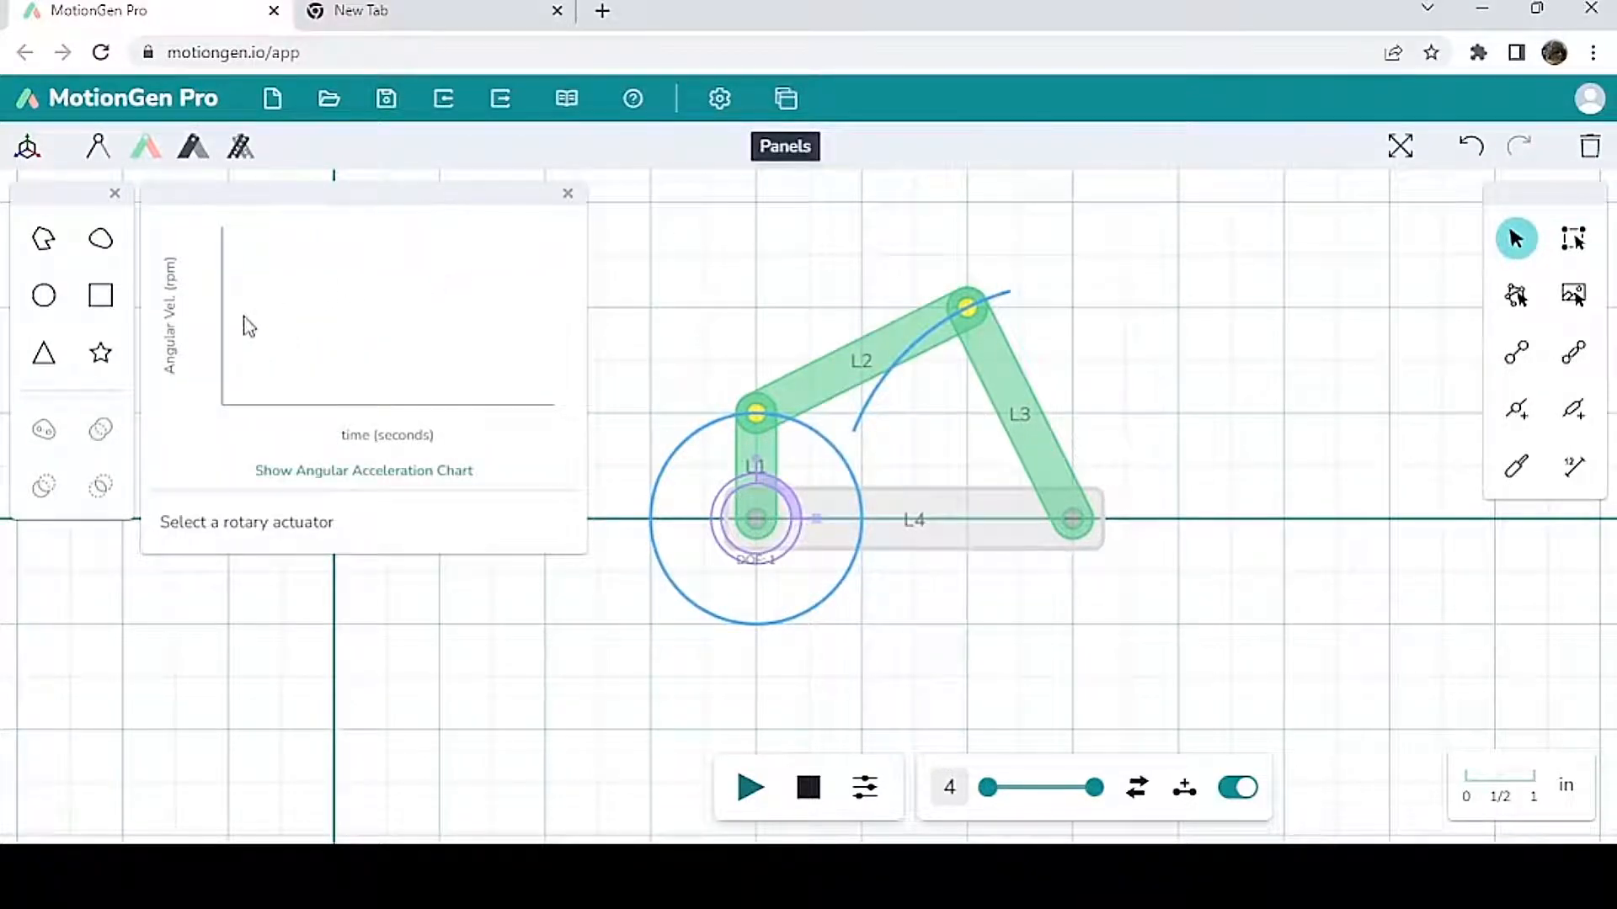
{"action": "mouse_move", "coordinate": [257, 429]}
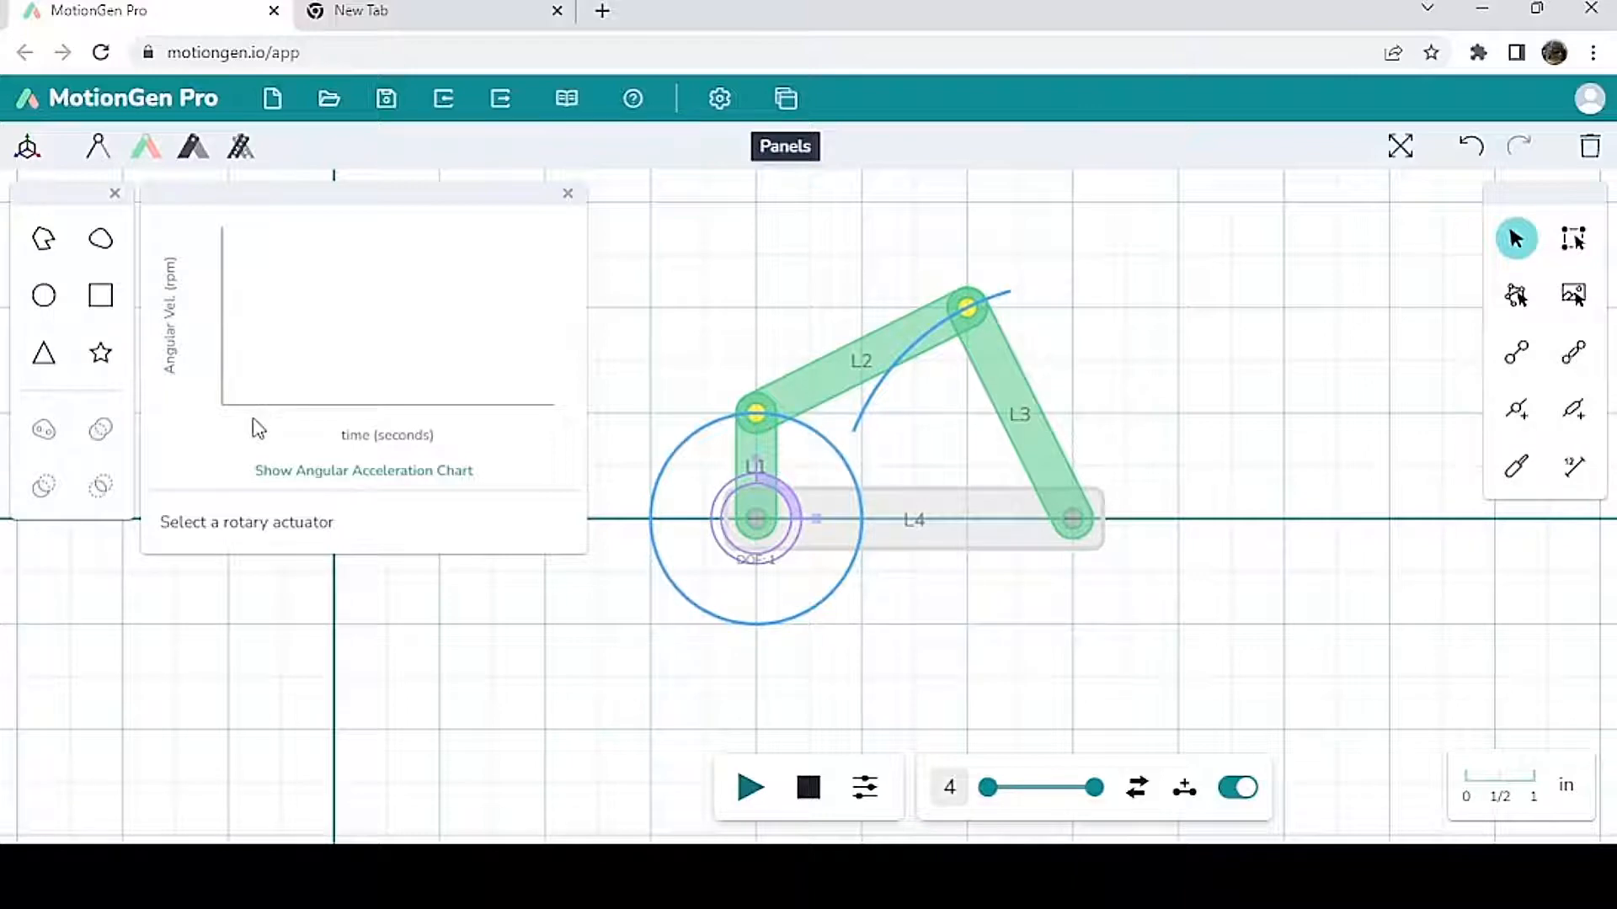
{"action": "mouse_move", "coordinate": [606, 360]}
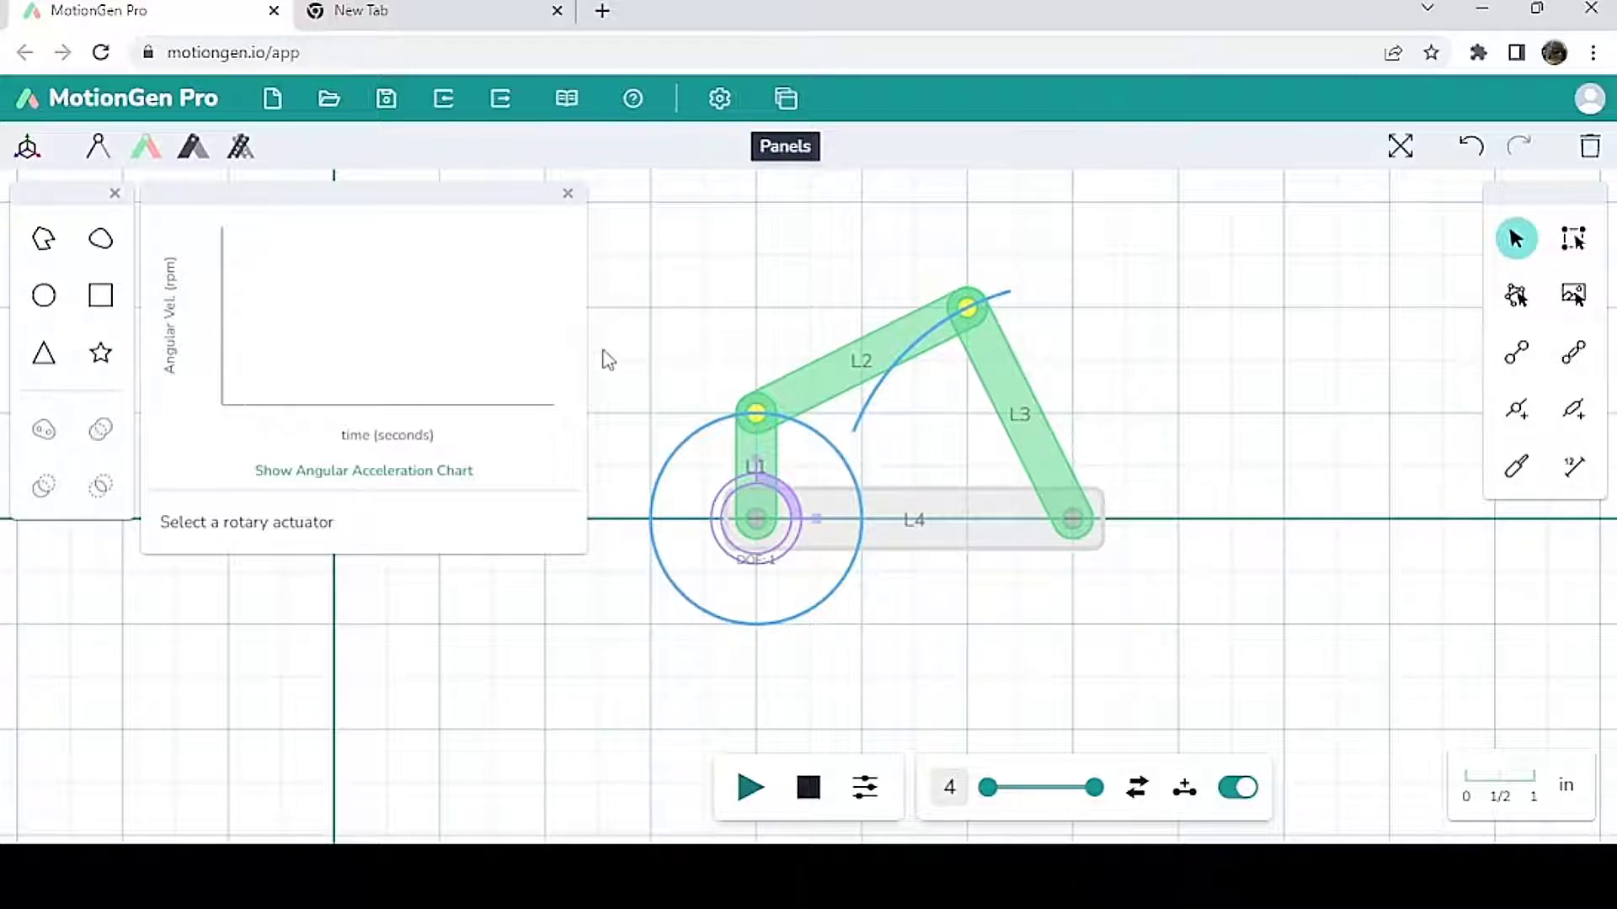
{"action": "mouse_move", "coordinate": [816, 538]}
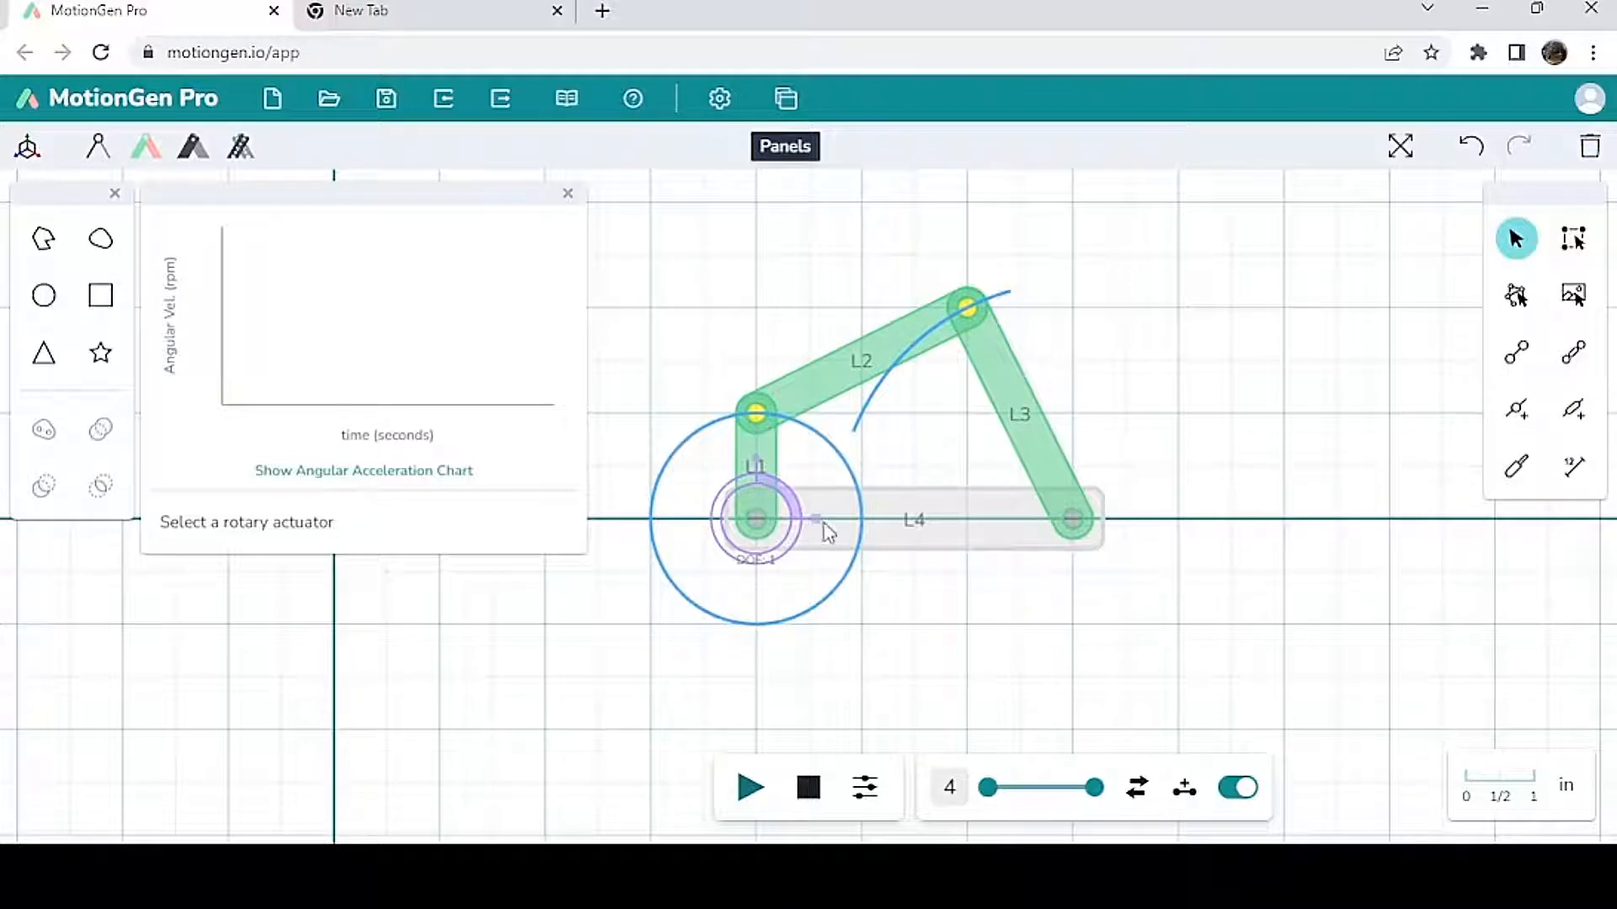
{"action": "left_click", "coordinate": [754, 518]}
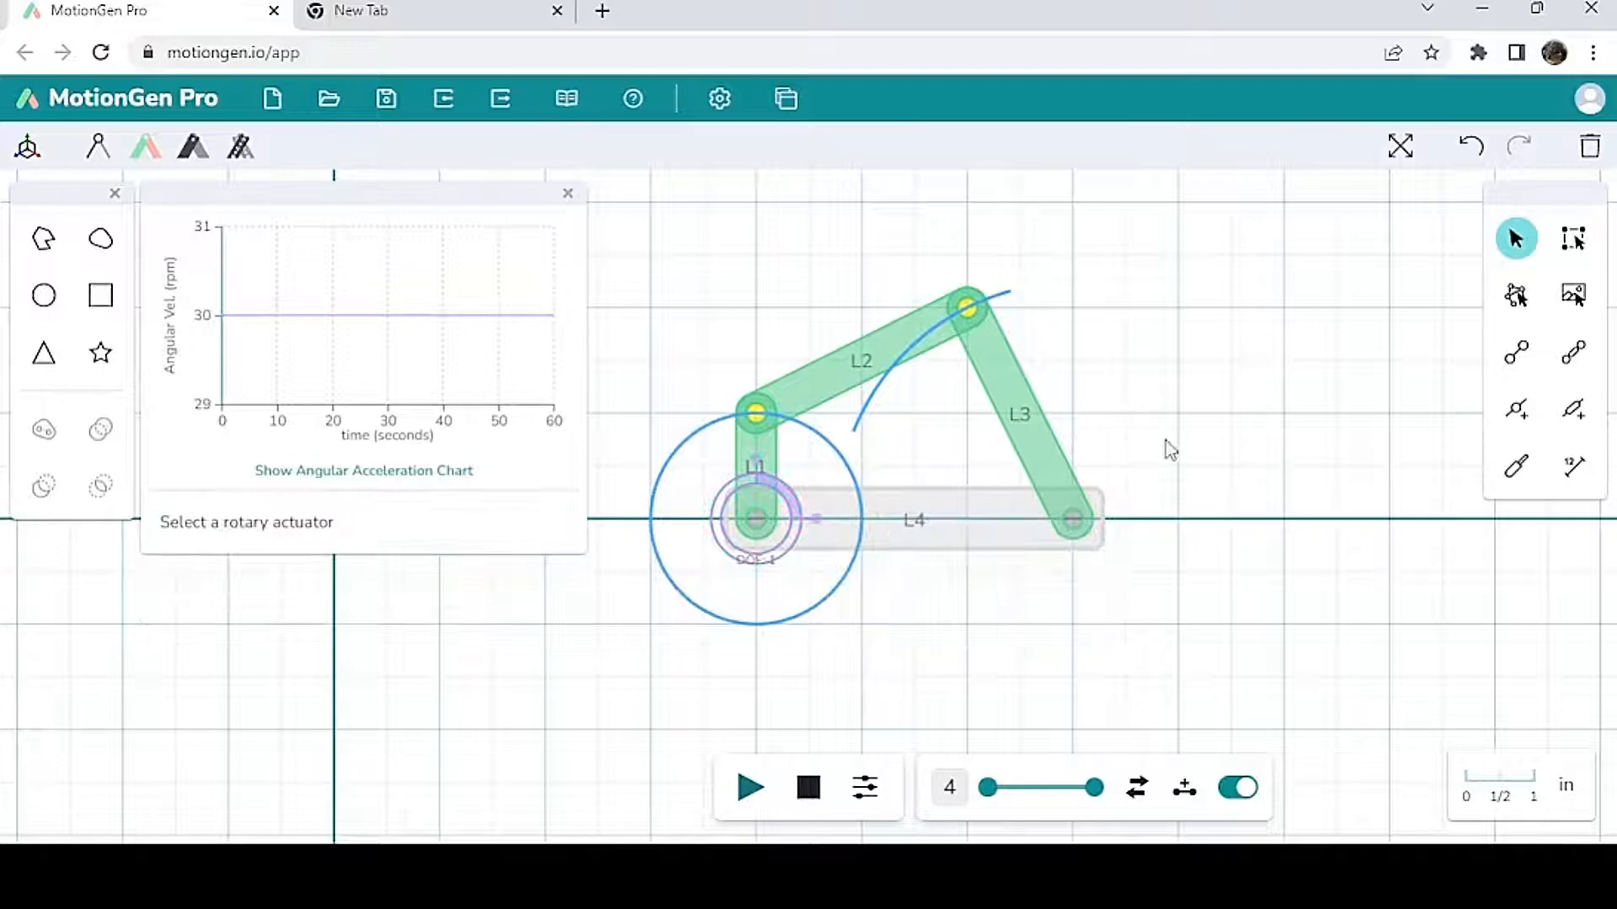
{"action": "left_click", "coordinate": [753, 518]}
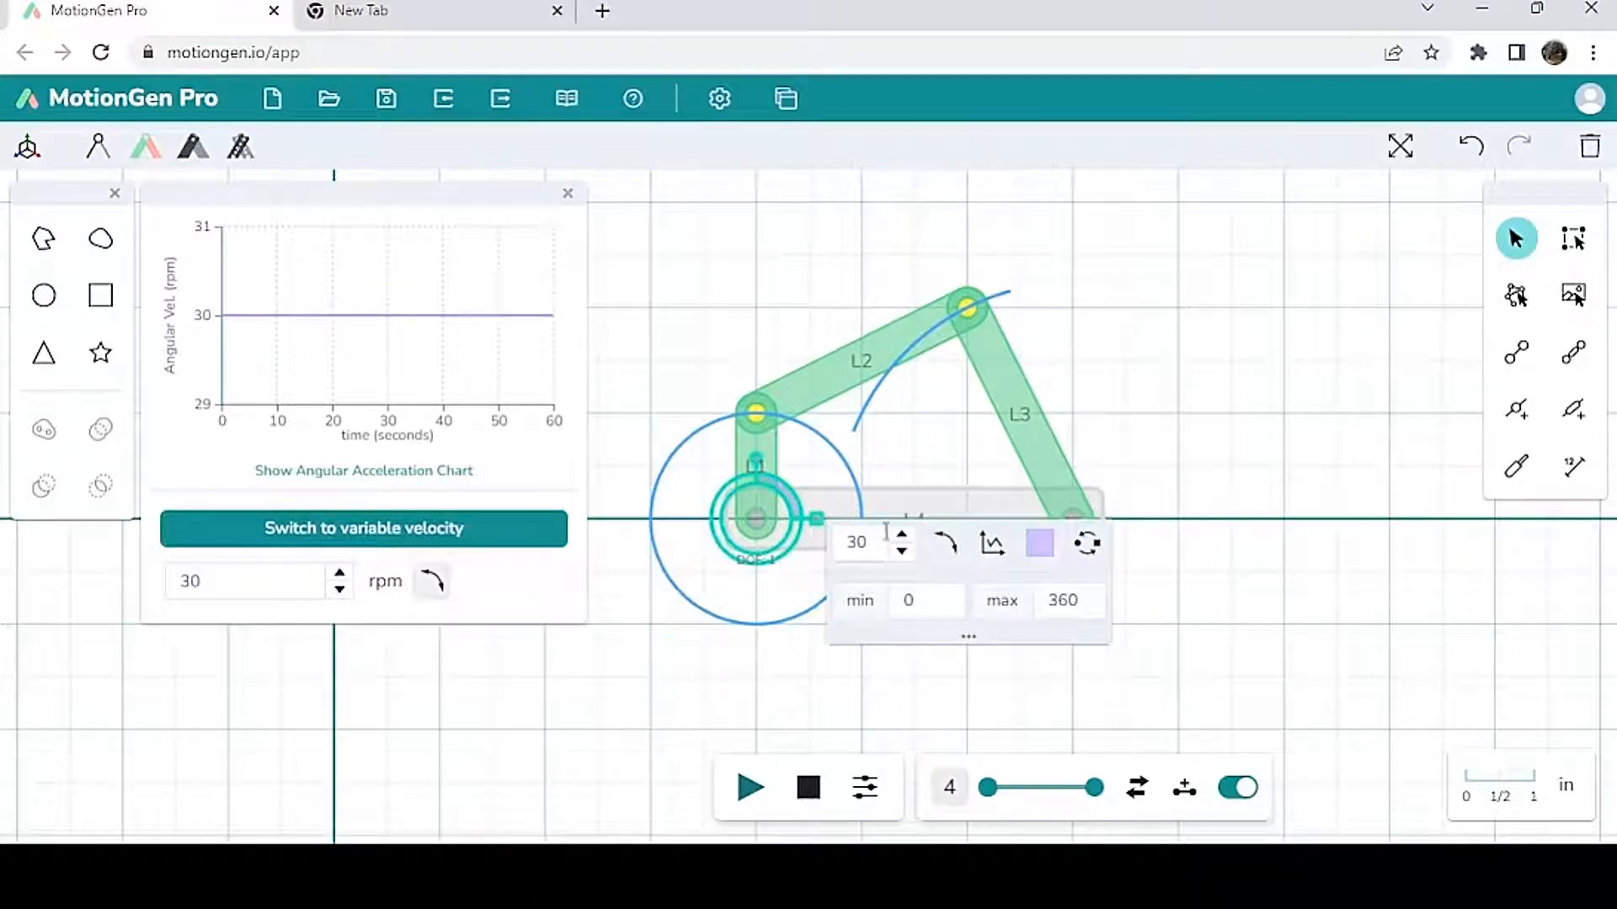
{"action": "left_click", "coordinate": [903, 529]}
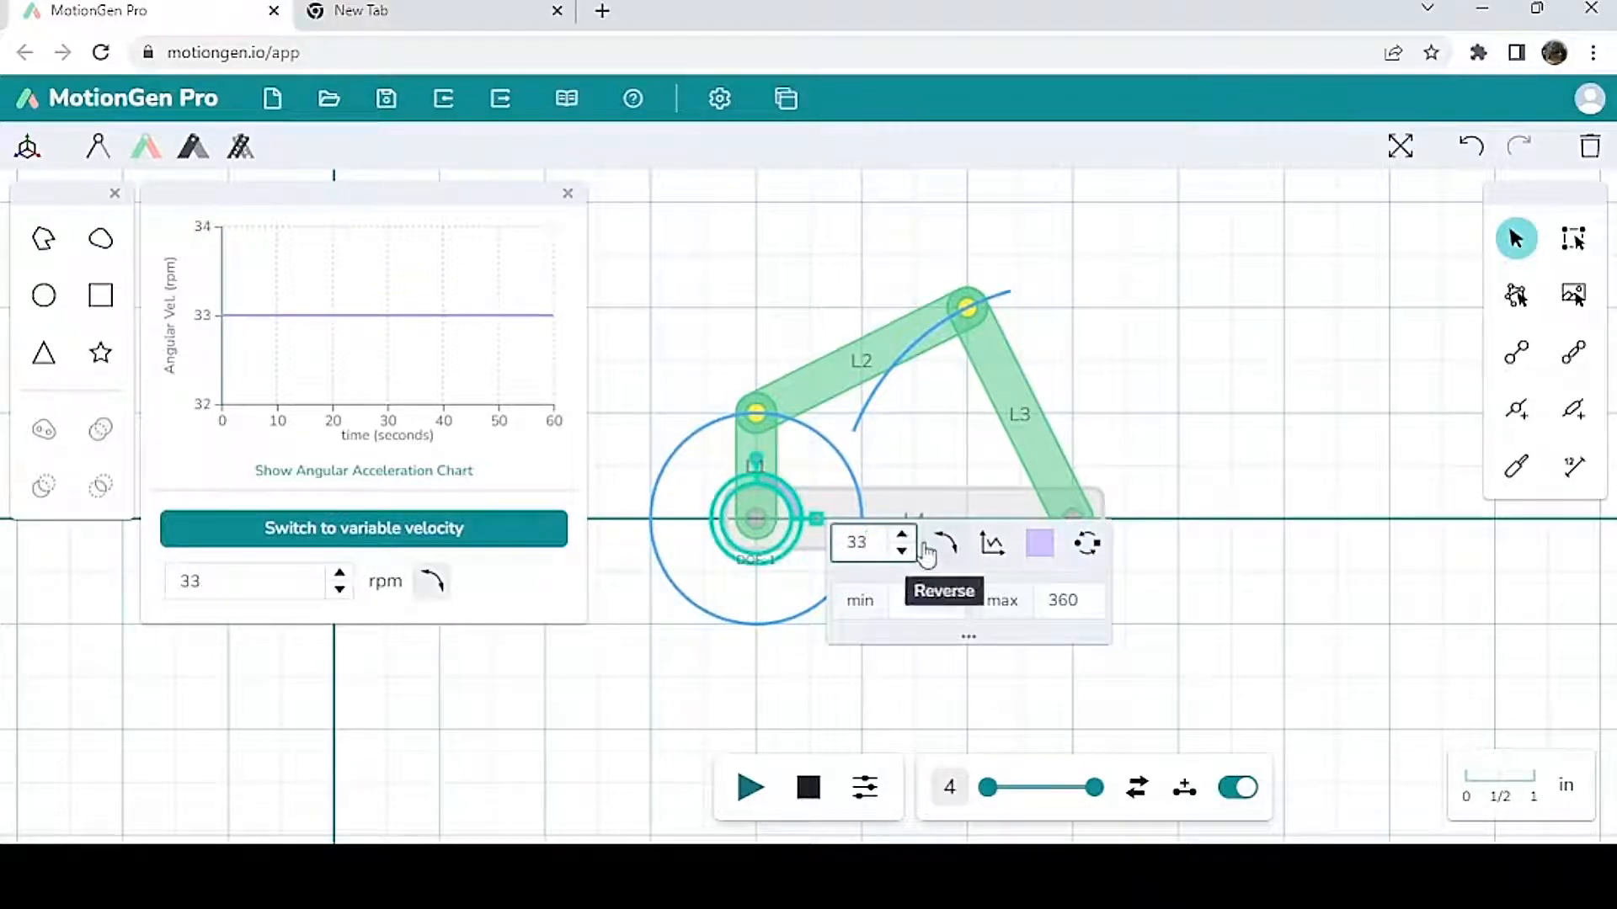
{"action": "left_click", "coordinate": [904, 555]}
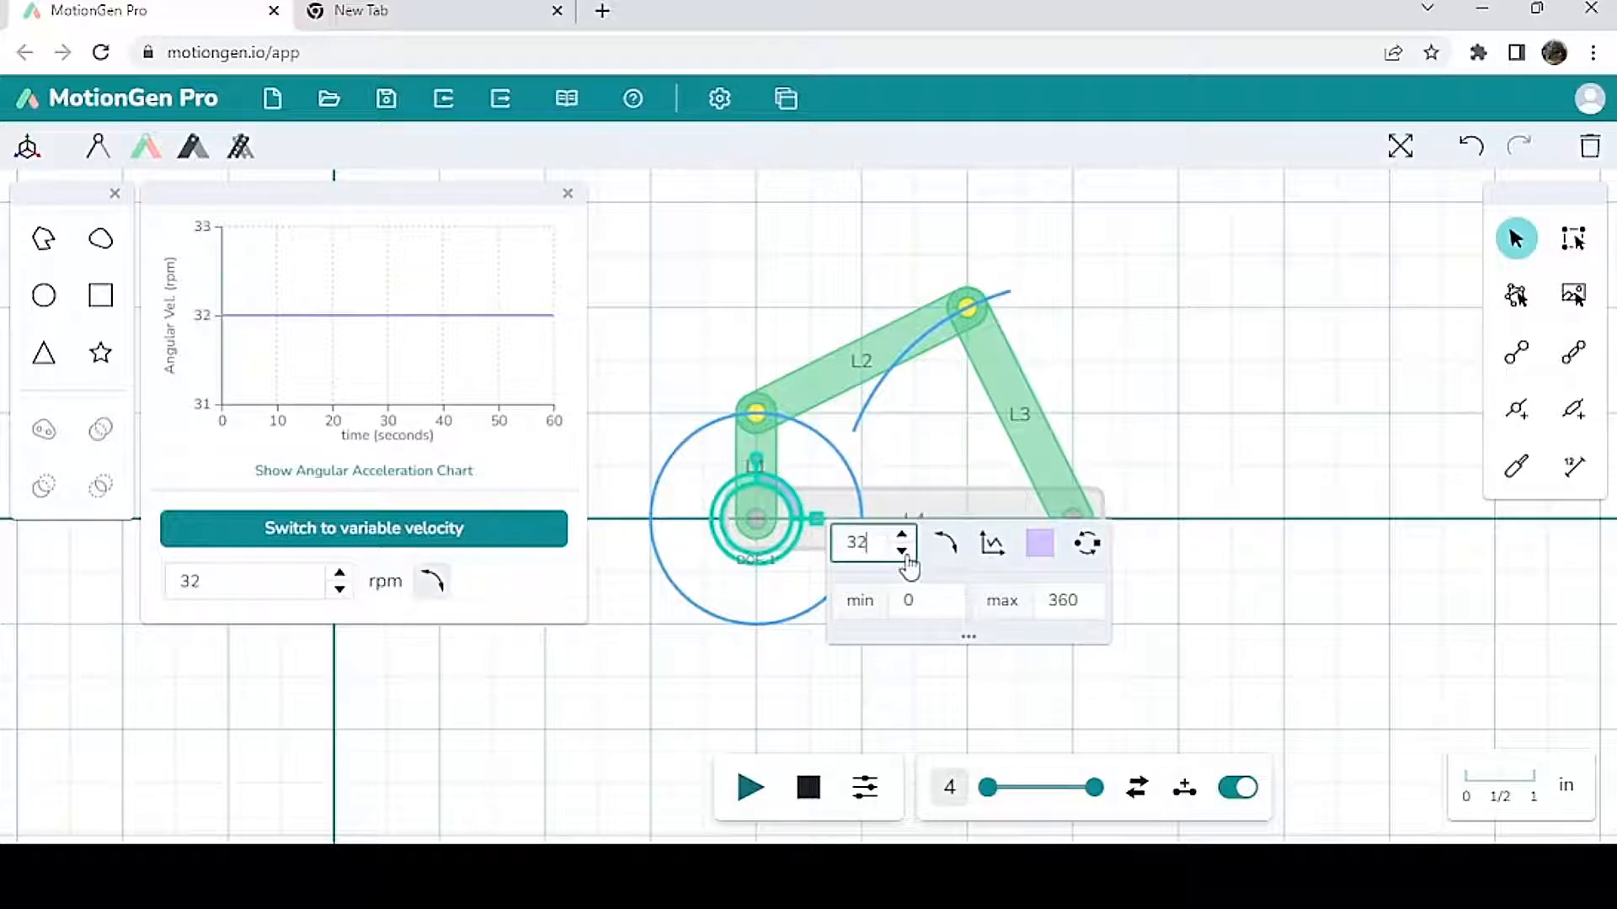
{"action": "left_click", "coordinate": [904, 556]}
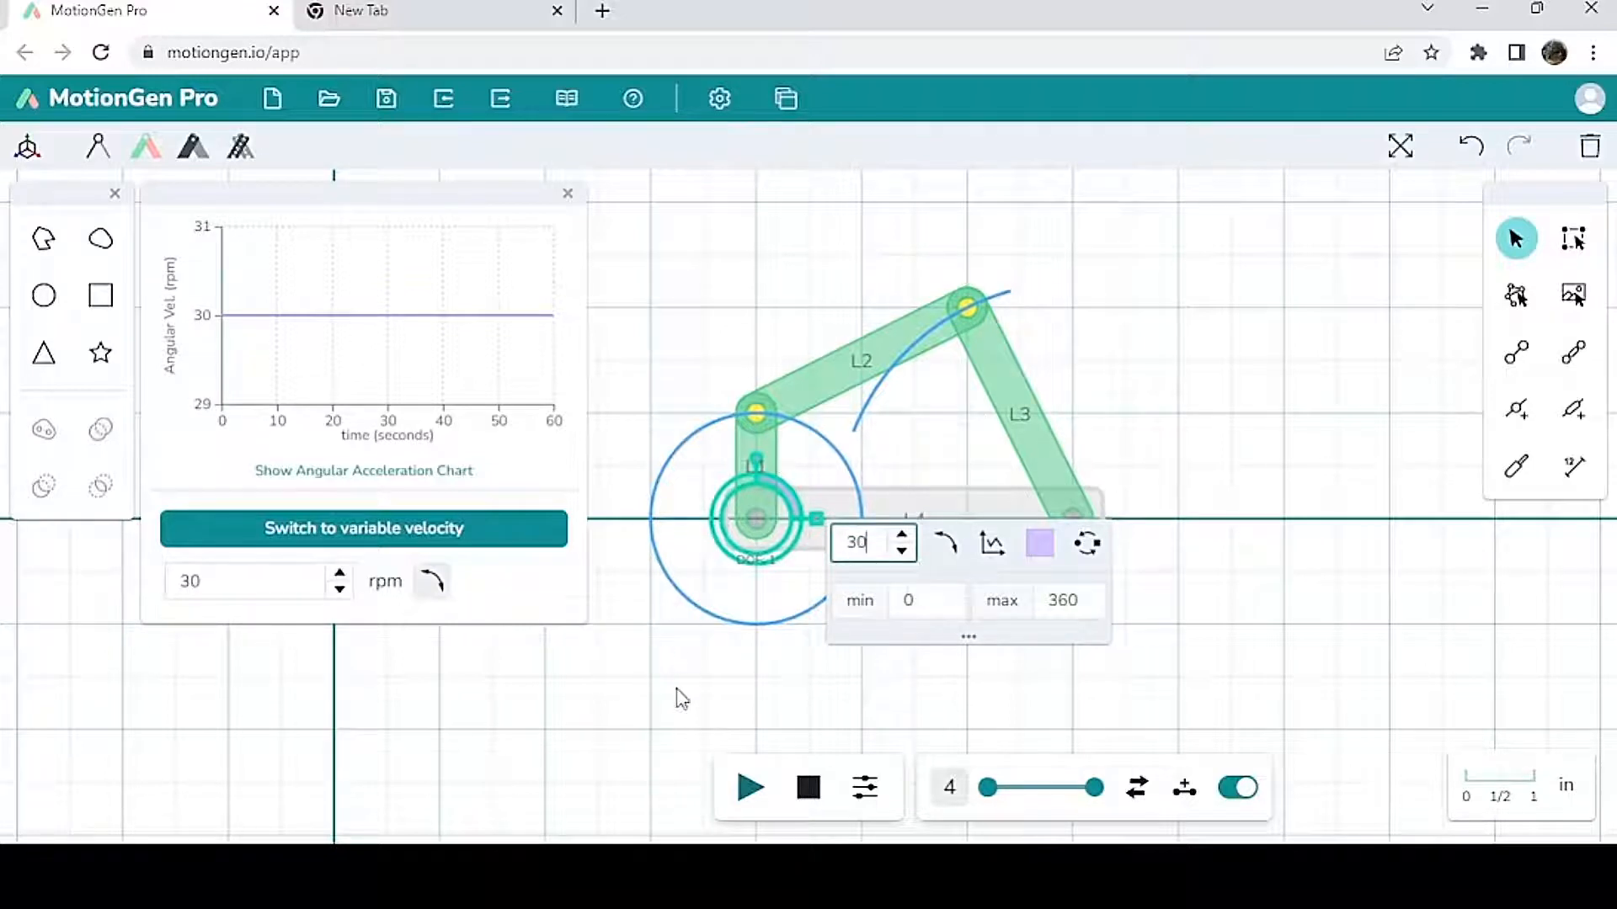
{"action": "left_click", "coordinate": [751, 789]}
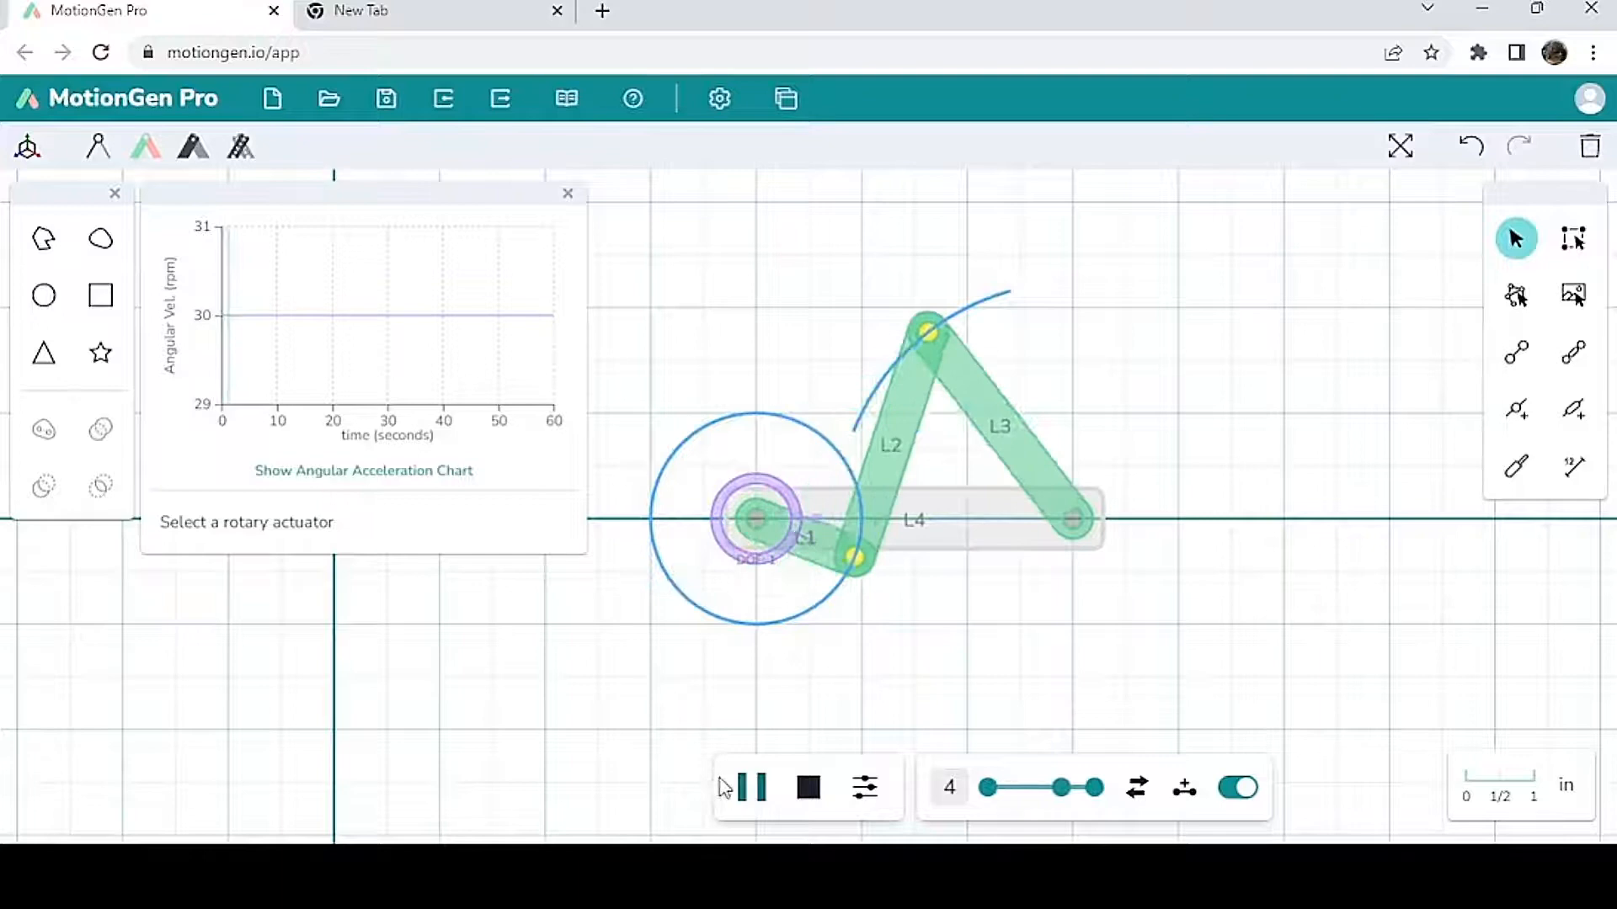
{"action": "left_click", "coordinate": [750, 790]}
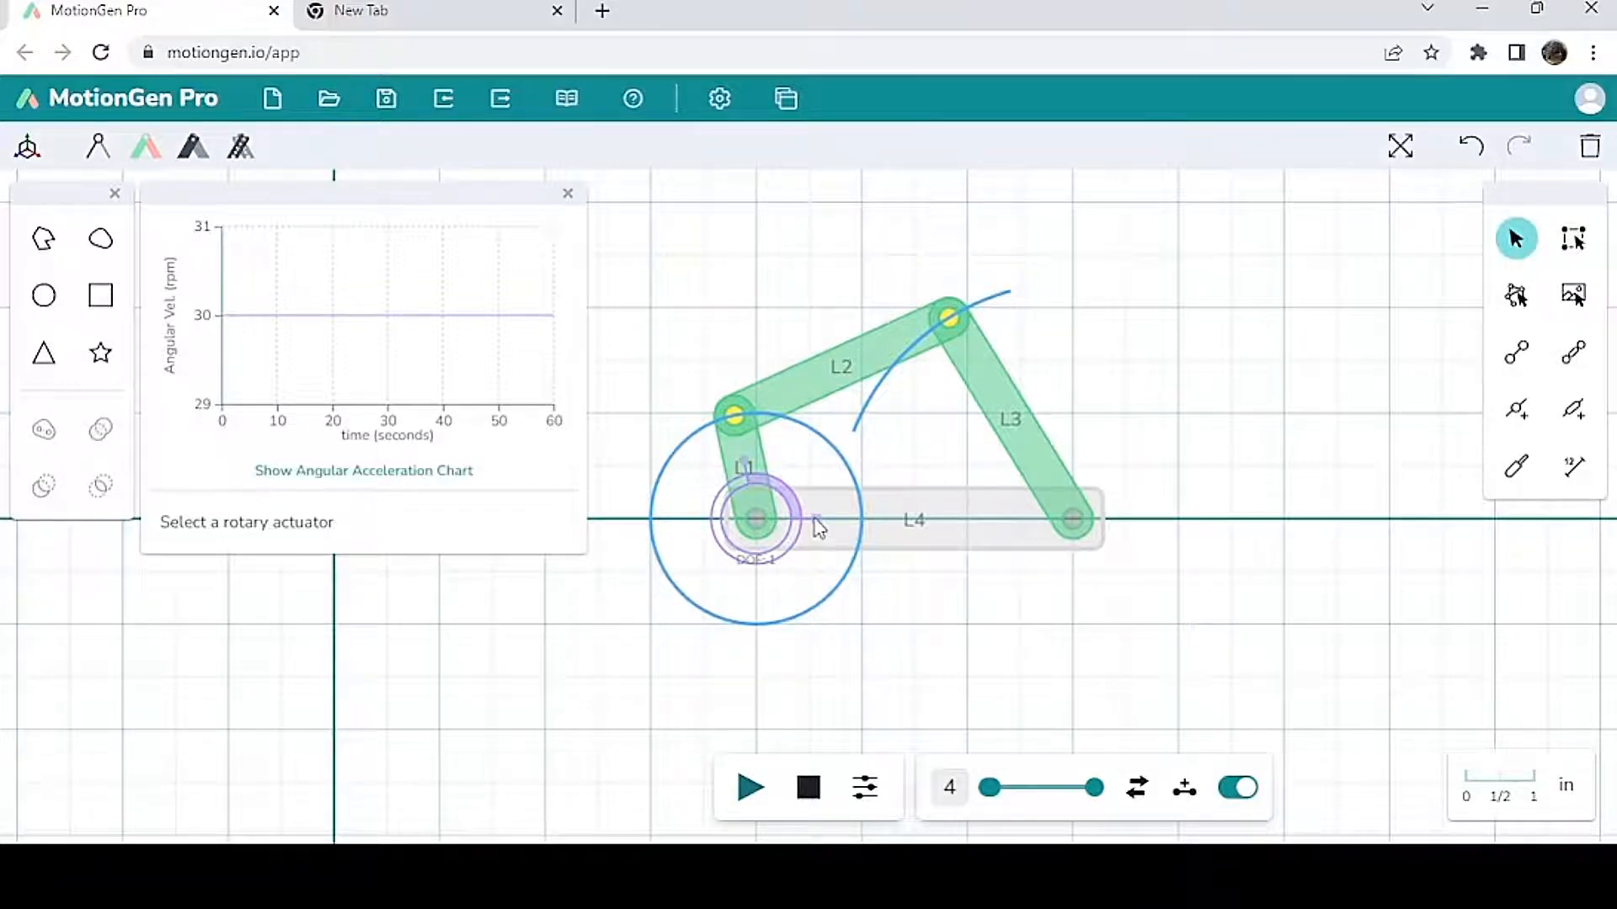
Step: Give the crank actuator a variable velocity ramping linearly from 0 to 30 rpm over 6 seconds
{"action": "left_click", "coordinate": [755, 518]}
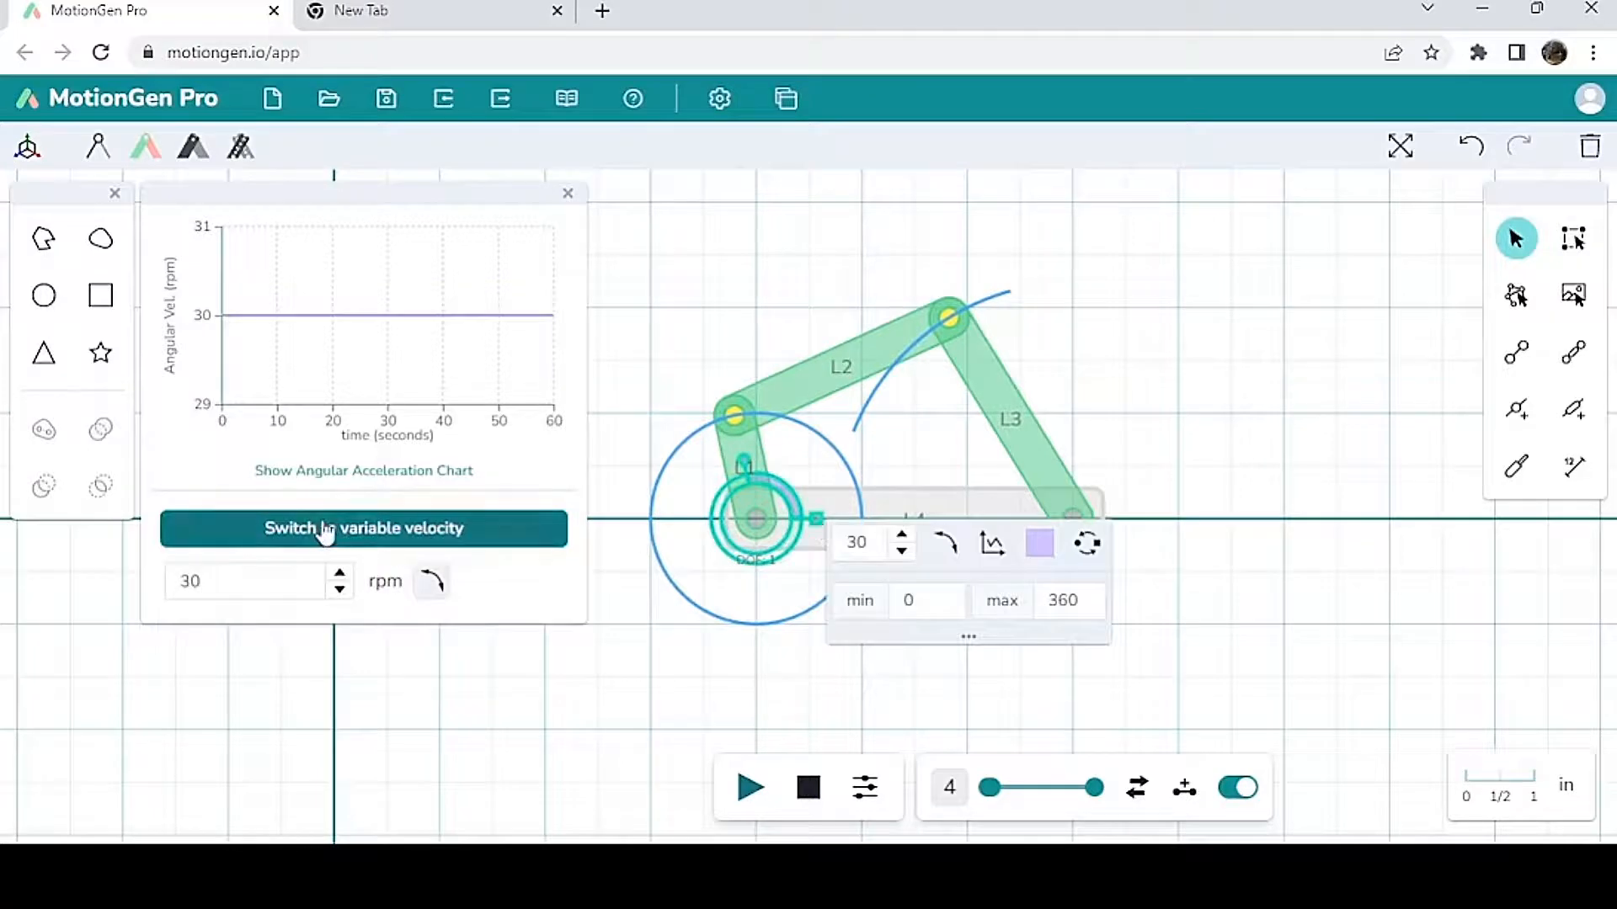
{"action": "left_click", "coordinate": [363, 528]}
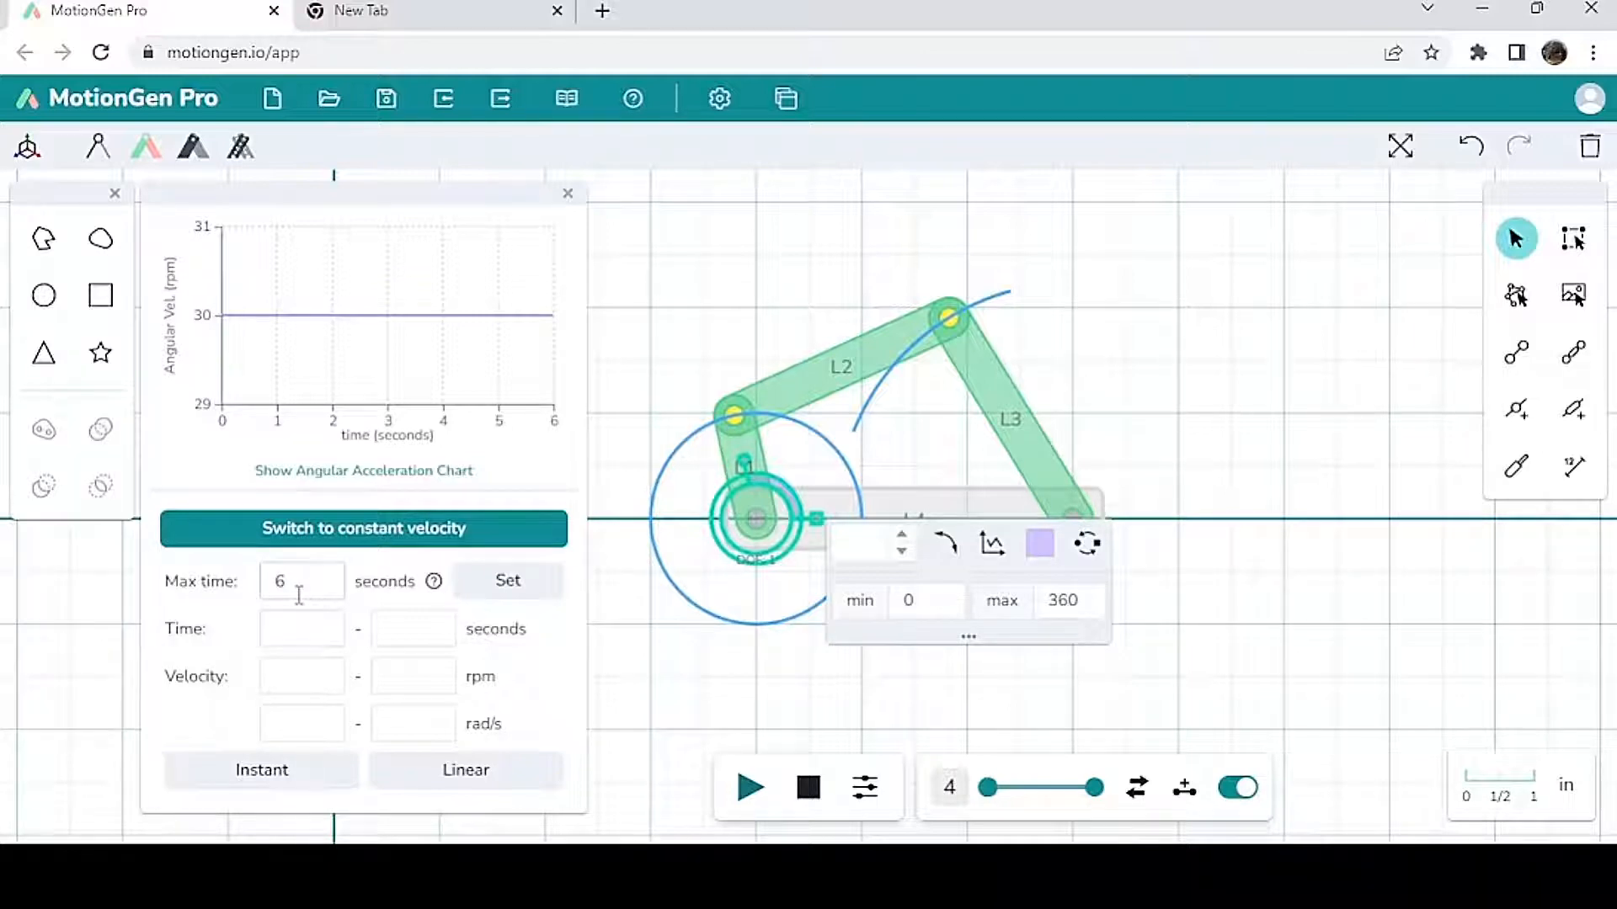
{"action": "mouse_move", "coordinate": [299, 618]}
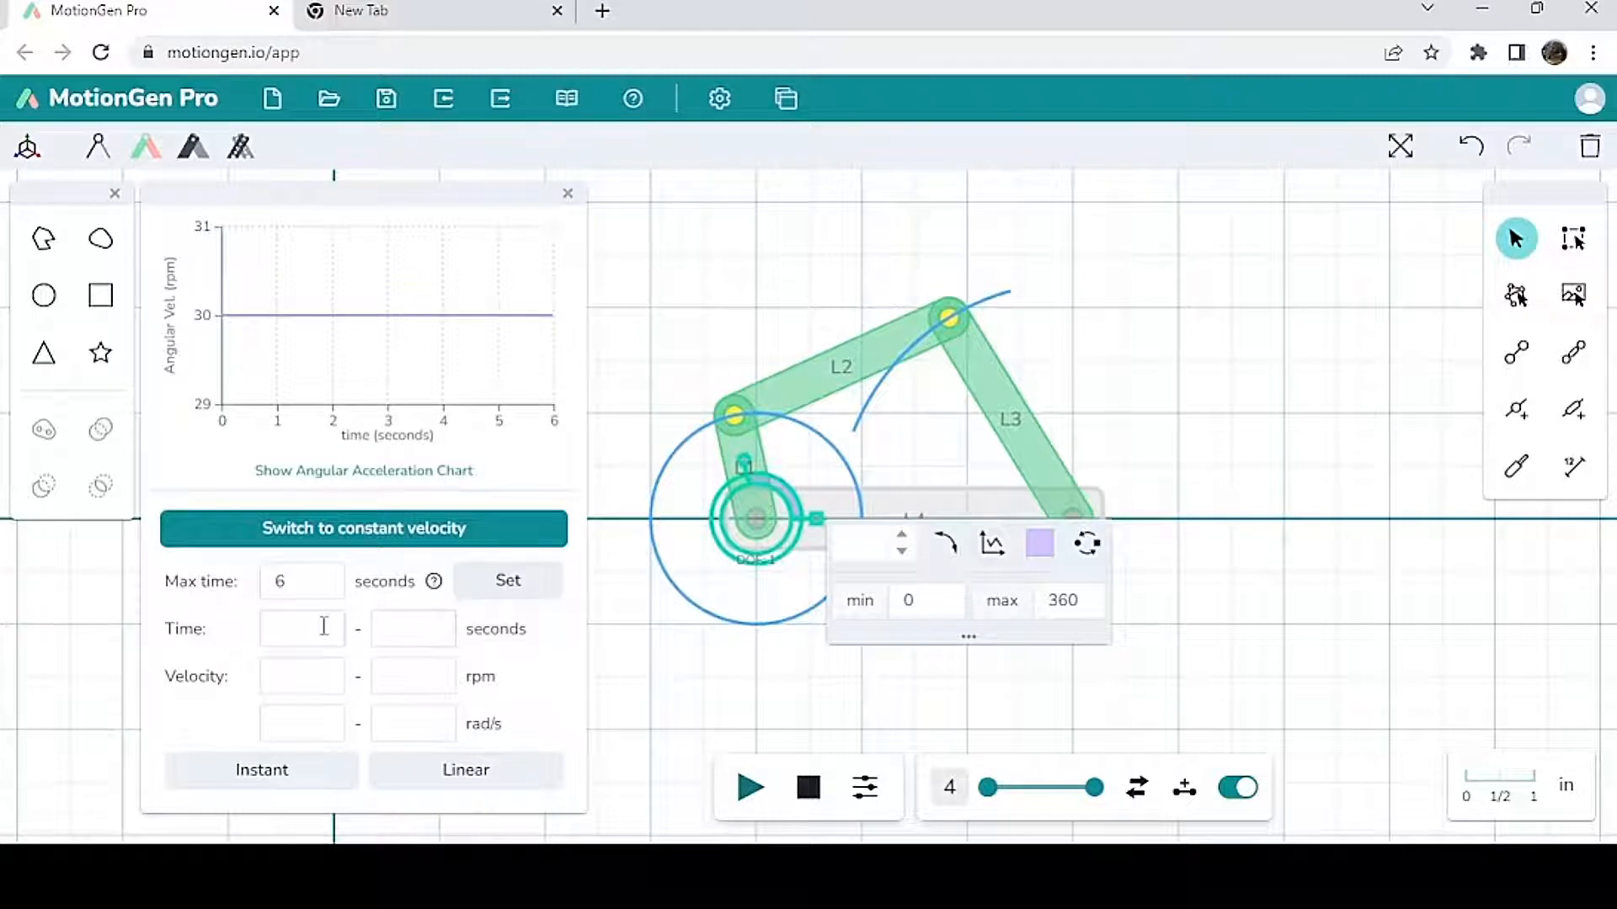
{"action": "mouse_move", "coordinate": [305, 667]}
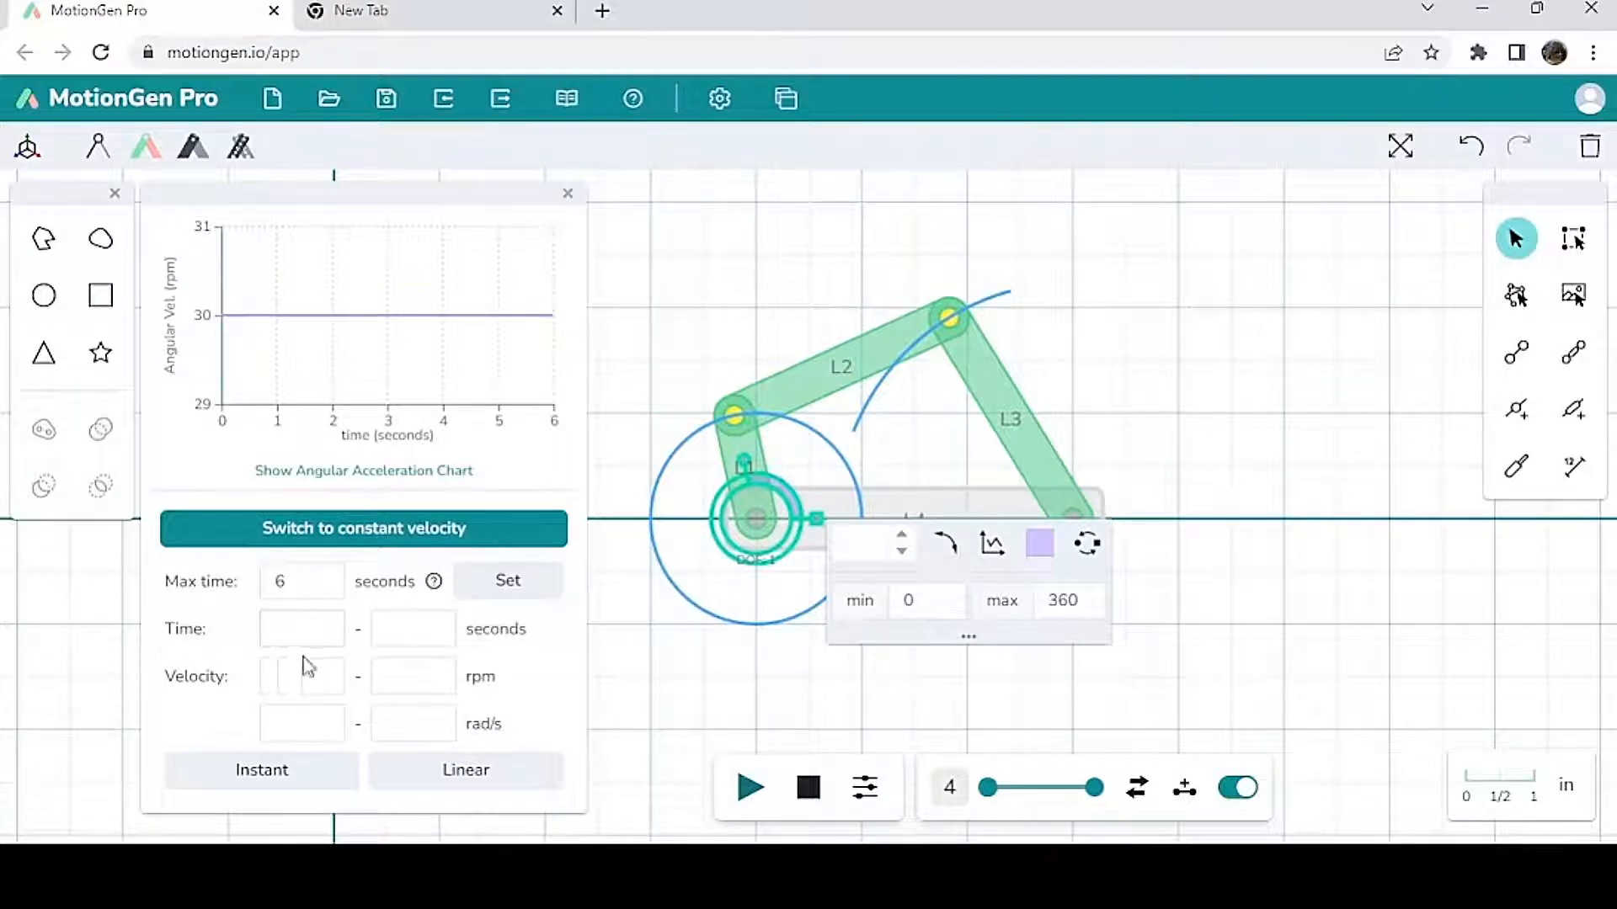
{"action": "mouse_move", "coordinate": [343, 665]}
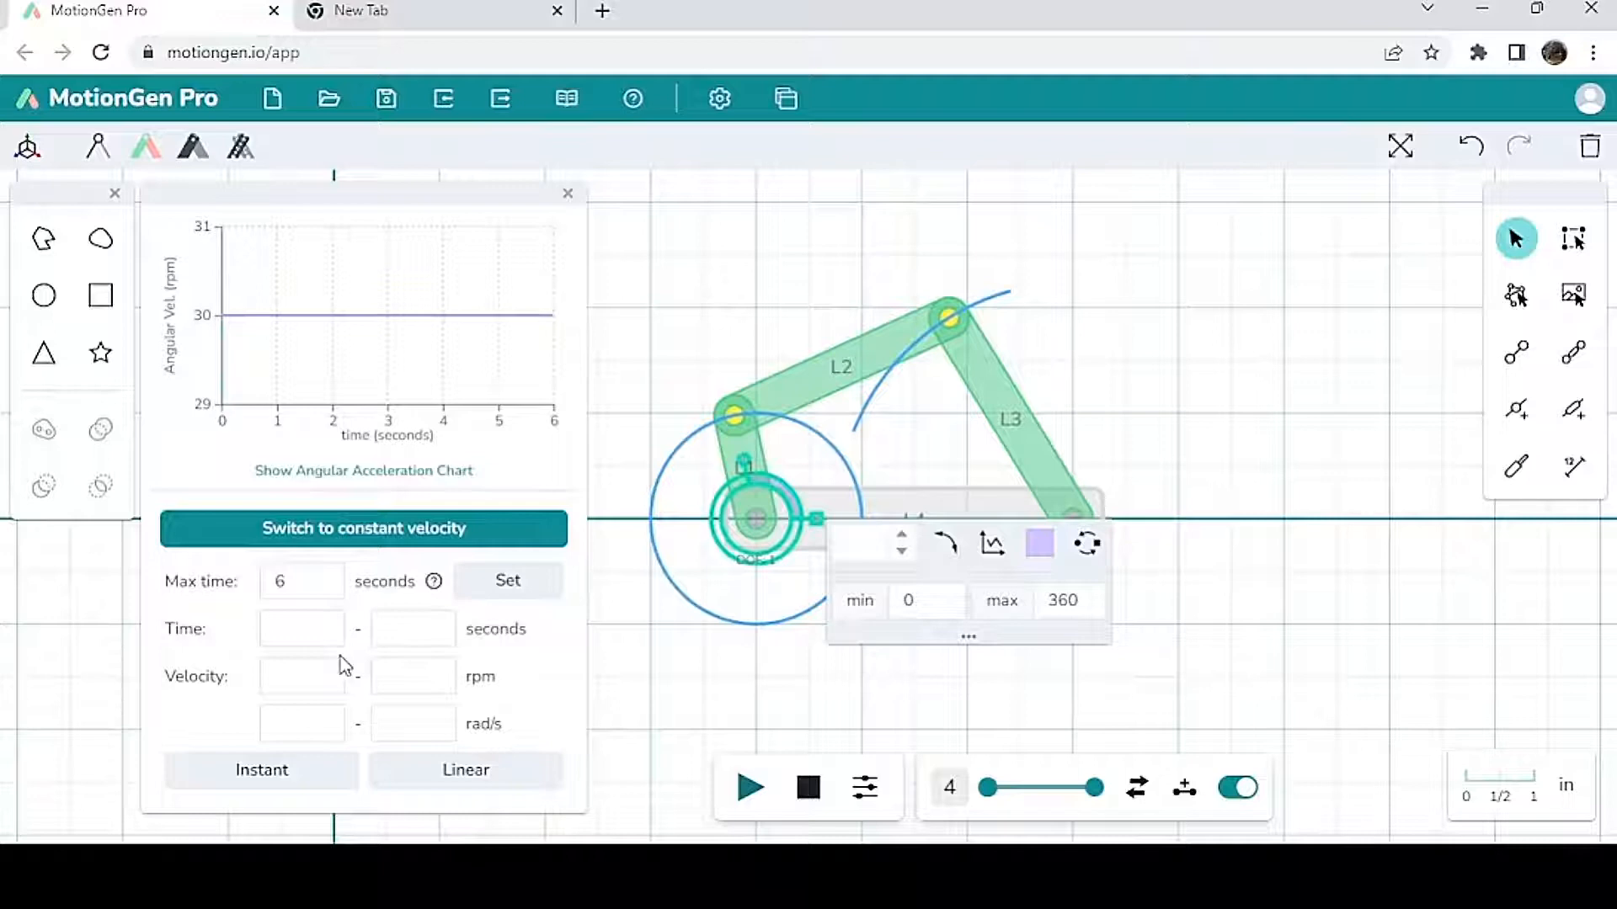
{"action": "mouse_move", "coordinate": [784, 638]}
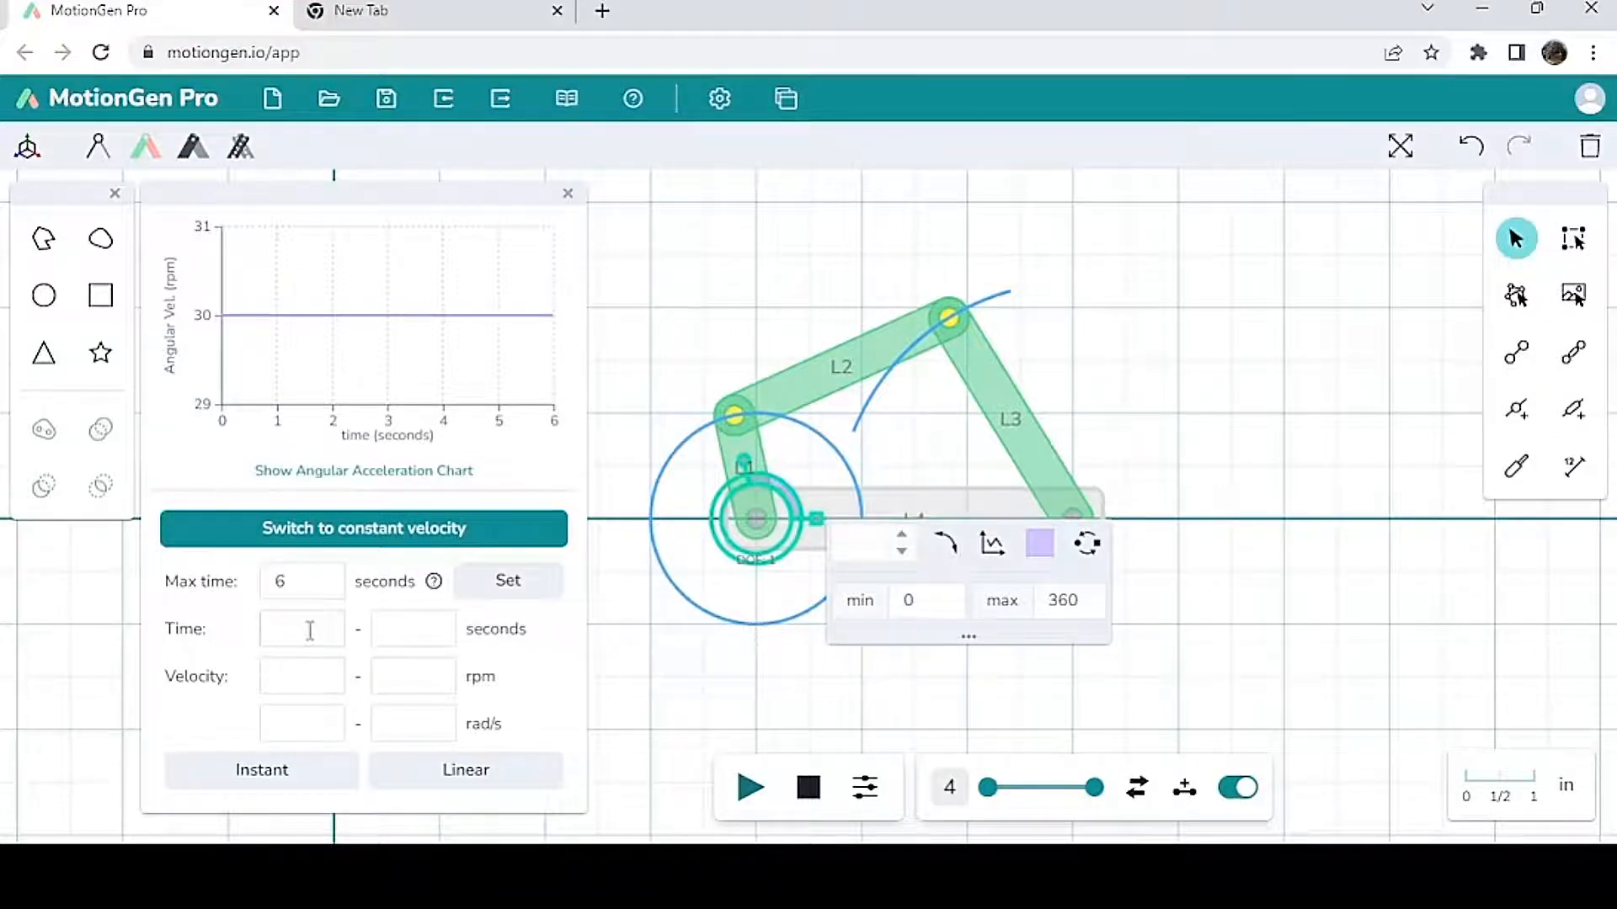
{"action": "type", "text": "0"}
{"action": "type", "text": "6"}
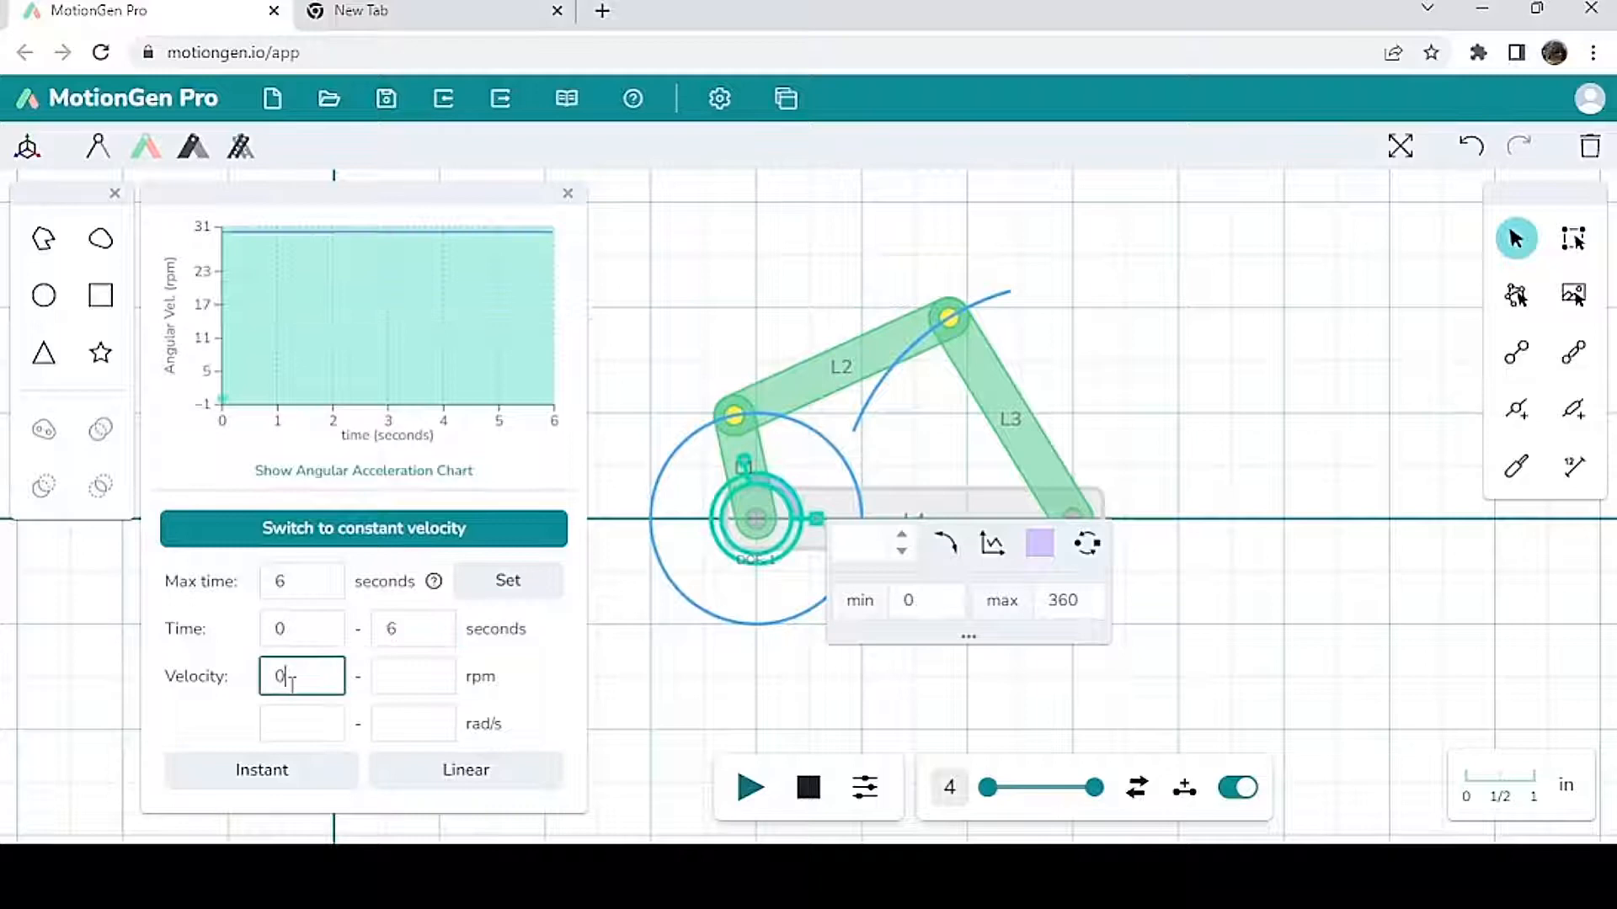
{"action": "type", "text": "2"}
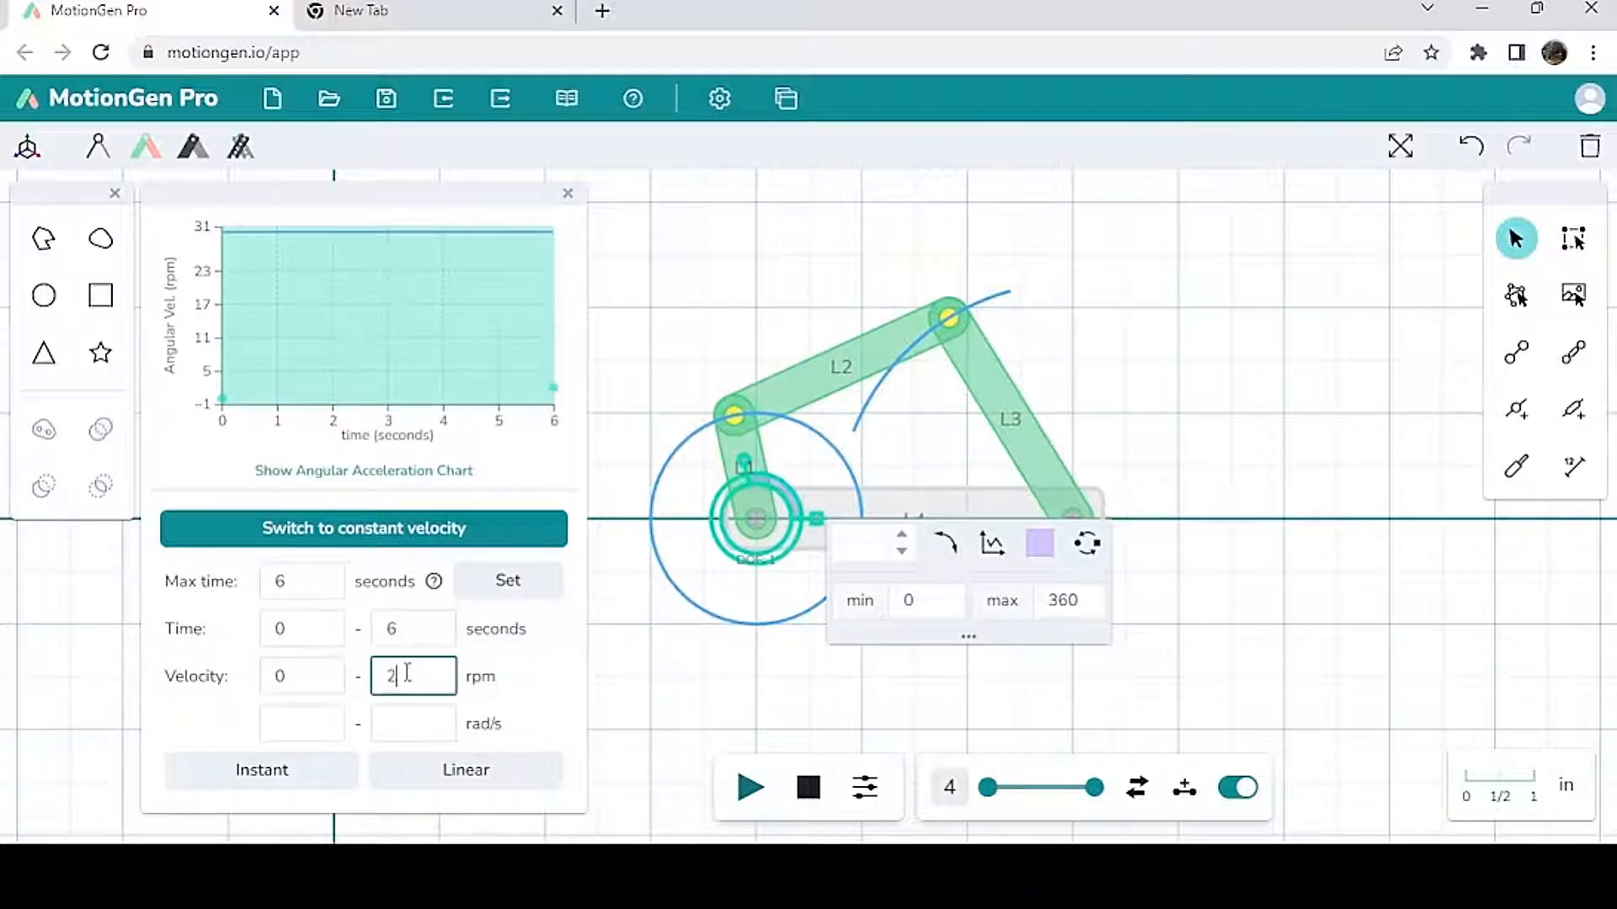
{"action": "type", "text": "30"}
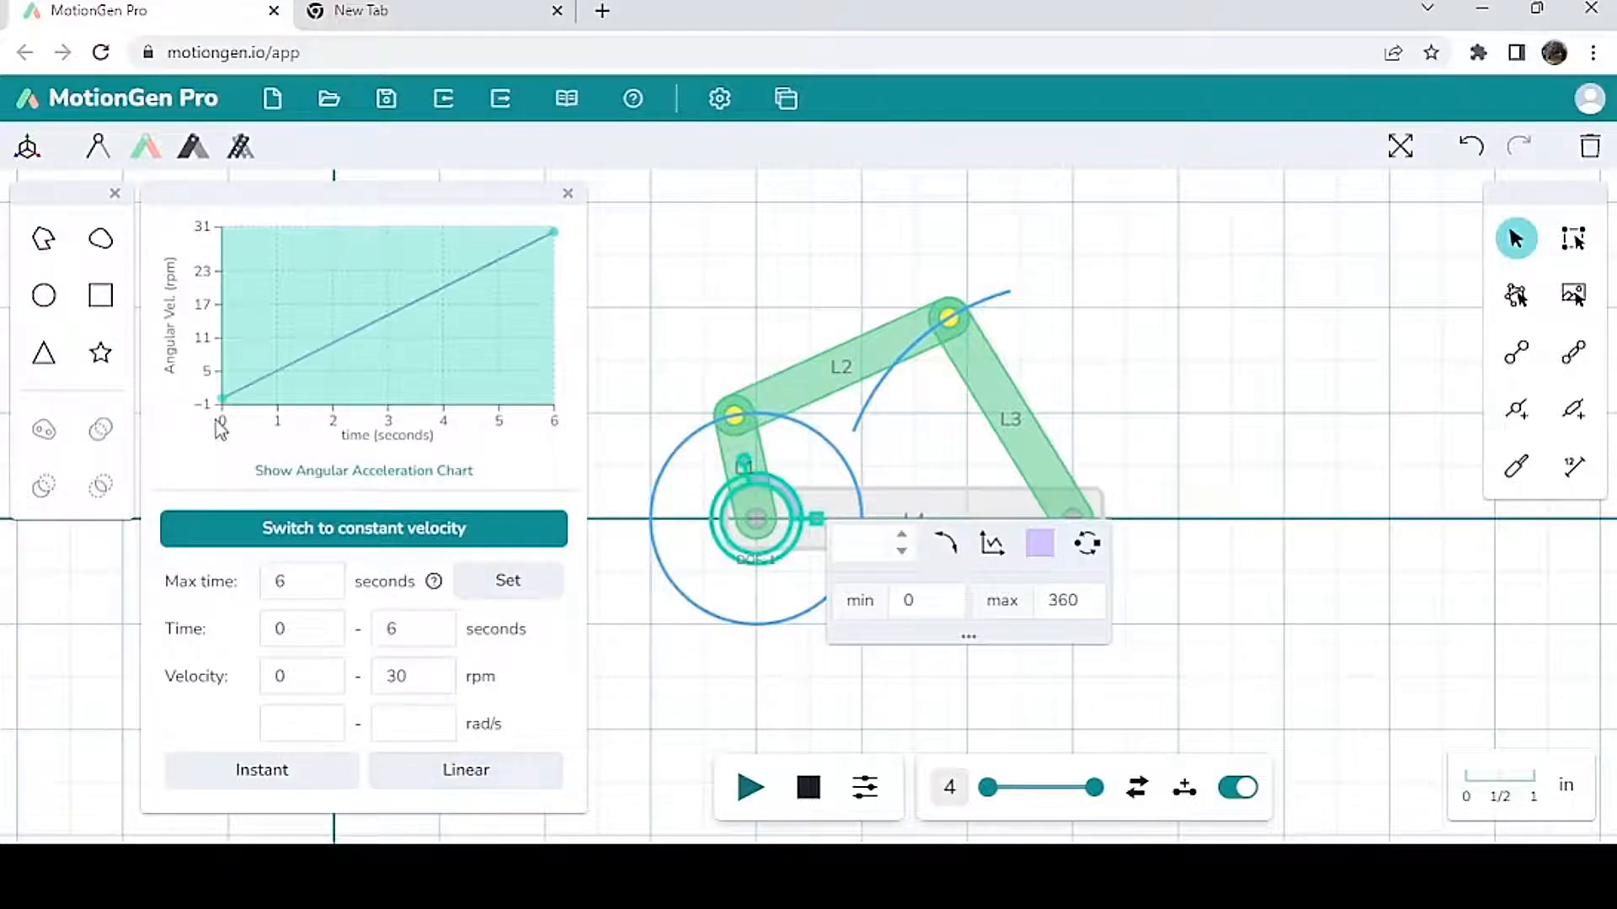
{"action": "mouse_move", "coordinate": [252, 425]}
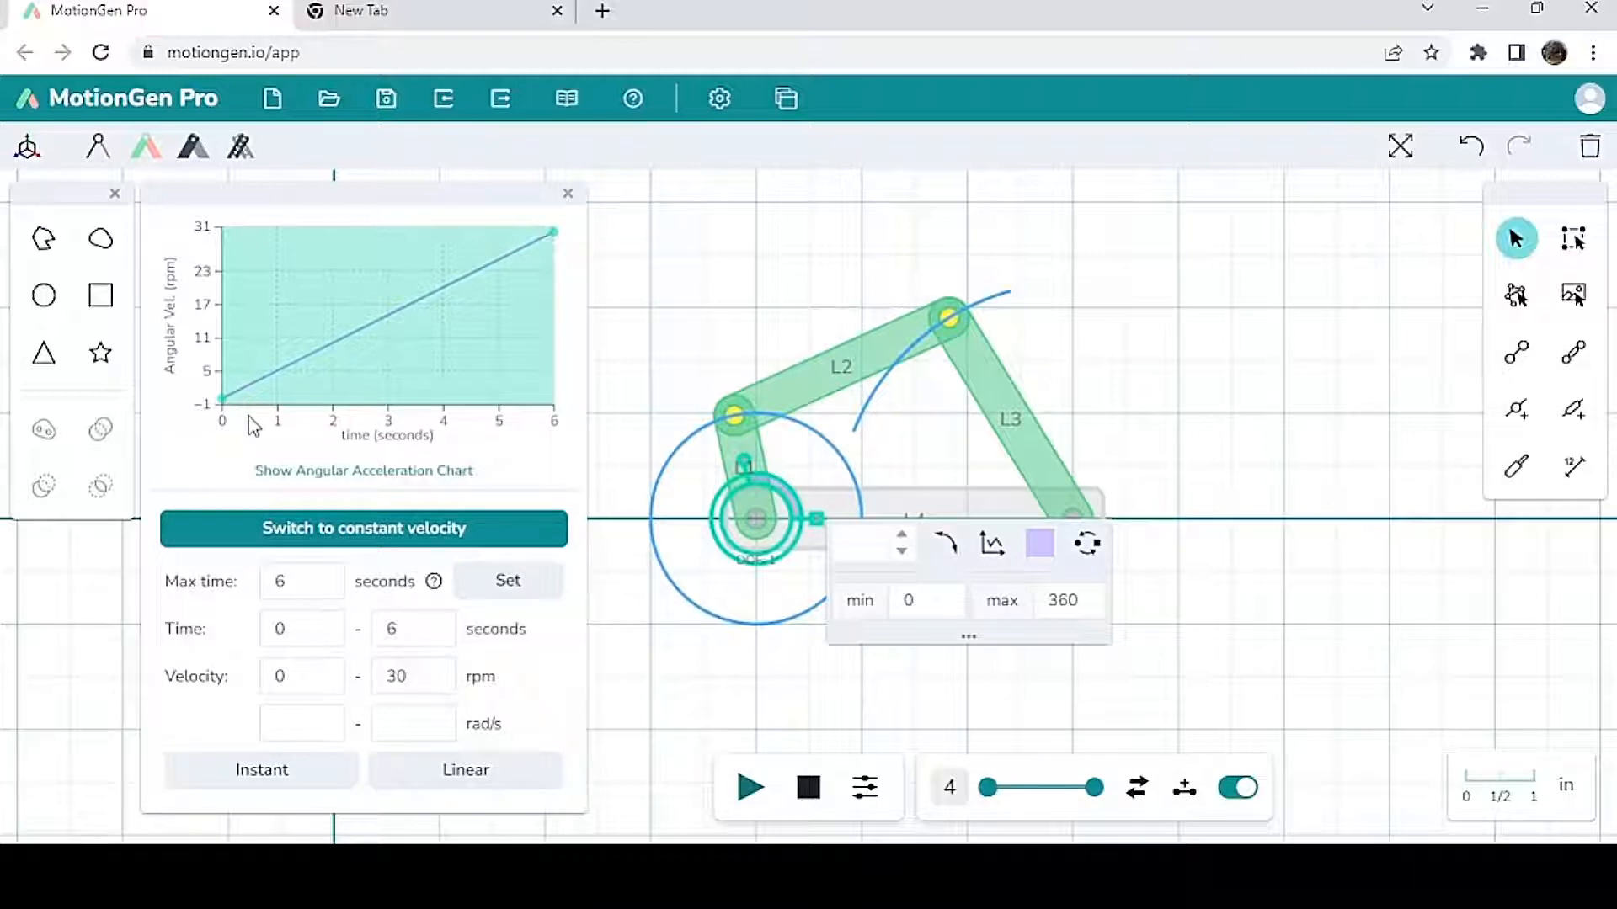
{"action": "mouse_move", "coordinate": [742, 753]}
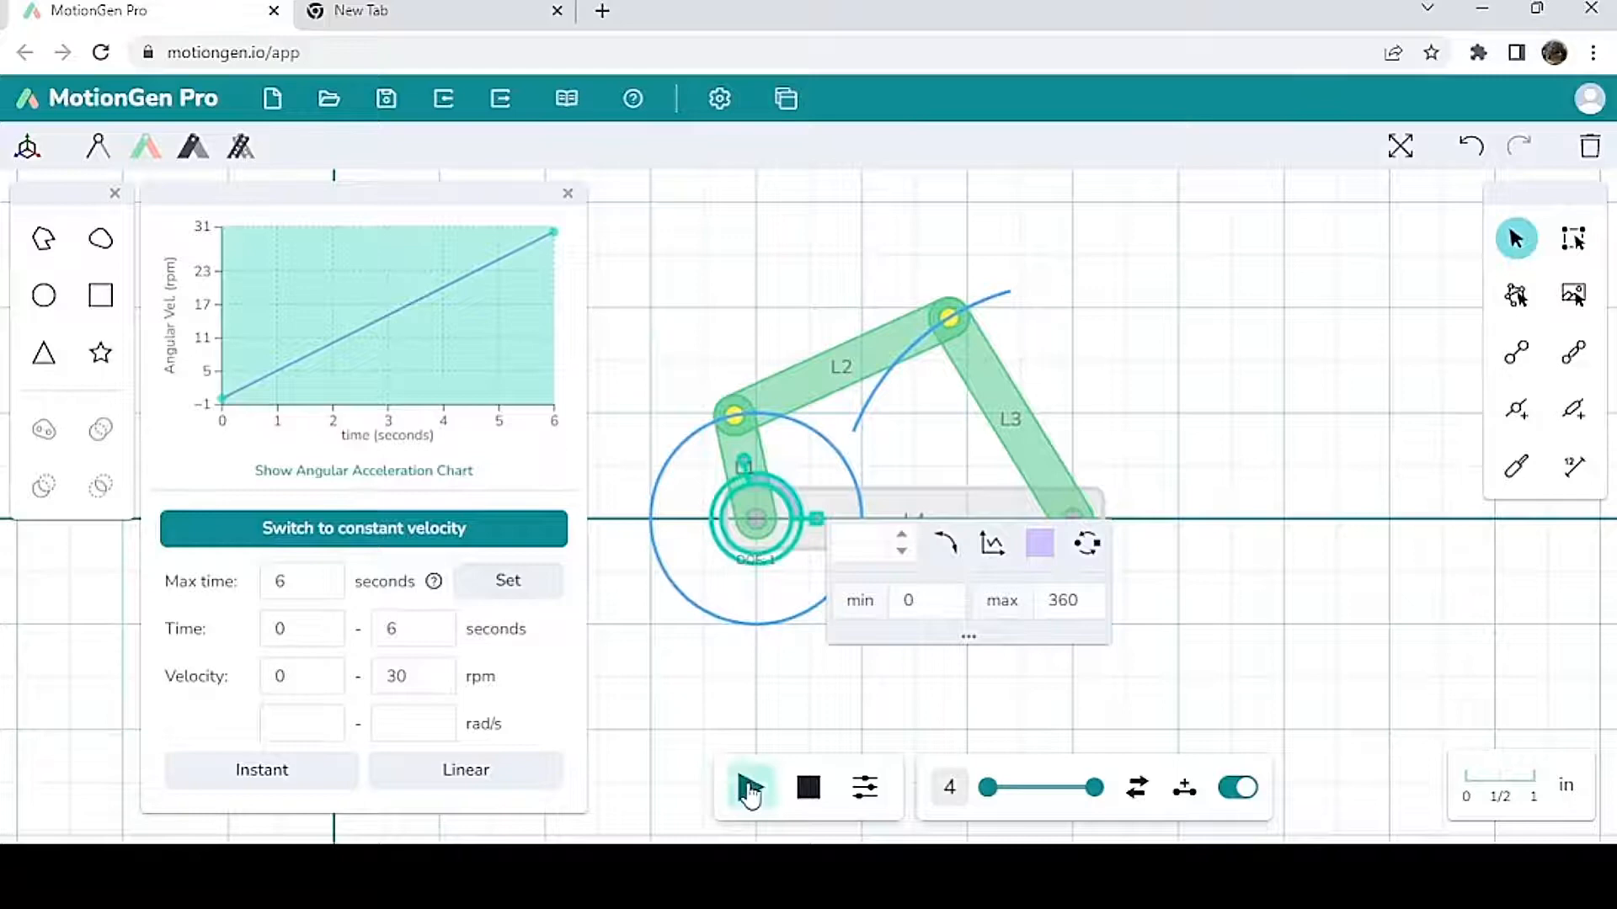
{"action": "left_click", "coordinate": [749, 787]}
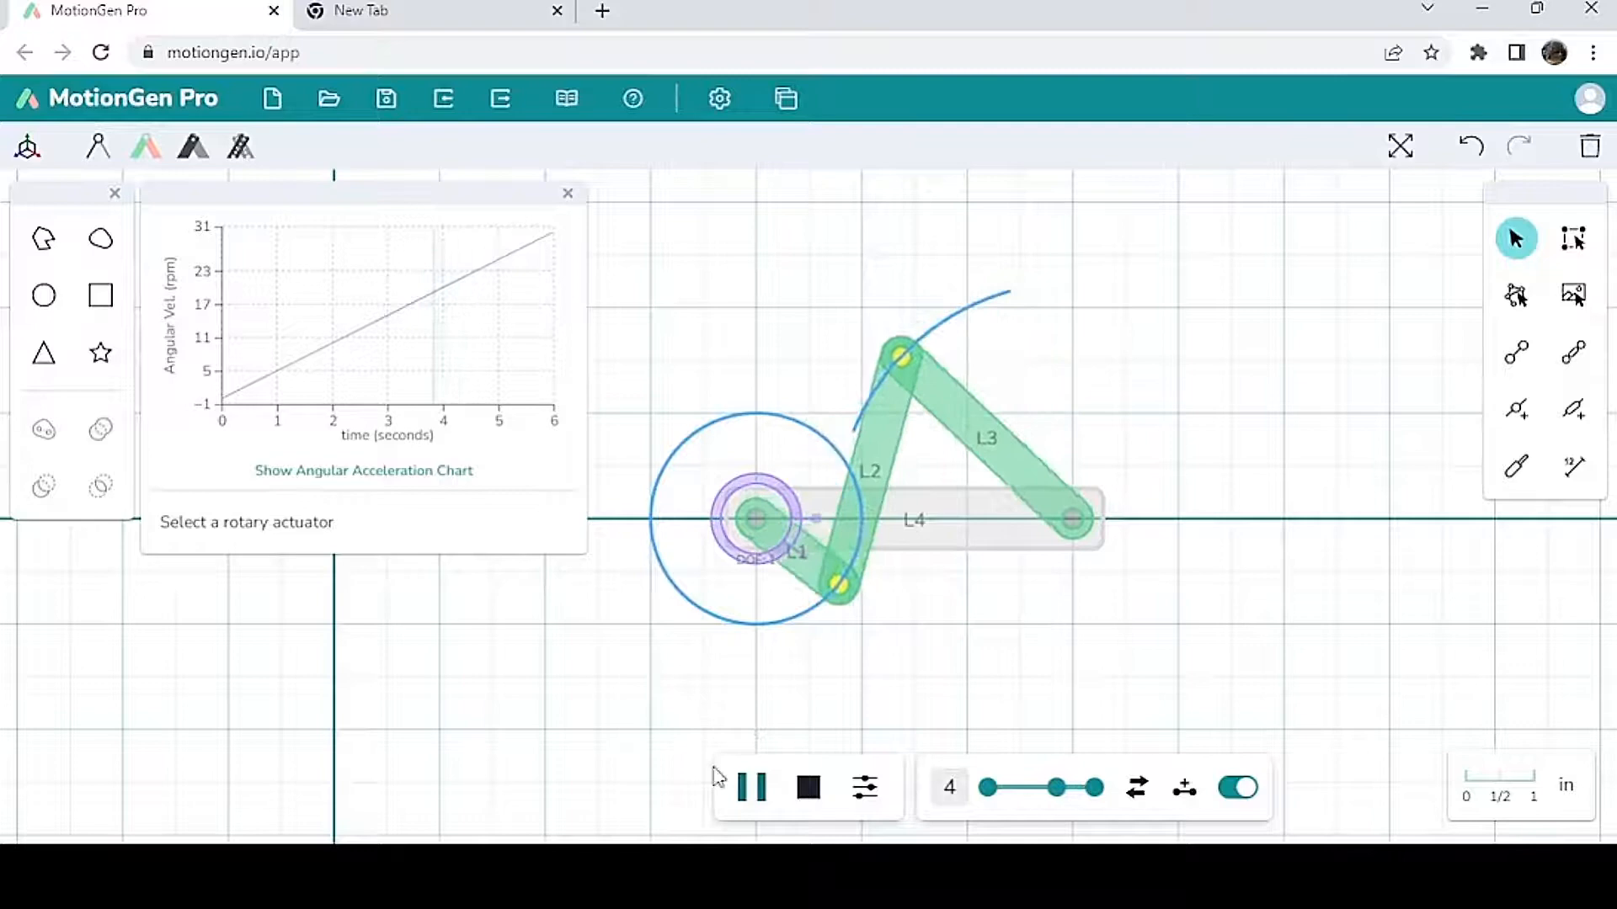
{"action": "left_click", "coordinate": [805, 787]}
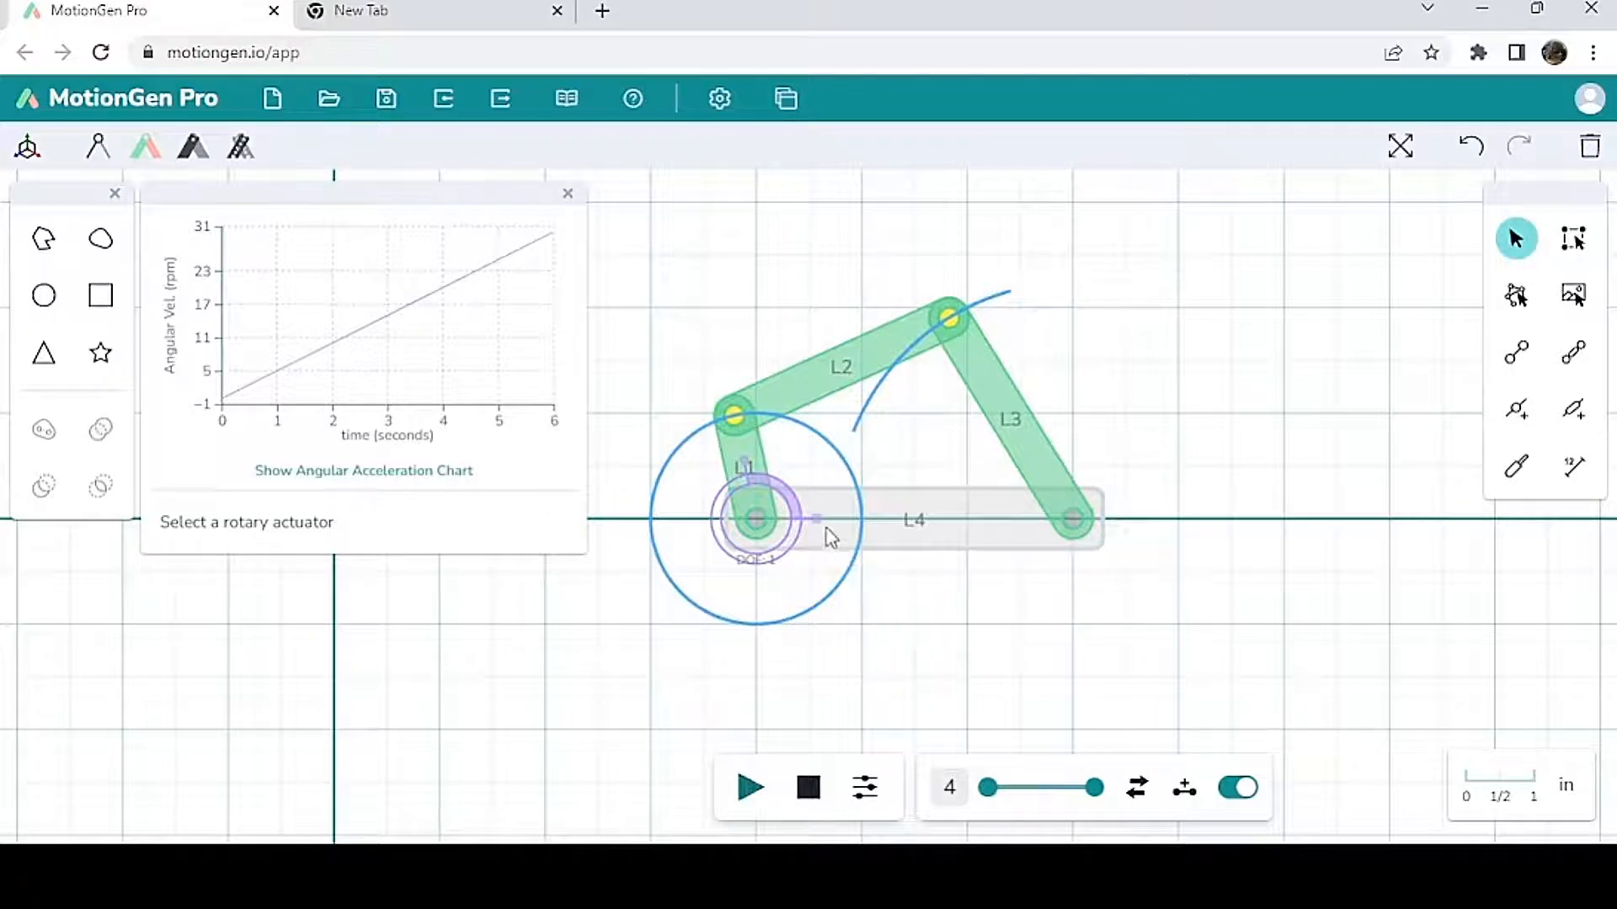
Step: Change the crank actuator's colour to light blue
{"action": "left_click", "coordinate": [755, 517]}
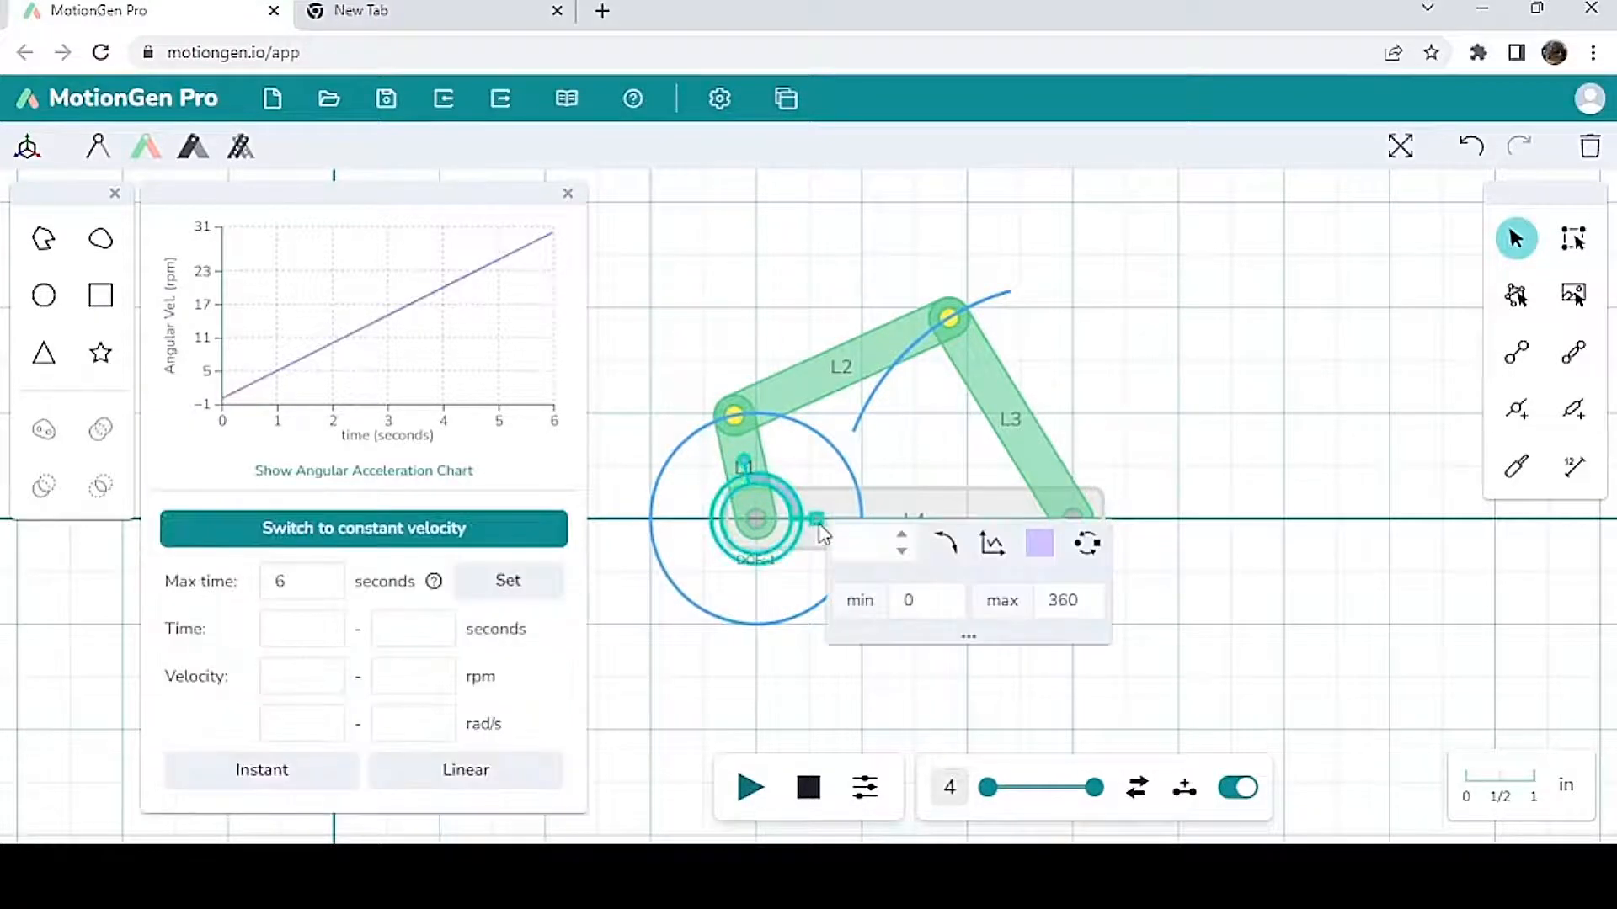
{"action": "mouse_move", "coordinate": [991, 540]}
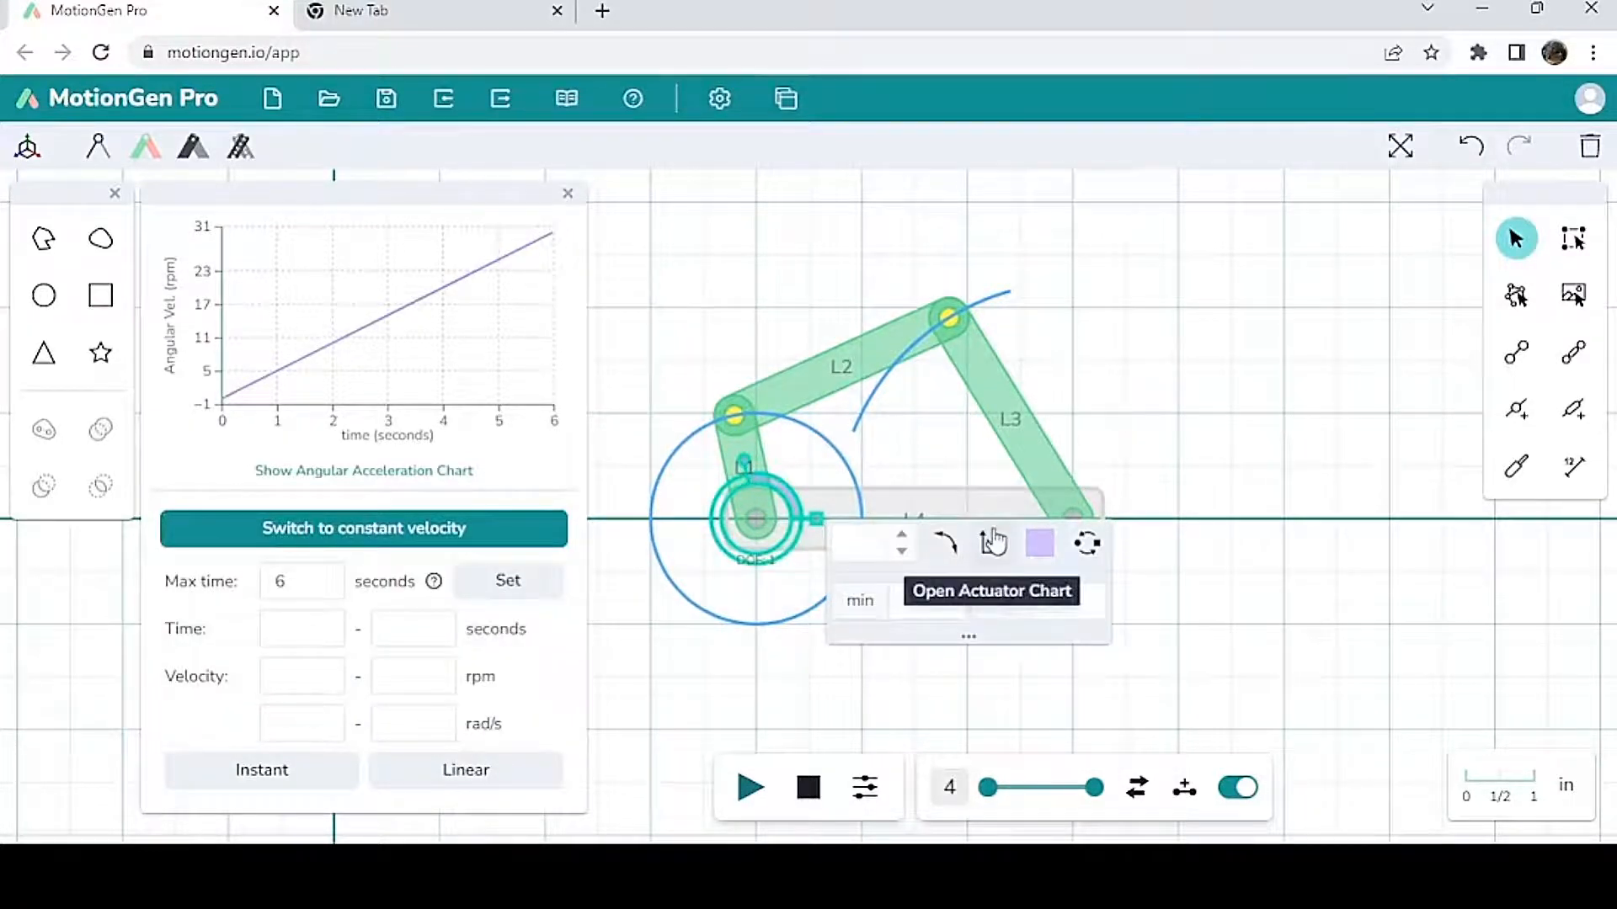
{"action": "mouse_move", "coordinate": [994, 539]}
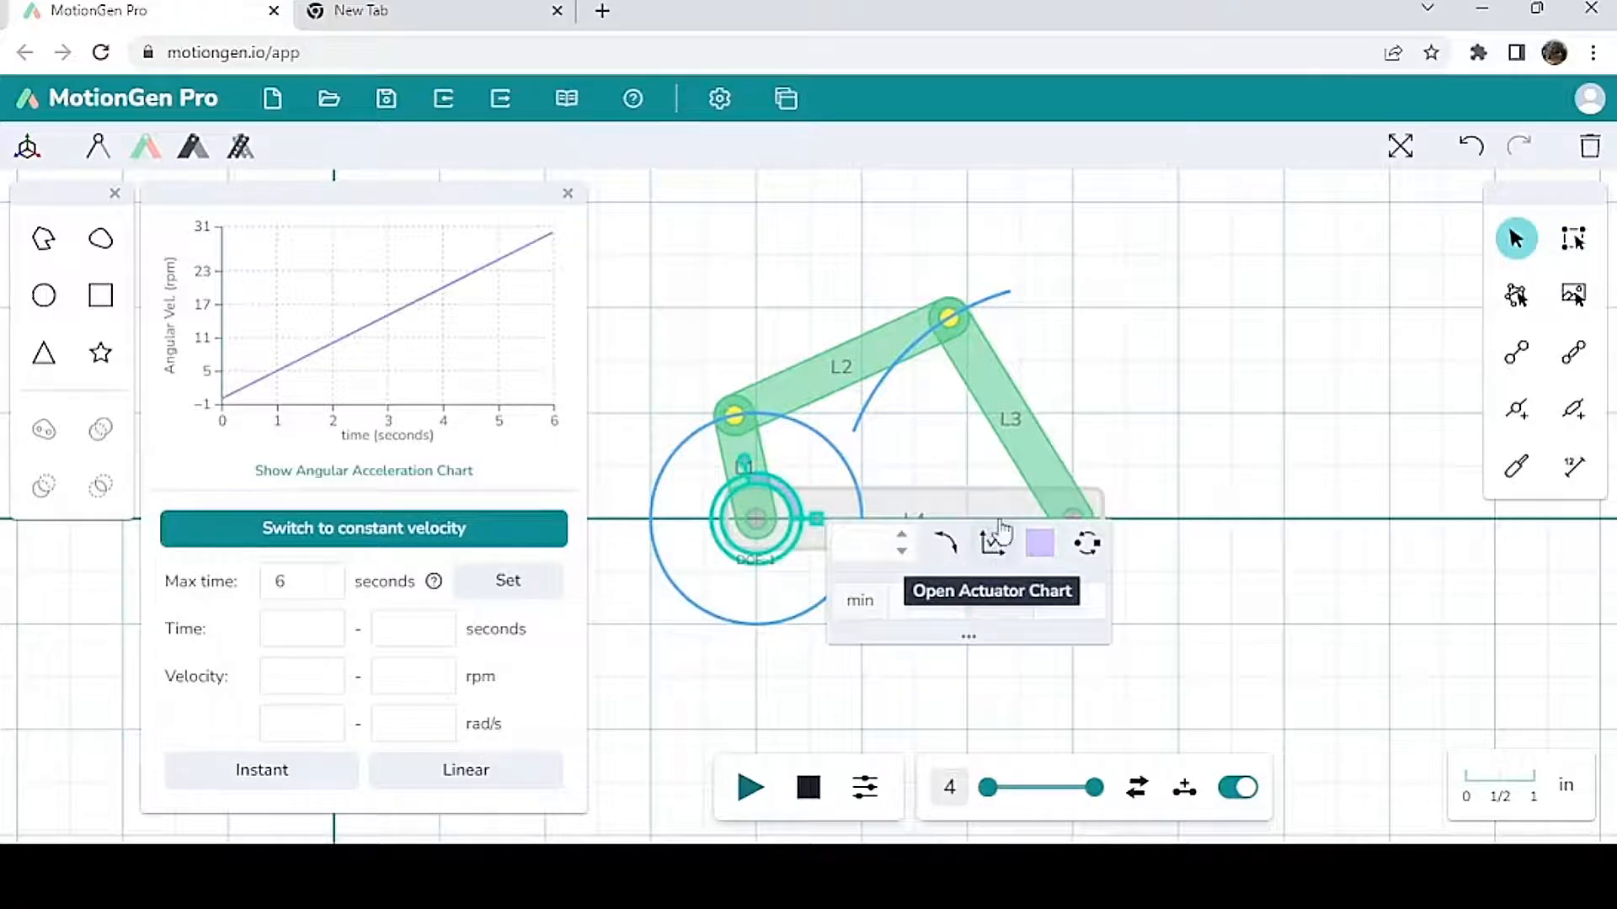
{"action": "mouse_move", "coordinate": [991, 547]}
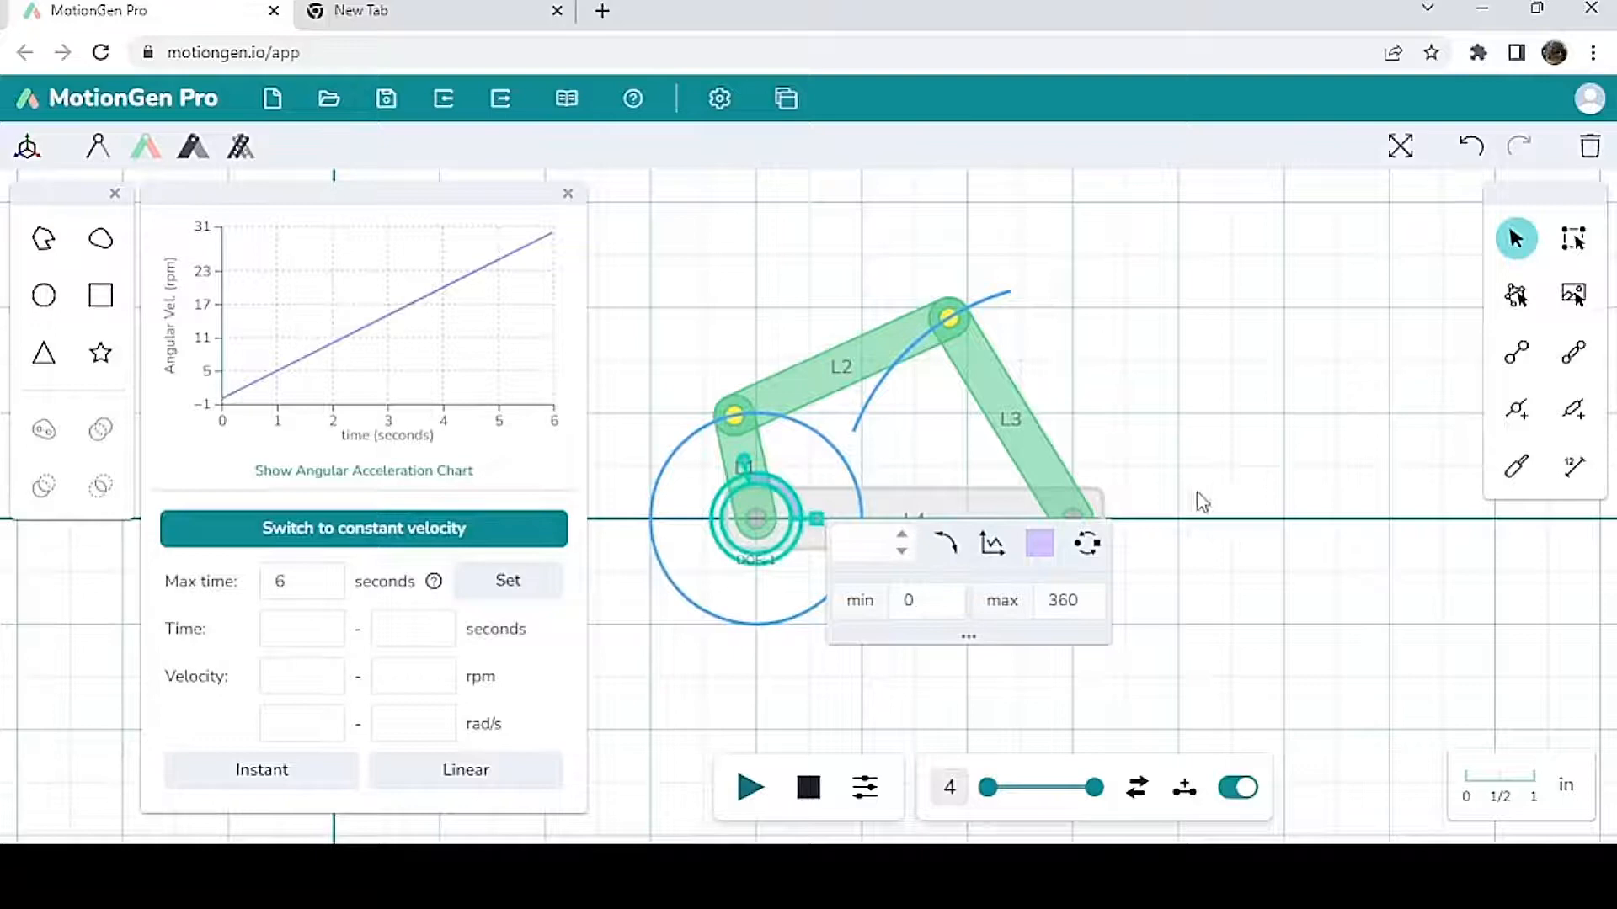
{"action": "left_click", "coordinate": [1039, 546]}
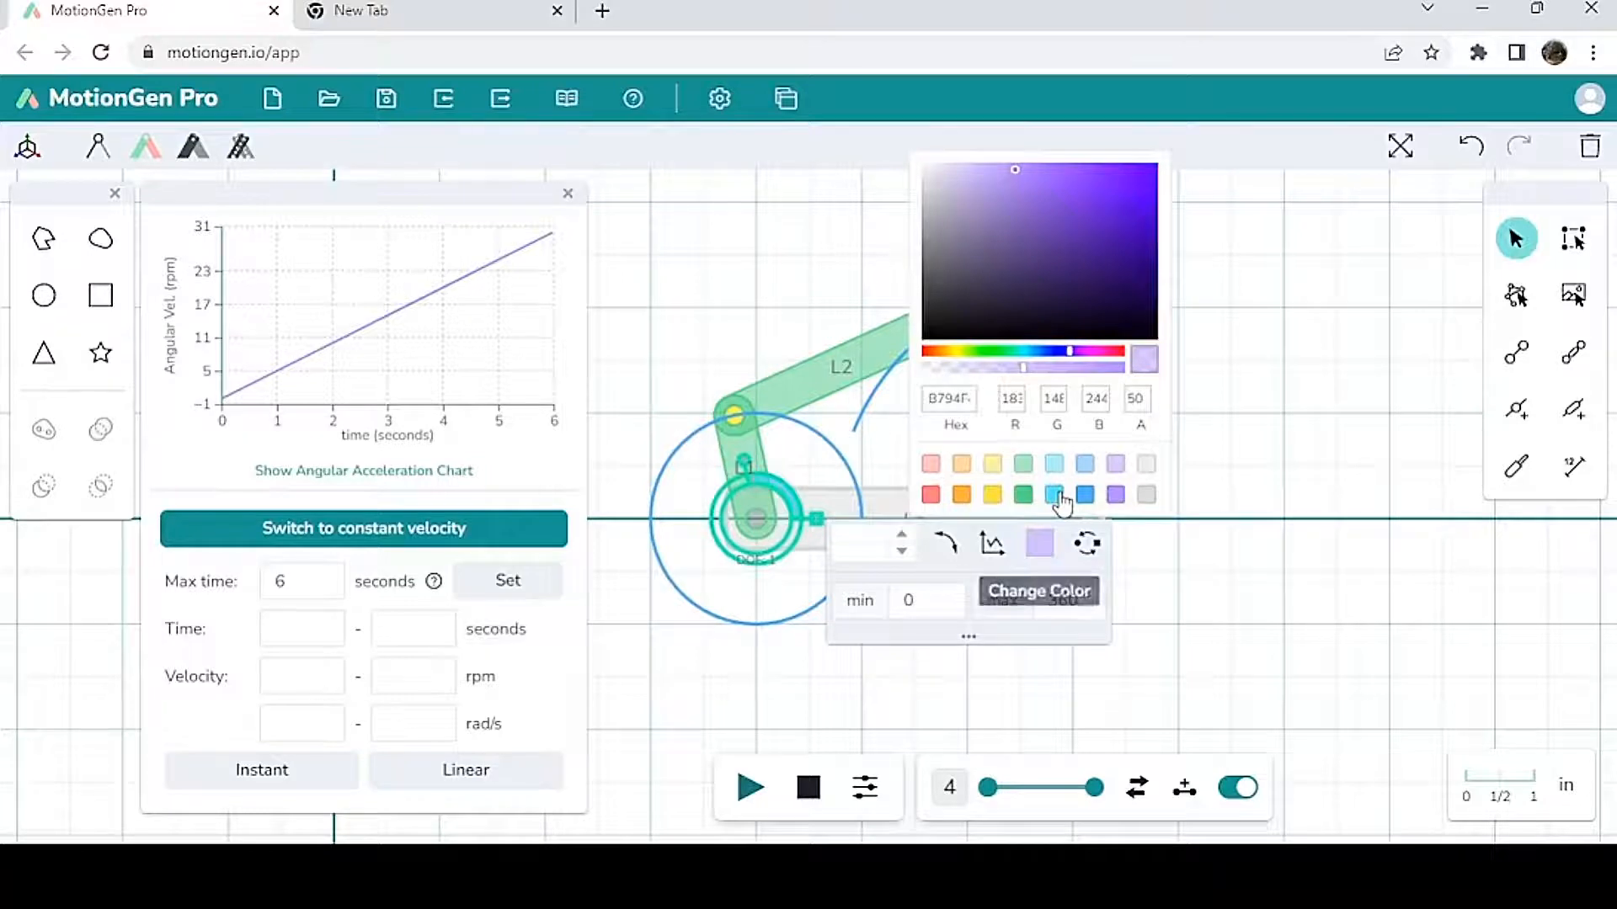
{"action": "left_click", "coordinate": [1052, 494]}
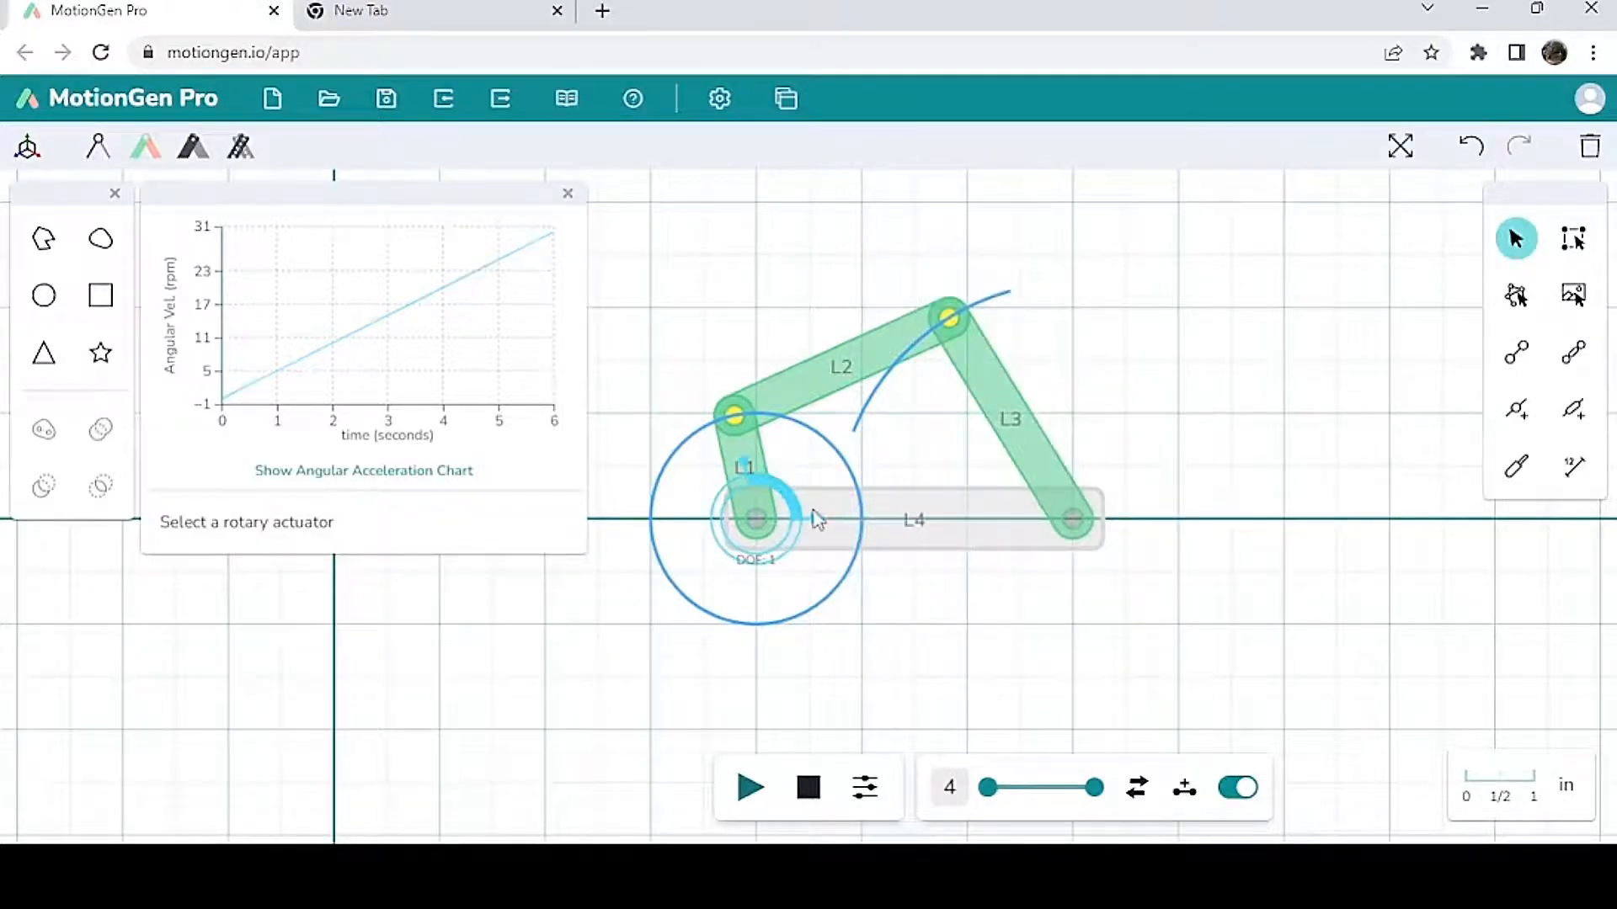
Step: Reverse the crank actuator so velocity ramps 0 to −30 rpm, then test-run the simulation
{"action": "left_click", "coordinate": [755, 519]}
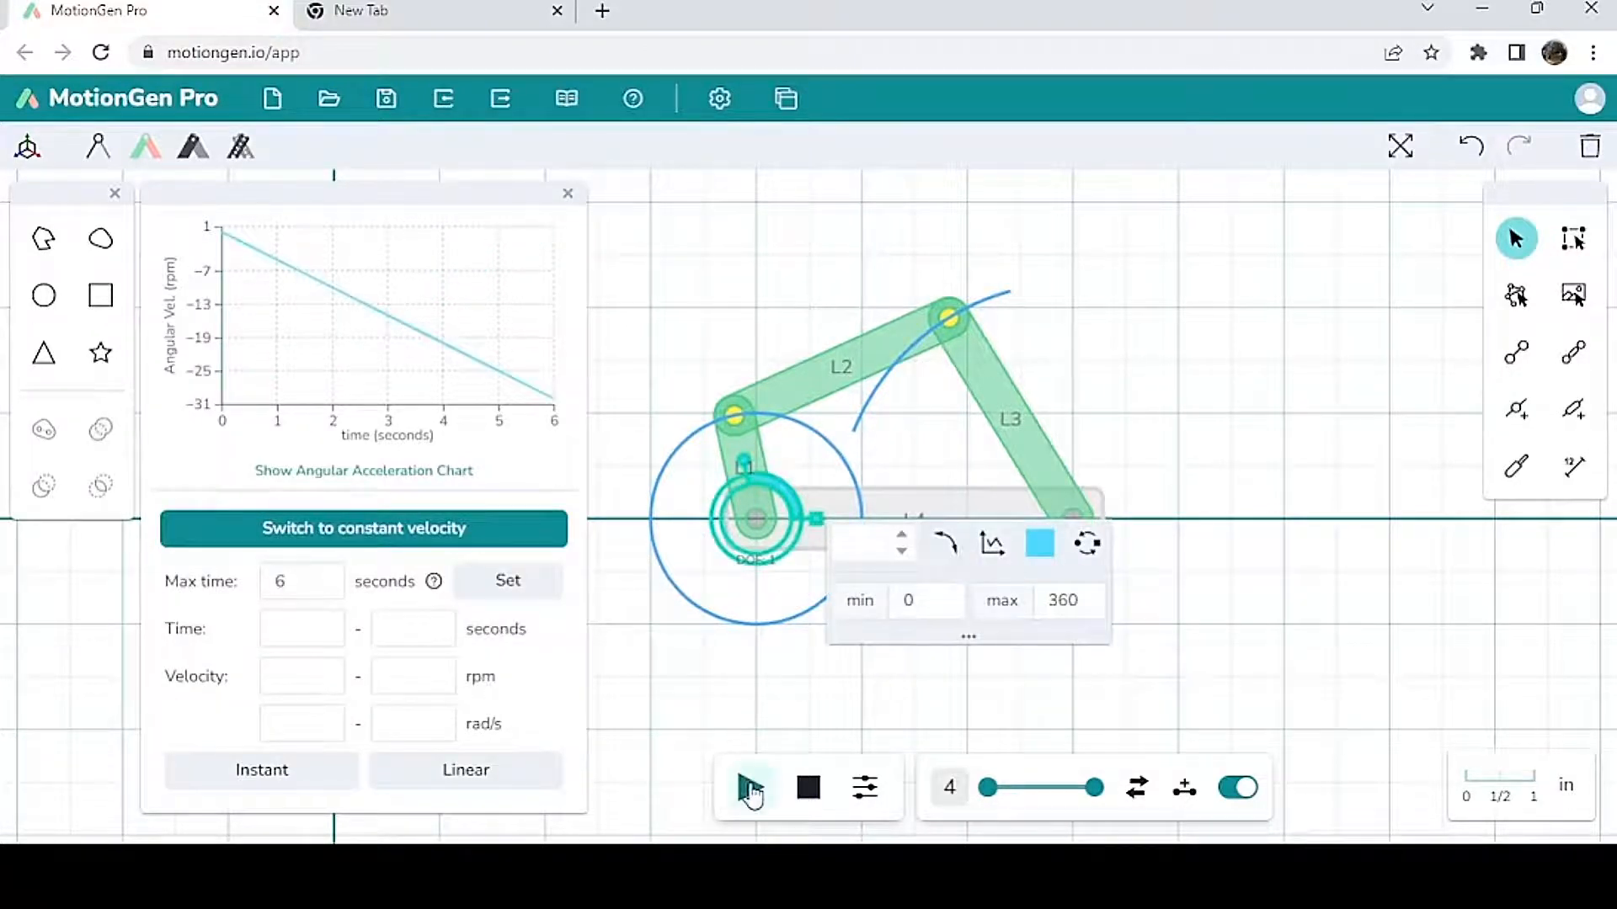
{"action": "left_click", "coordinate": [752, 788]}
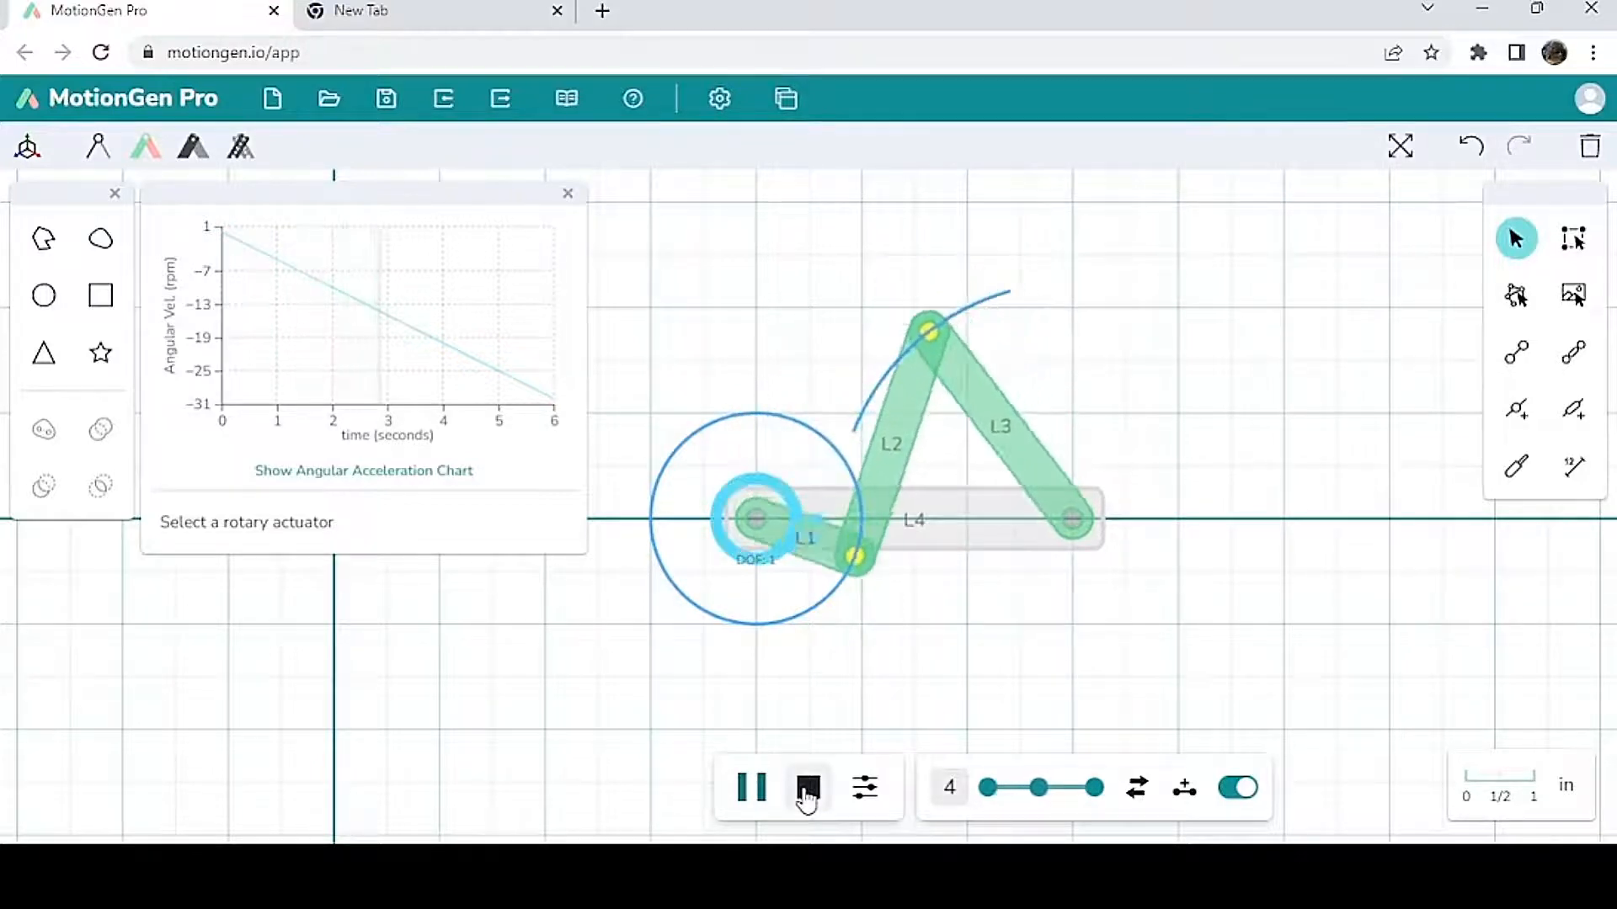
{"action": "left_click", "coordinate": [806, 789]}
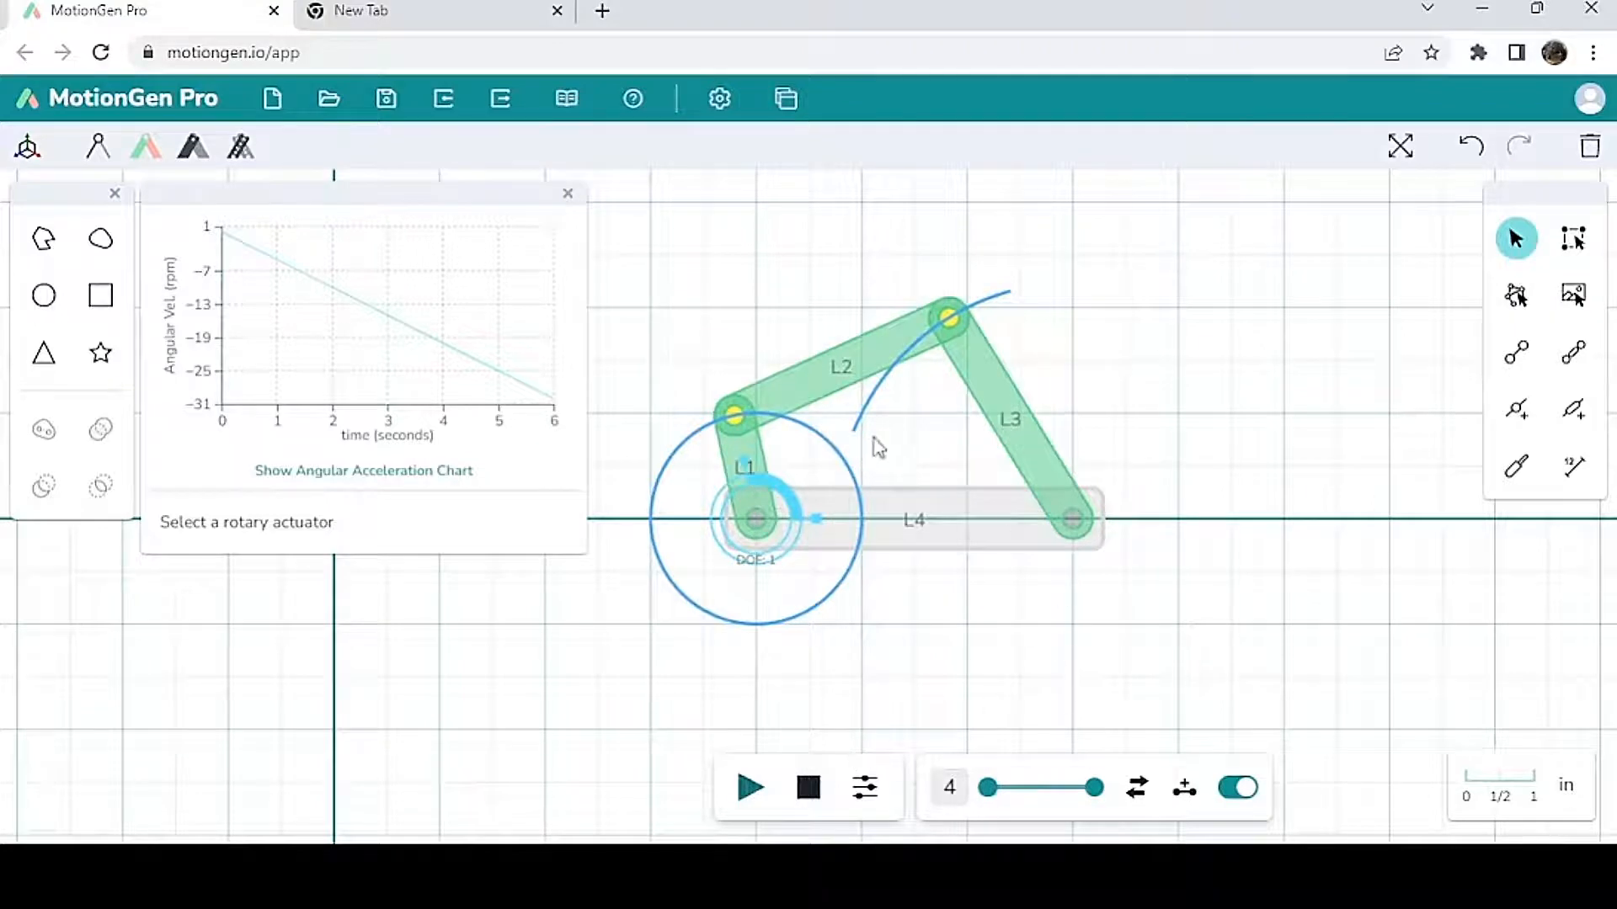
{"action": "mouse_move", "coordinate": [953, 657]}
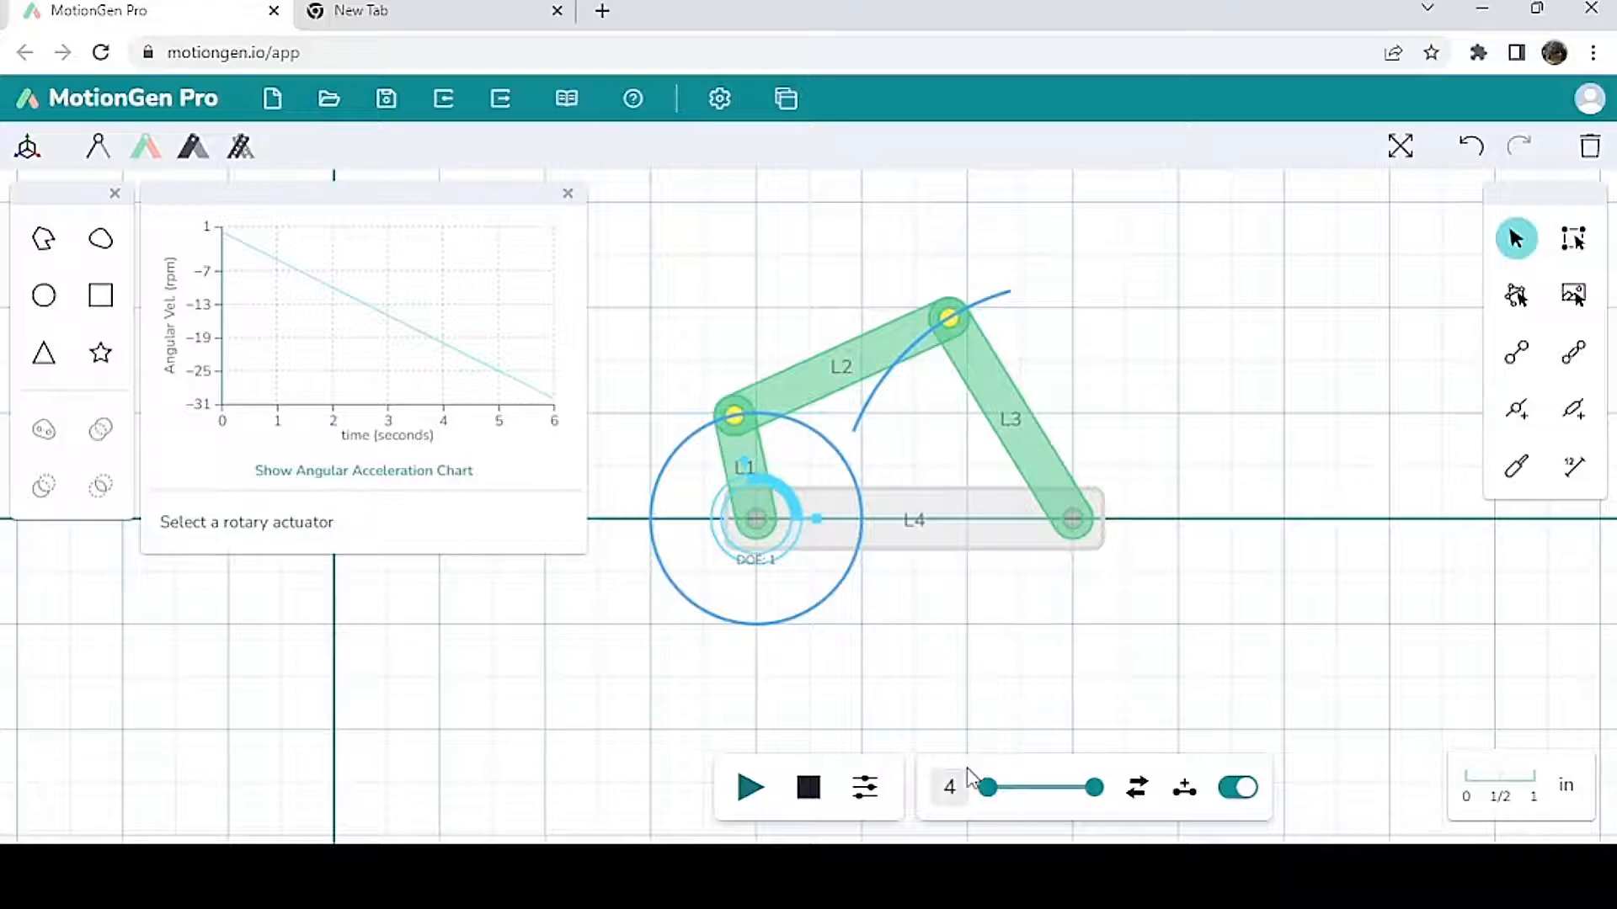
{"action": "mouse_move", "coordinate": [907, 821]}
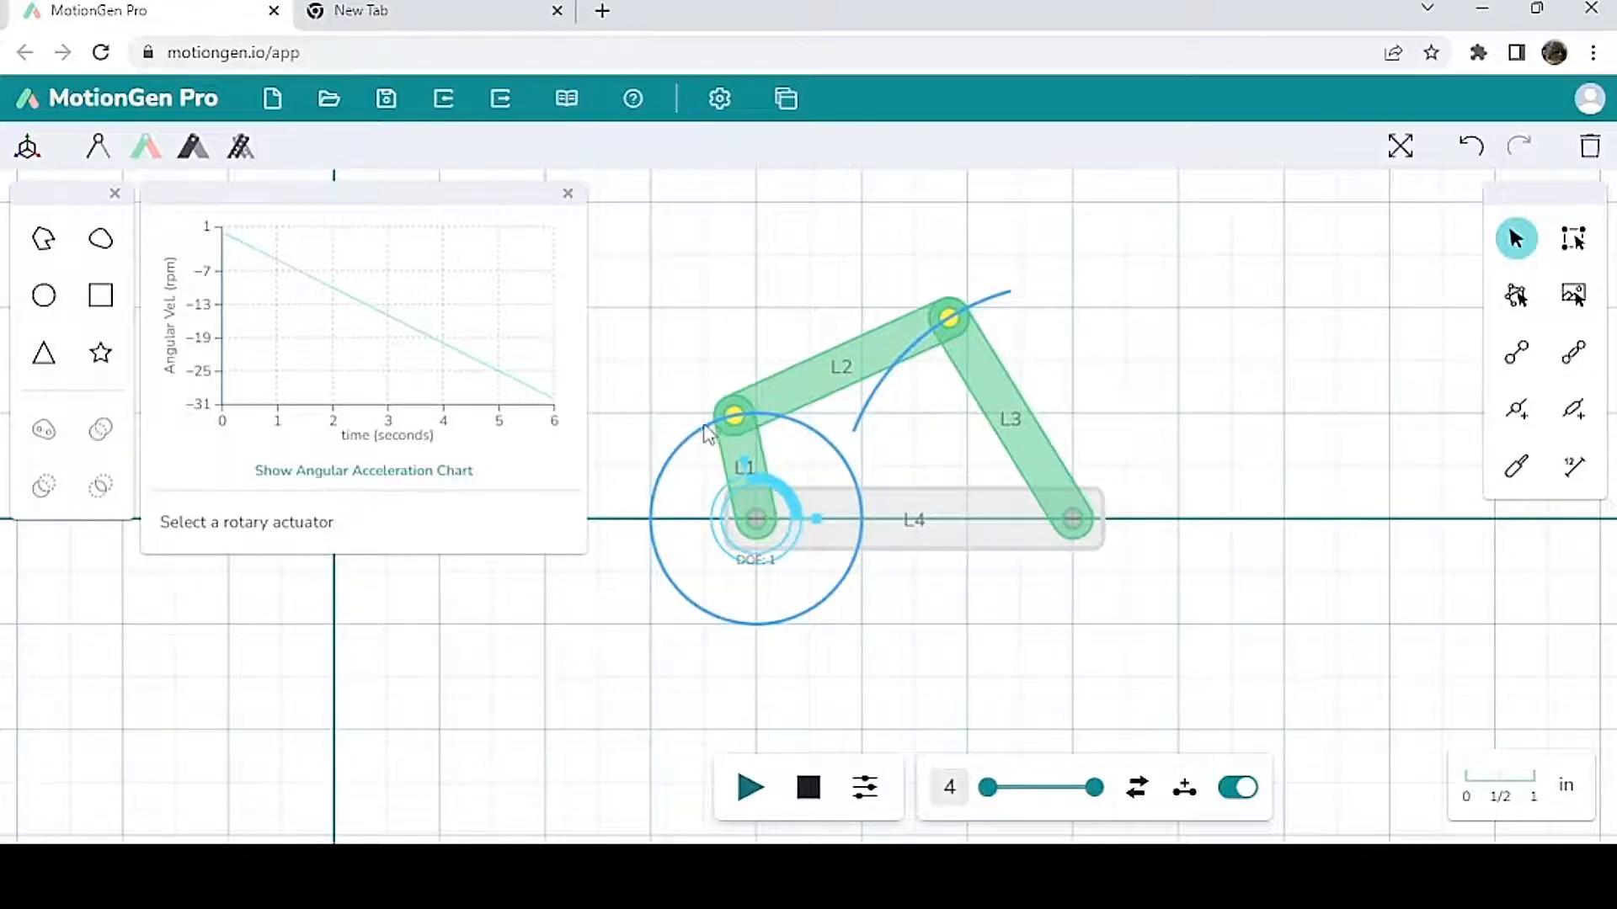
{"action": "mouse_move", "coordinate": [836, 471]}
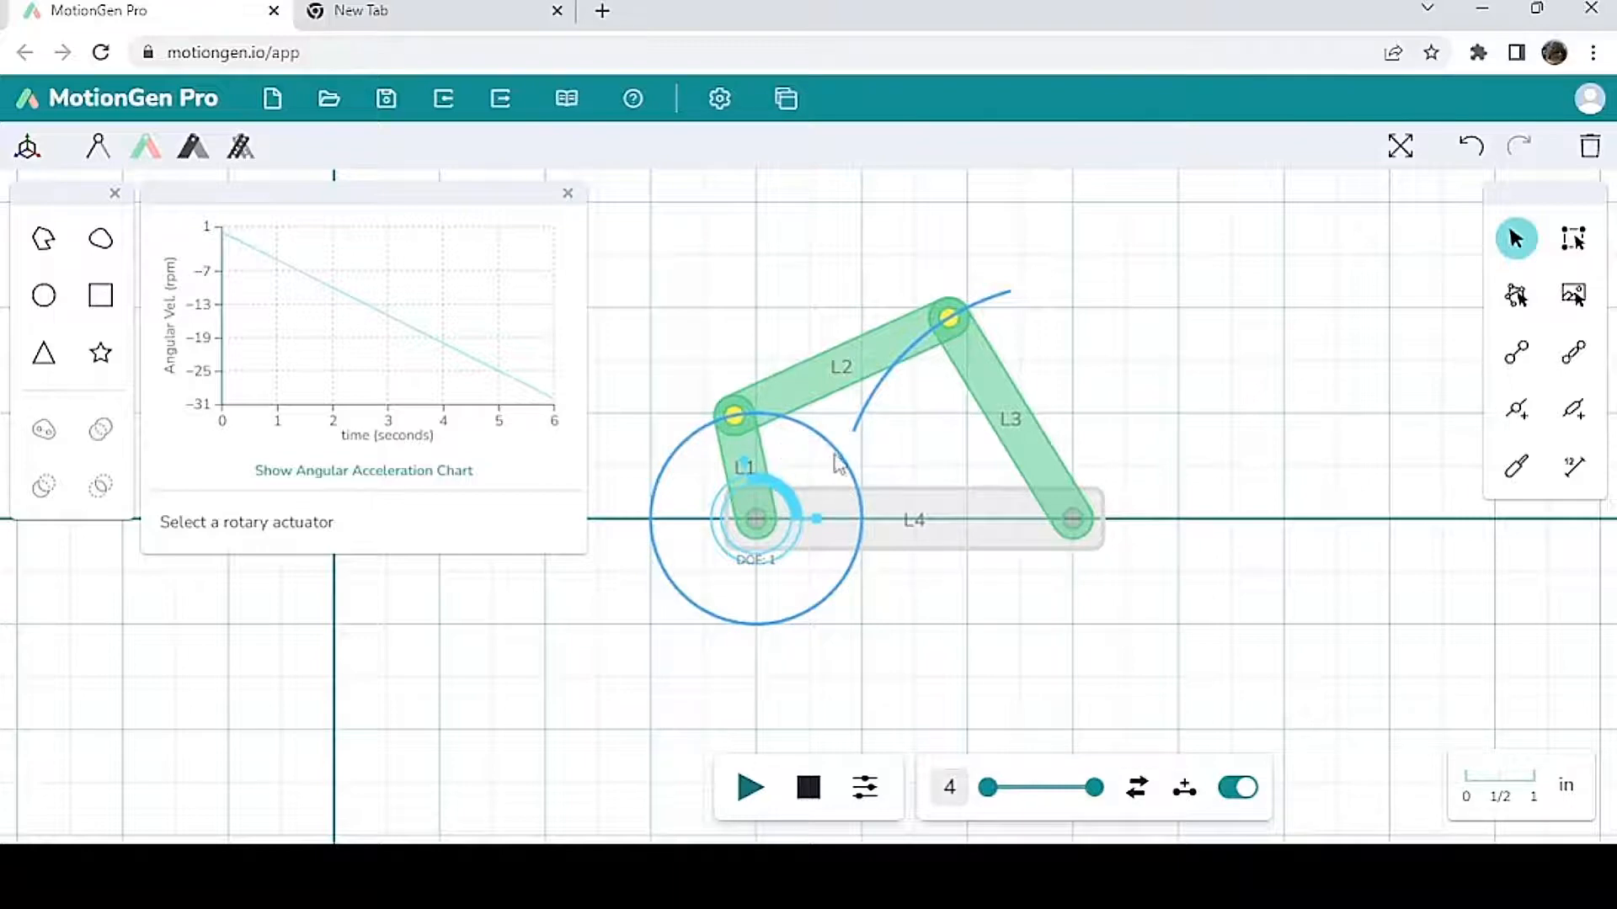
{"action": "mouse_move", "coordinate": [872, 495]}
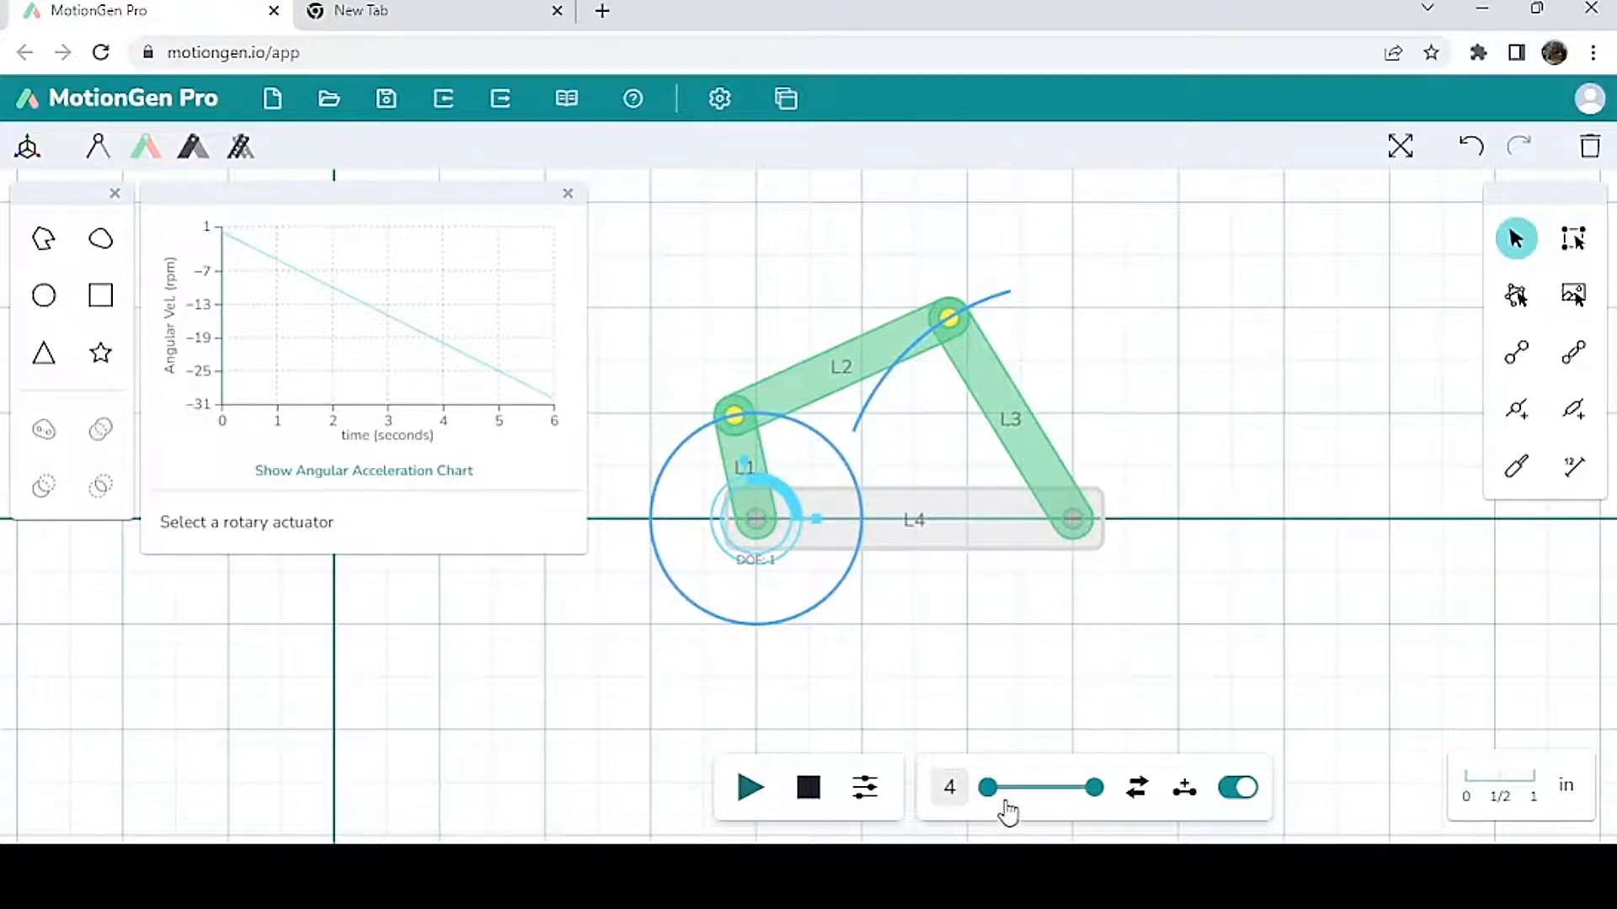
Step: Scrub the simulation between 1 and 6 seconds, settling the linkage near 1.5 seconds
{"action": "left_click_drag", "start_coordinate": [990, 788], "coordinate": [1093, 788]}
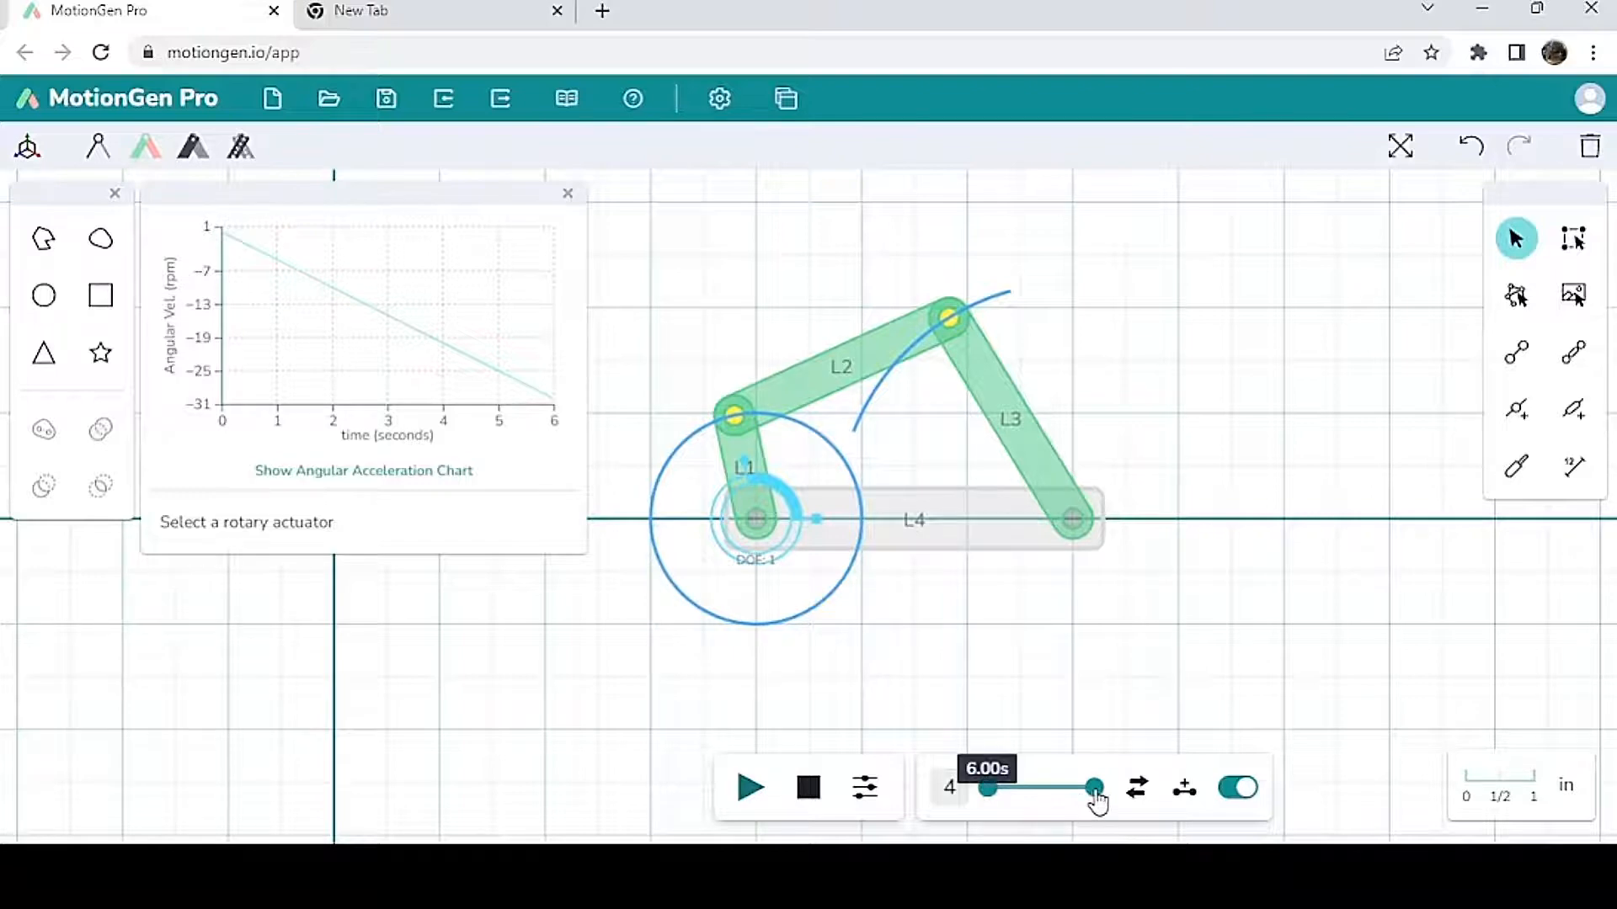
{"action": "left_click_drag", "start_coordinate": [1093, 788], "coordinate": [1047, 789]}
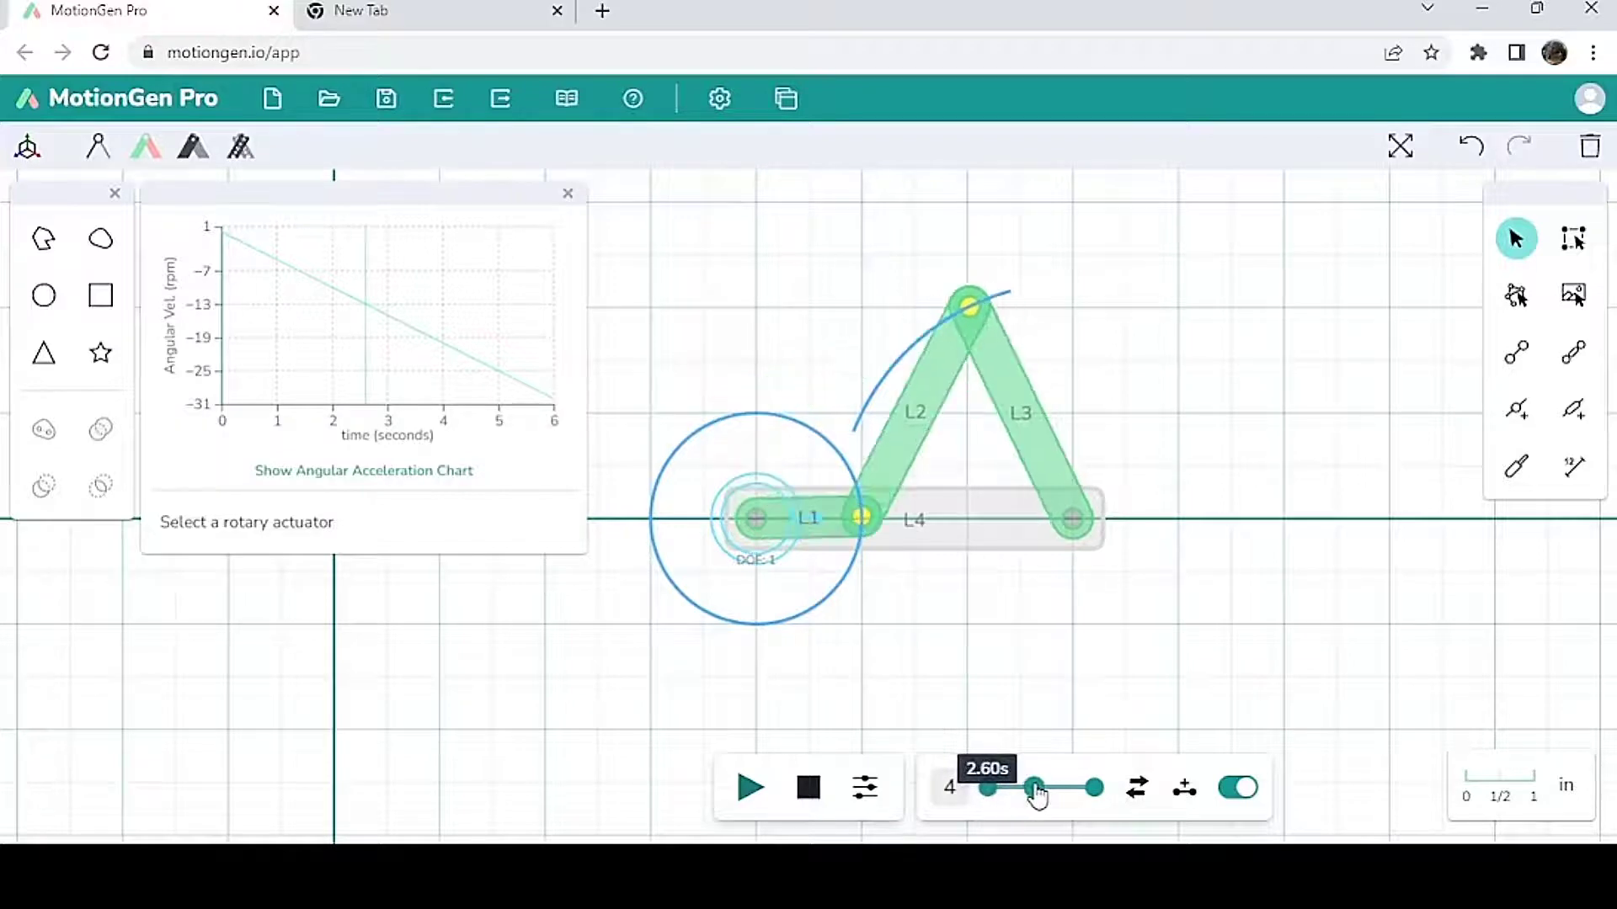
{"action": "left_click_drag", "start_coordinate": [1034, 789], "coordinate": [1008, 788]}
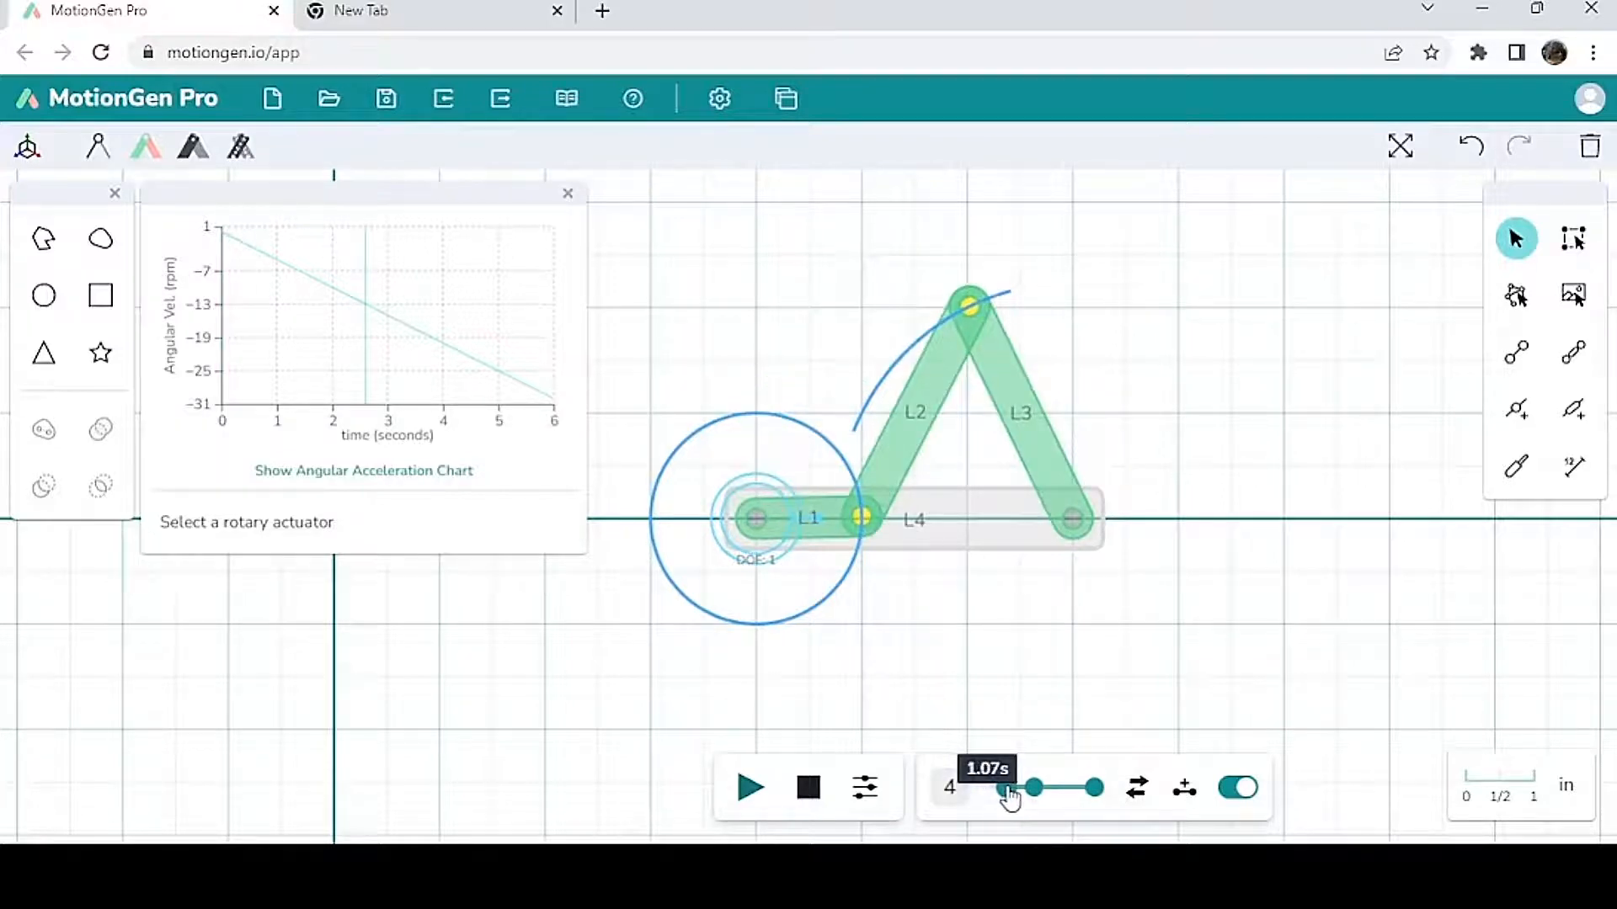
{"action": "left_click_drag", "start_coordinate": [1005, 786], "coordinate": [1034, 787]}
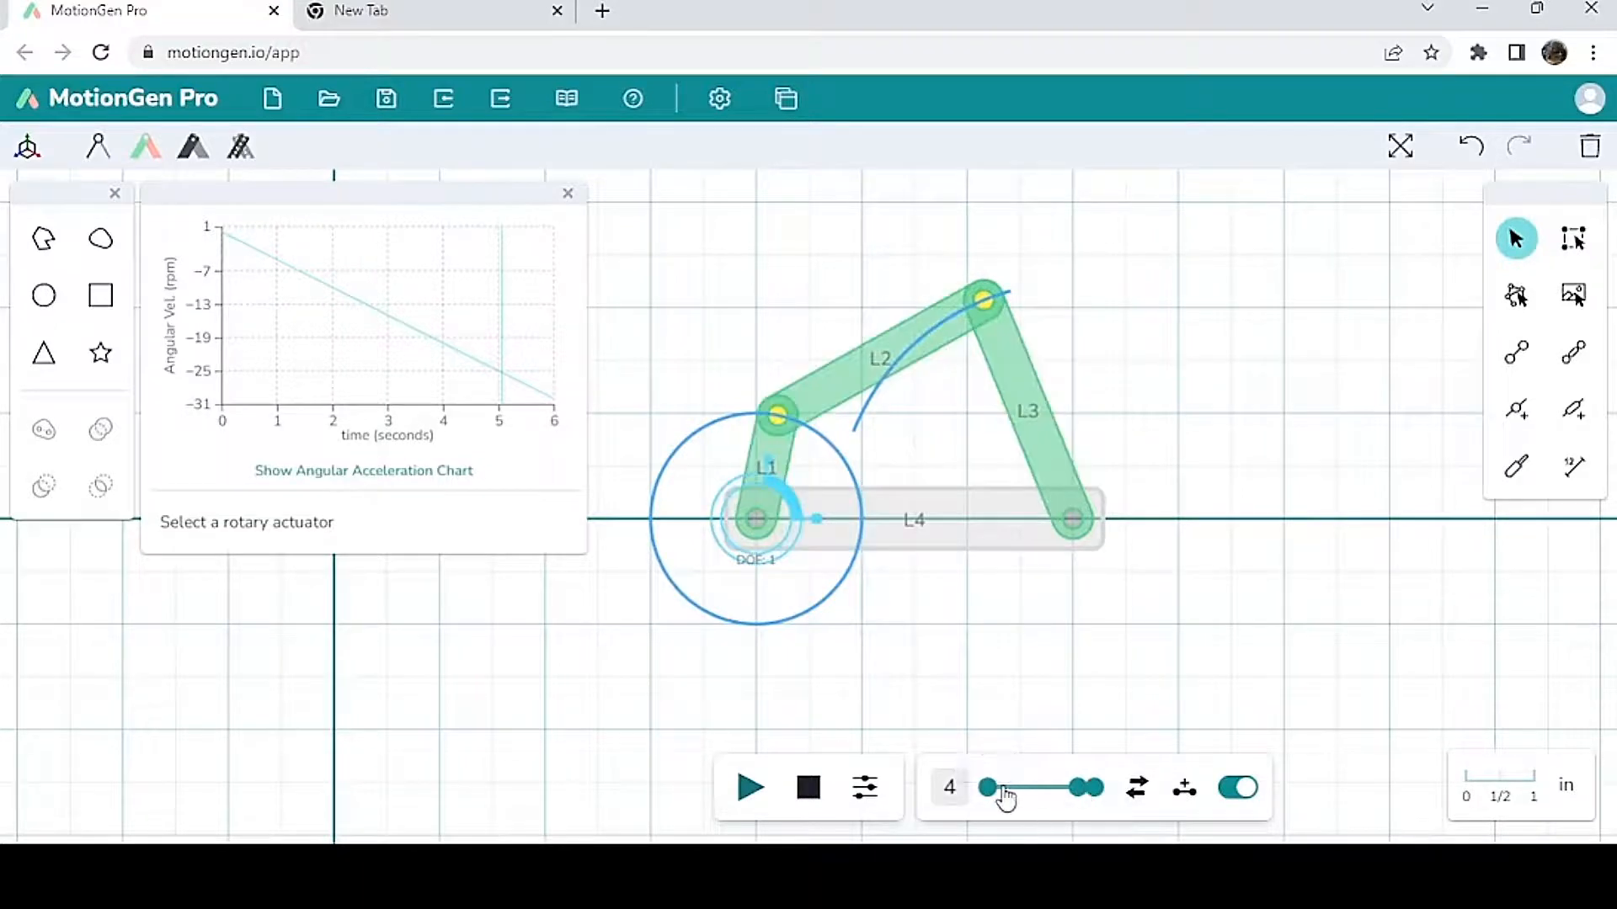
{"action": "left_click_drag", "start_coordinate": [988, 786], "coordinate": [1067, 786]}
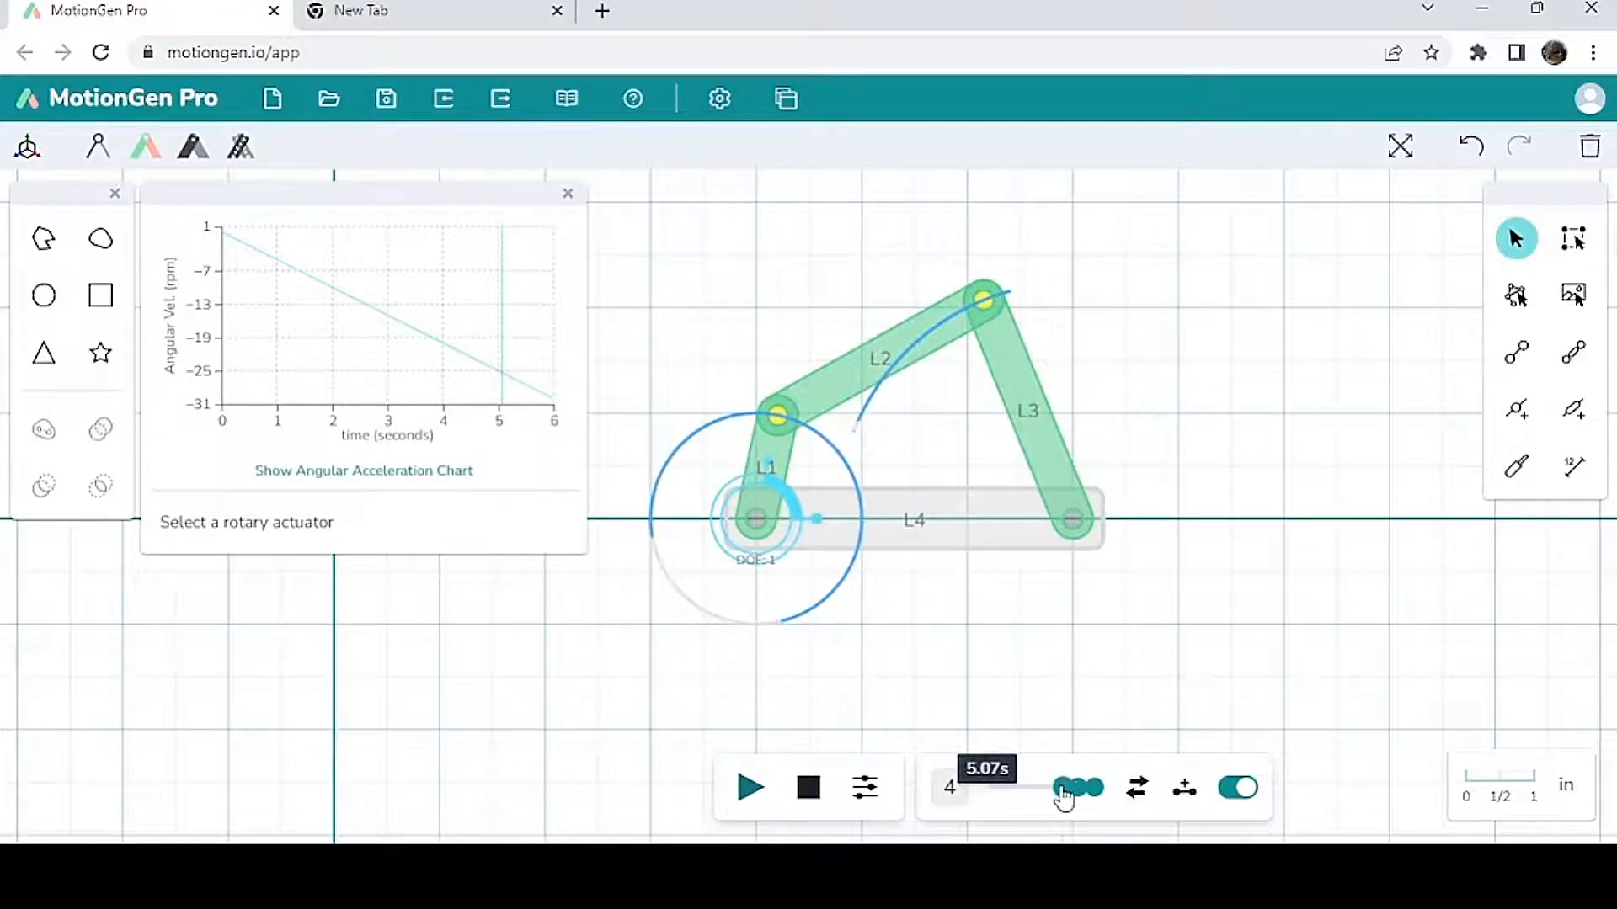
{"action": "left_click_drag", "start_coordinate": [1065, 788], "coordinate": [1043, 788]}
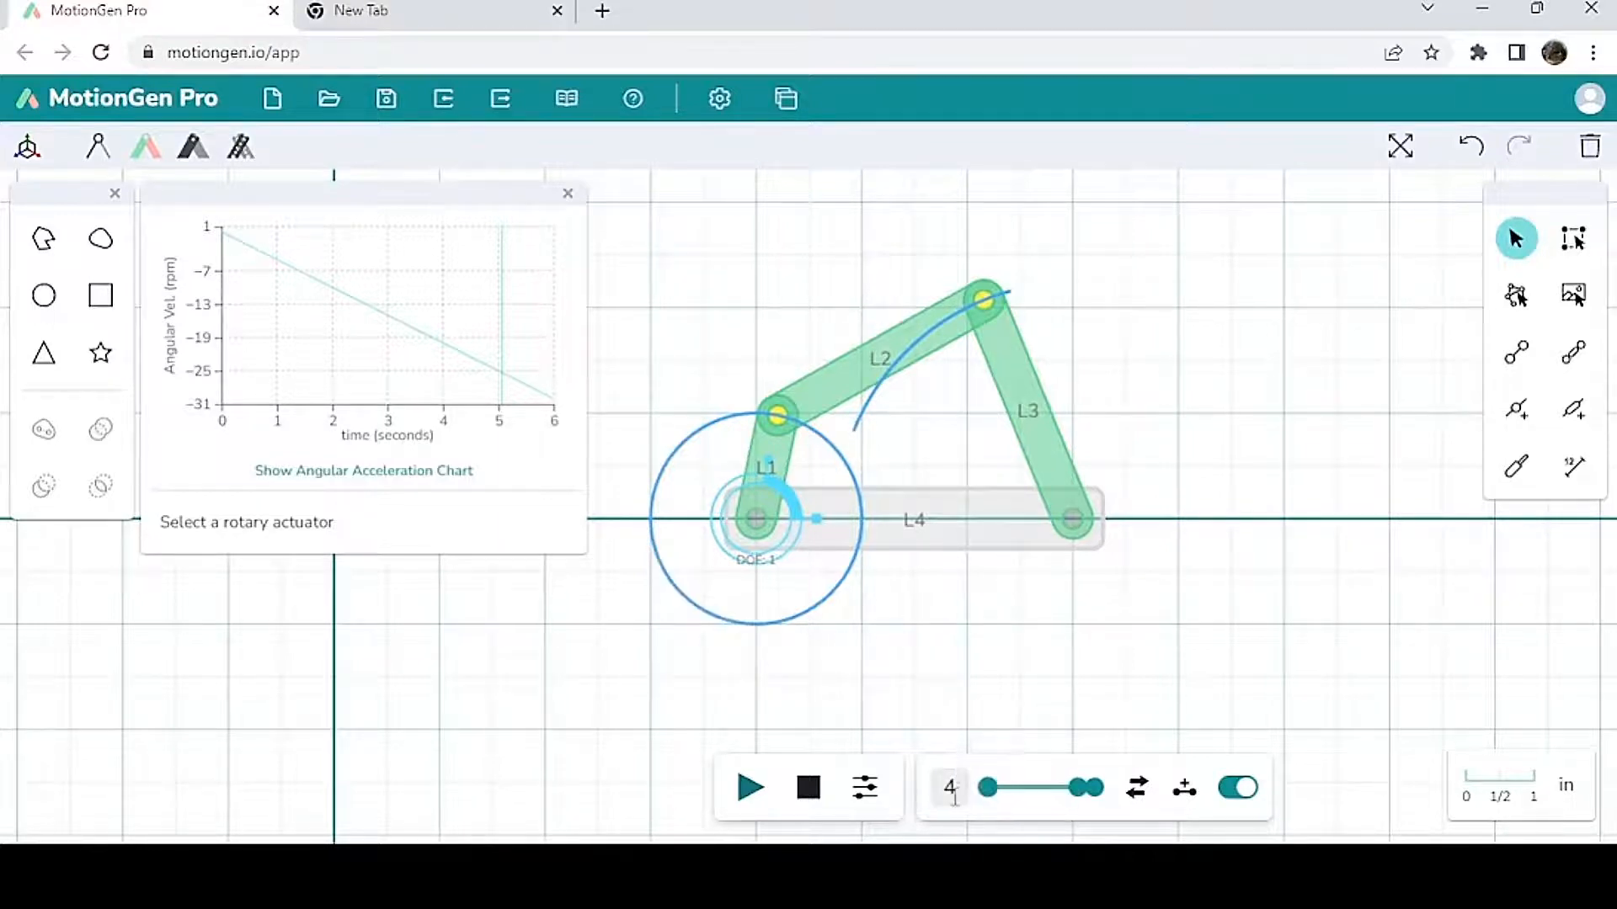
{"action": "left_click_drag", "start_coordinate": [1080, 788], "coordinate": [1021, 788]}
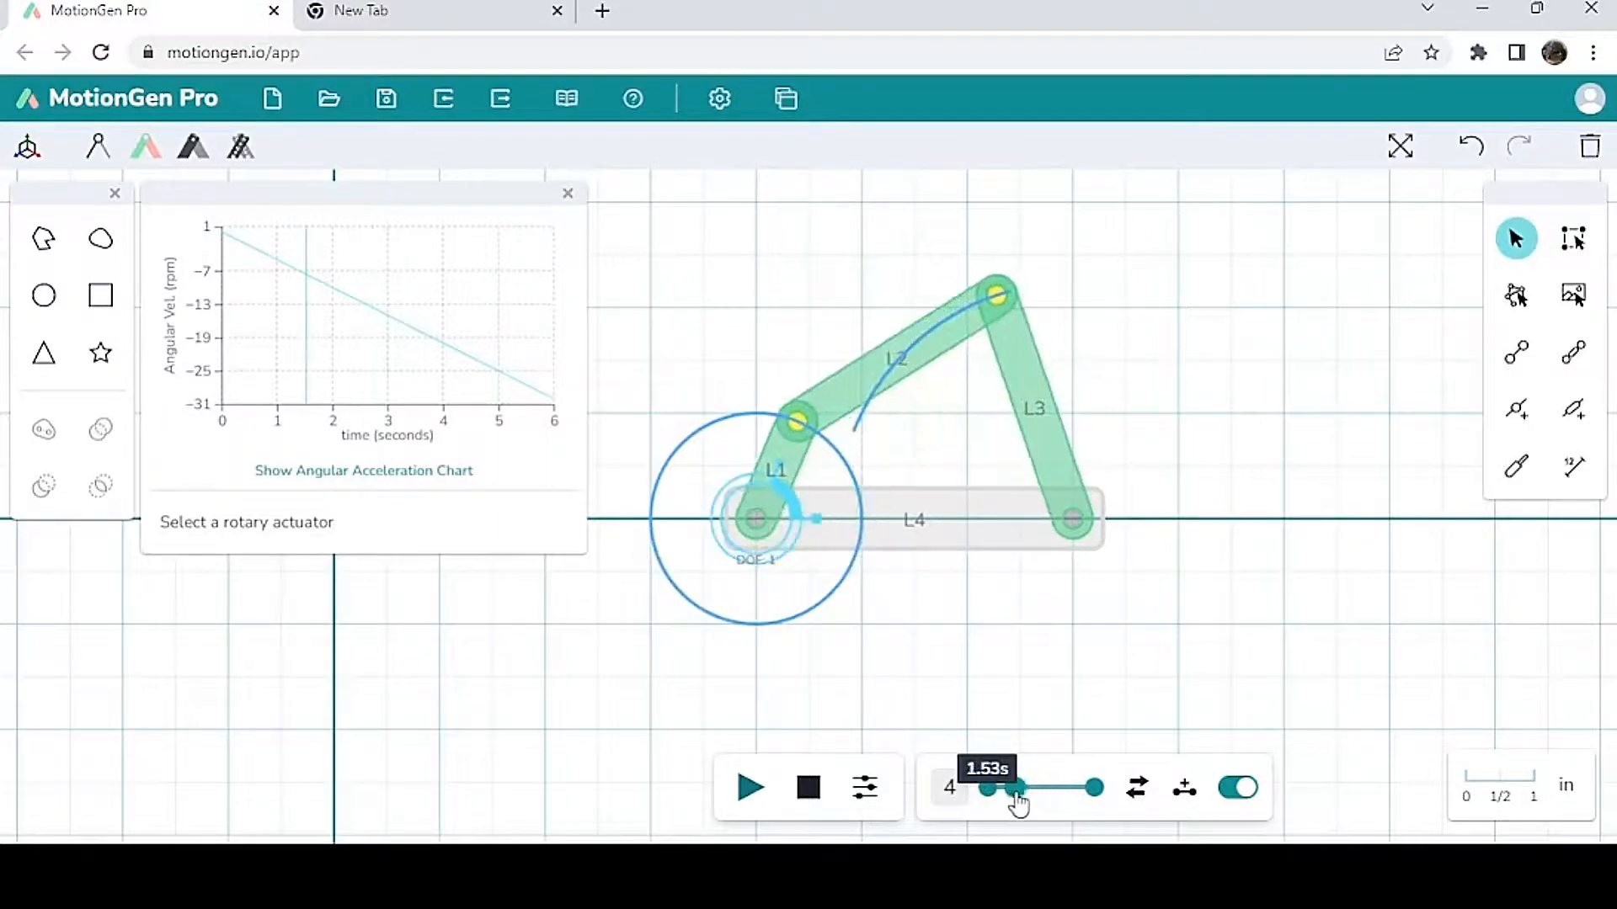
Step: Try different end times for the simulated time range with its range handle
{"action": "left_click_drag", "start_coordinate": [1020, 787], "coordinate": [1057, 786]}
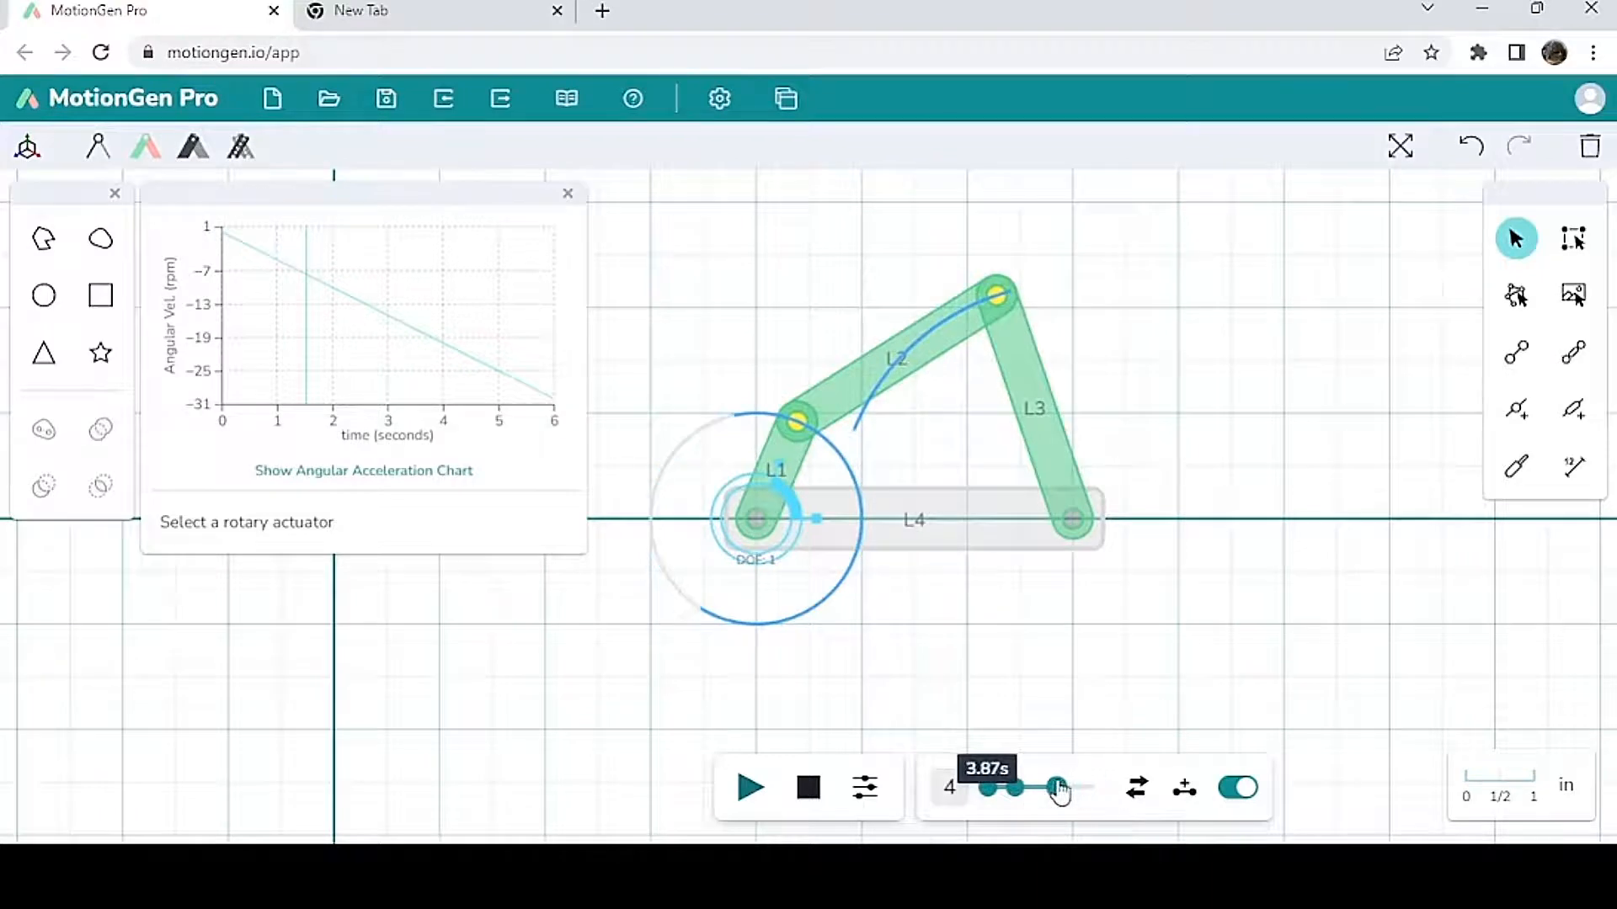
{"action": "left_click_drag", "start_coordinate": [1060, 788], "coordinate": [1050, 788]}
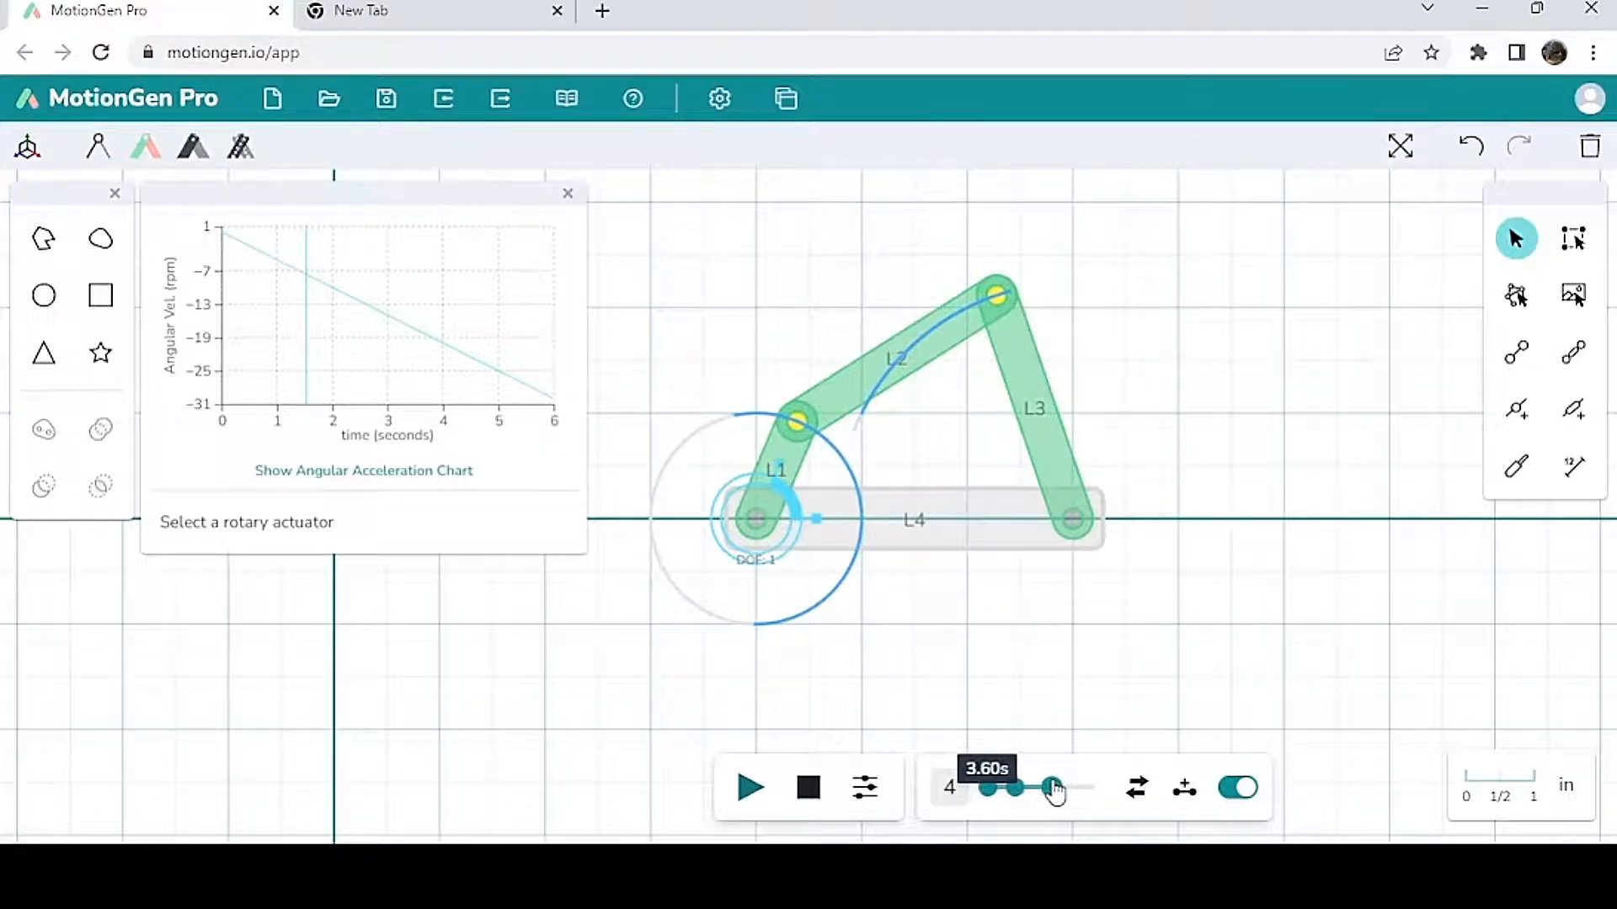
{"action": "left_click_drag", "start_coordinate": [1051, 786], "coordinate": [1060, 787]}
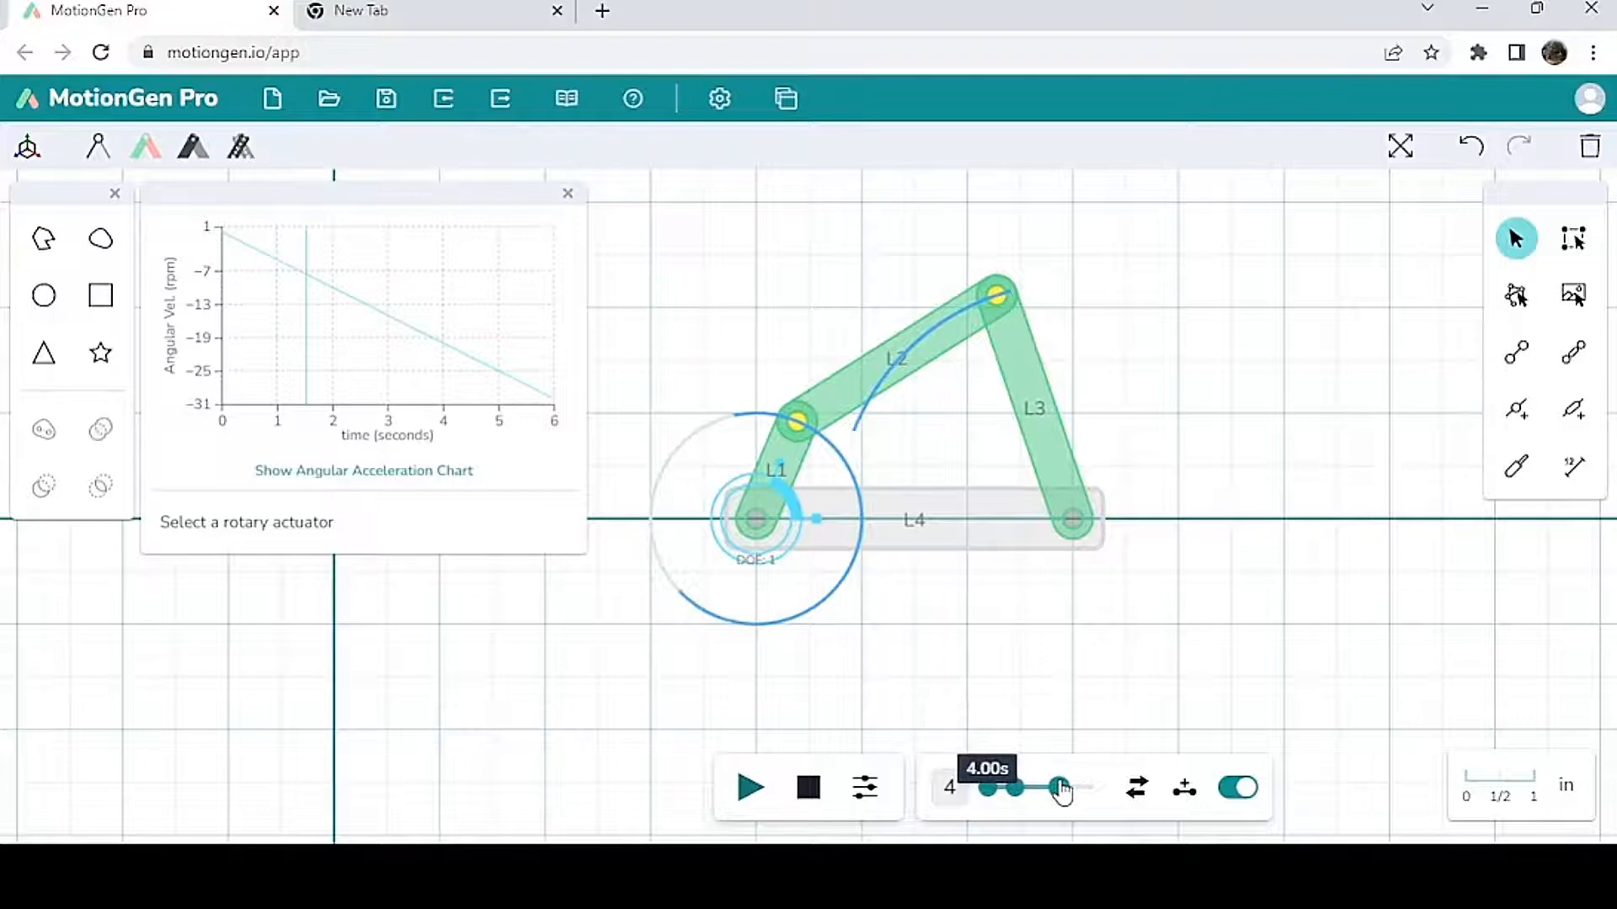
{"action": "left_click_drag", "start_coordinate": [1060, 788], "coordinate": [1050, 788]}
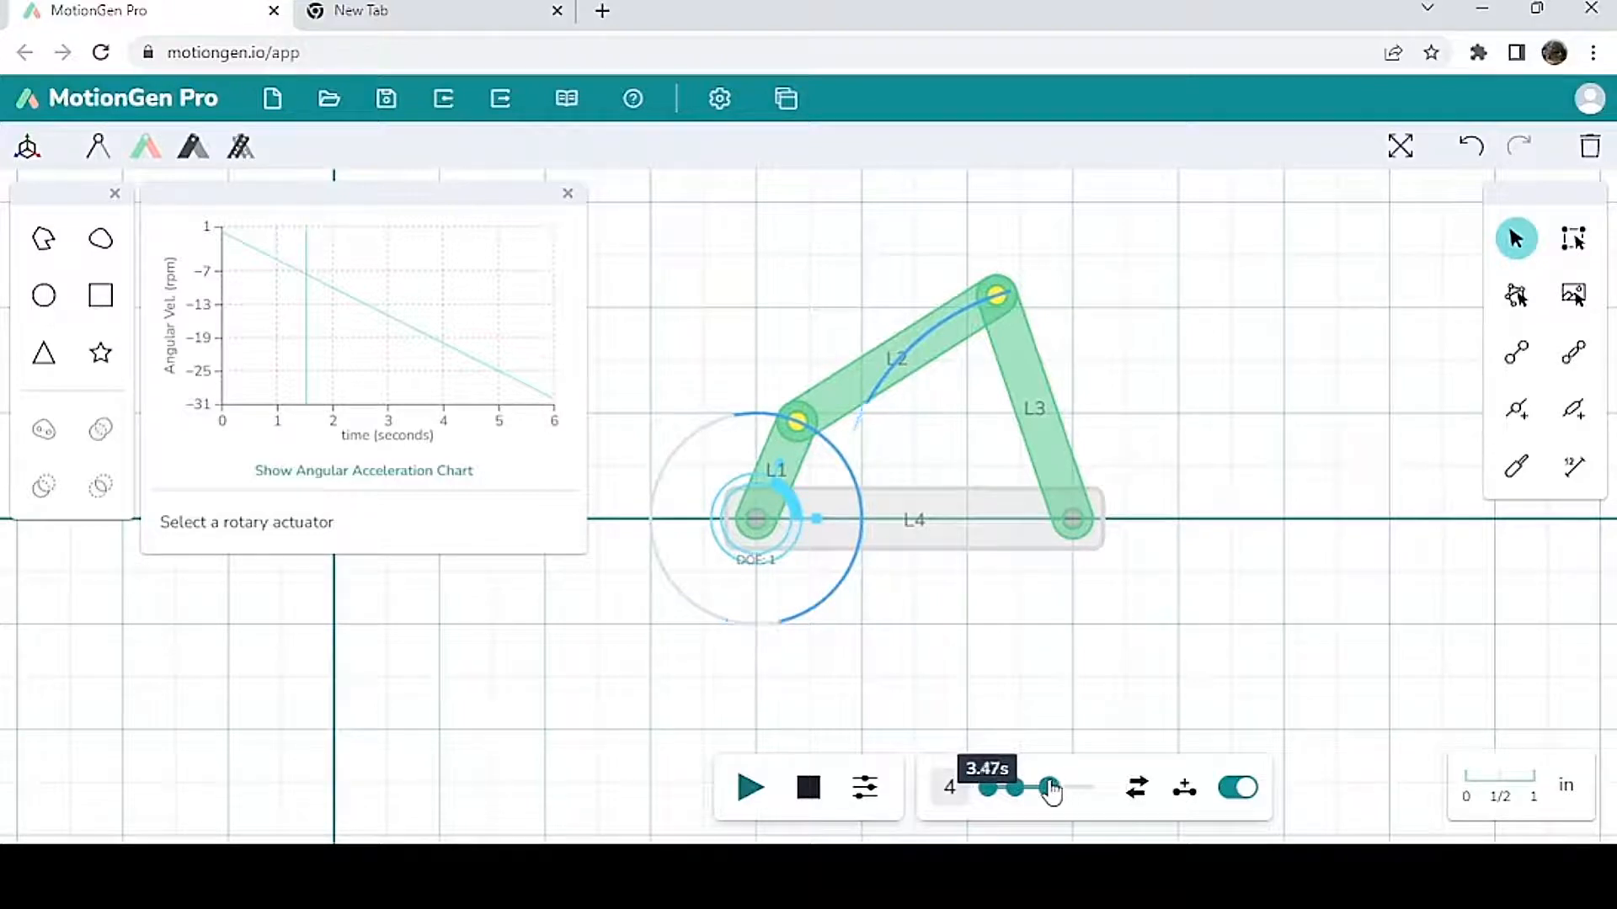
{"action": "left_click_drag", "start_coordinate": [1050, 789], "coordinate": [1062, 789]}
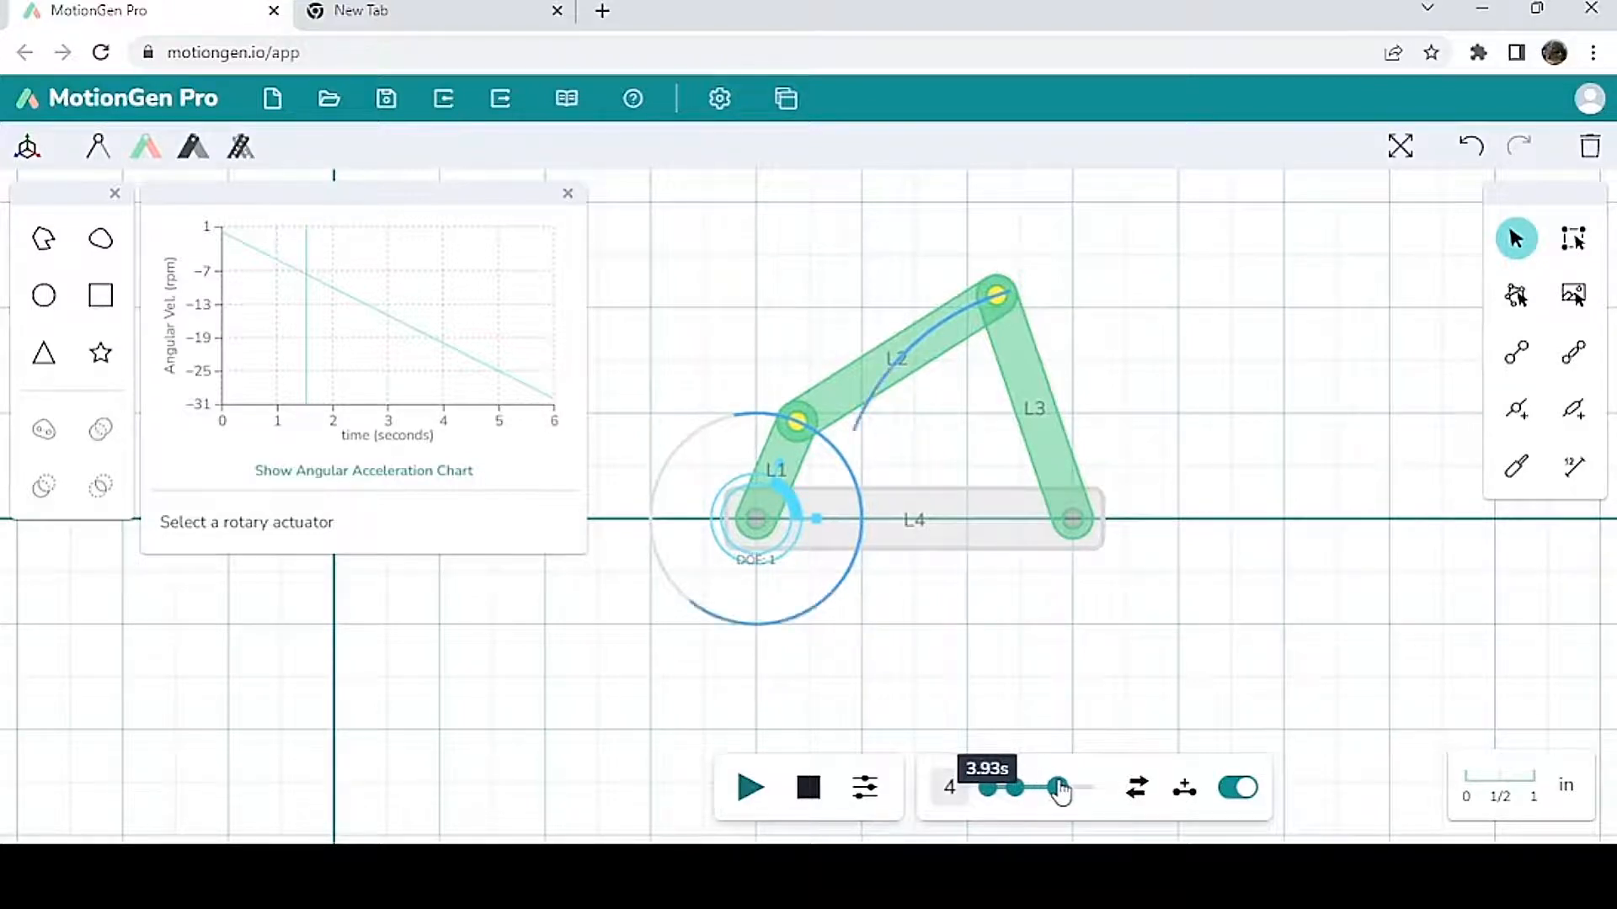
{"action": "left_click_drag", "start_coordinate": [1062, 789], "coordinate": [1030, 789]}
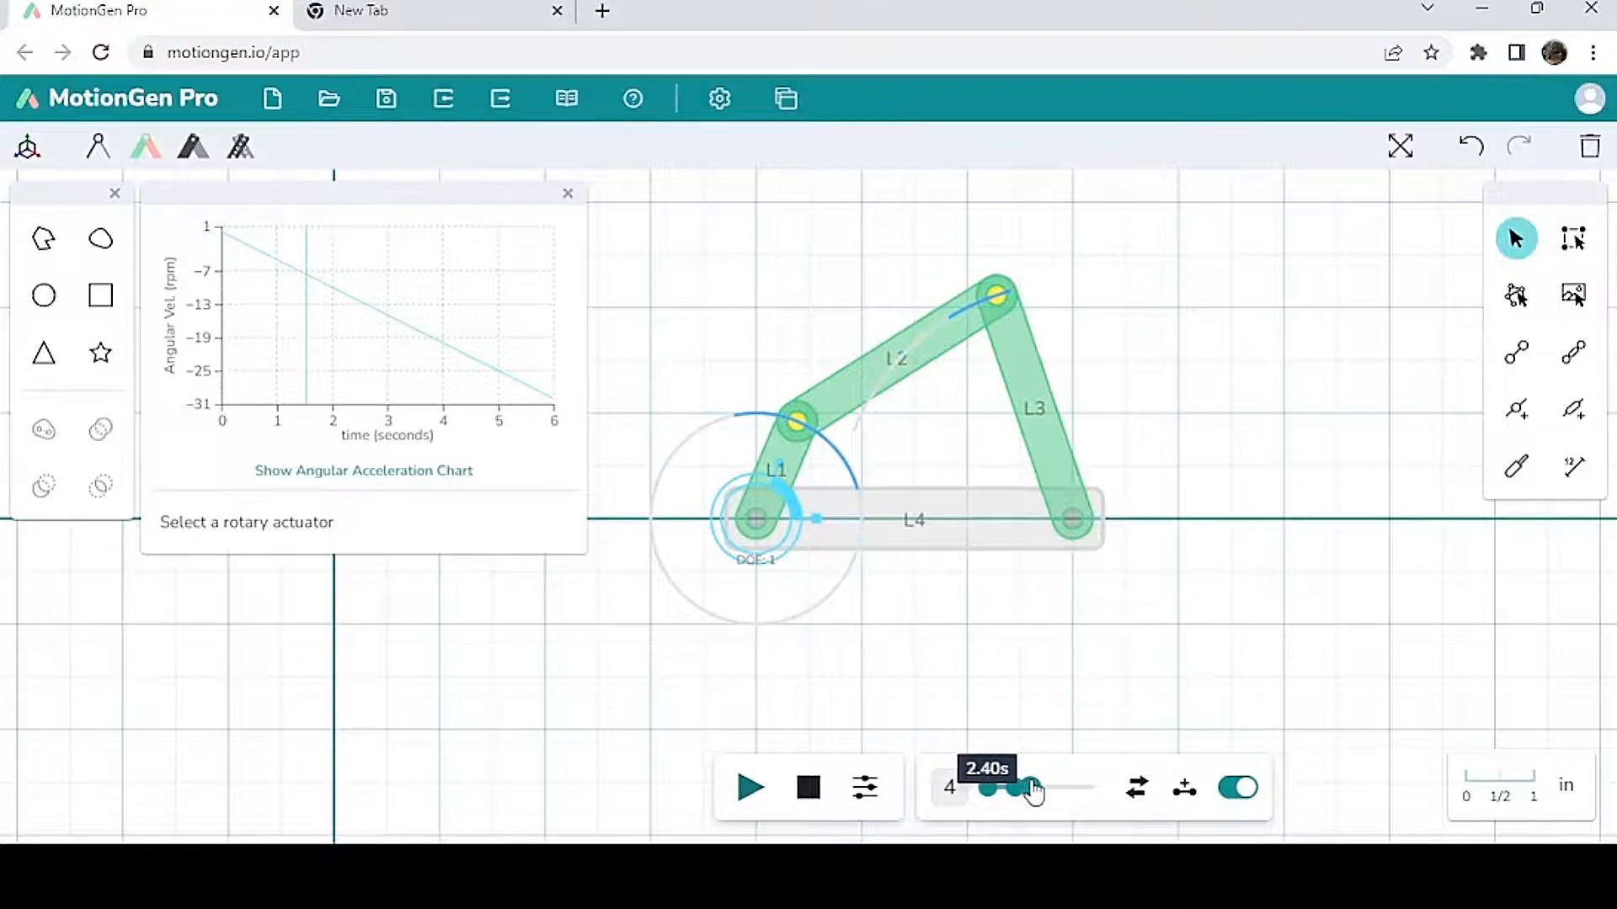
{"action": "left_click_drag", "start_coordinate": [1034, 789], "coordinate": [1061, 789]}
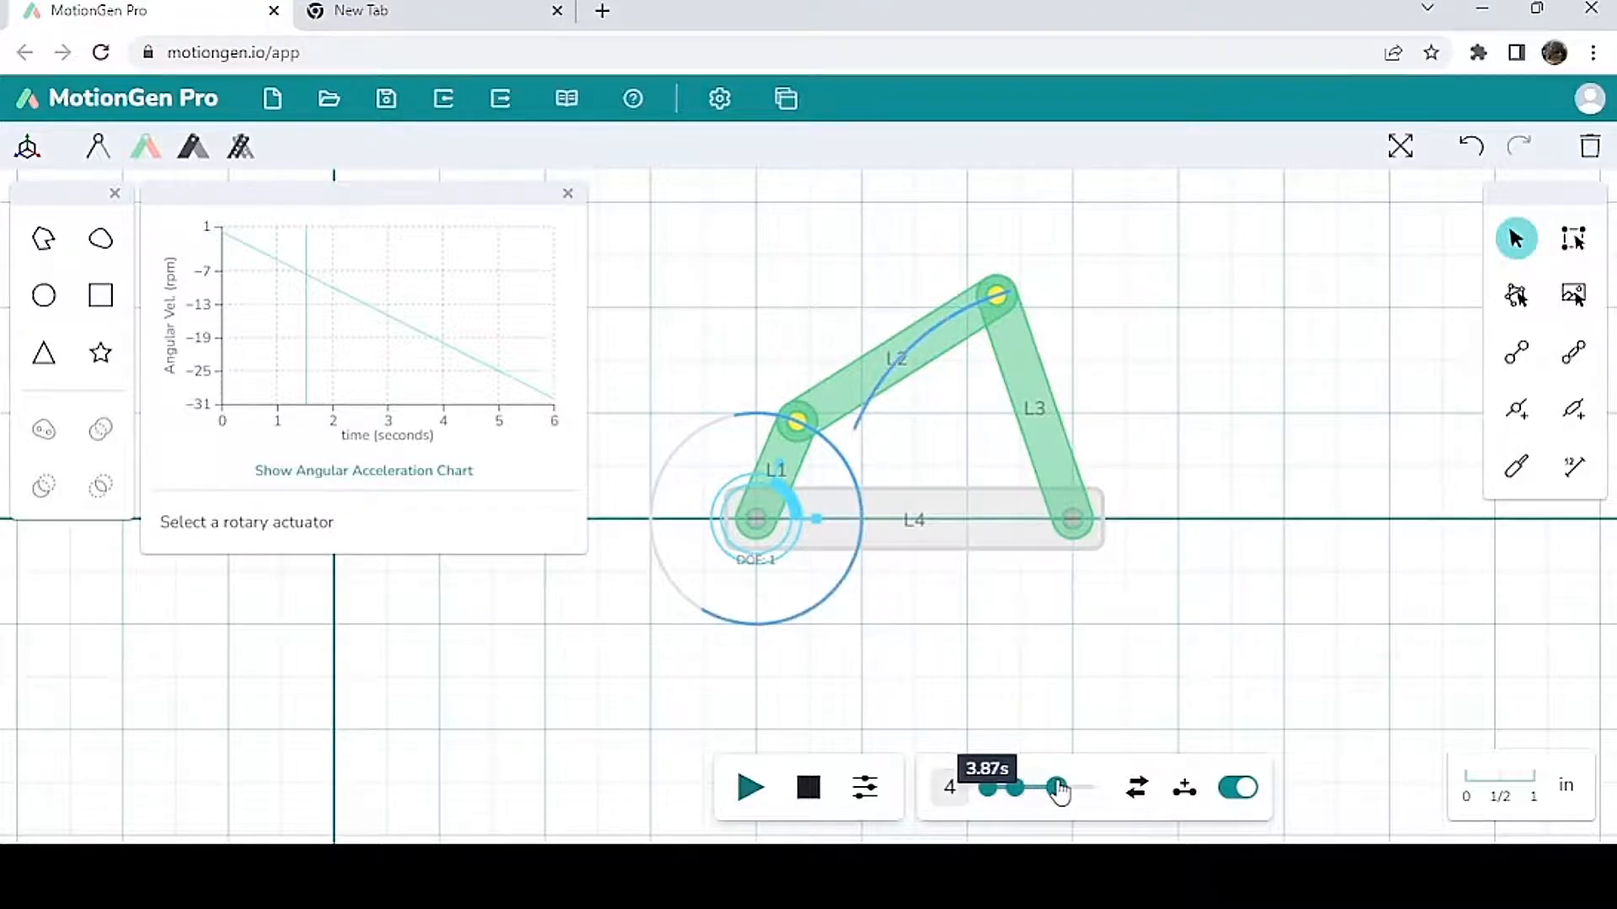
{"action": "left_click_drag", "start_coordinate": [1062, 790], "coordinate": [1056, 790]}
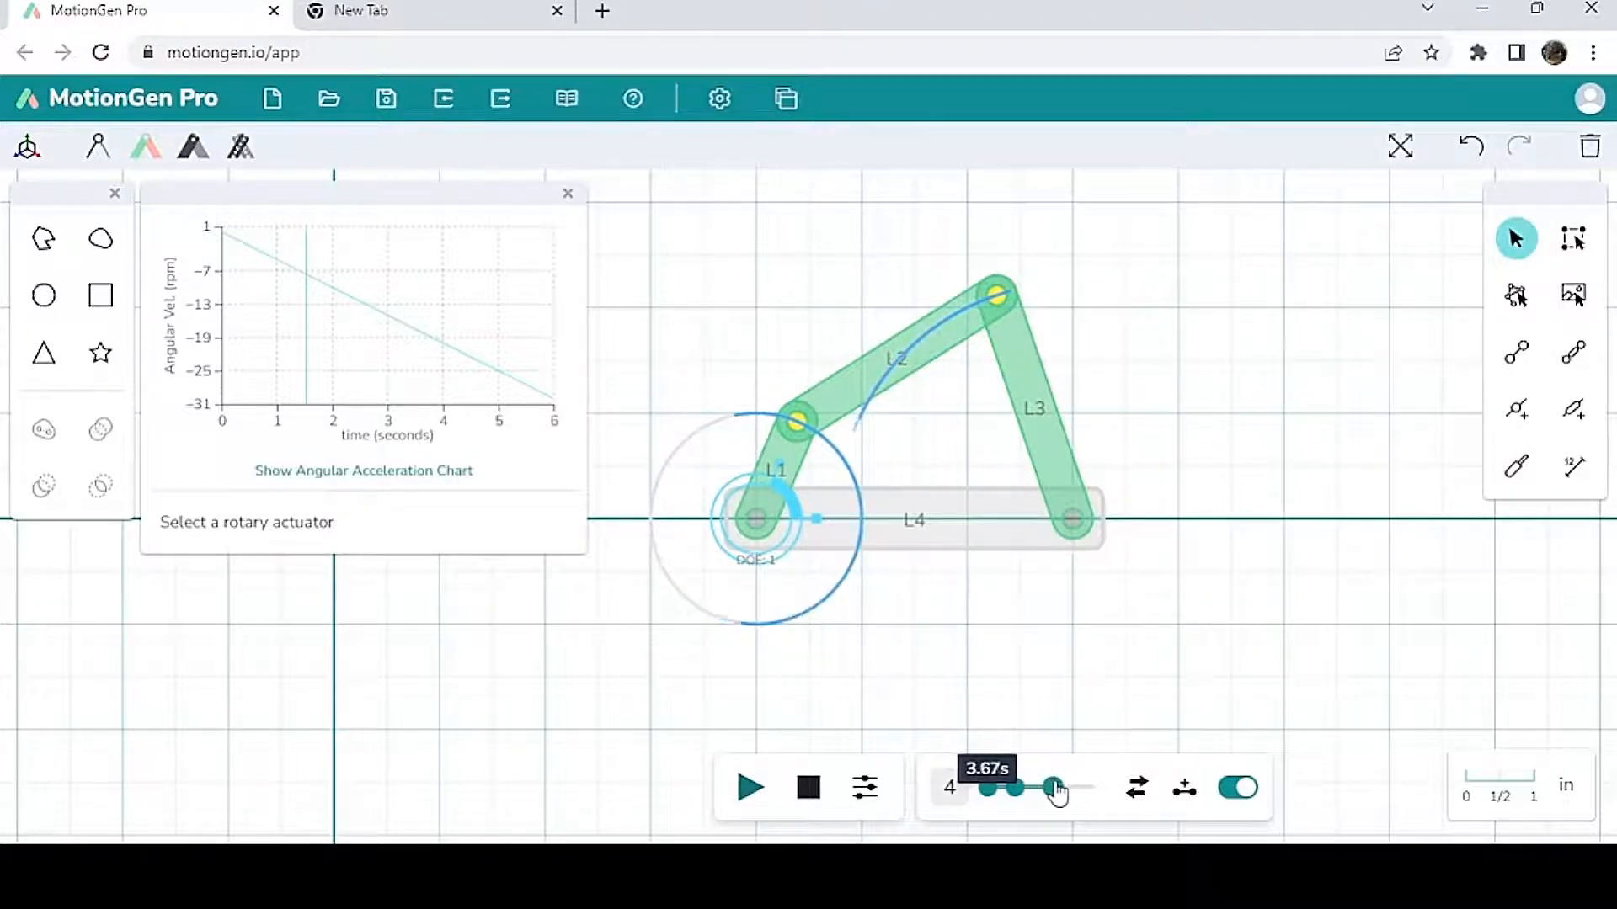
{"action": "left_click_drag", "start_coordinate": [1056, 788], "coordinate": [1093, 789]}
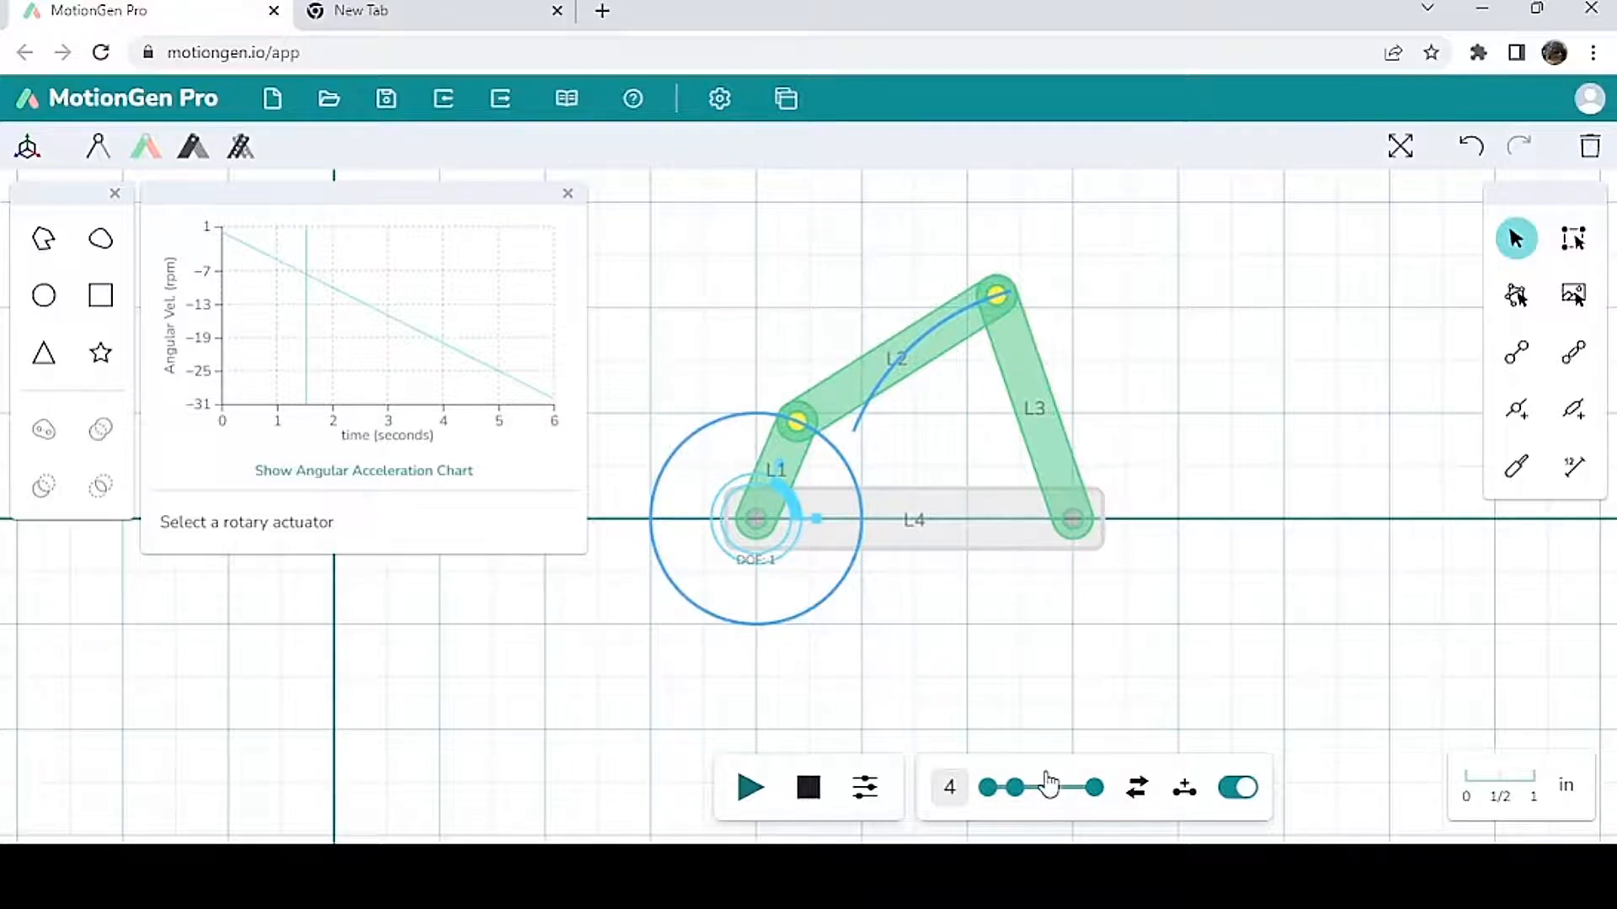
Step: Delete the four-bar linkage and close the angular velocity chart, leaving an empty grid
{"action": "left_click", "coordinate": [914, 522]}
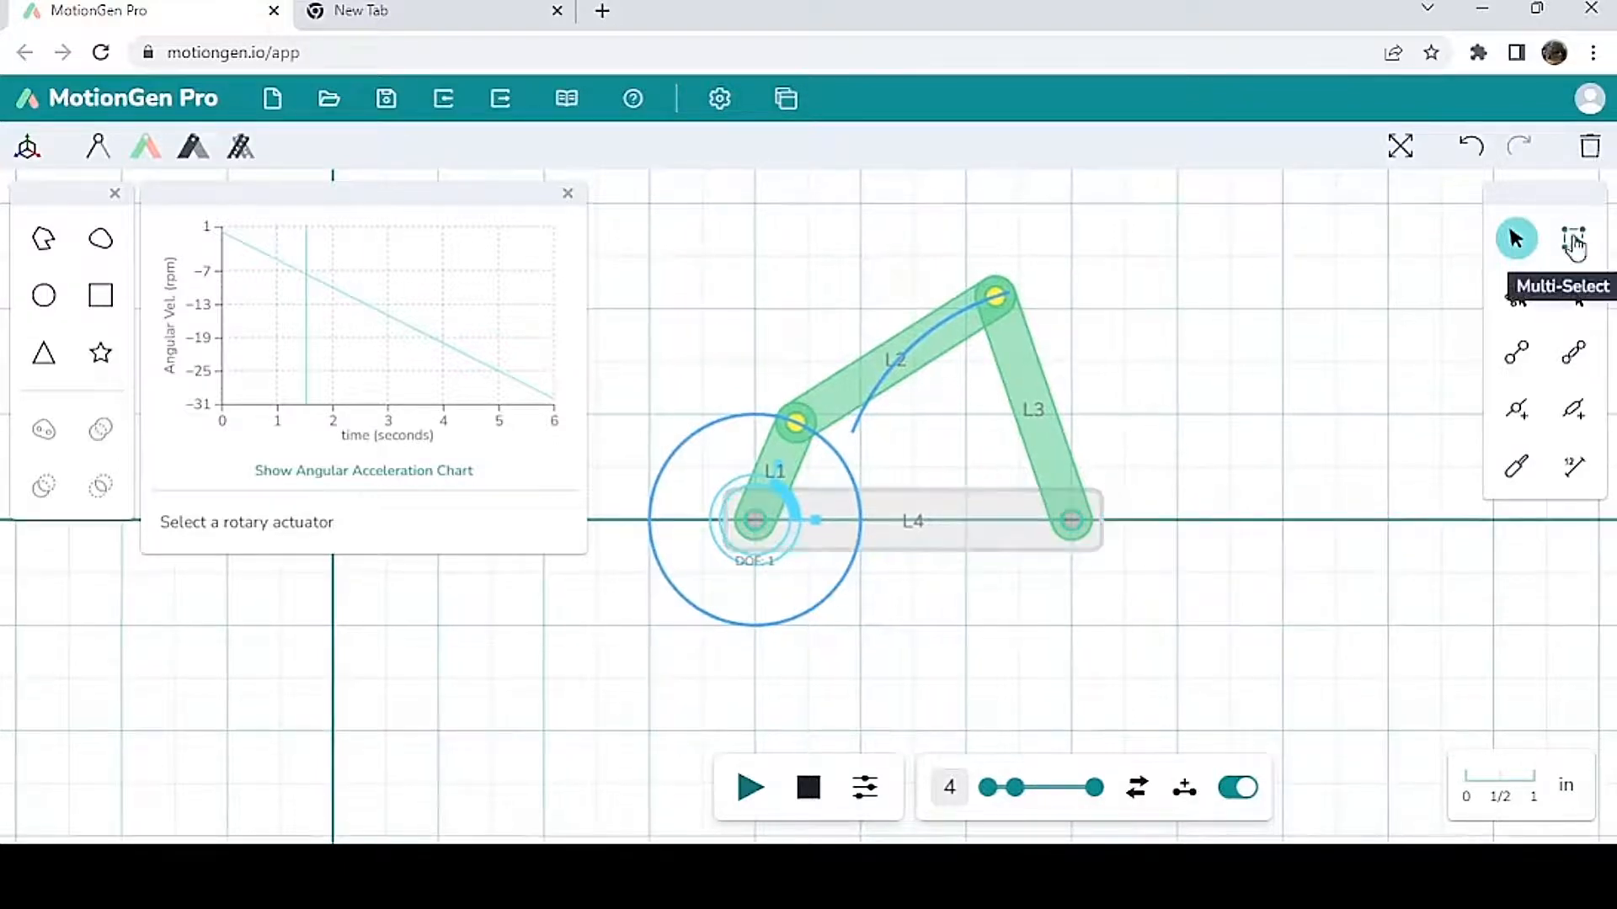
{"action": "left_click", "coordinate": [1570, 242]}
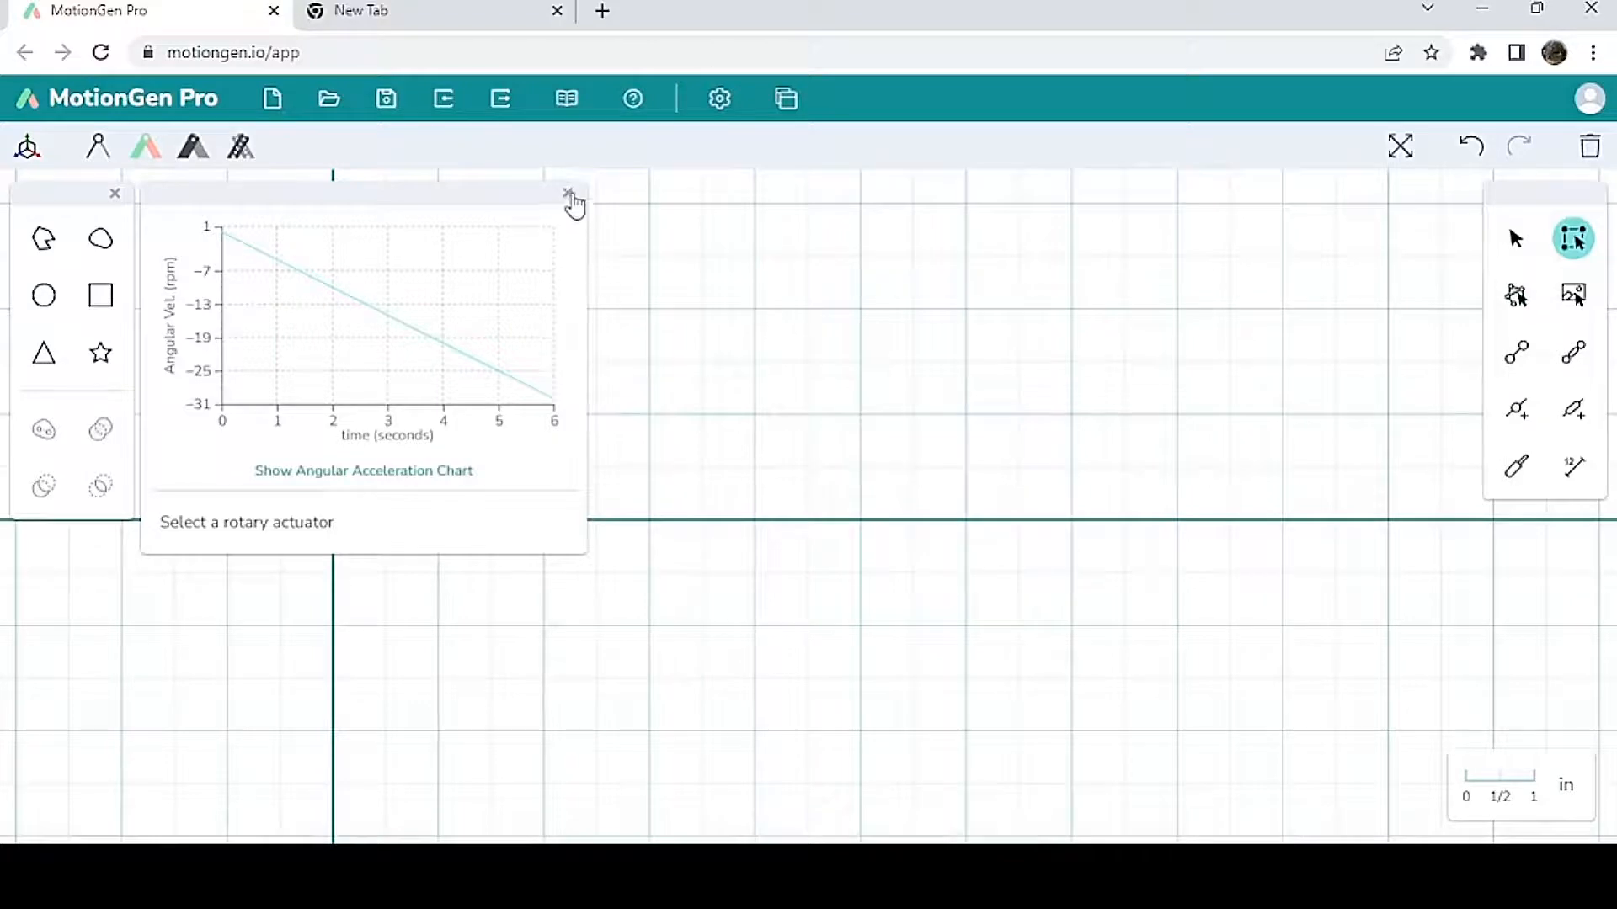
{"action": "left_click", "coordinate": [568, 195]}
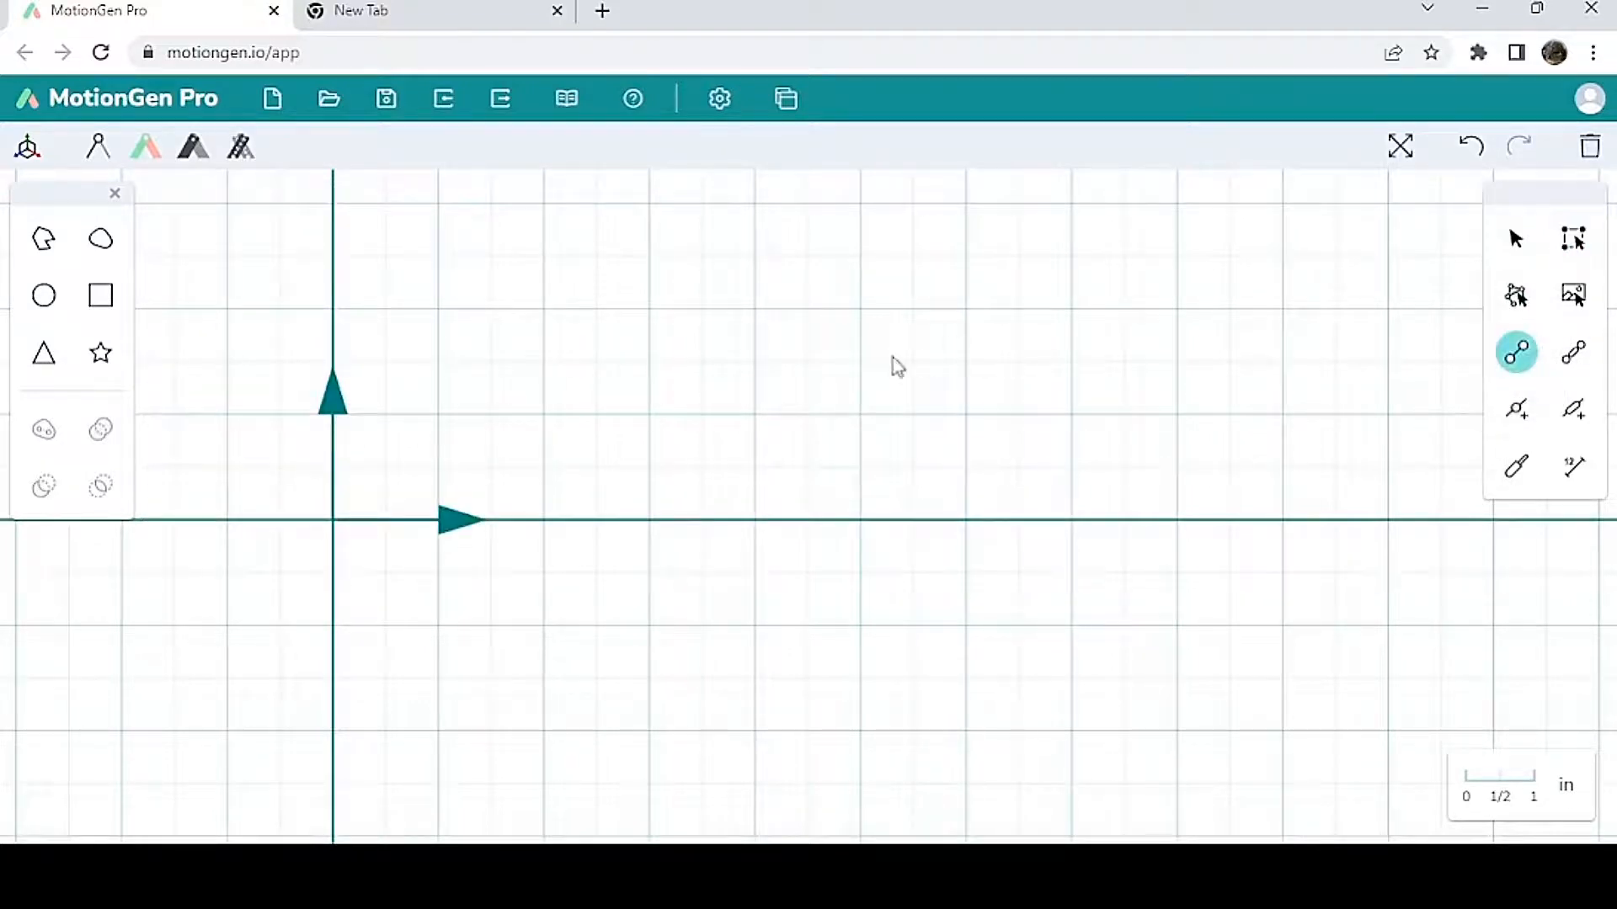
Step: Draw link L1, L2 down to the x-axis, L3 along it, and select L1's free end
{"action": "left_click_drag", "start_coordinate": [542, 309], "coordinate": [671, 325]}
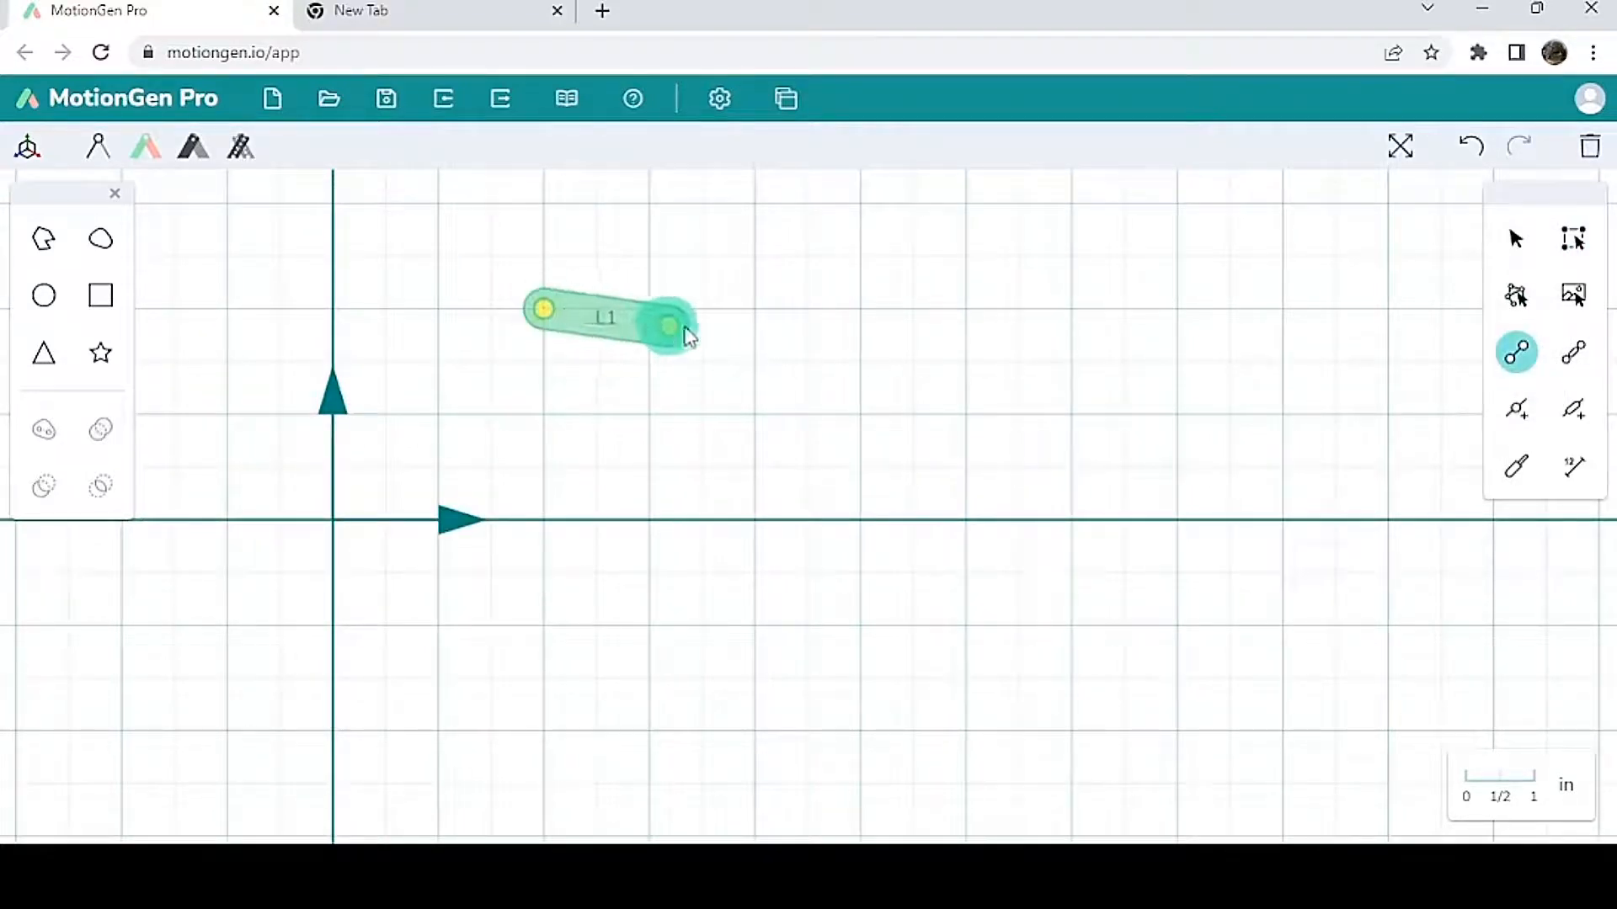
{"action": "left_click_drag", "start_coordinate": [670, 325], "coordinate": [864, 309]}
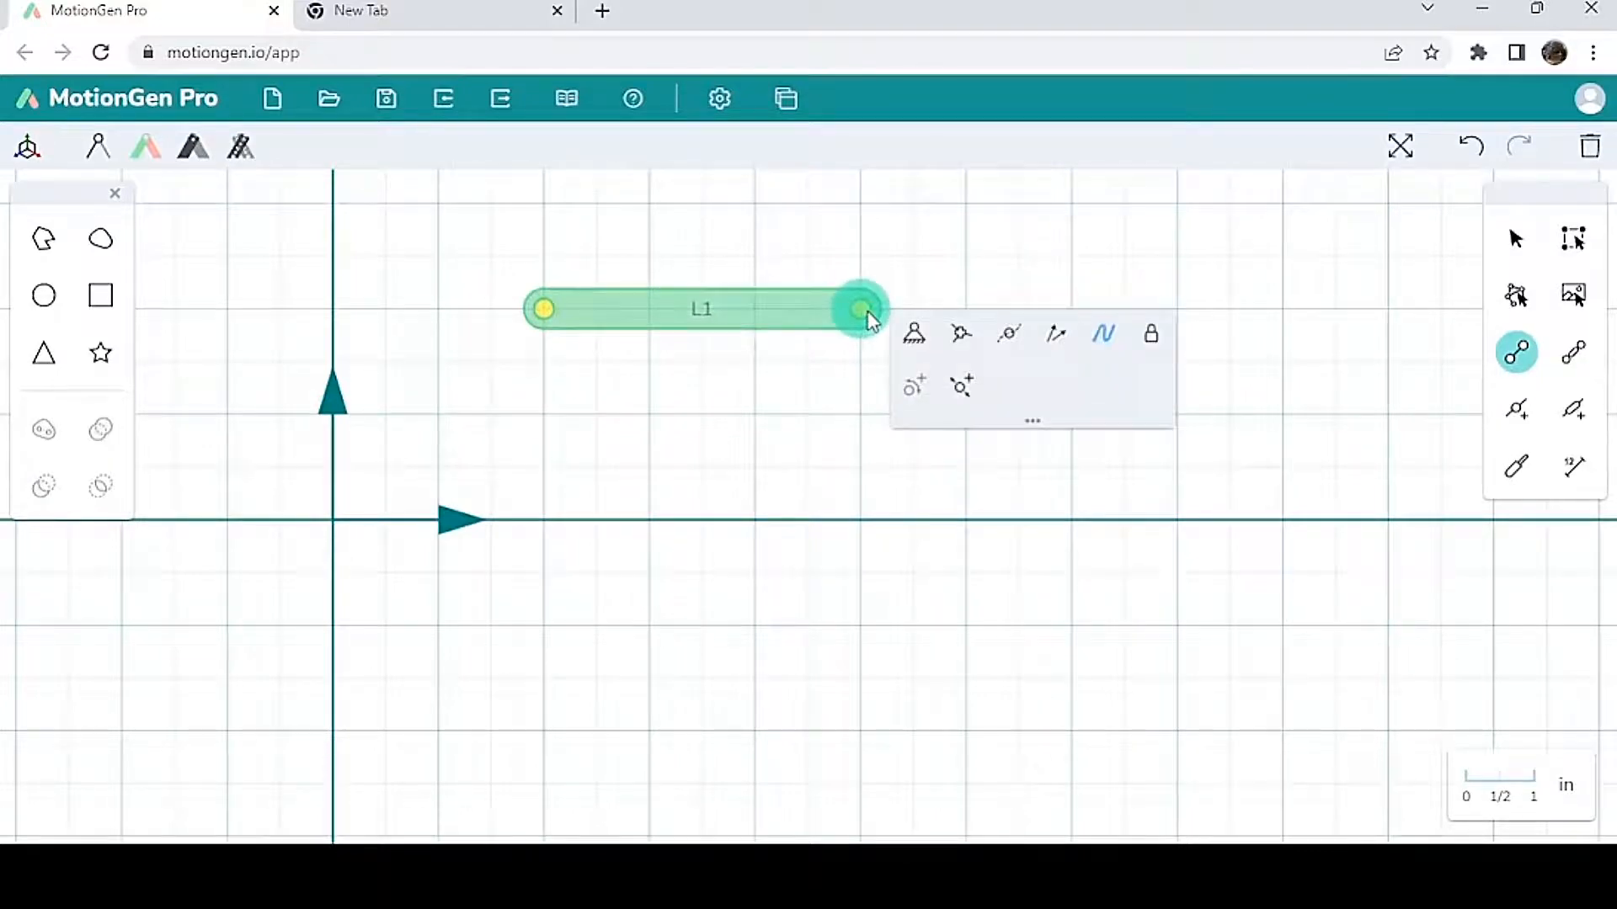
{"action": "left_click_drag", "start_coordinate": [861, 309], "coordinate": [860, 457]}
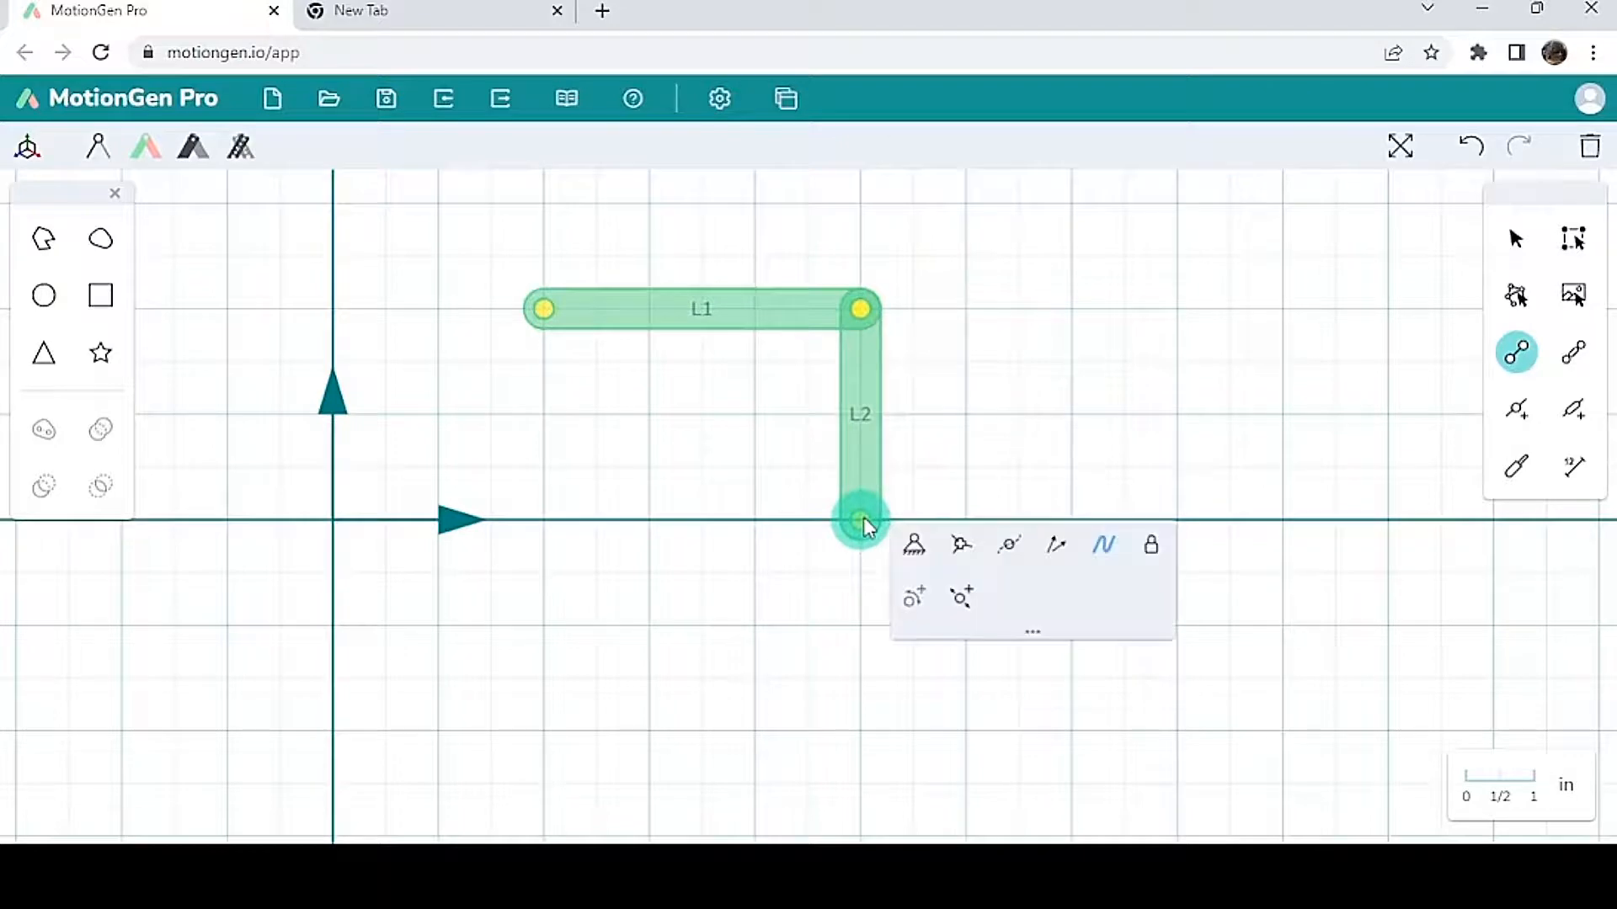
{"action": "left_click_drag", "start_coordinate": [860, 520], "coordinate": [1125, 520]}
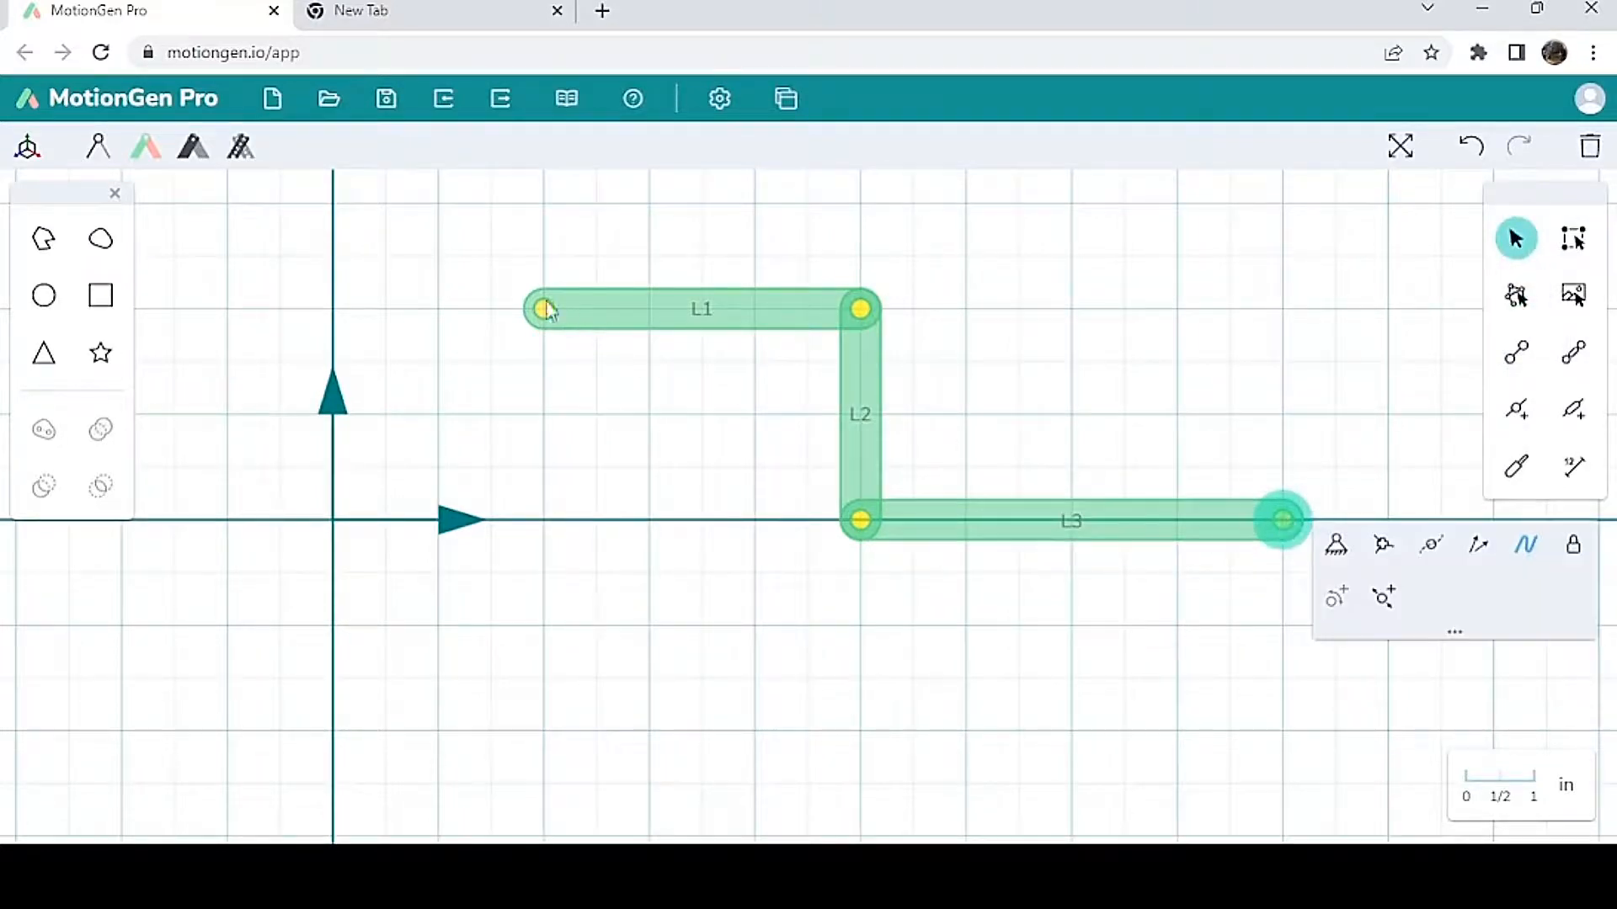
{"action": "left_click", "coordinate": [544, 310]}
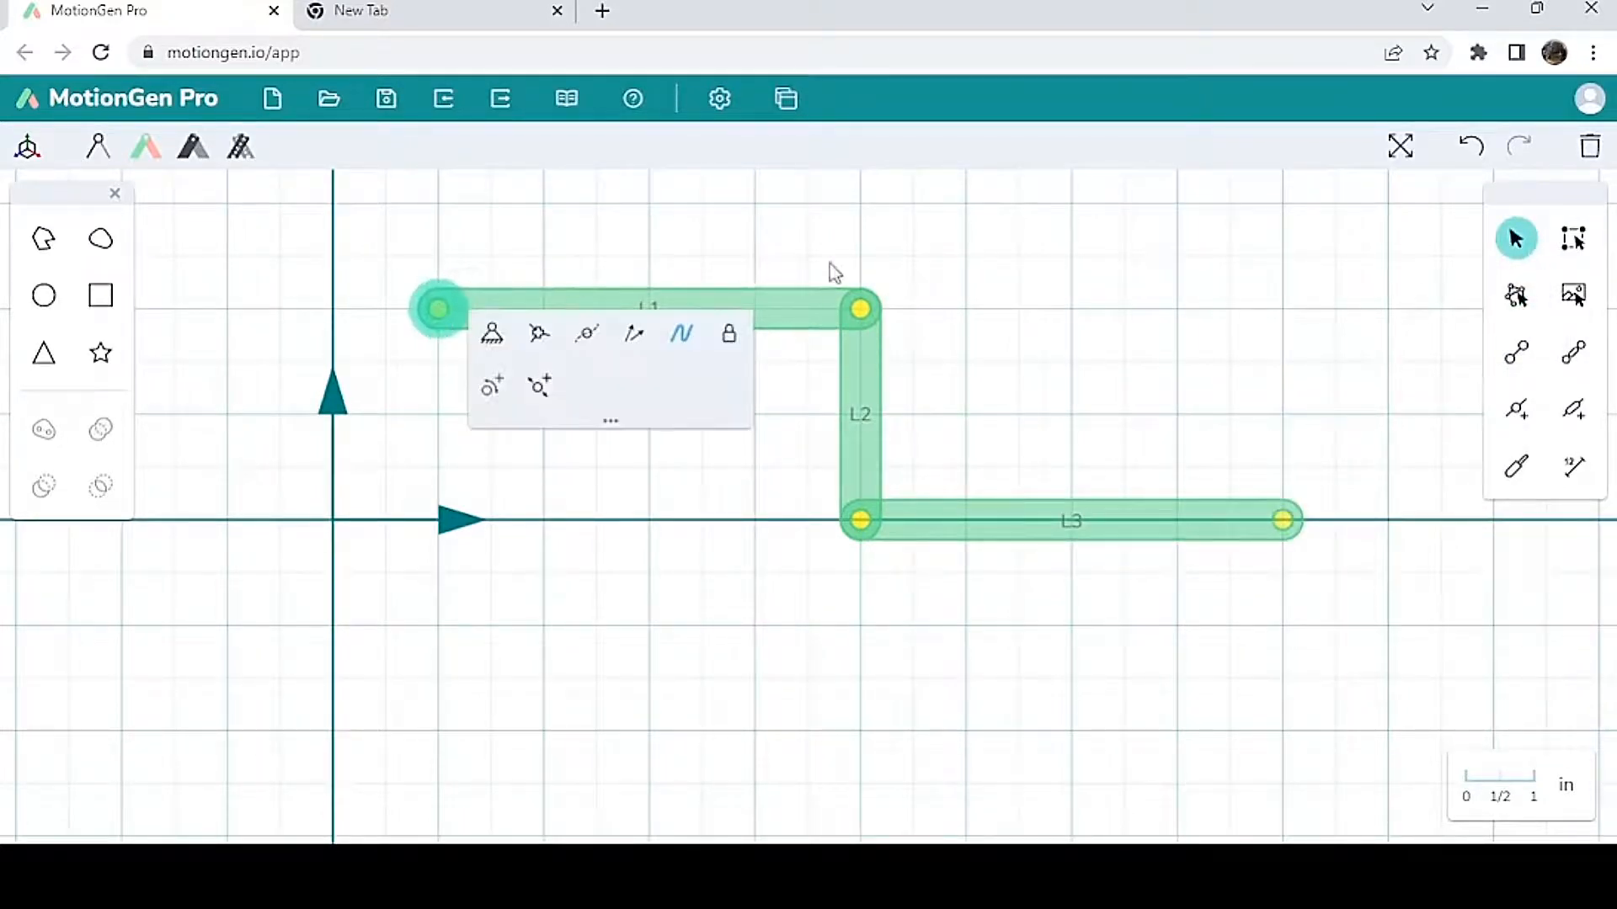
{"action": "mouse_move", "coordinate": [491, 333]}
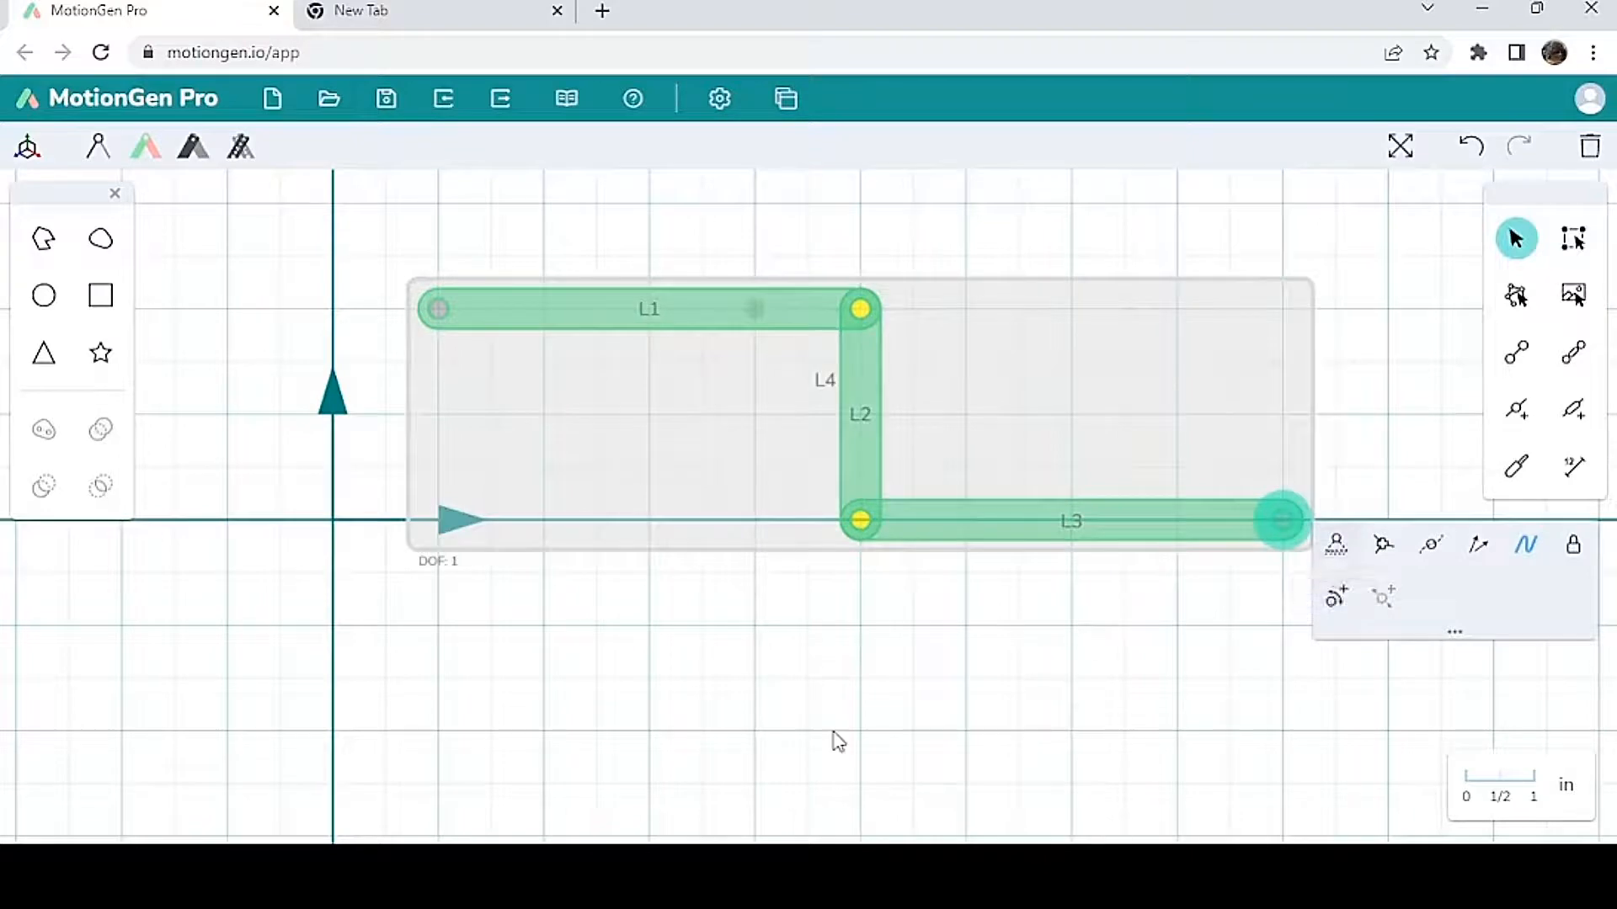
{"action": "mouse_move", "coordinate": [1288, 531]}
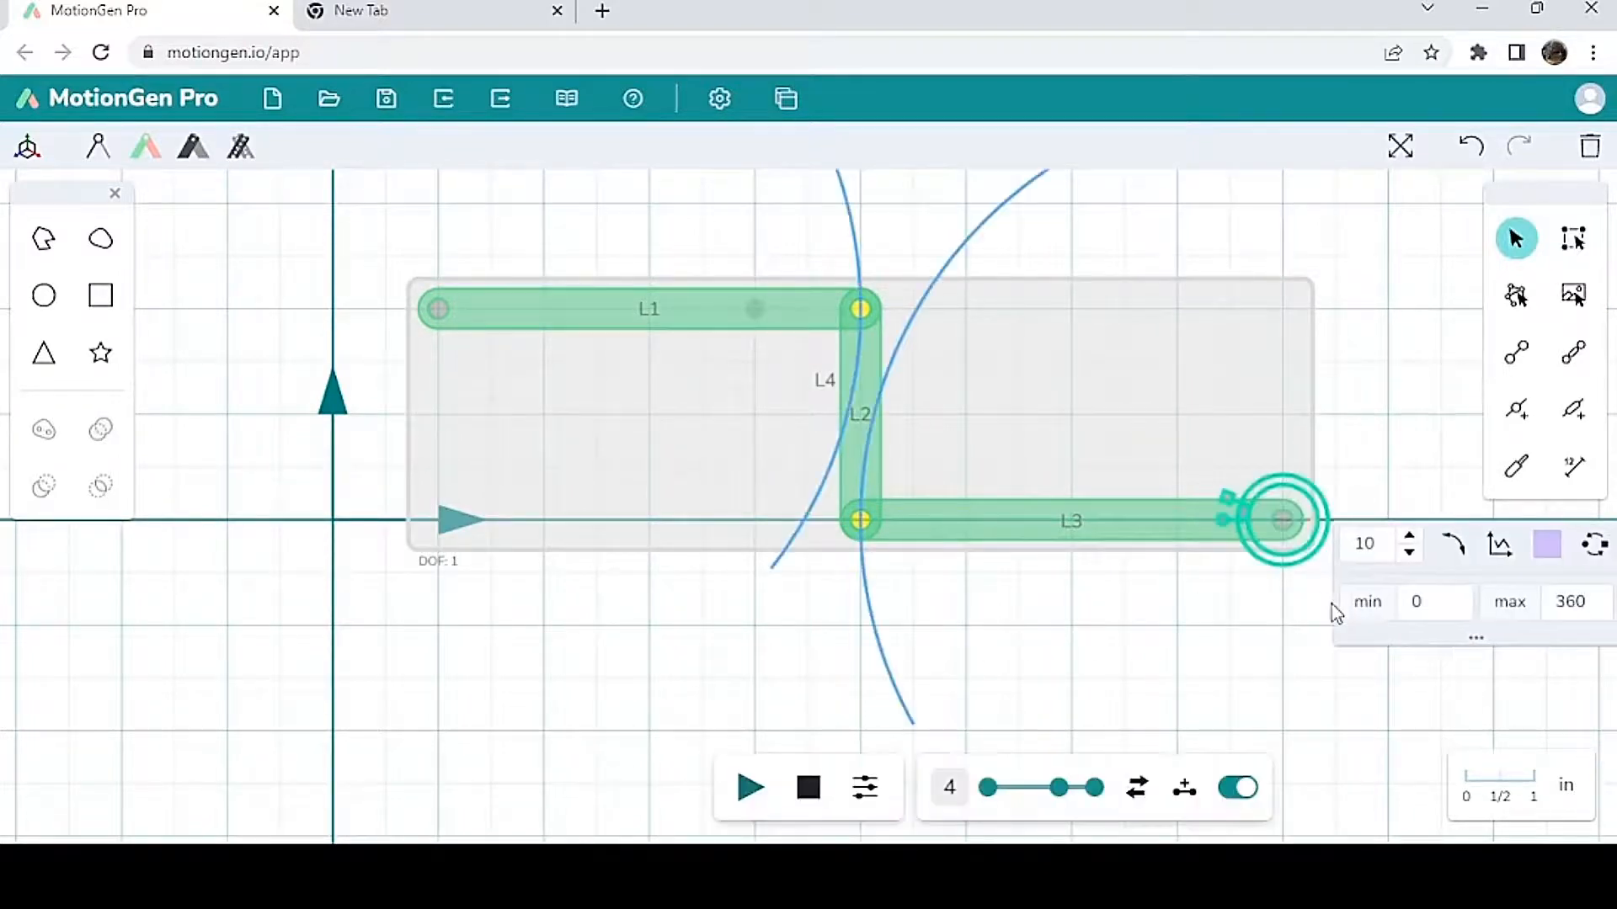
{"action": "mouse_move", "coordinate": [1516, 466]}
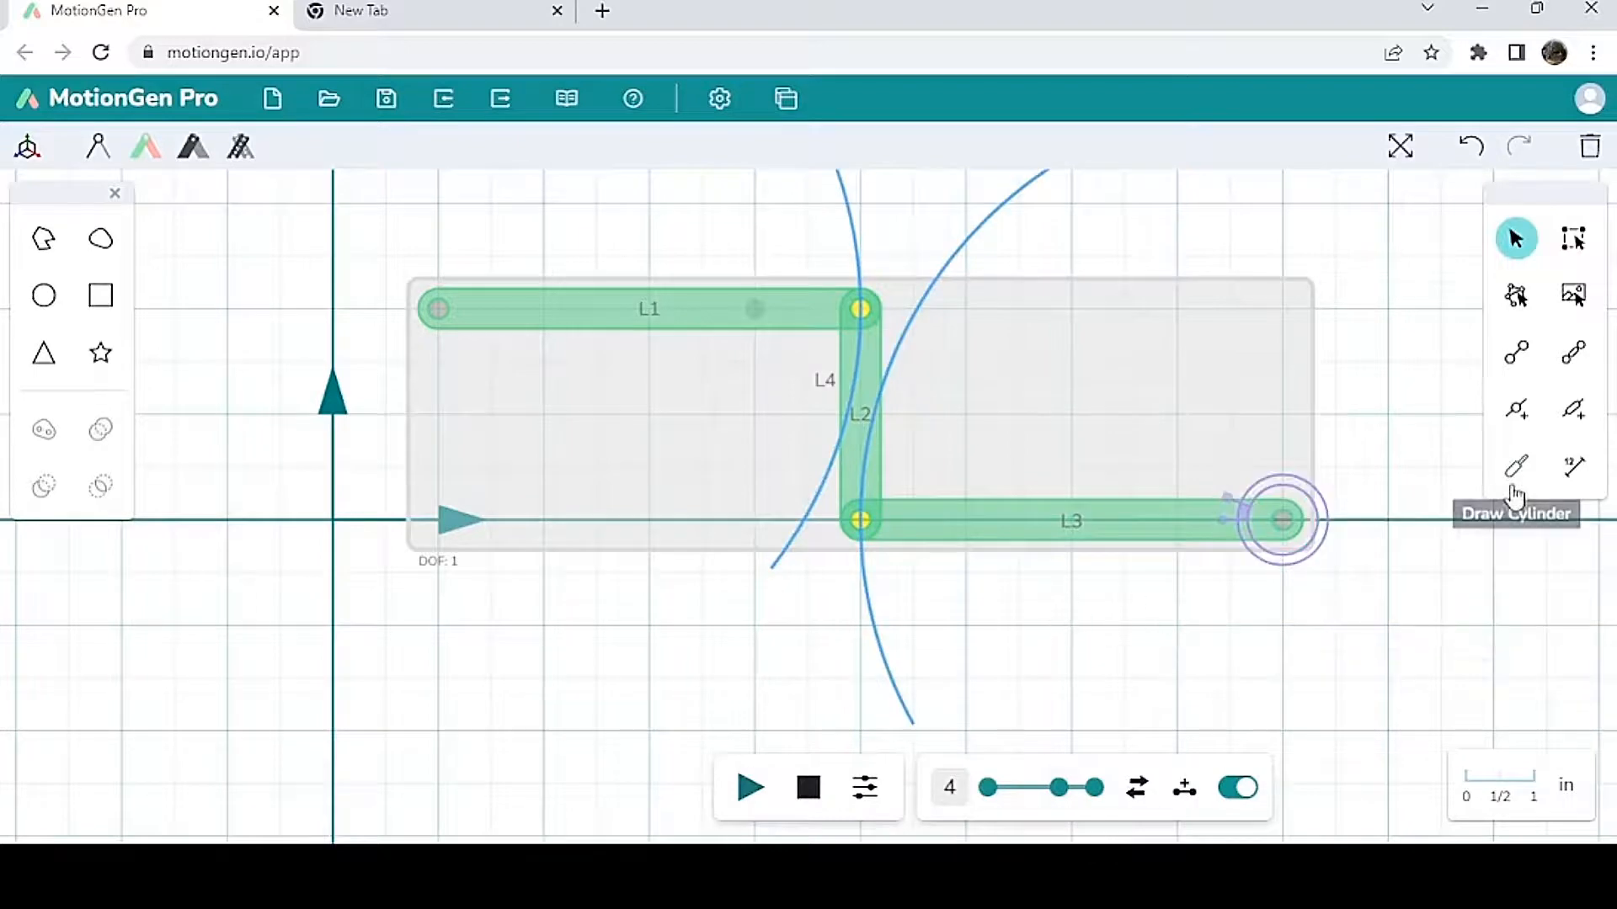
Step: Add a tracing point at the middle of link L2
{"action": "left_click", "coordinate": [1516, 410]}
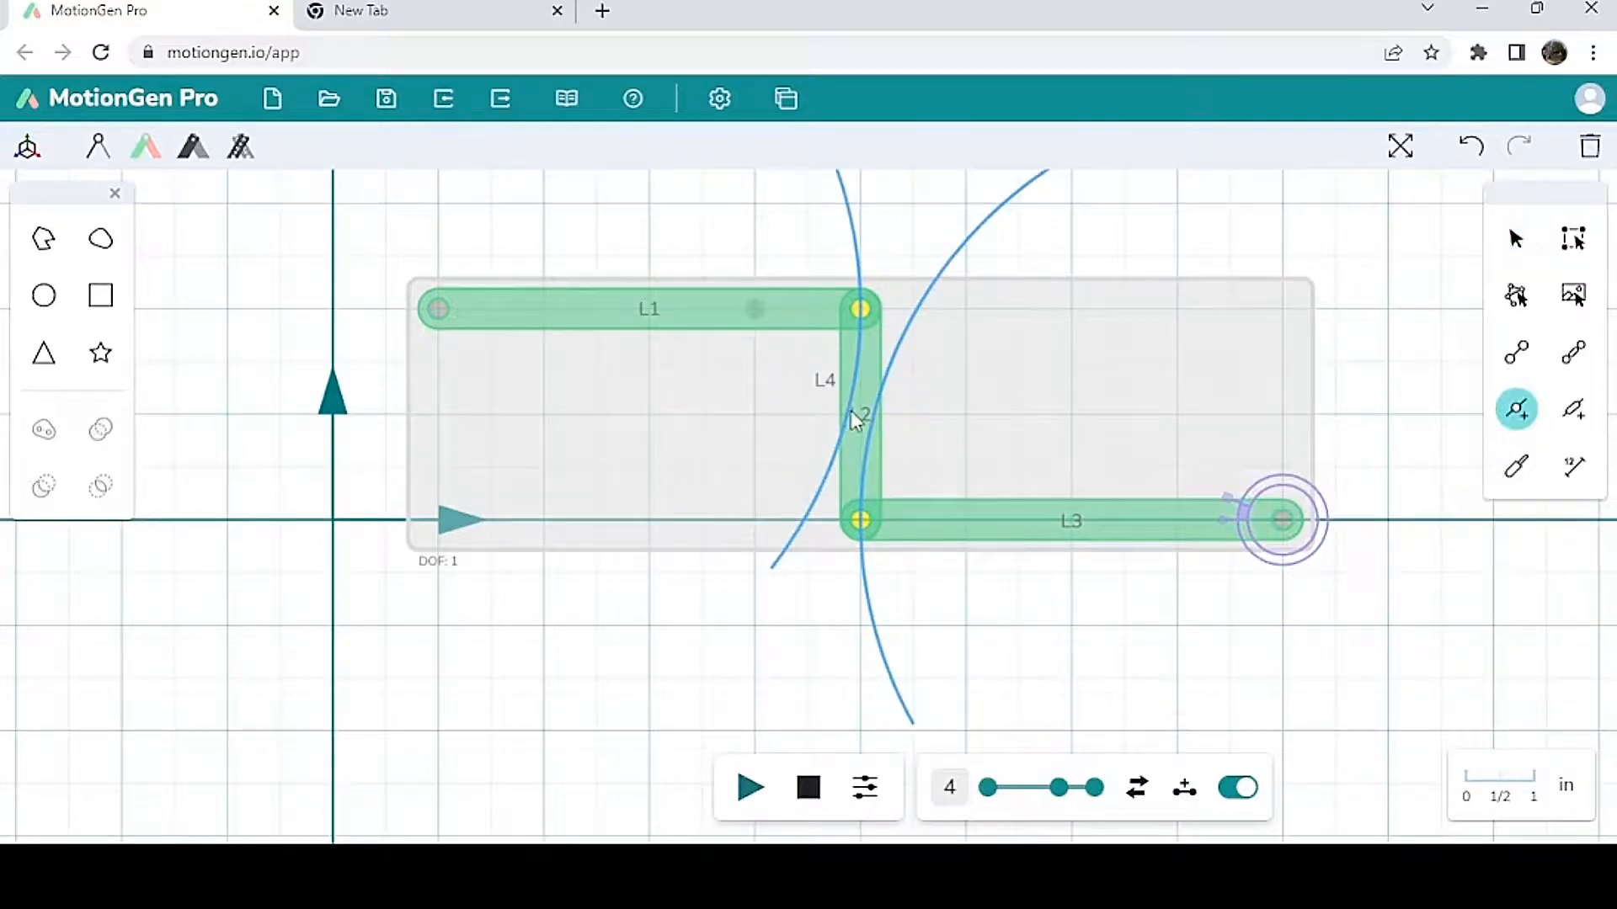
{"action": "left_click", "coordinate": [1515, 238]}
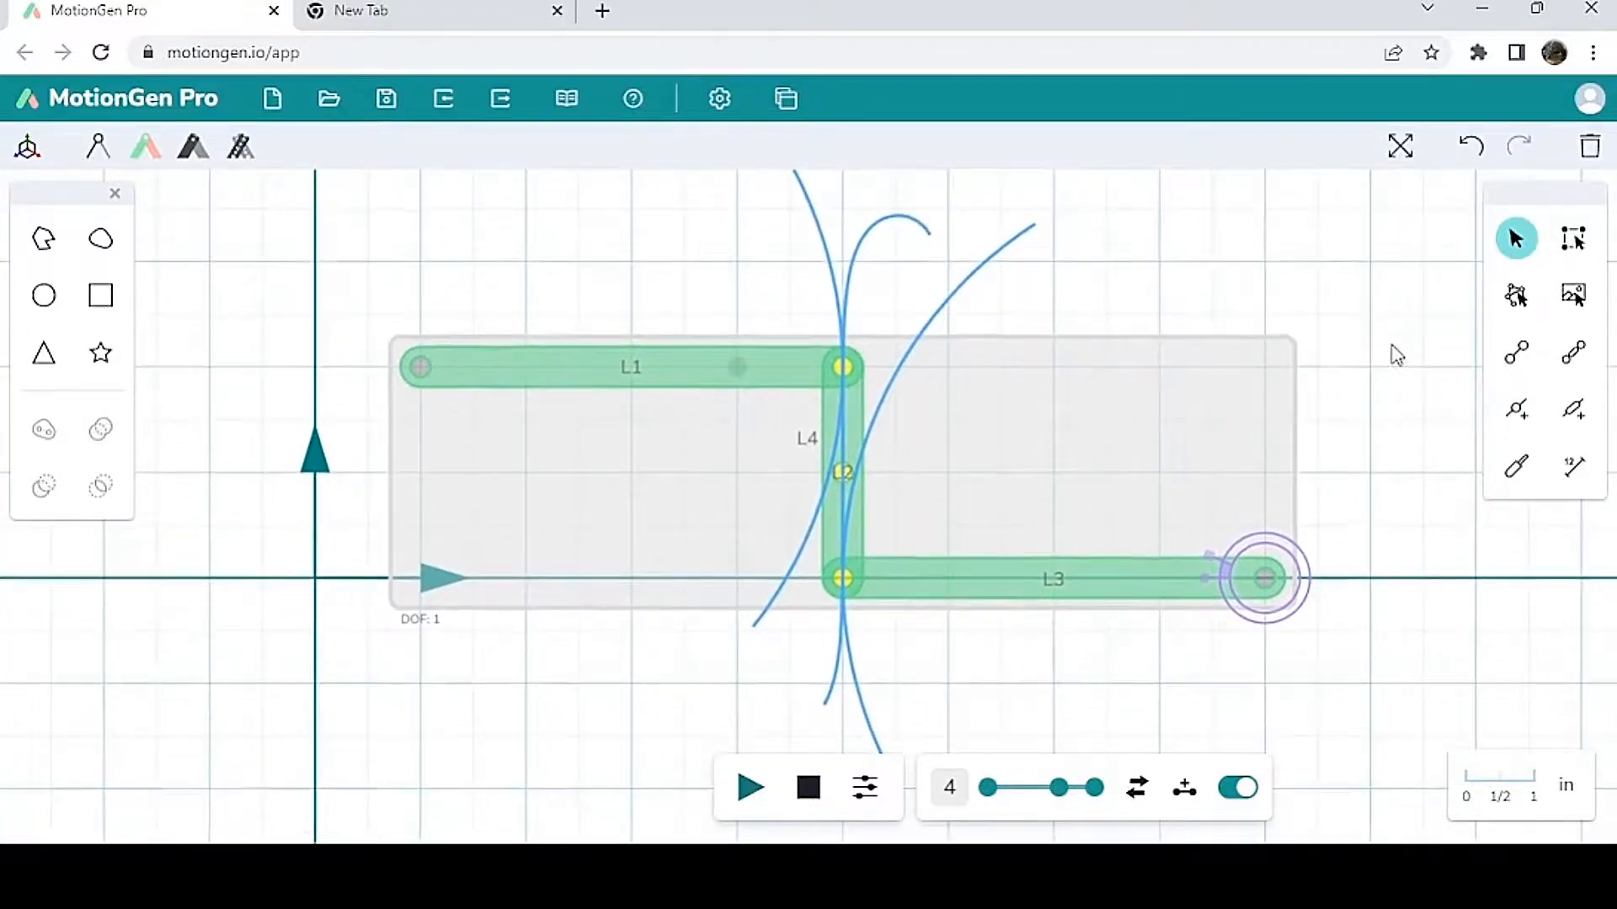
{"action": "mouse_move", "coordinate": [1364, 406]}
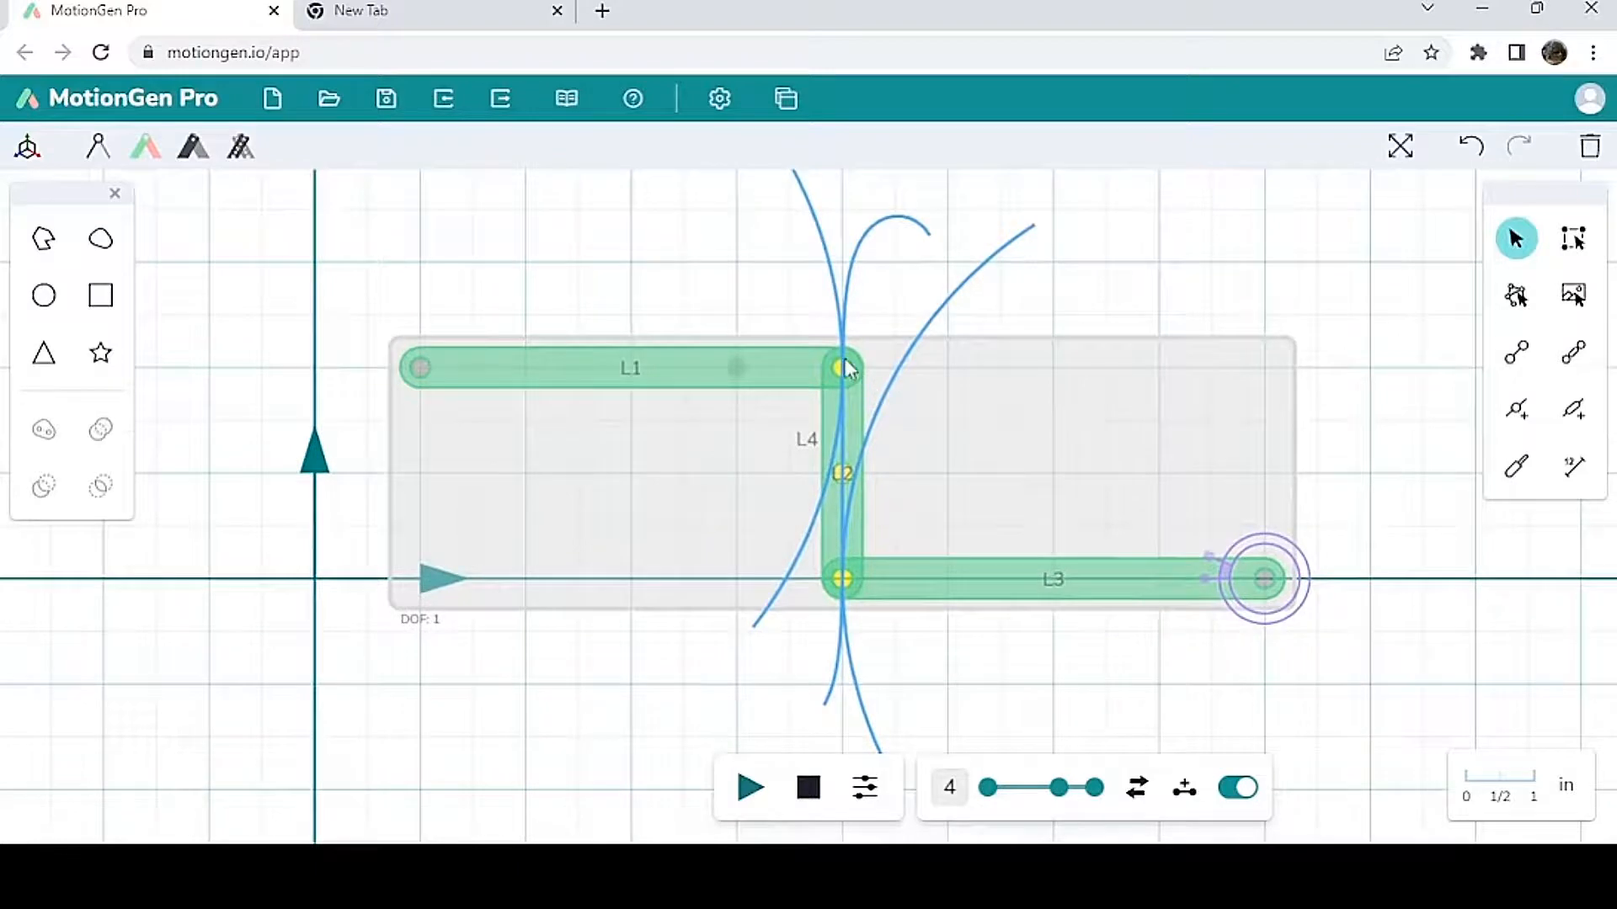
Step: Open the L1–L2 joint's options to turn off its trajectory
{"action": "left_click", "coordinate": [835, 367]}
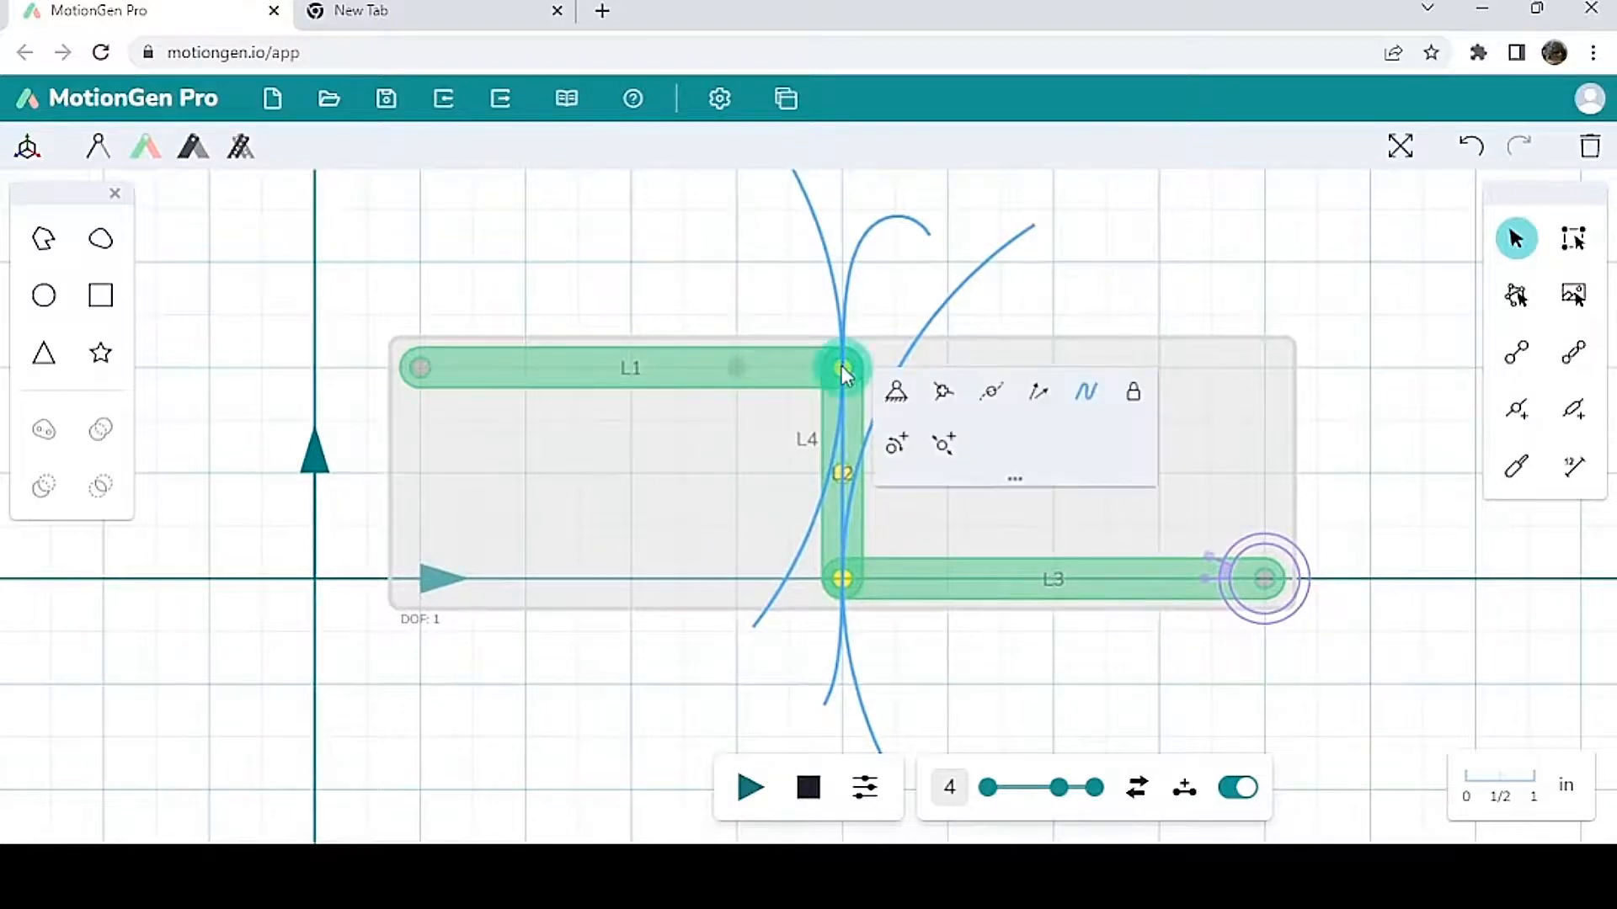
{"action": "mouse_move", "coordinate": [991, 397]}
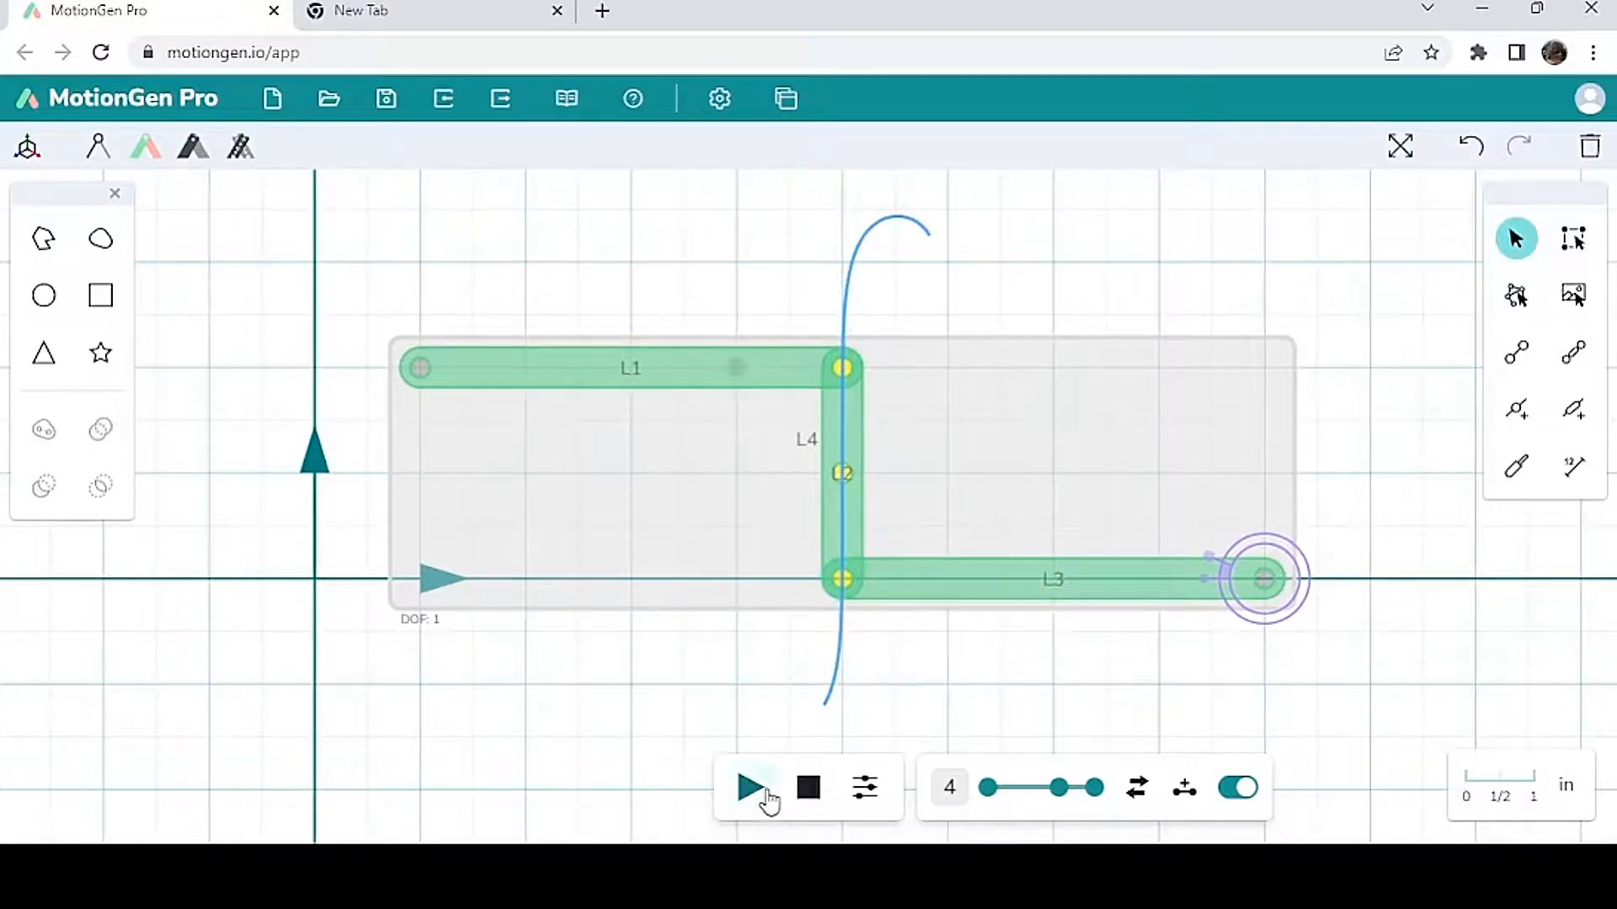
Step: Run the linkage simulation and pause it partway through the motion
{"action": "left_click", "coordinate": [750, 788]}
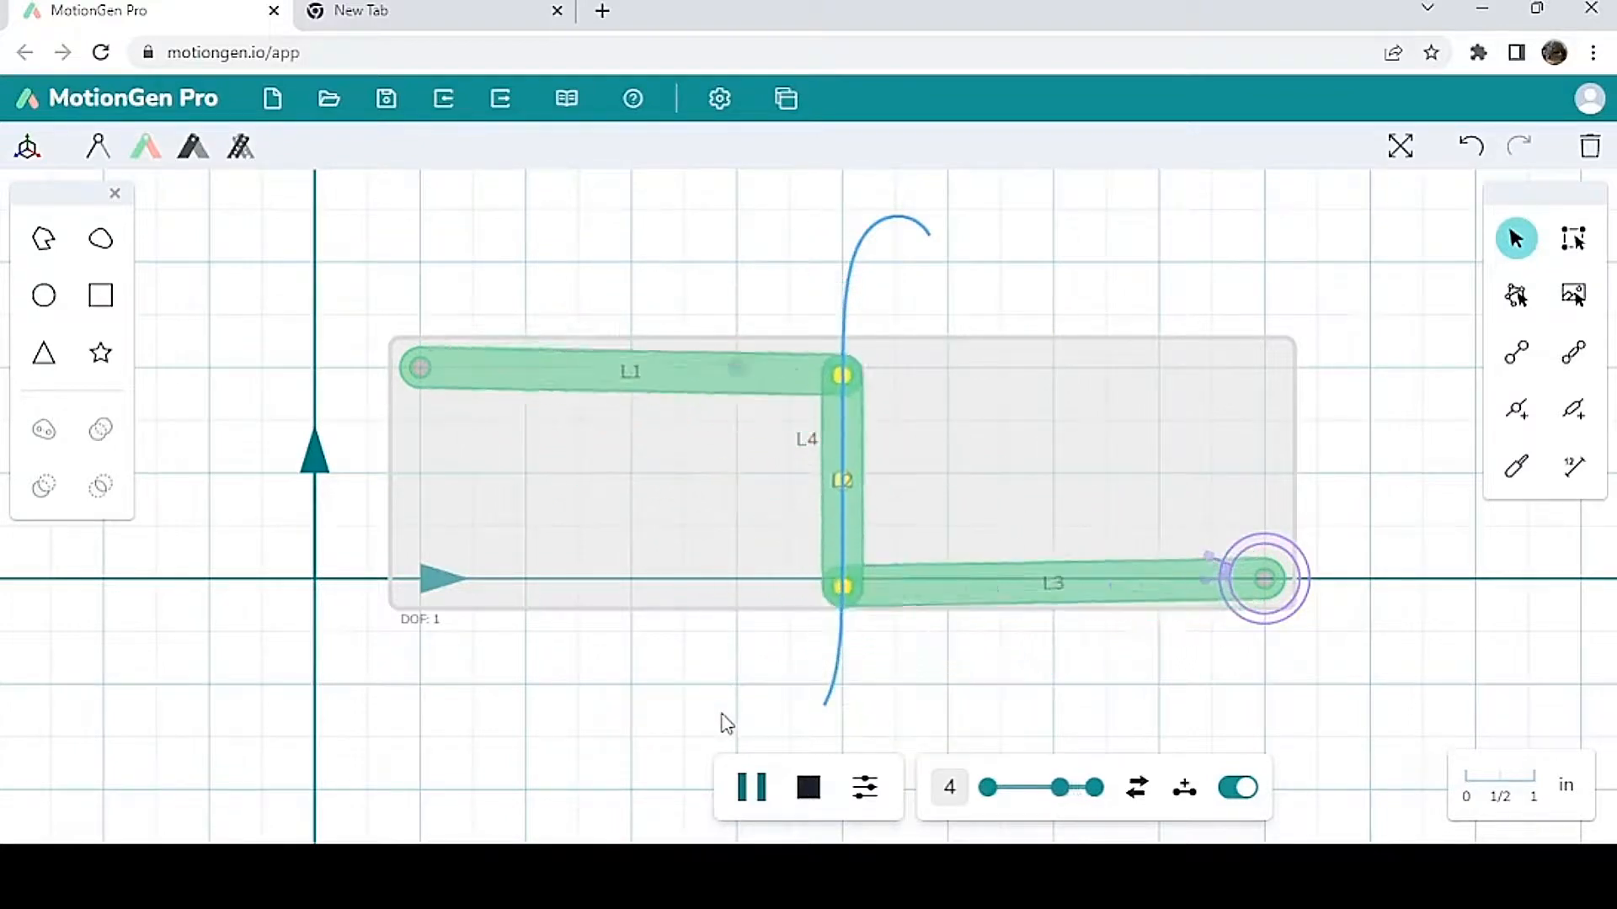
{"action": "left_click", "coordinate": [749, 789]}
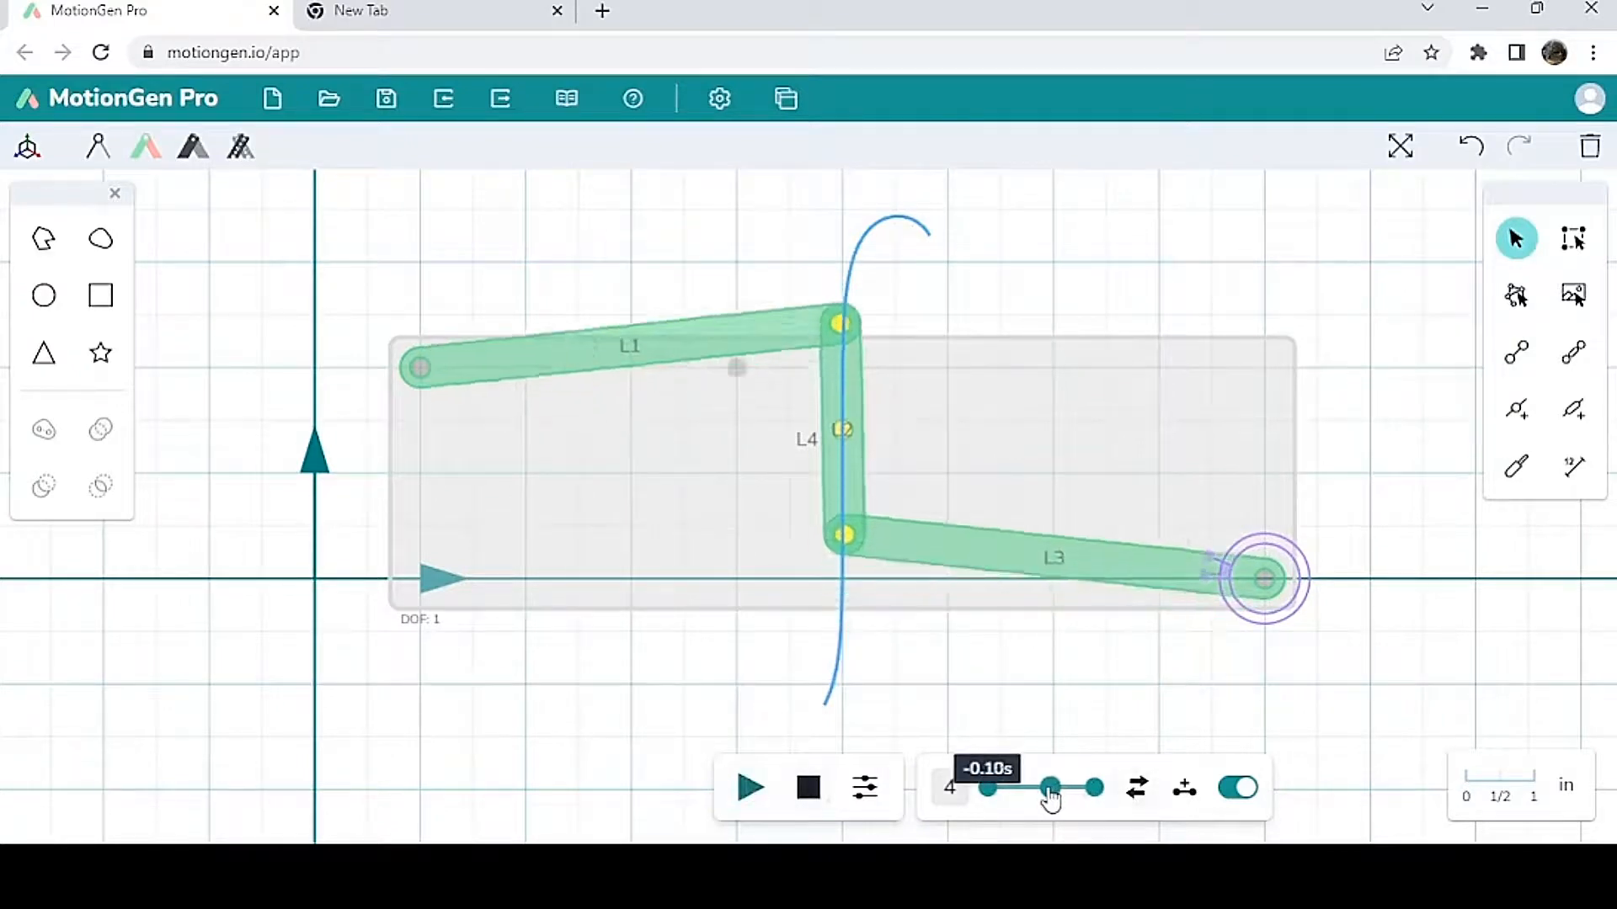
Step: Scrub the linkage through poses from −0.43 s to 0.48 s, ending near 0.40 s
{"action": "left_click_drag", "start_coordinate": [1049, 788], "coordinate": [1026, 789]}
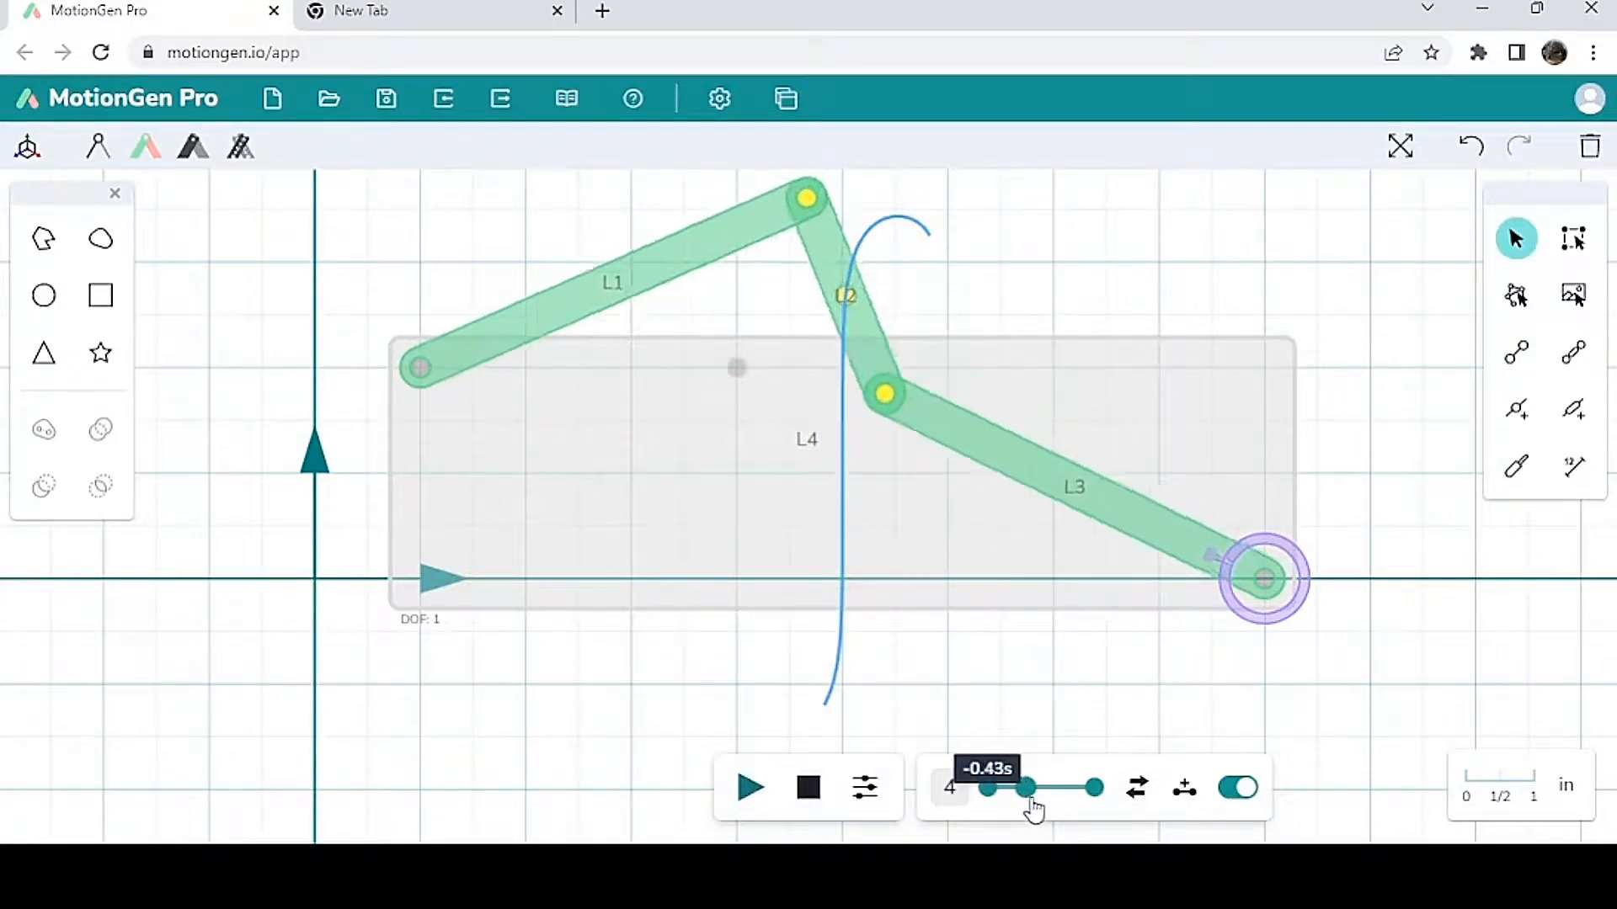
{"action": "left_click_drag", "start_coordinate": [1025, 788], "coordinate": [1076, 788]}
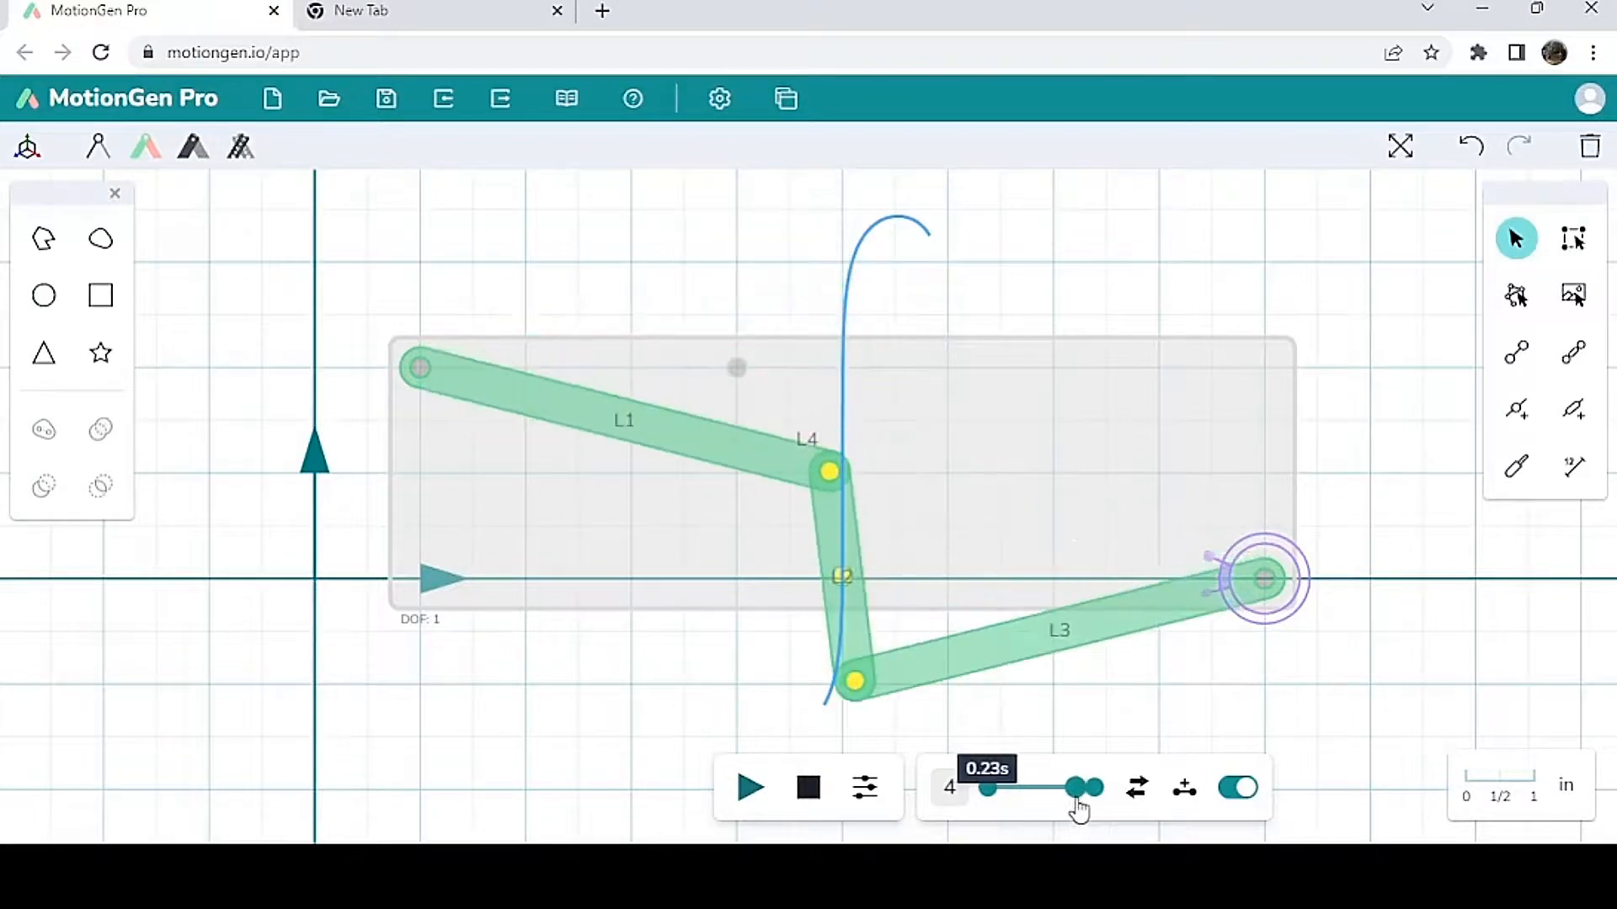
{"action": "left_click_drag", "start_coordinate": [1075, 786], "coordinate": [1066, 786]}
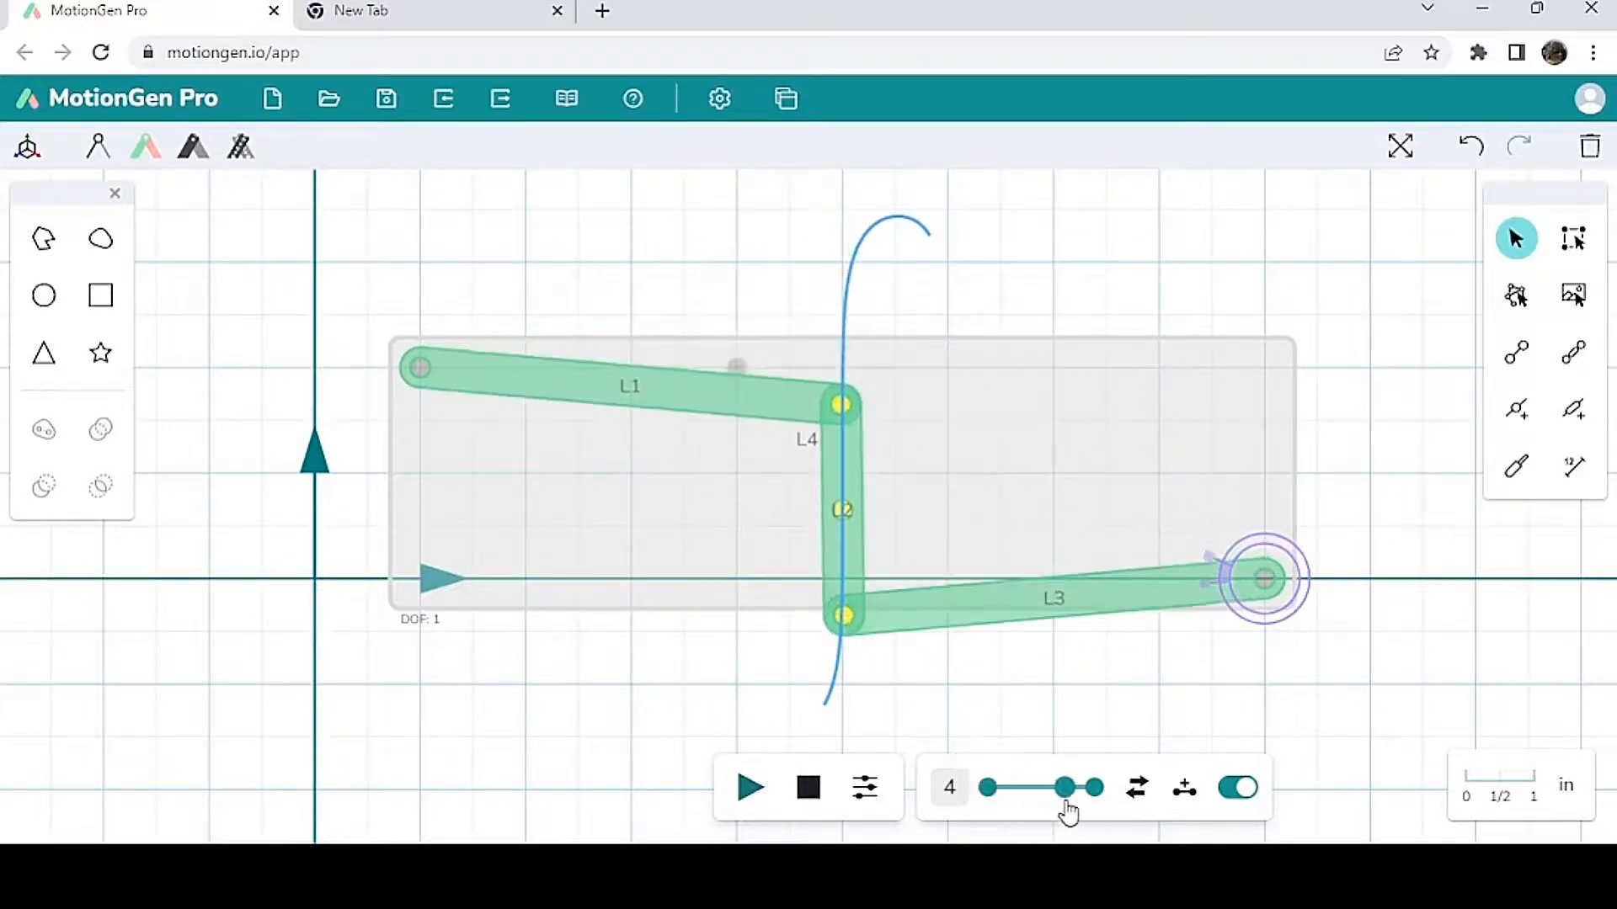
{"action": "left_click_drag", "start_coordinate": [1065, 786], "coordinate": [1047, 786]}
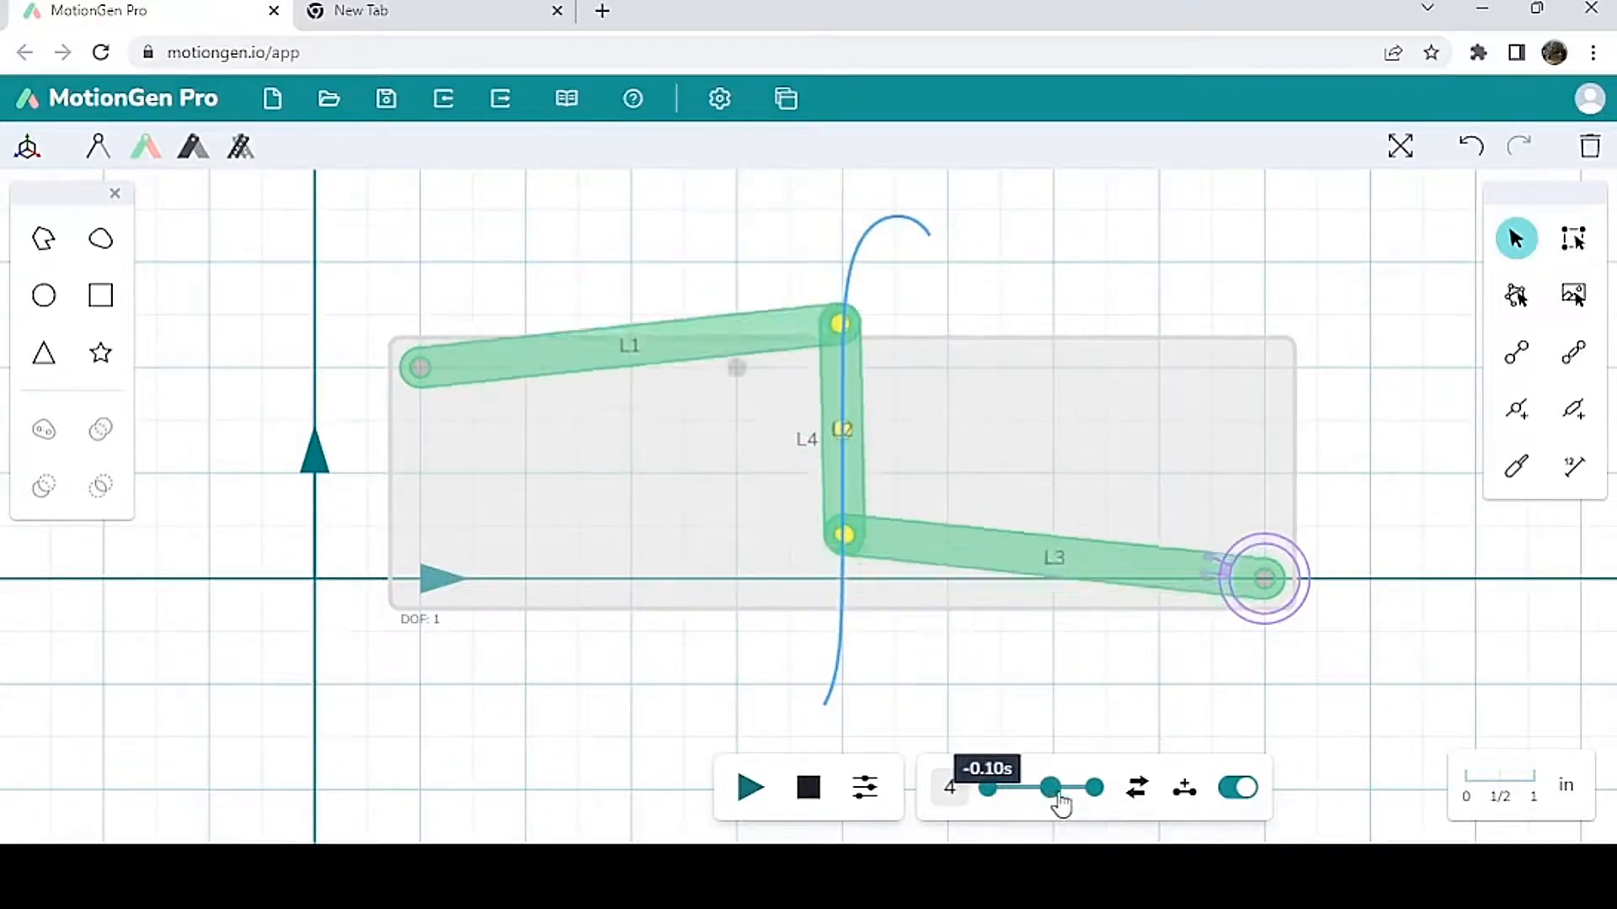
{"action": "left_click_drag", "start_coordinate": [1054, 788], "coordinate": [1091, 788]}
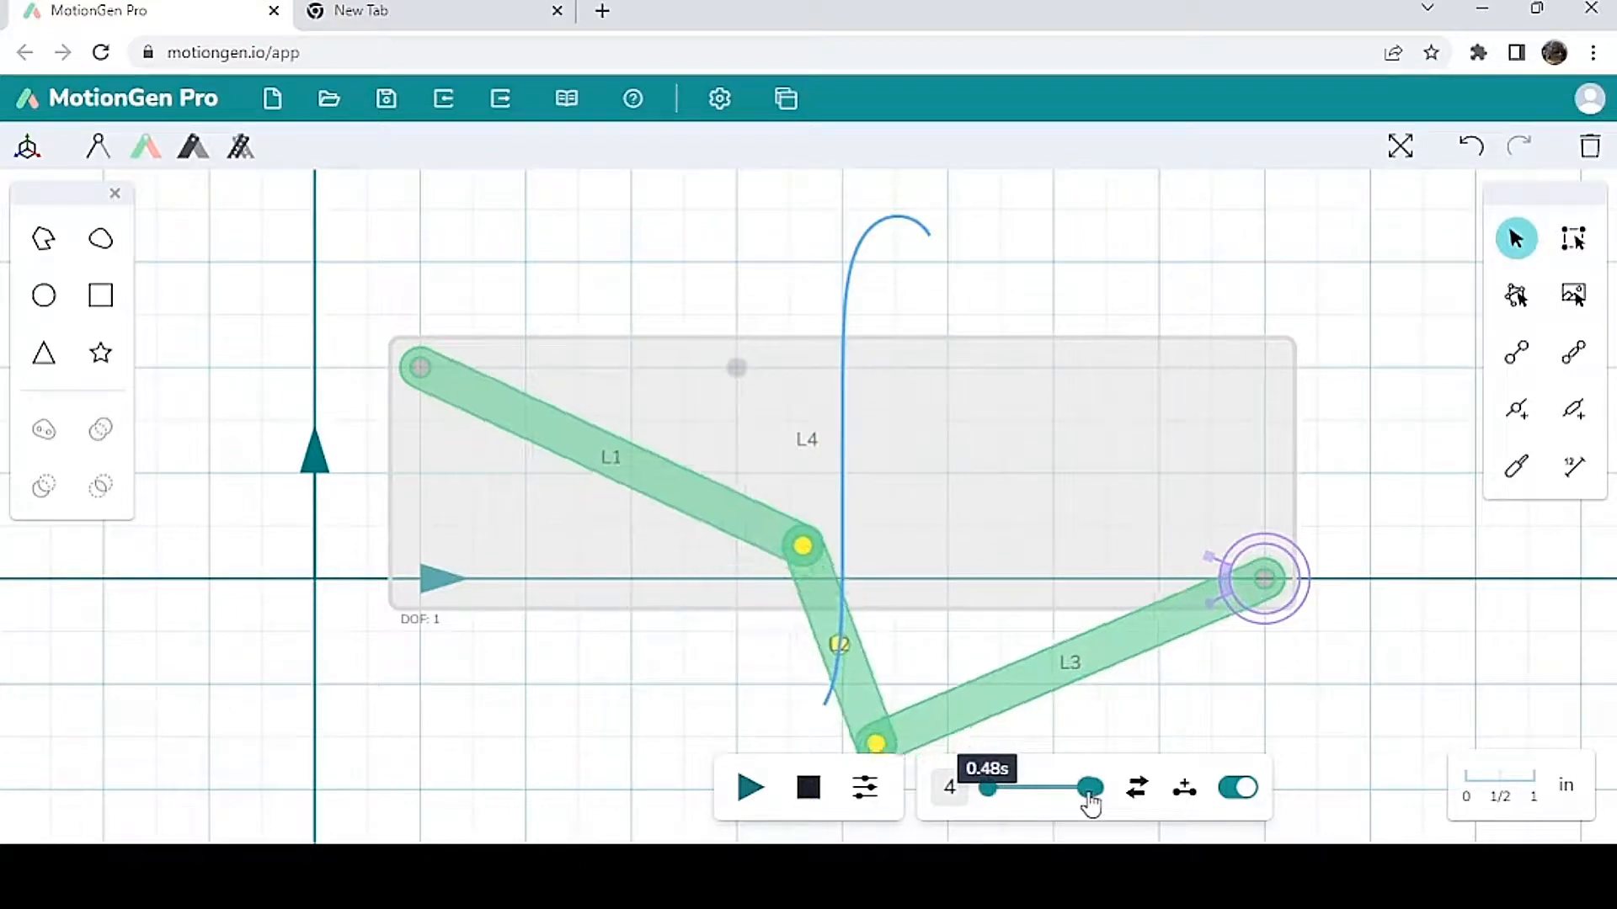
{"action": "left_click_drag", "start_coordinate": [1091, 789], "coordinate": [1083, 789]}
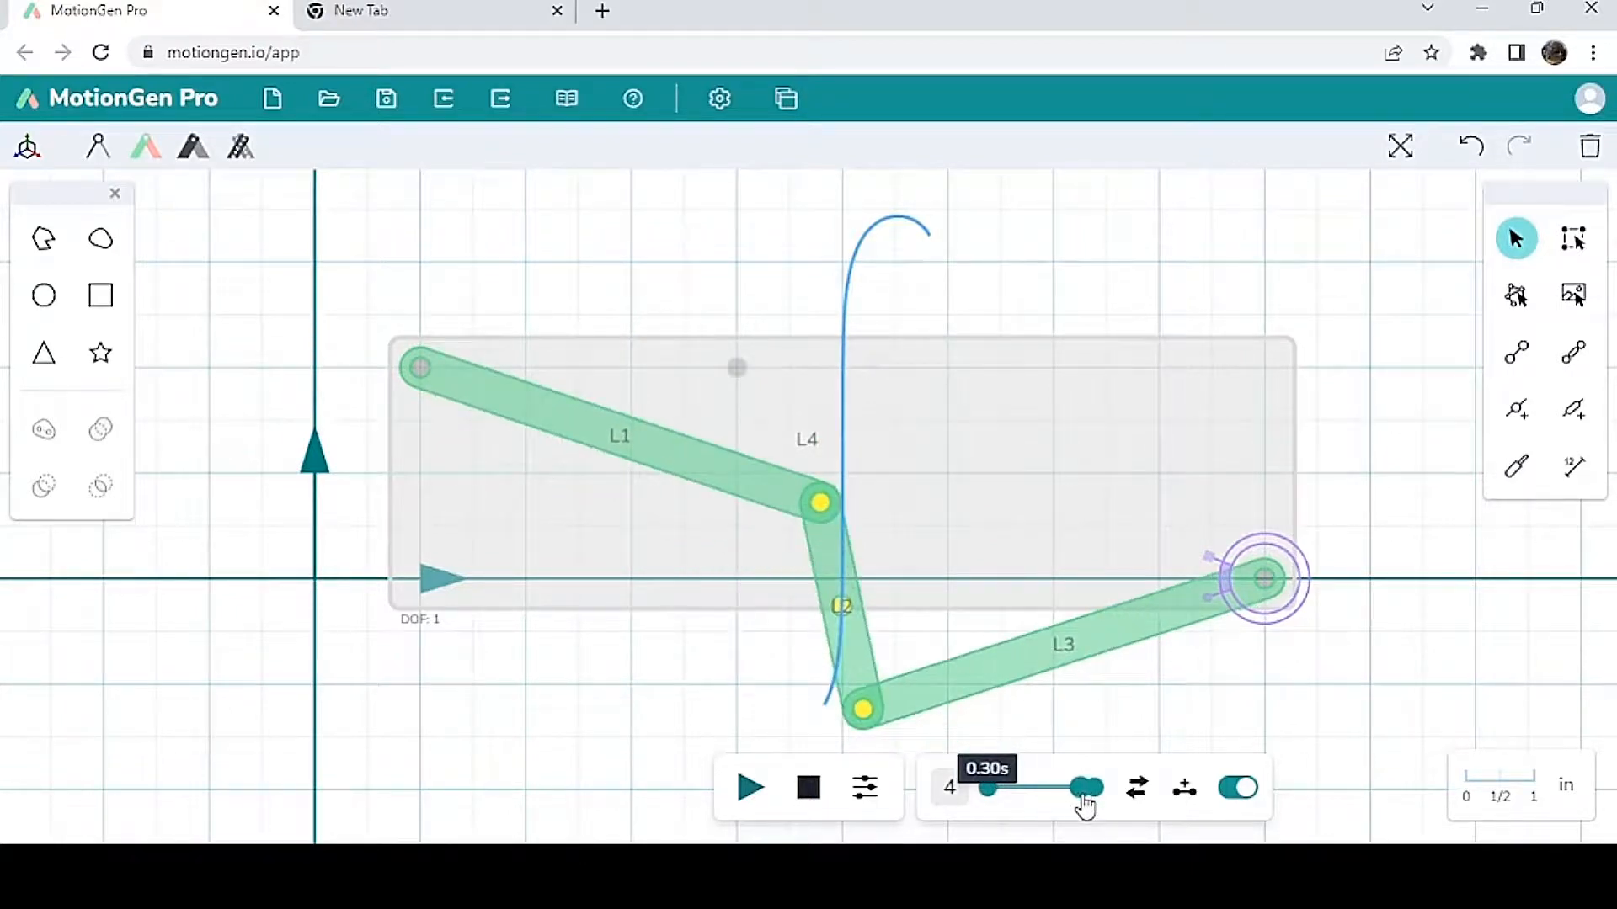
{"action": "left_click_drag", "start_coordinate": [1083, 788], "coordinate": [1091, 789]}
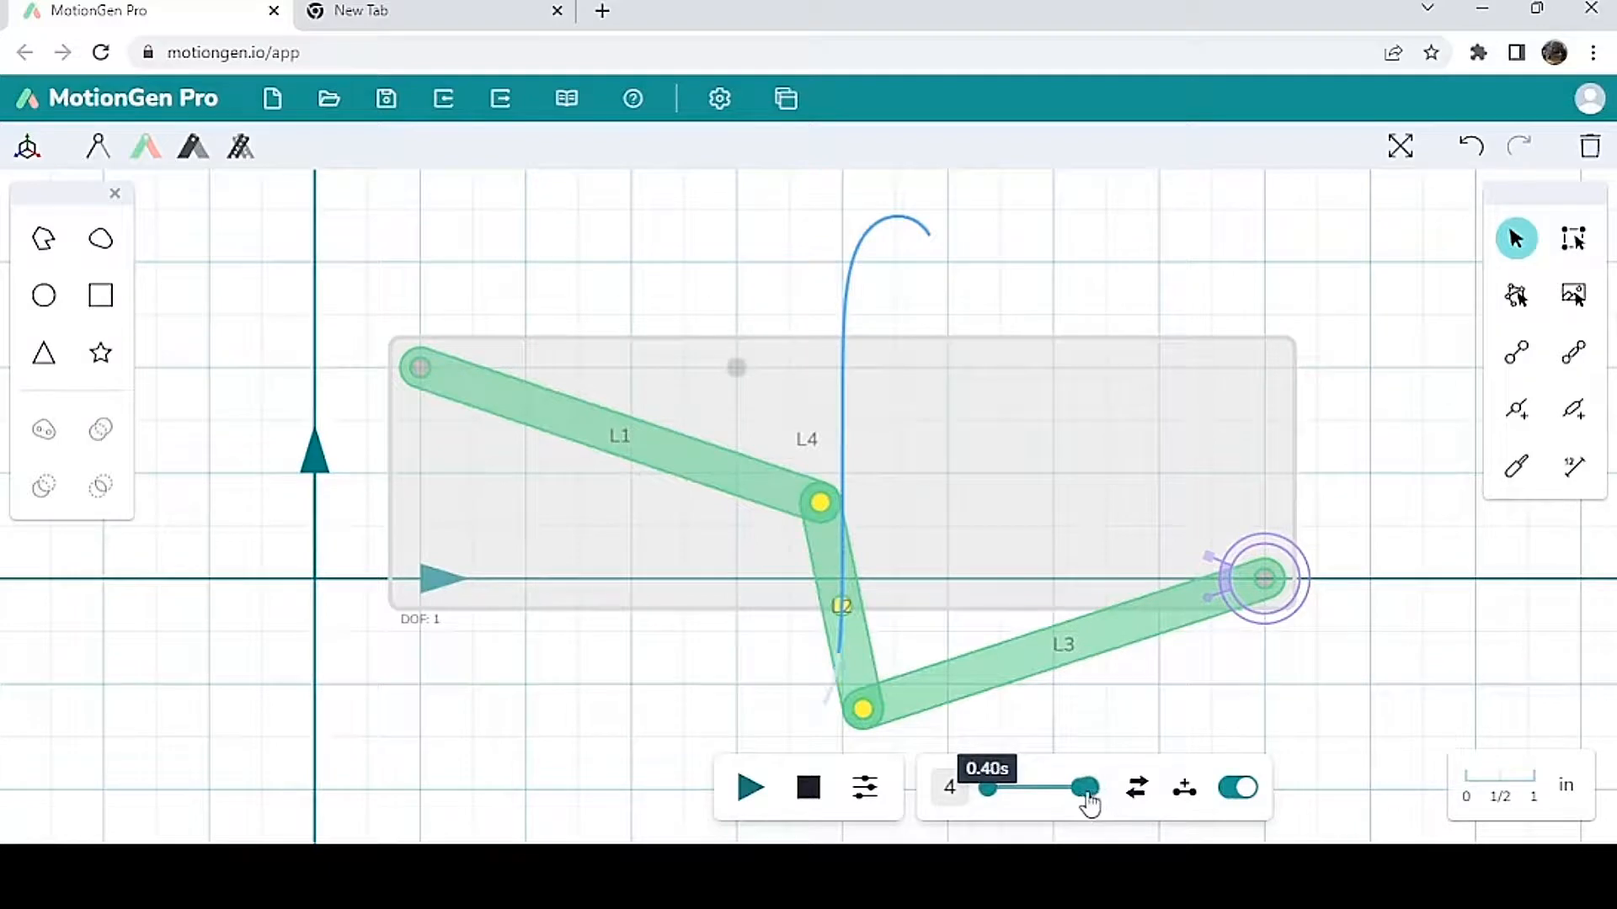
Step: Pull the playback range's start and end handles inward to shorten the interval
{"action": "left_click_drag", "start_coordinate": [1083, 789], "coordinate": [1021, 789]}
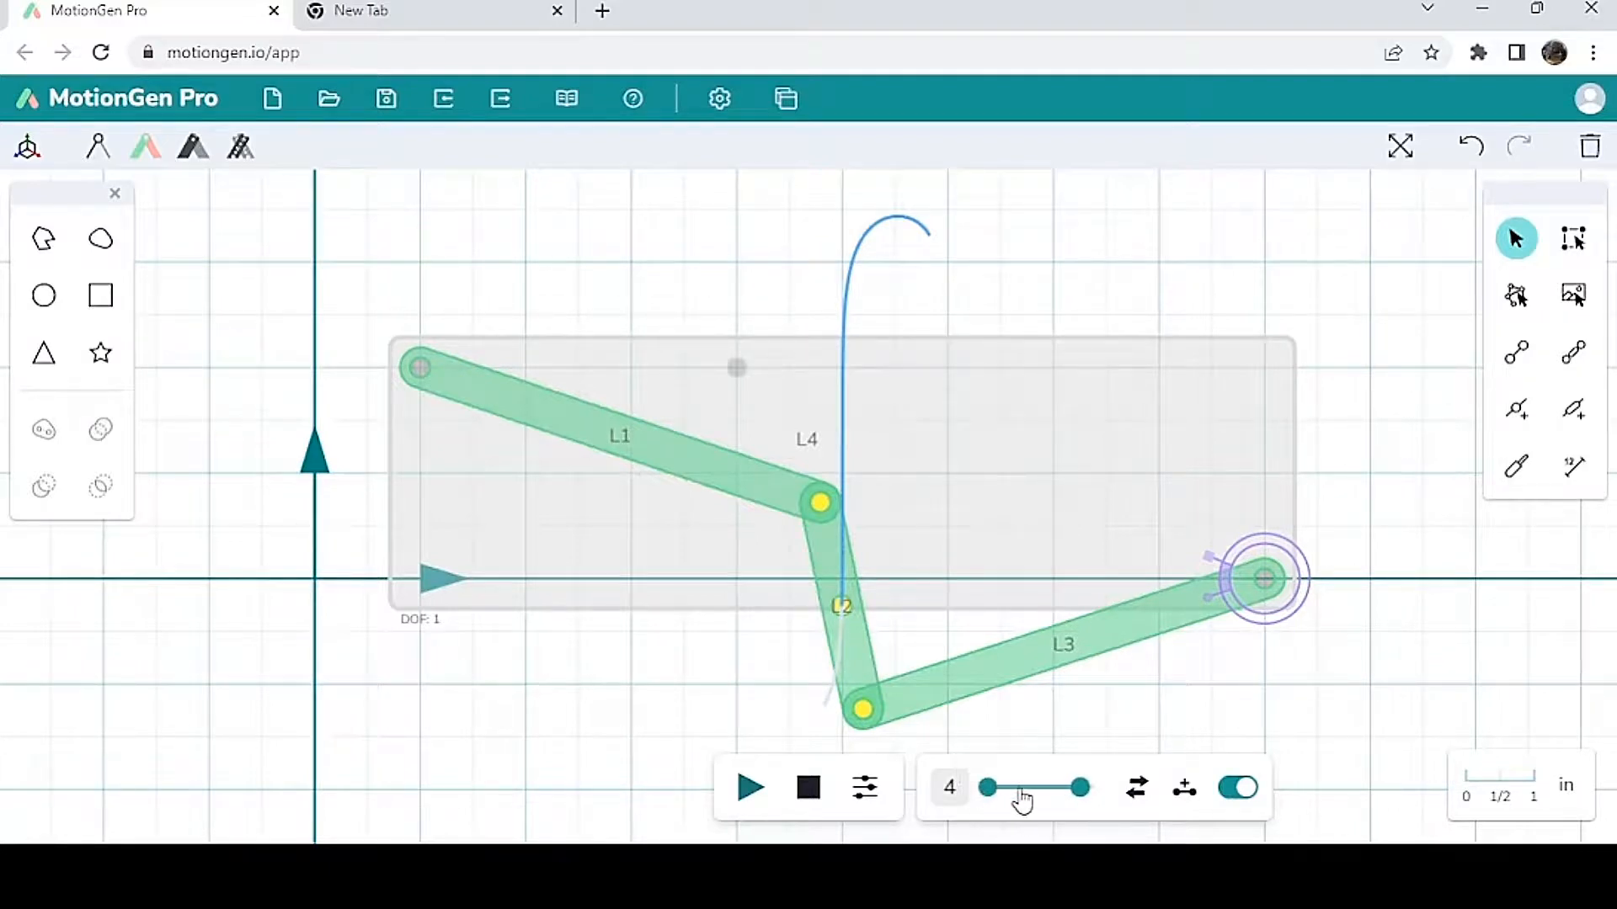
{"action": "left_click_drag", "start_coordinate": [987, 788], "coordinate": [1003, 788]}
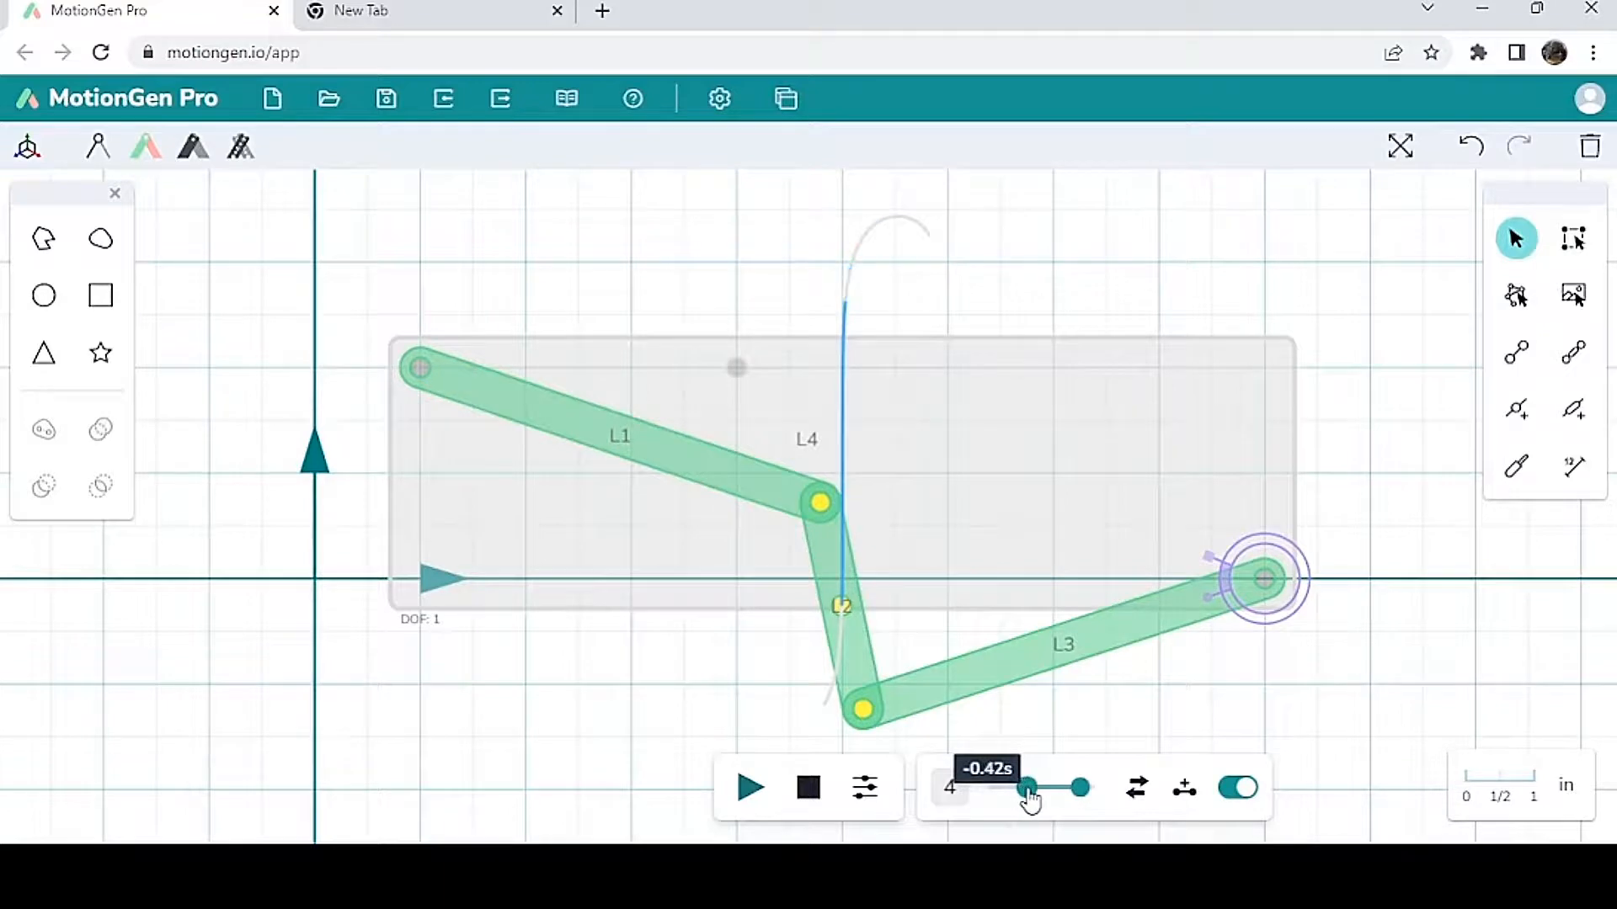
{"action": "left_click_drag", "start_coordinate": [1029, 788], "coordinate": [1033, 788]}
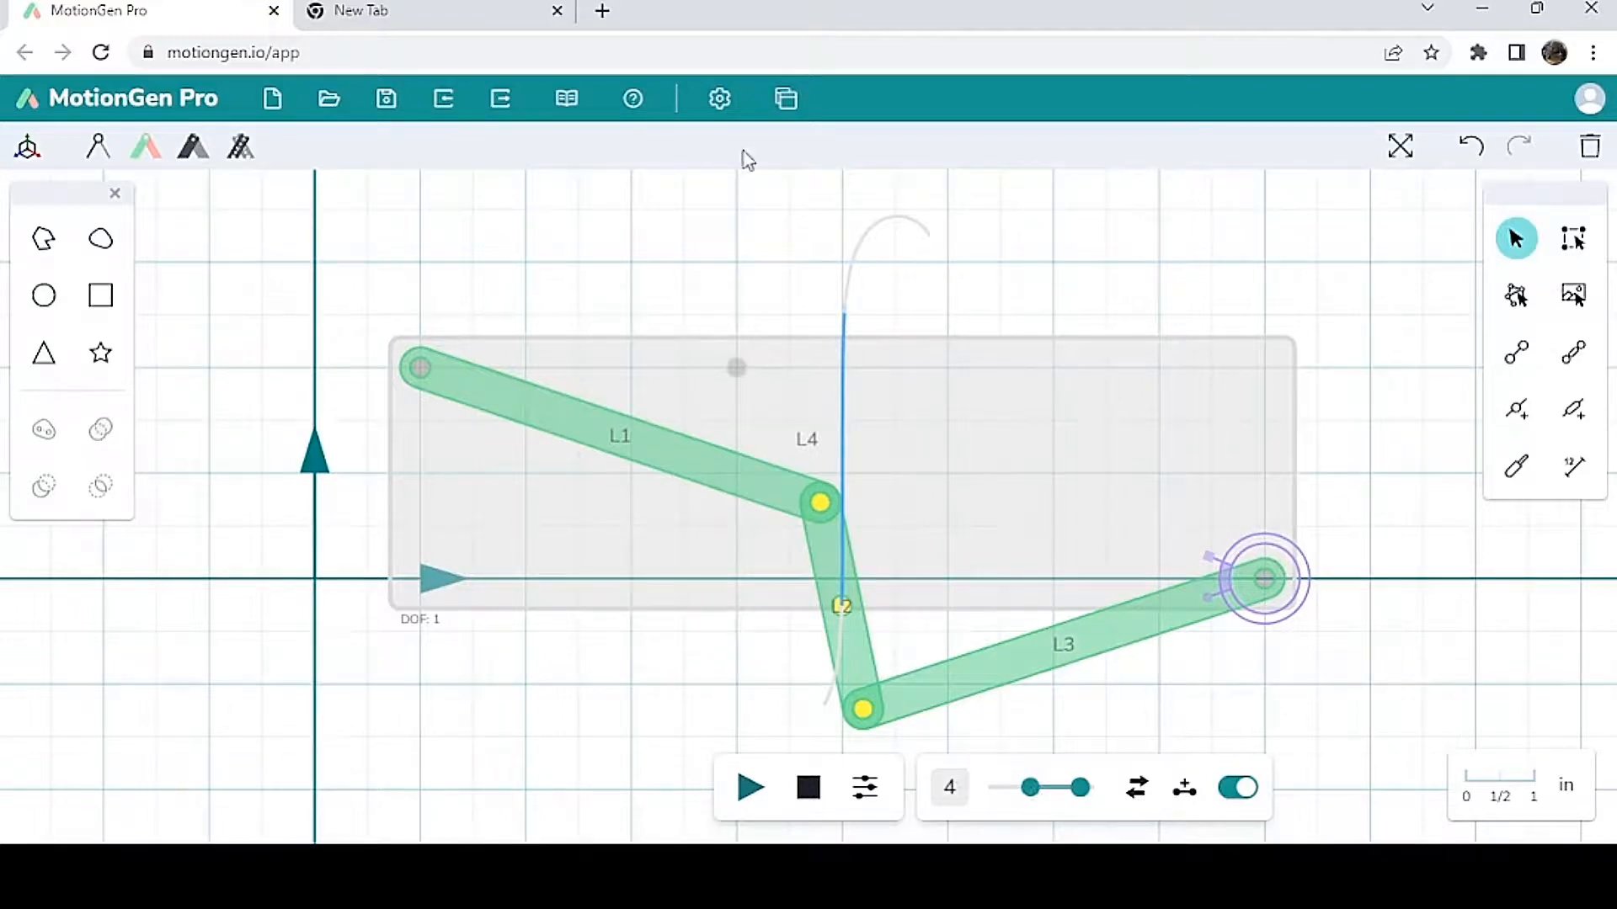
Step: Play the four-bar simulation over the shortened time range, then pause it in a new pose
{"action": "left_click", "coordinate": [750, 787]}
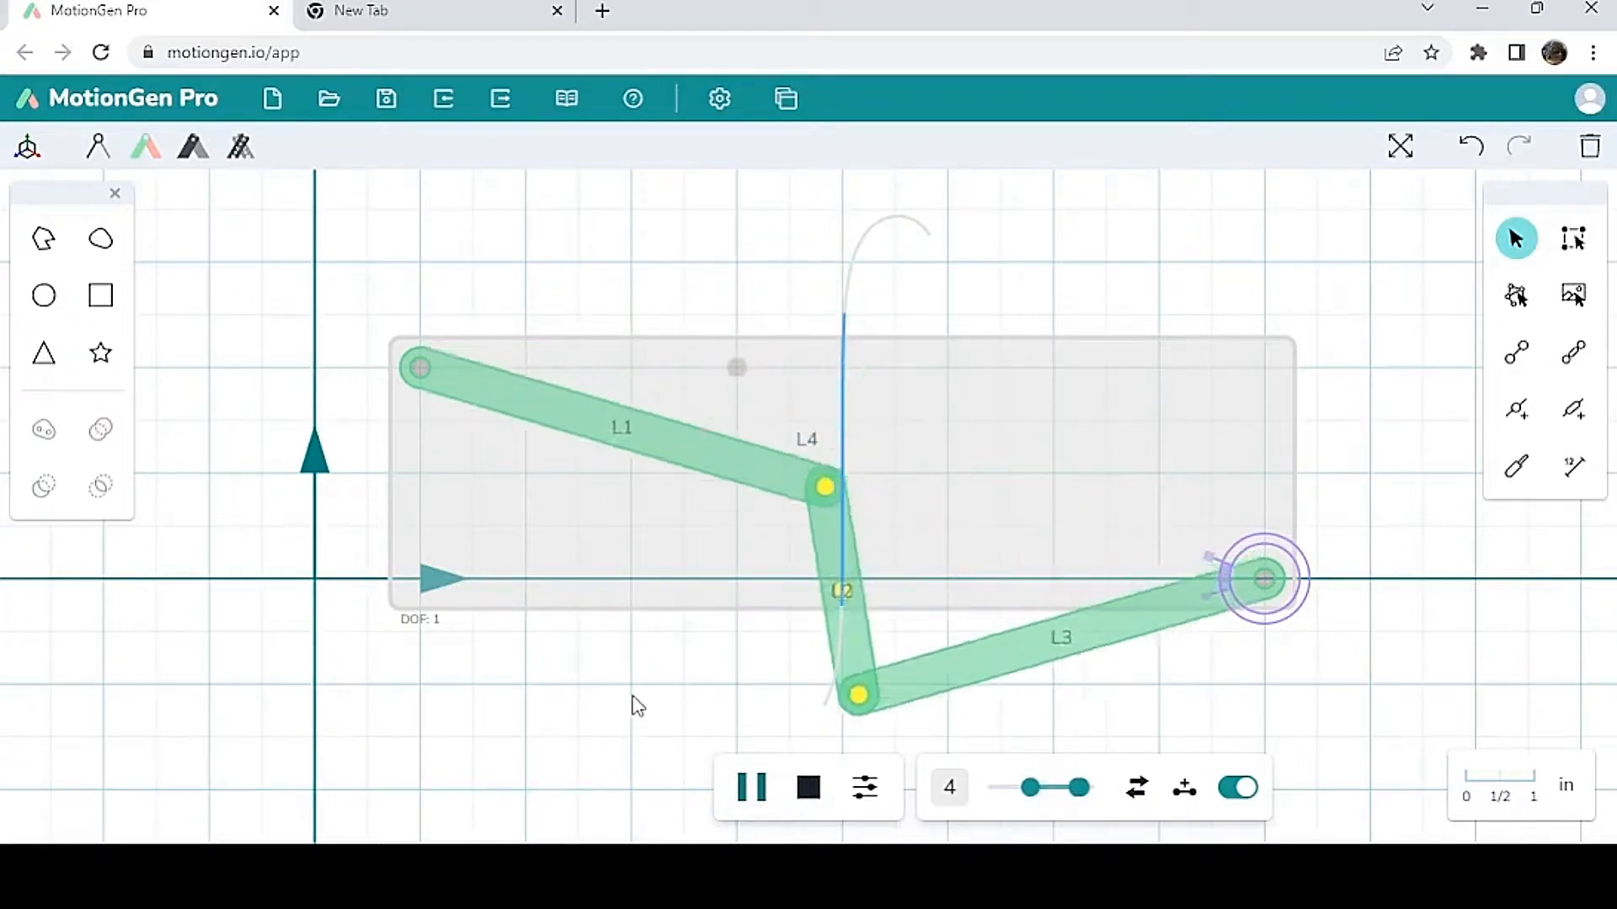
{"action": "left_click", "coordinate": [747, 789]}
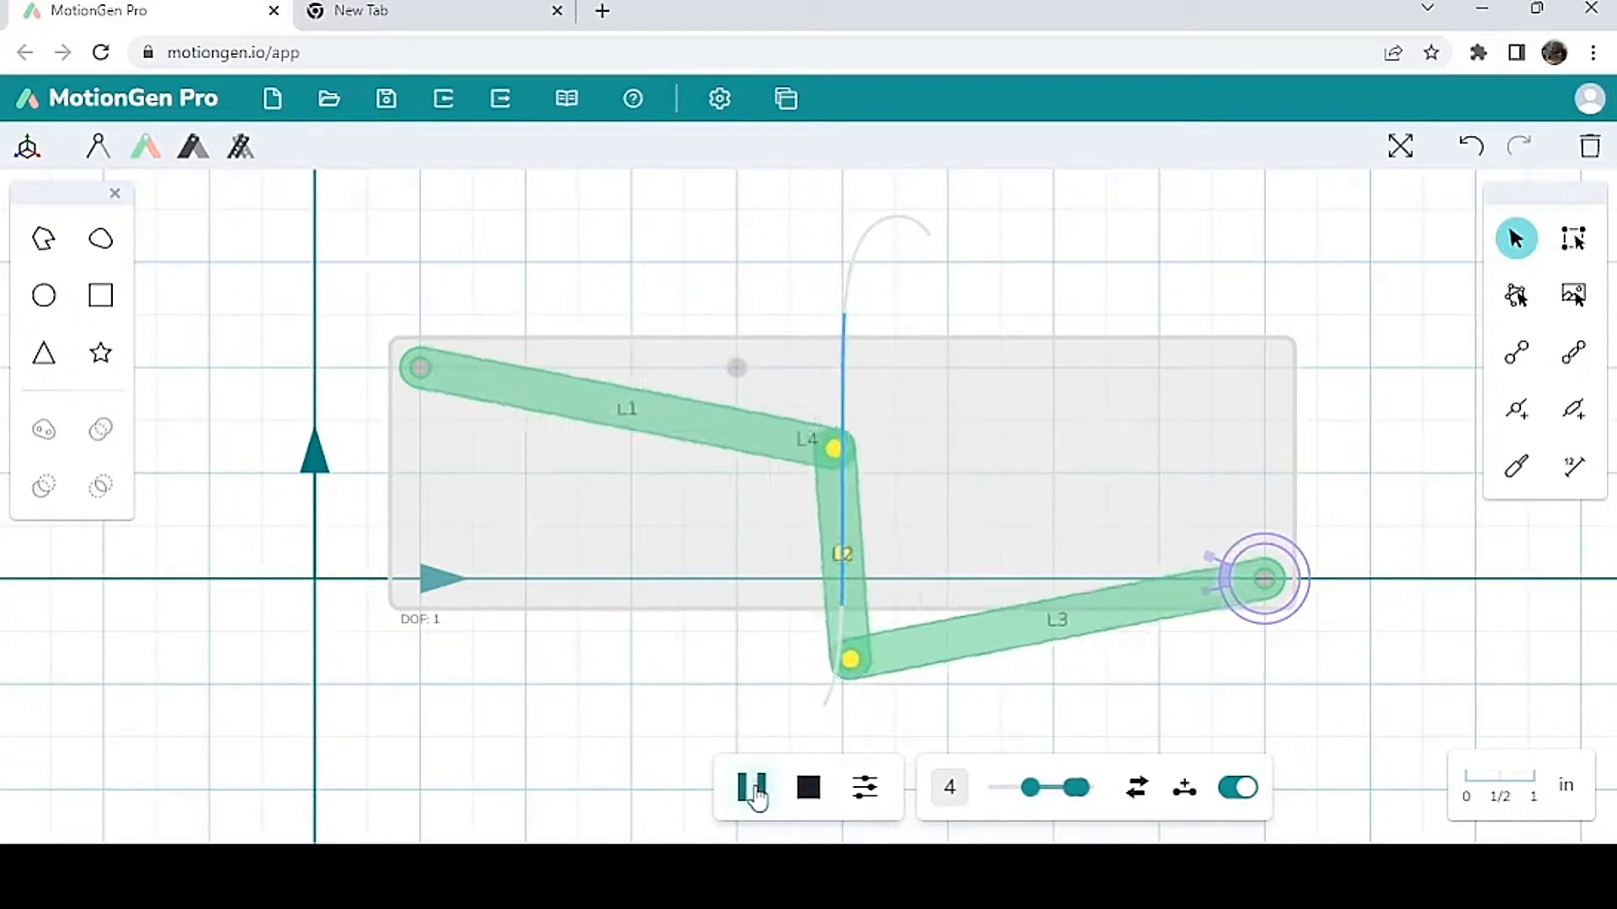
{"action": "left_click", "coordinate": [748, 787]}
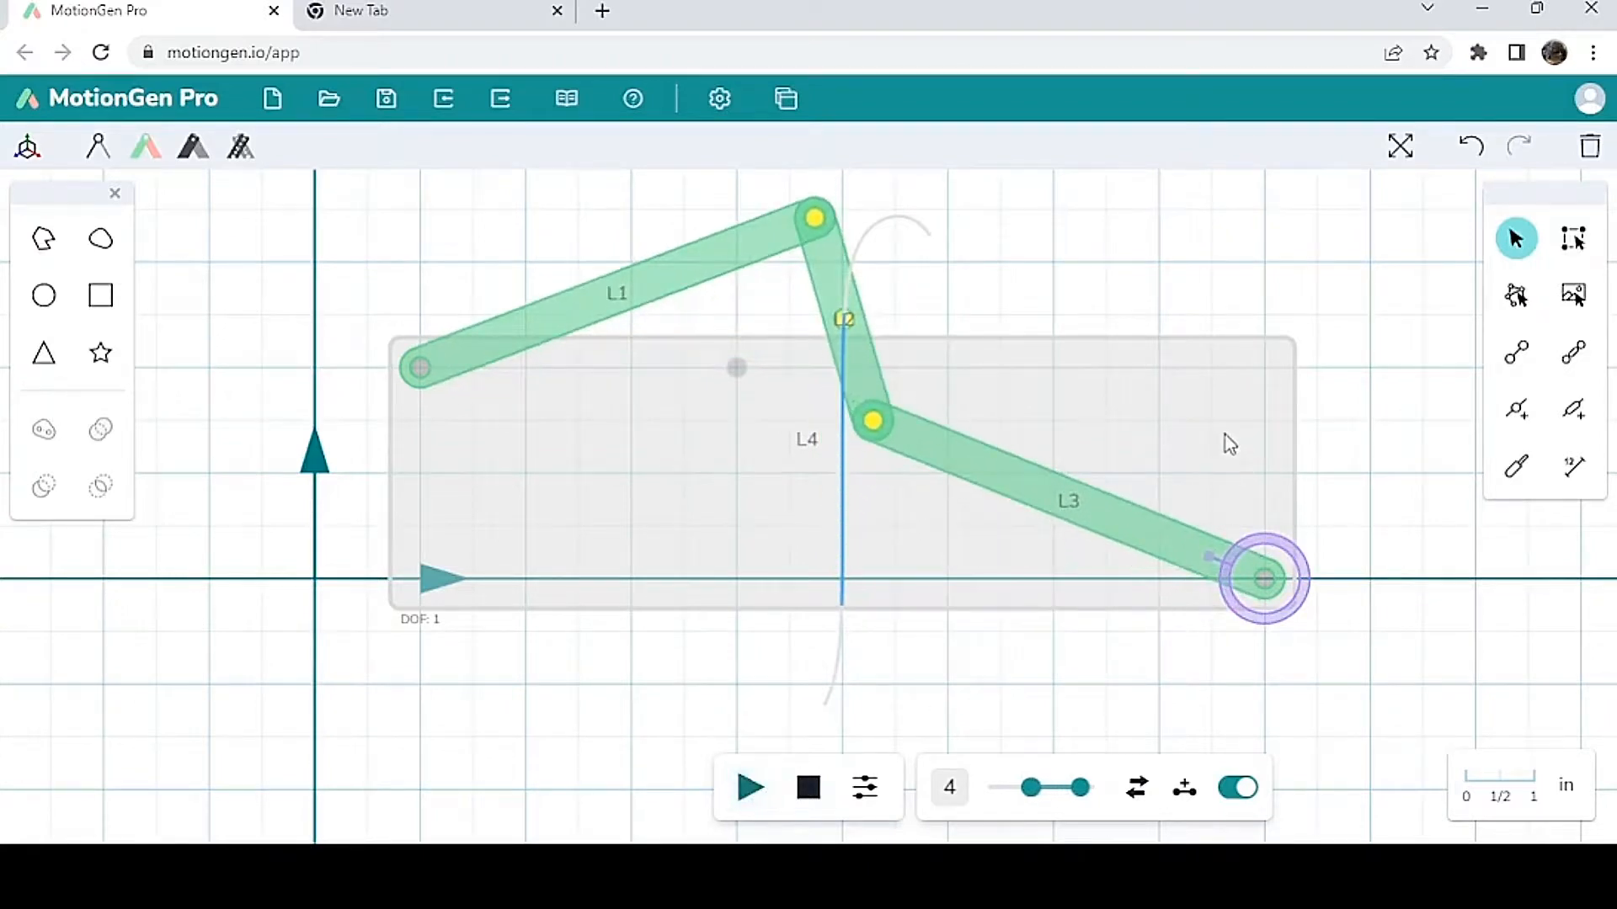
{"action": "mouse_move", "coordinate": [1208, 439]}
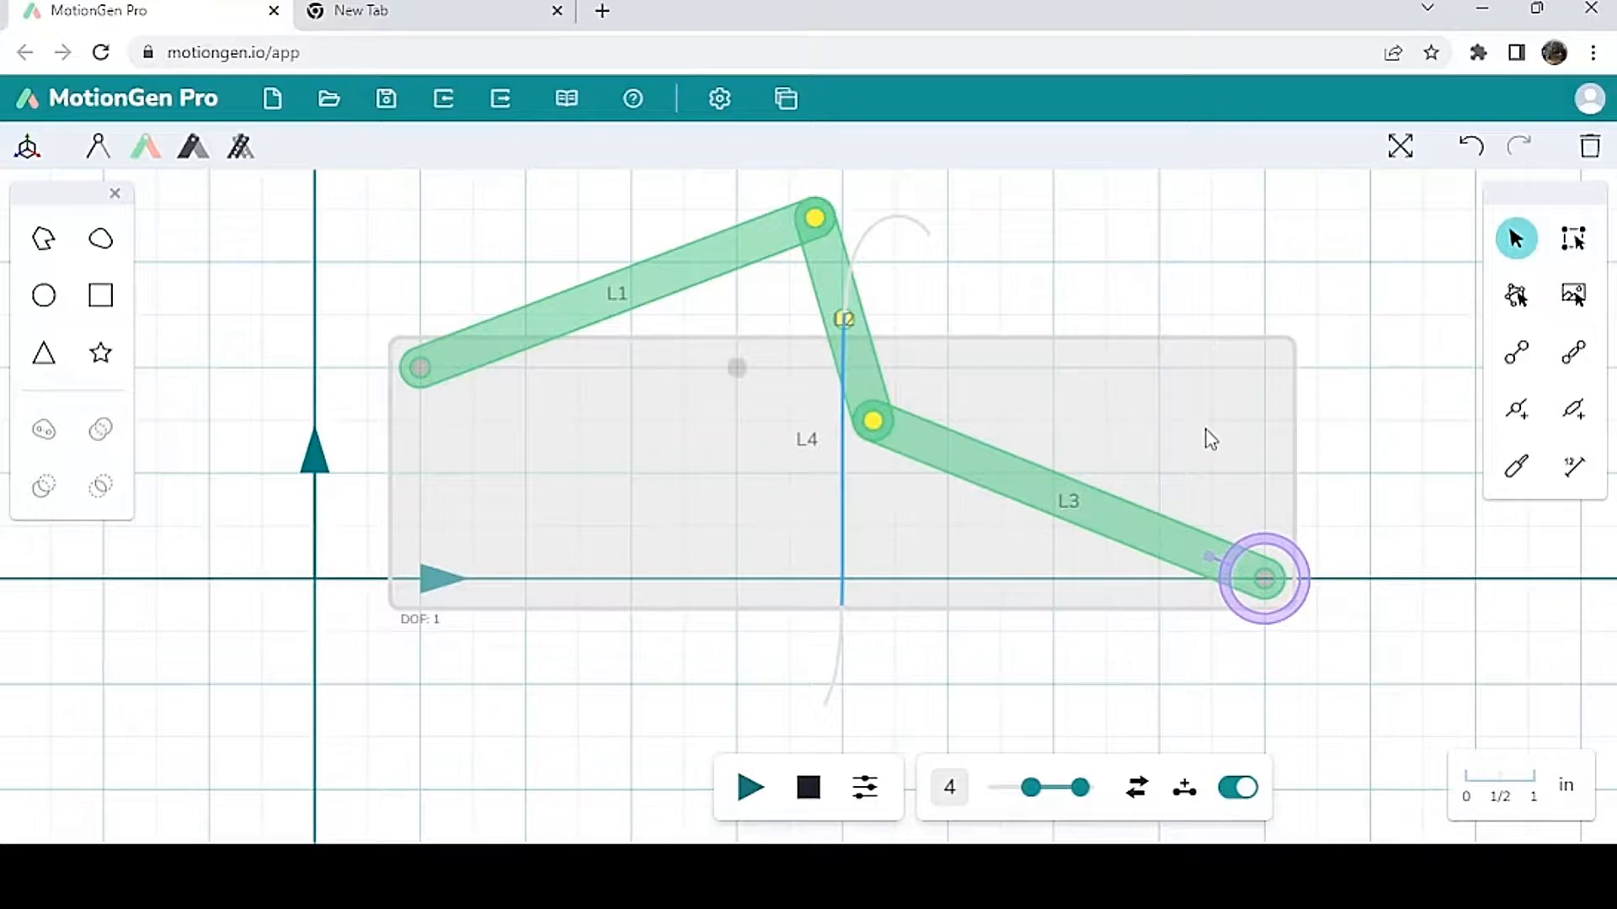
Step: Delete ground link L4, then multi-select and delete the remaining four-bar links
{"action": "left_click", "coordinate": [1592, 145]}
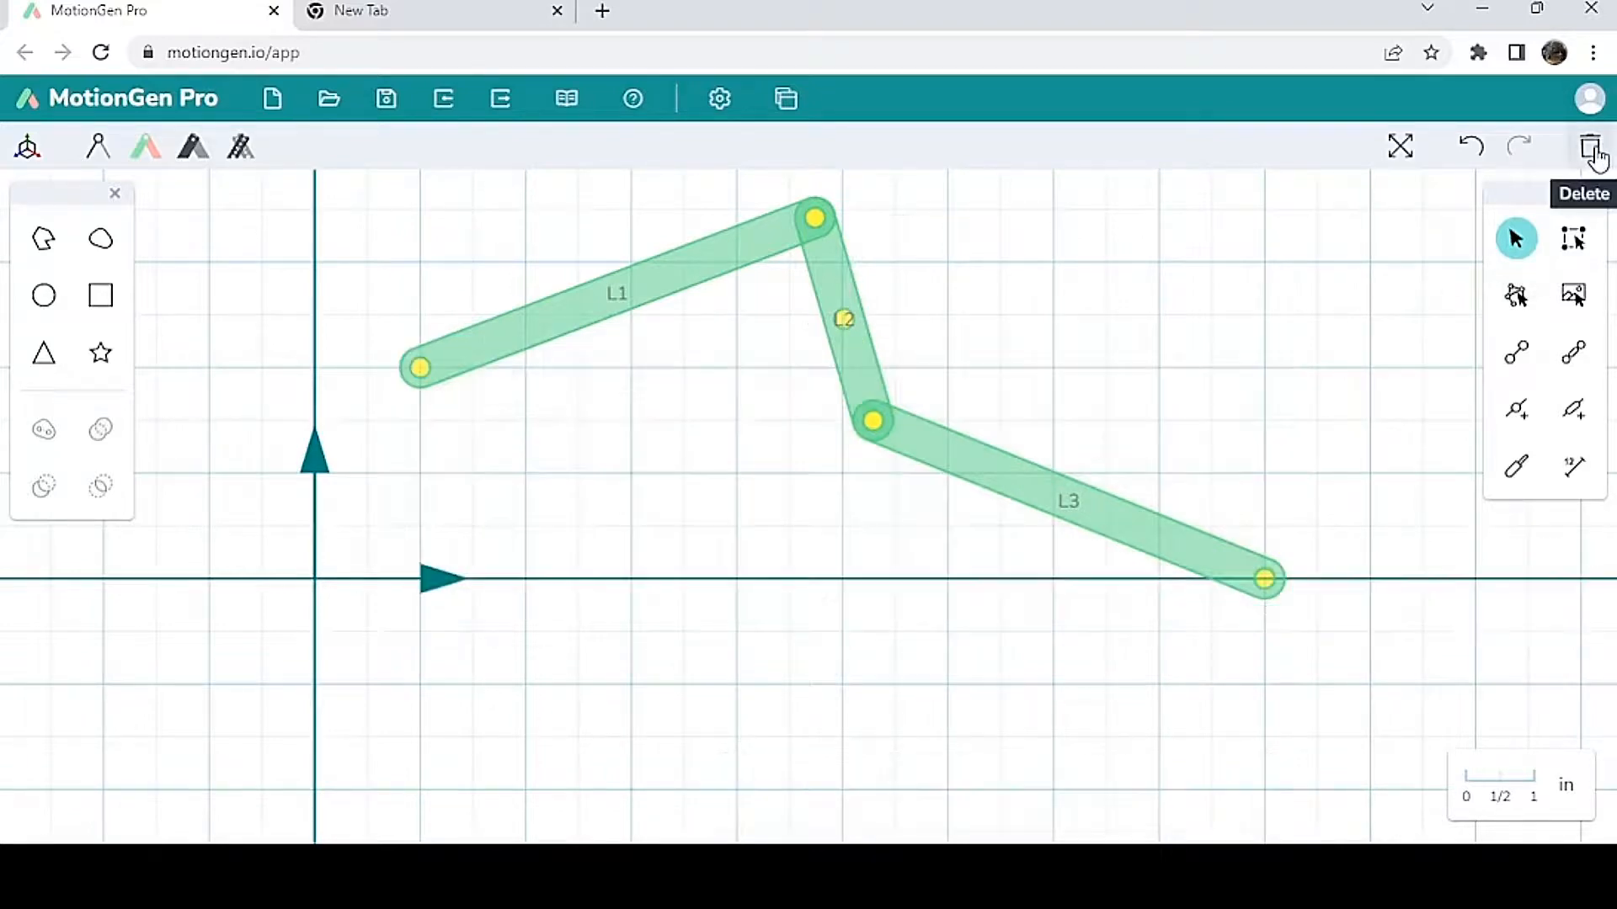
{"action": "left_click", "coordinate": [1576, 238]}
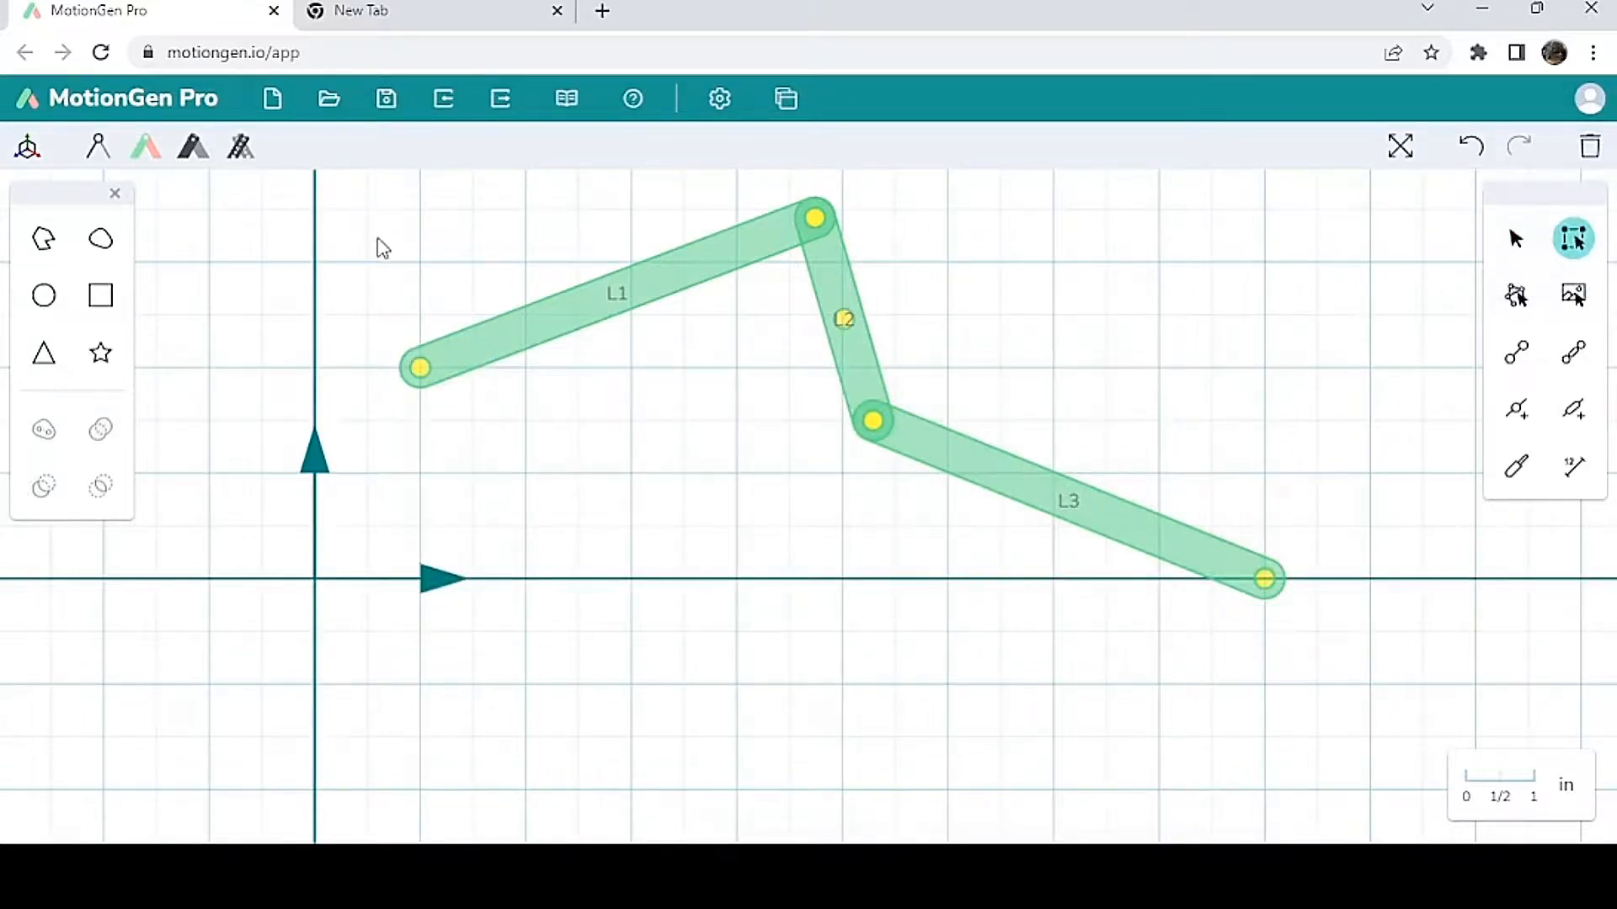
{"action": "left_click", "coordinate": [1592, 143]}
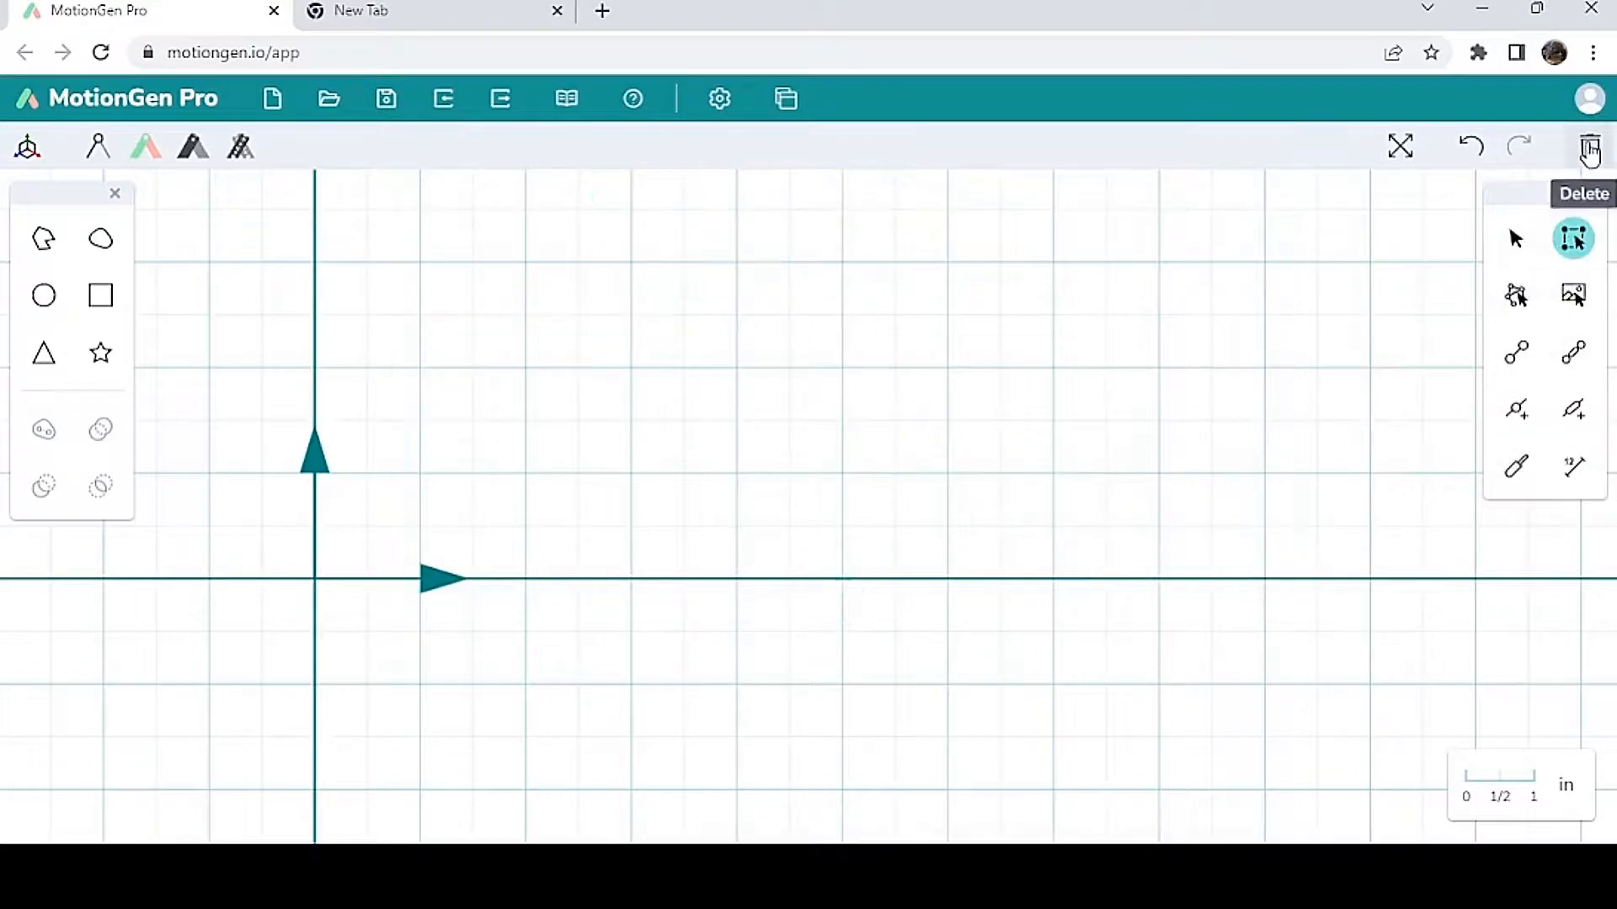
{"action": "mouse_move", "coordinate": [1516, 469]}
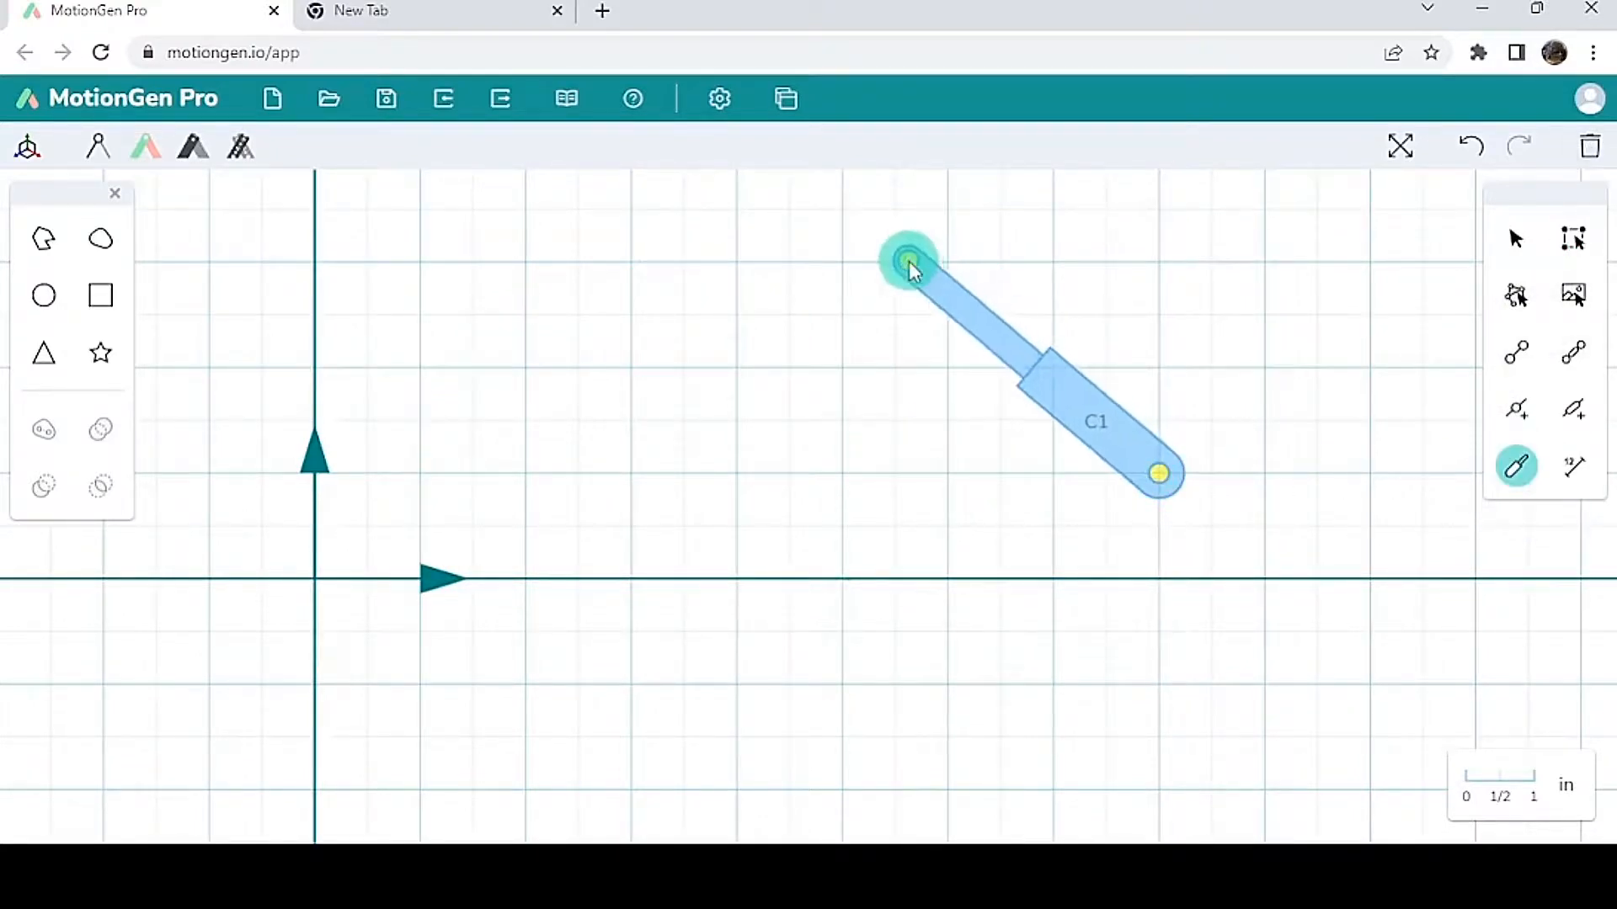
Step: Draw link L1 from C1's top, ground the bottom joints with L2, and test-play the motion
{"action": "left_click_drag", "start_coordinate": [909, 260], "coordinate": [946, 262]}
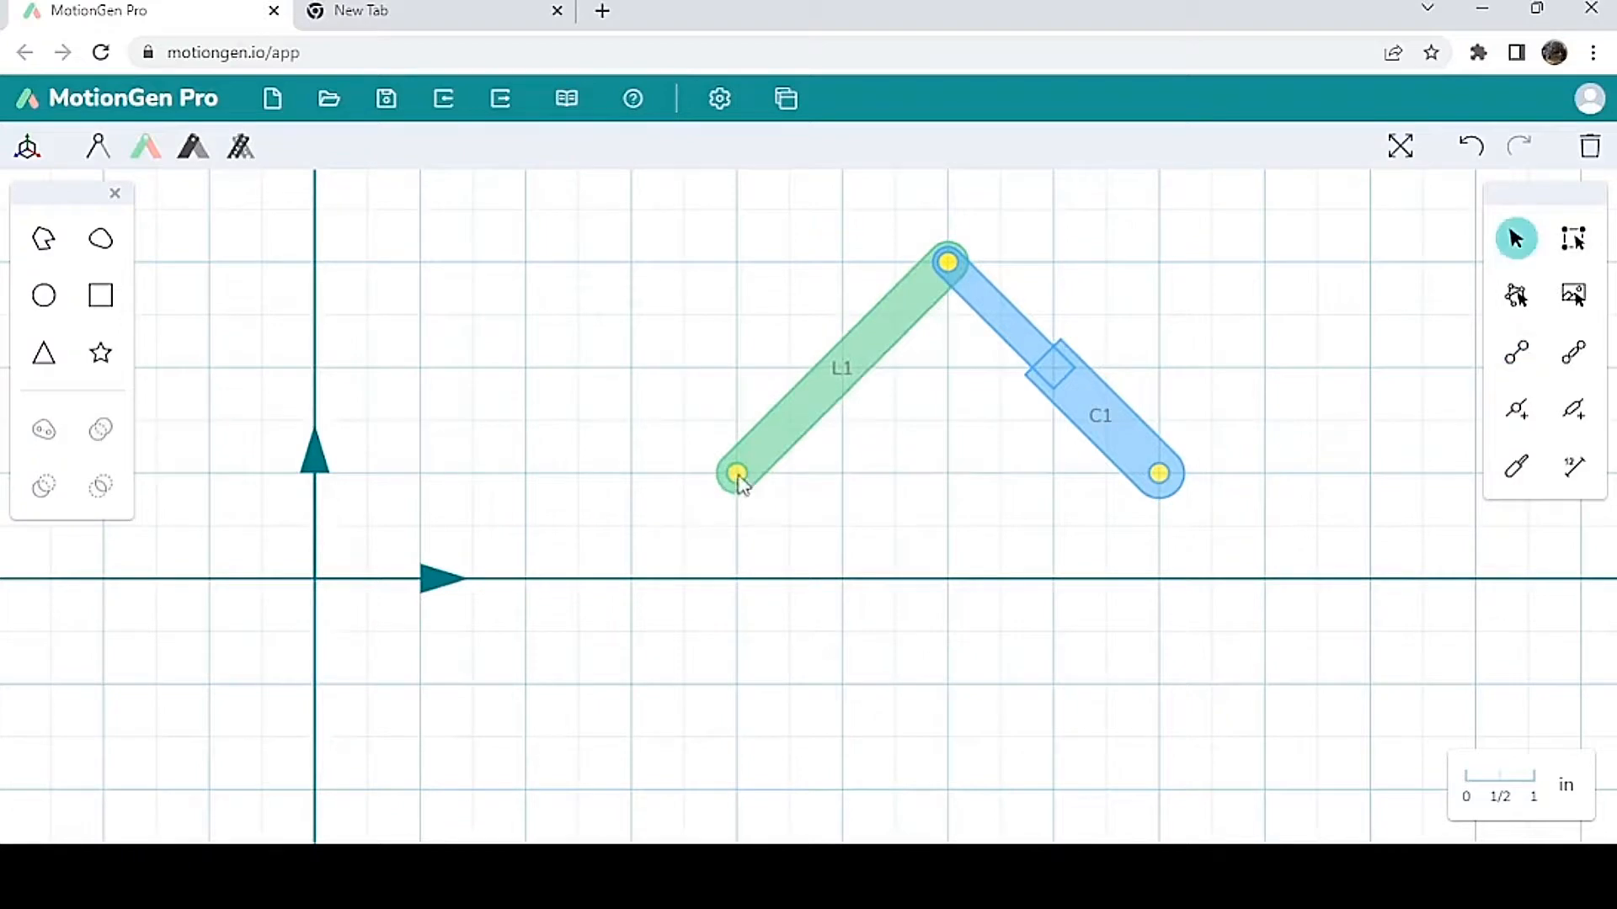
{"action": "left_click_drag", "start_coordinate": [738, 474], "coordinate": [1052, 474]}
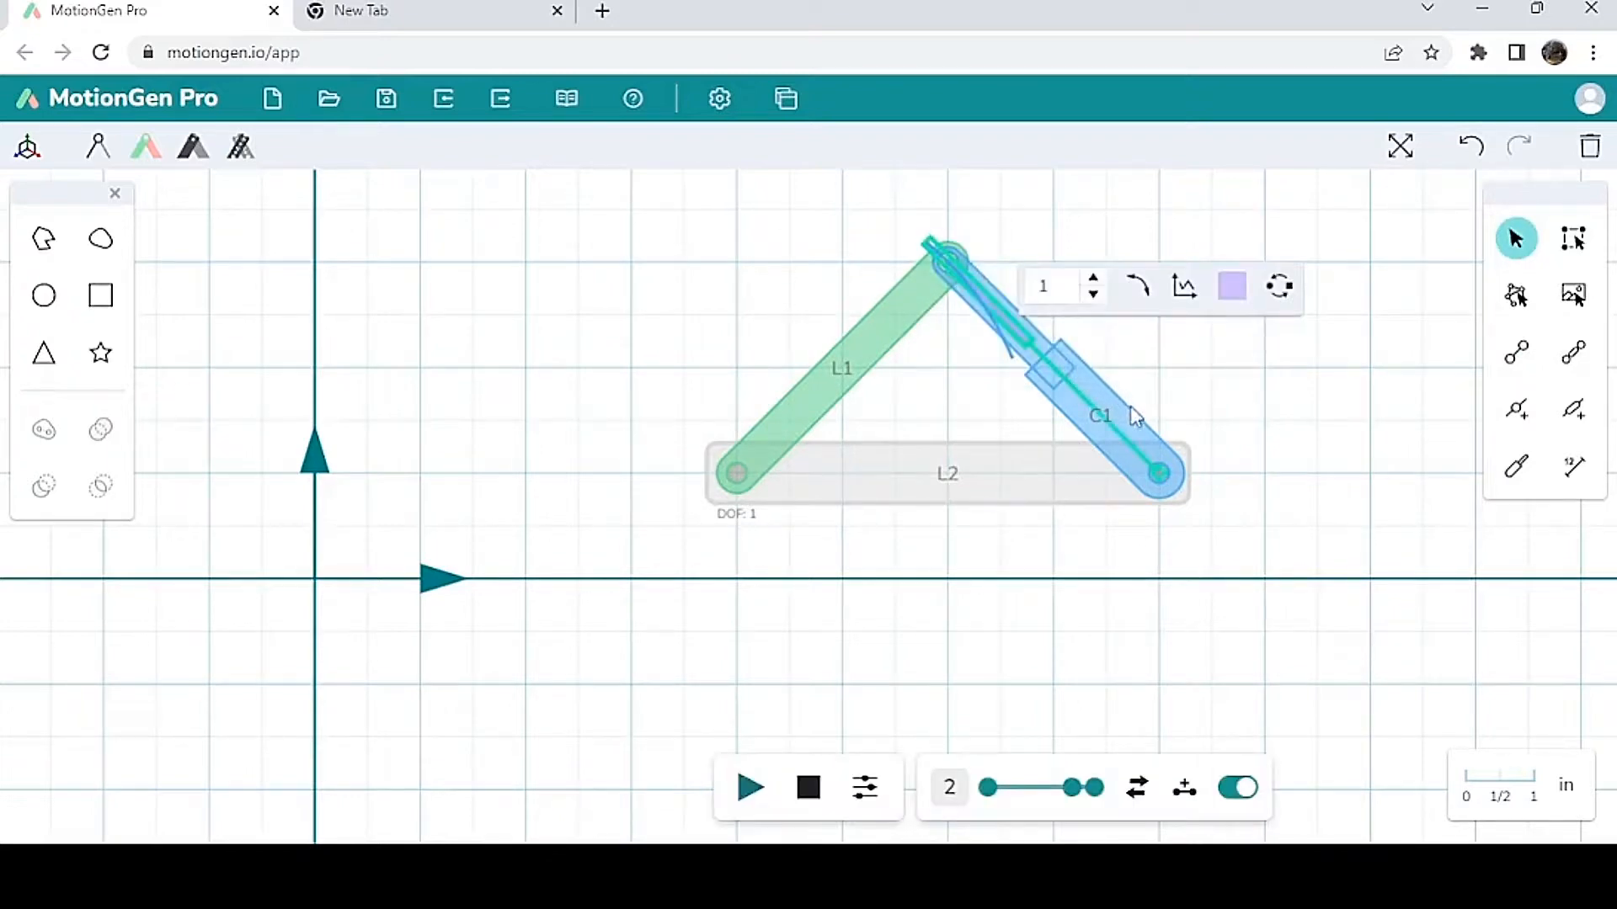
{"action": "left_click", "coordinate": [752, 789]}
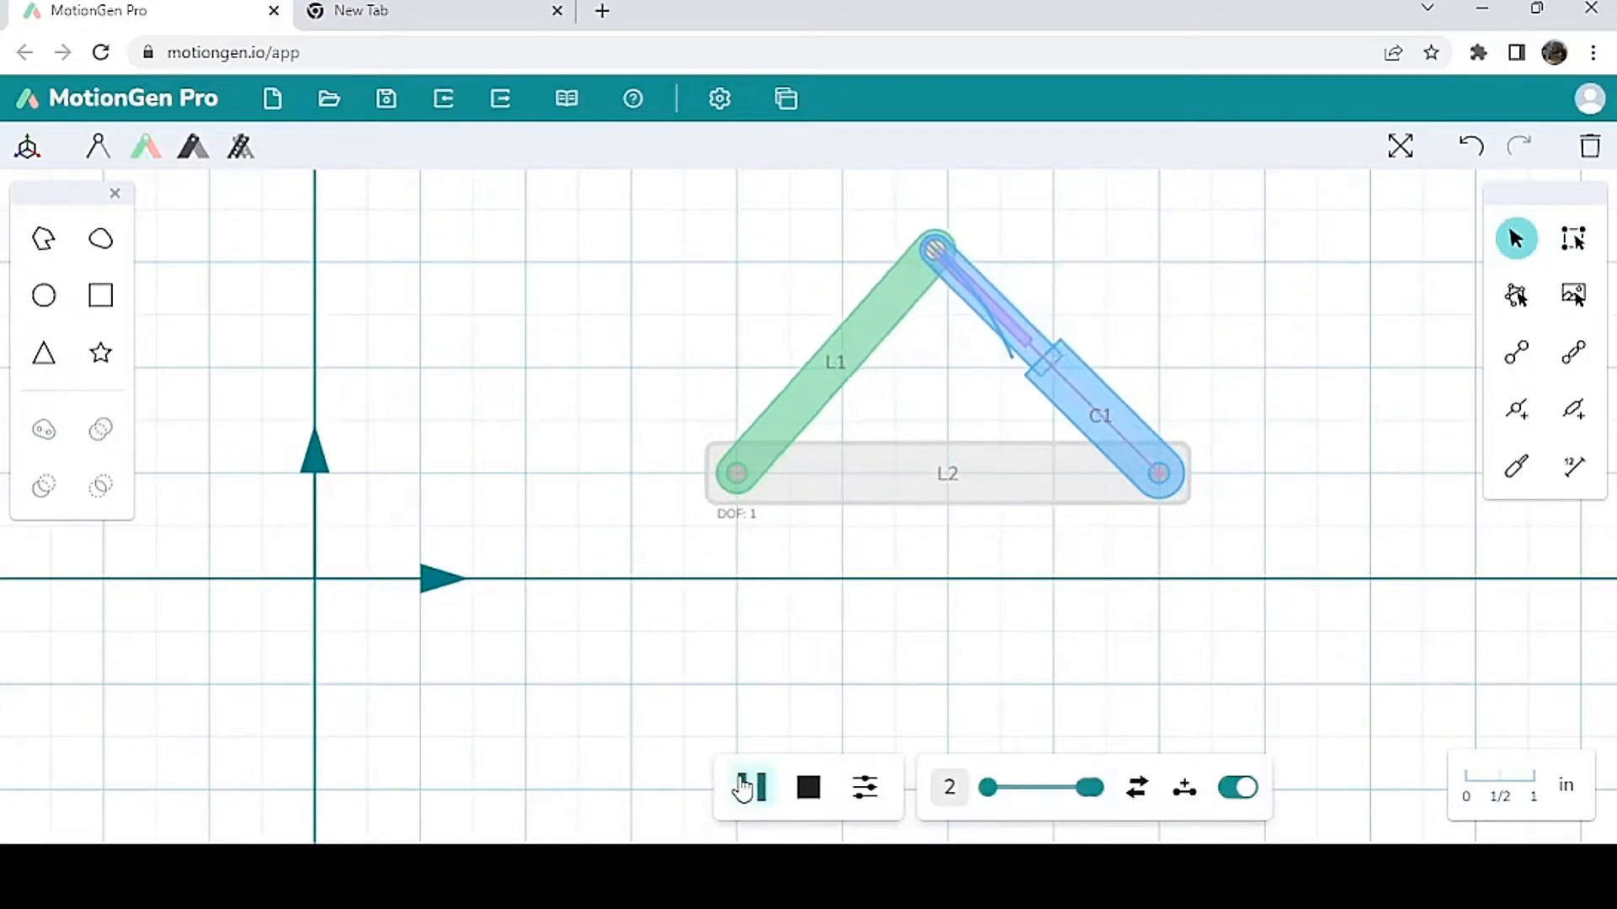
{"action": "left_click", "coordinate": [755, 787]}
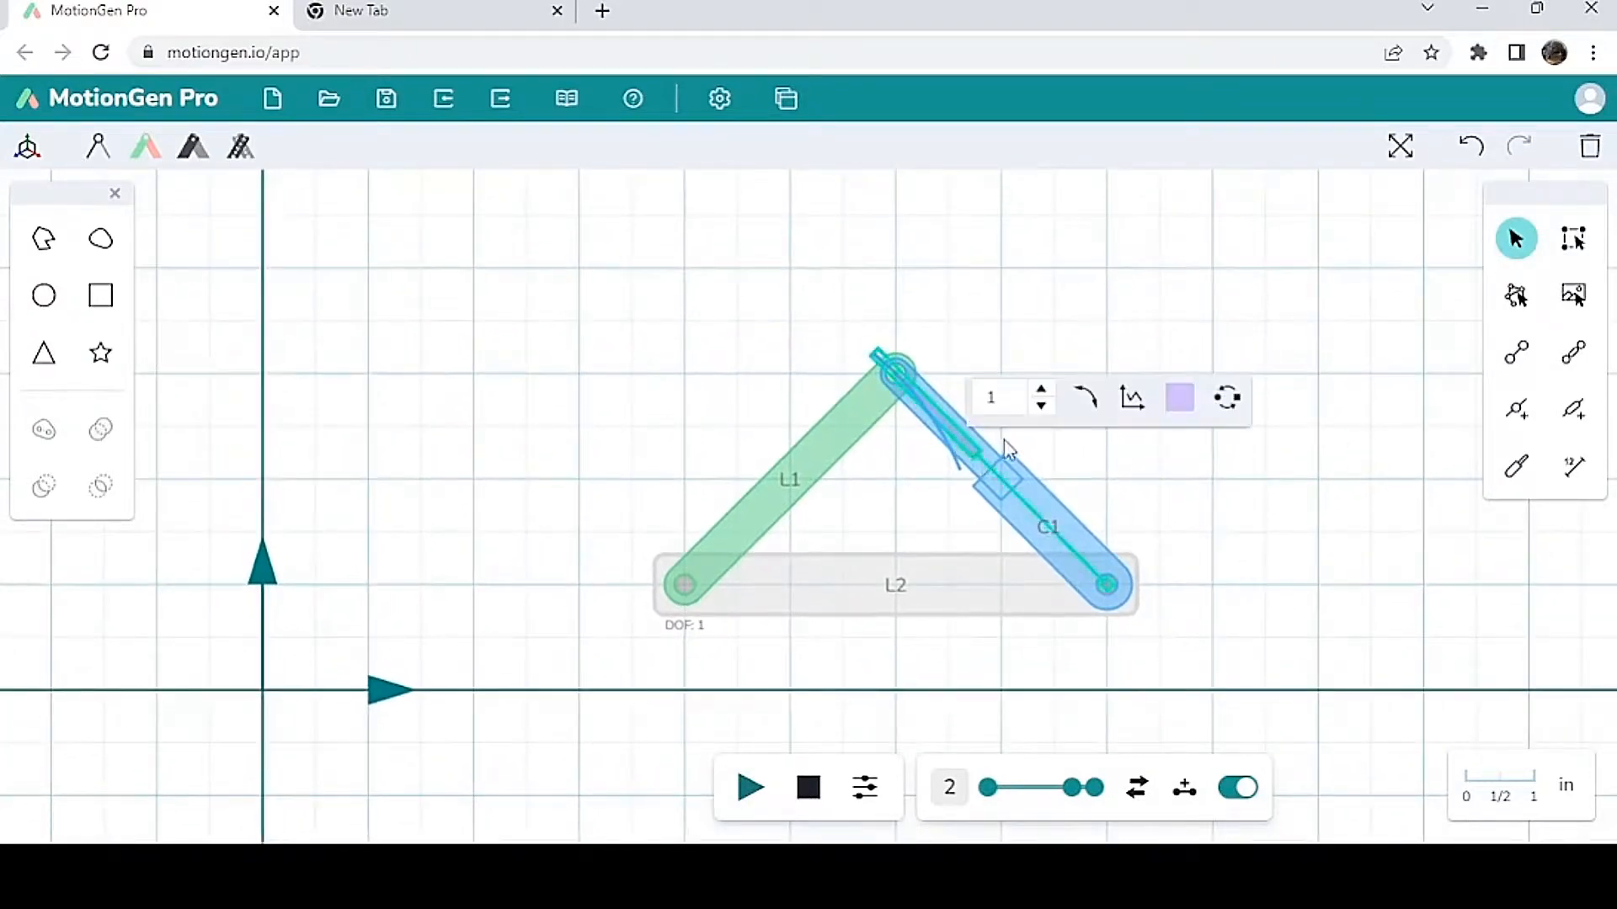
{"action": "mouse_move", "coordinate": [1132, 399]}
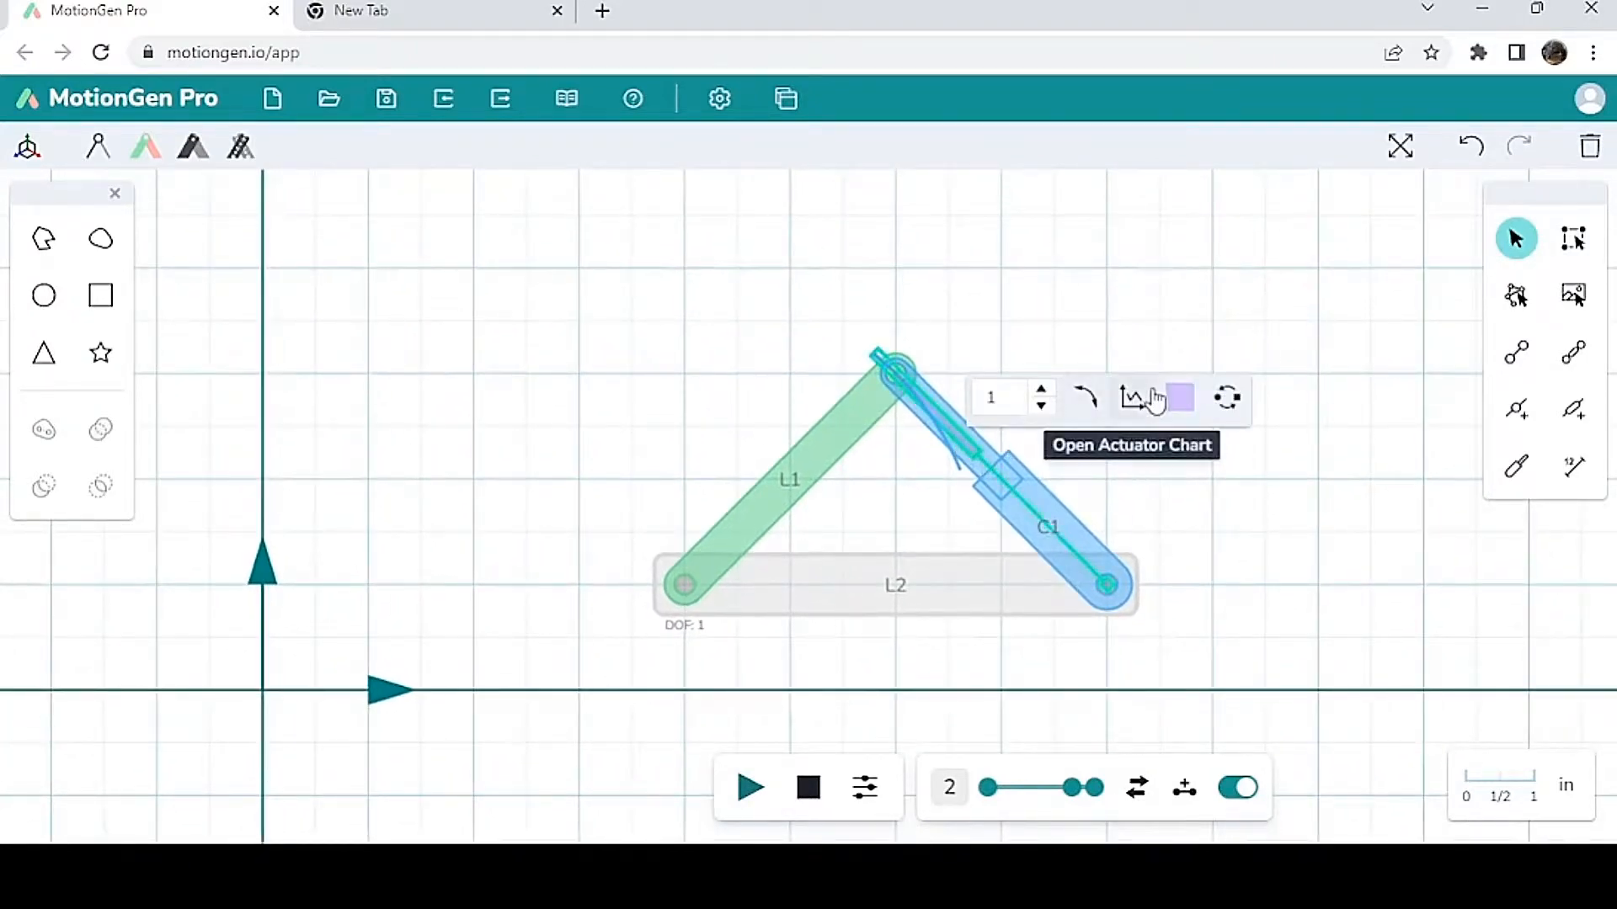
Step: Open C1's velocity chart, set its speed to 4 in/s, then pause and scrub the animation
{"action": "left_click", "coordinate": [1131, 398]}
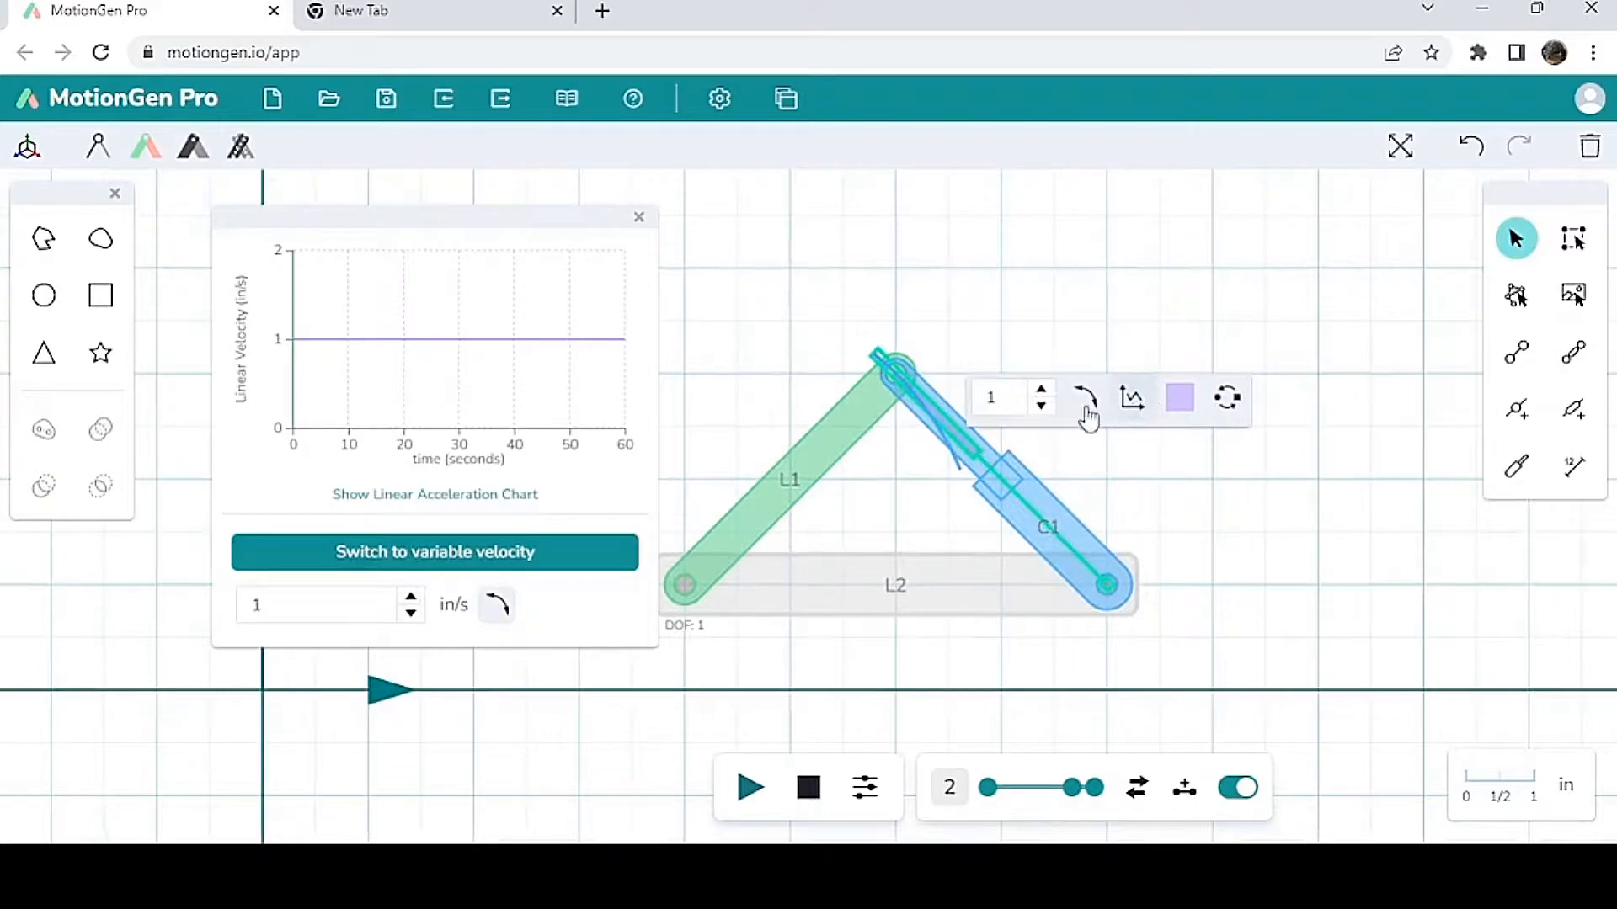
{"action": "mouse_move", "coordinate": [458, 600]}
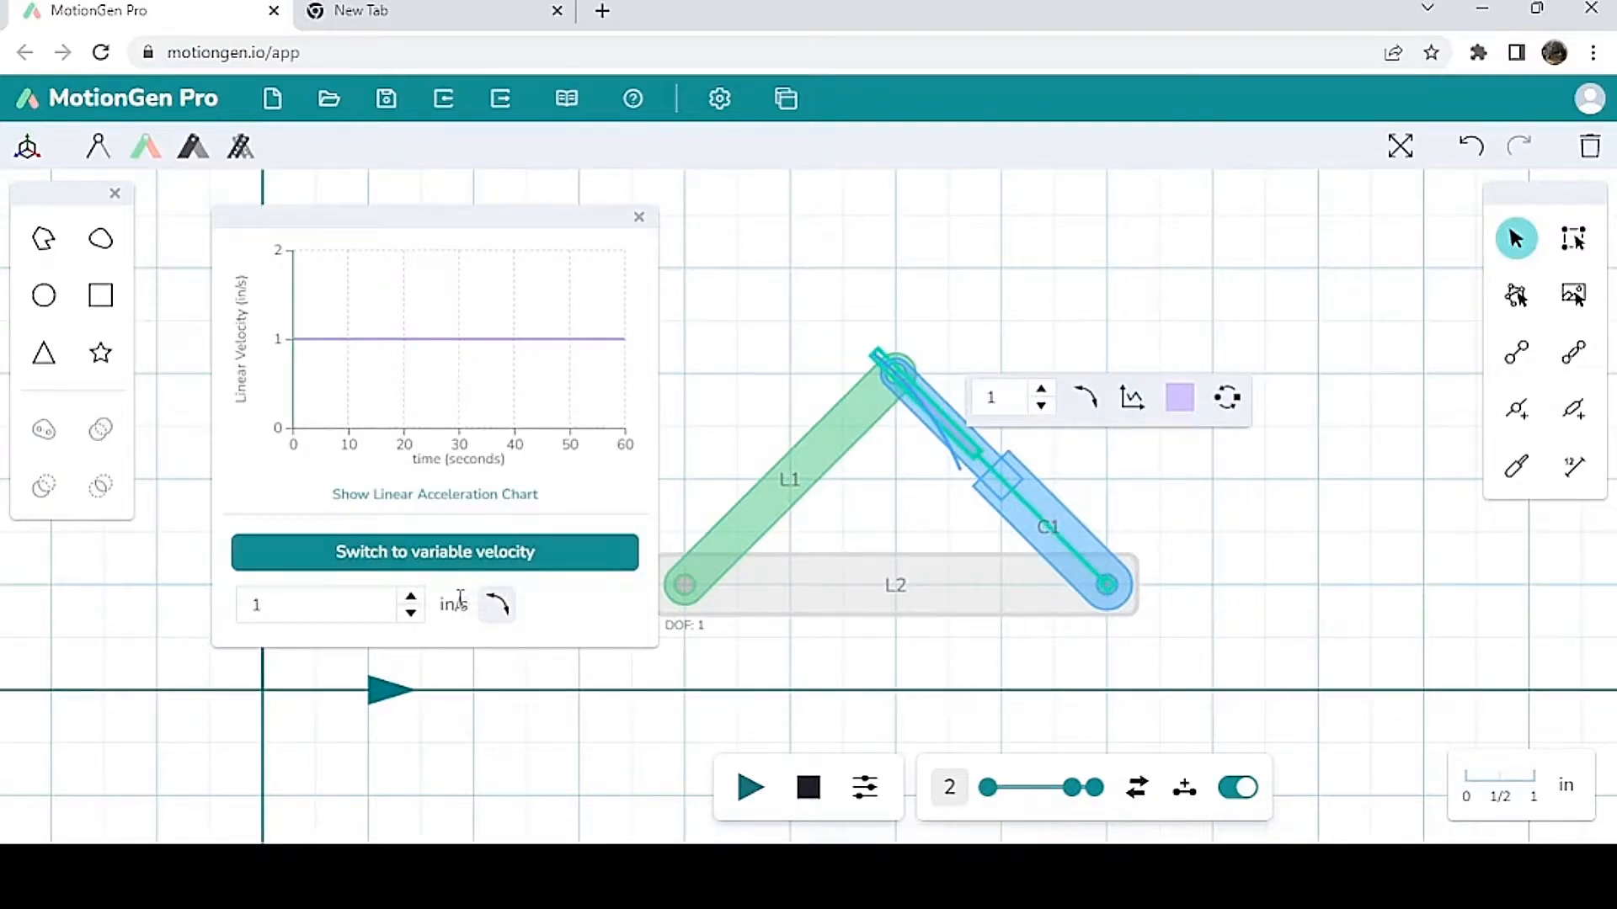
{"action": "mouse_move", "coordinate": [544, 585]}
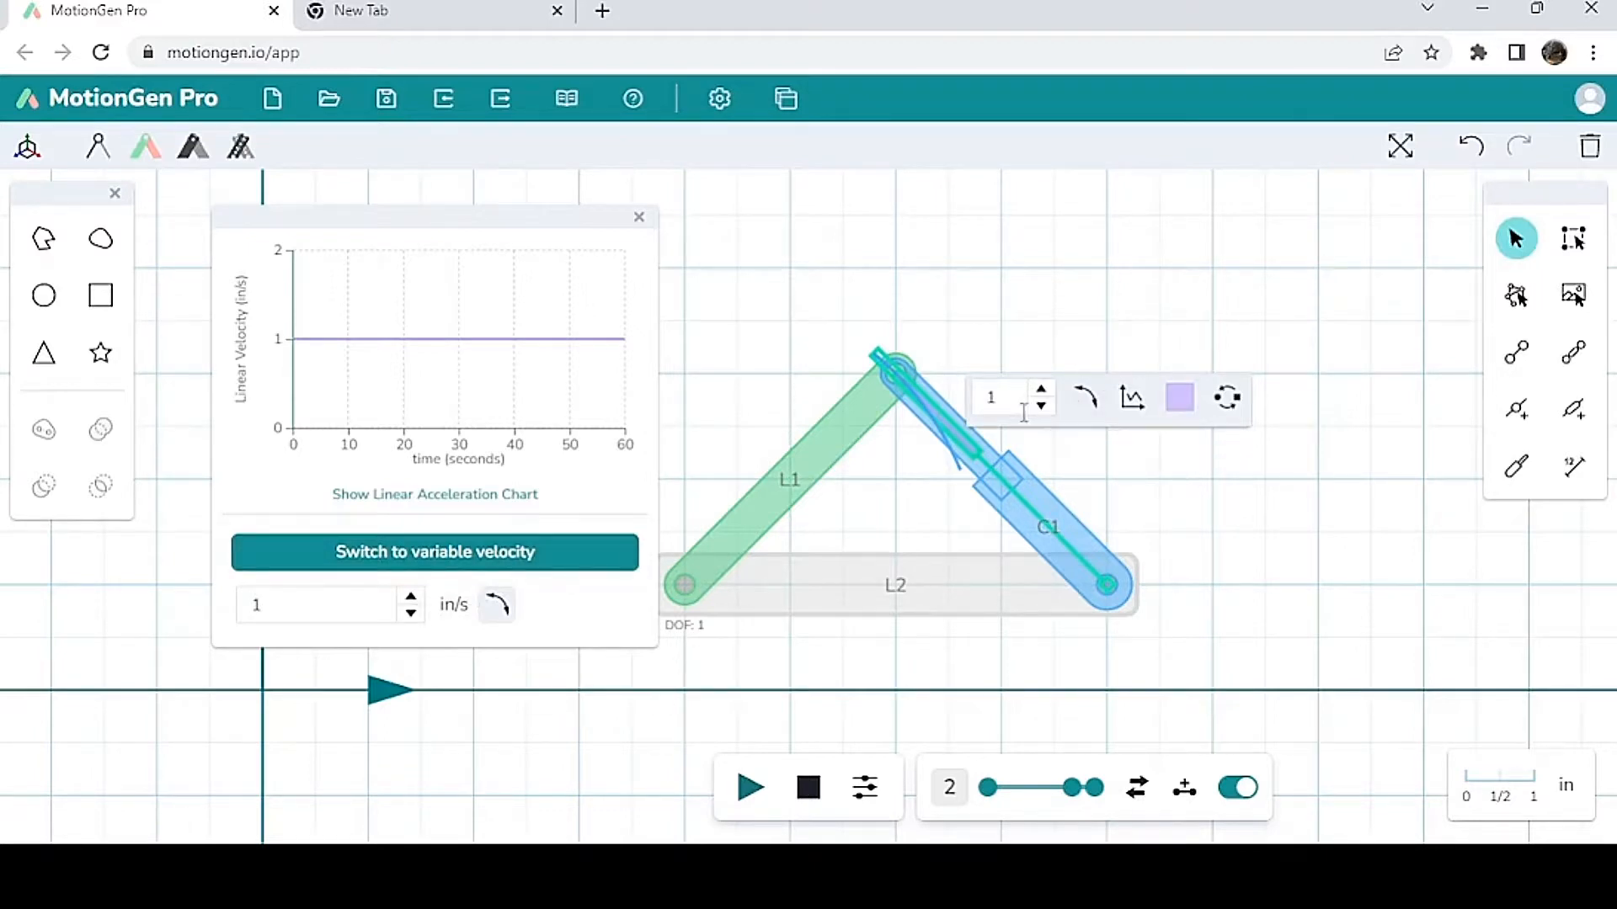
{"action": "type", "text": "4"}
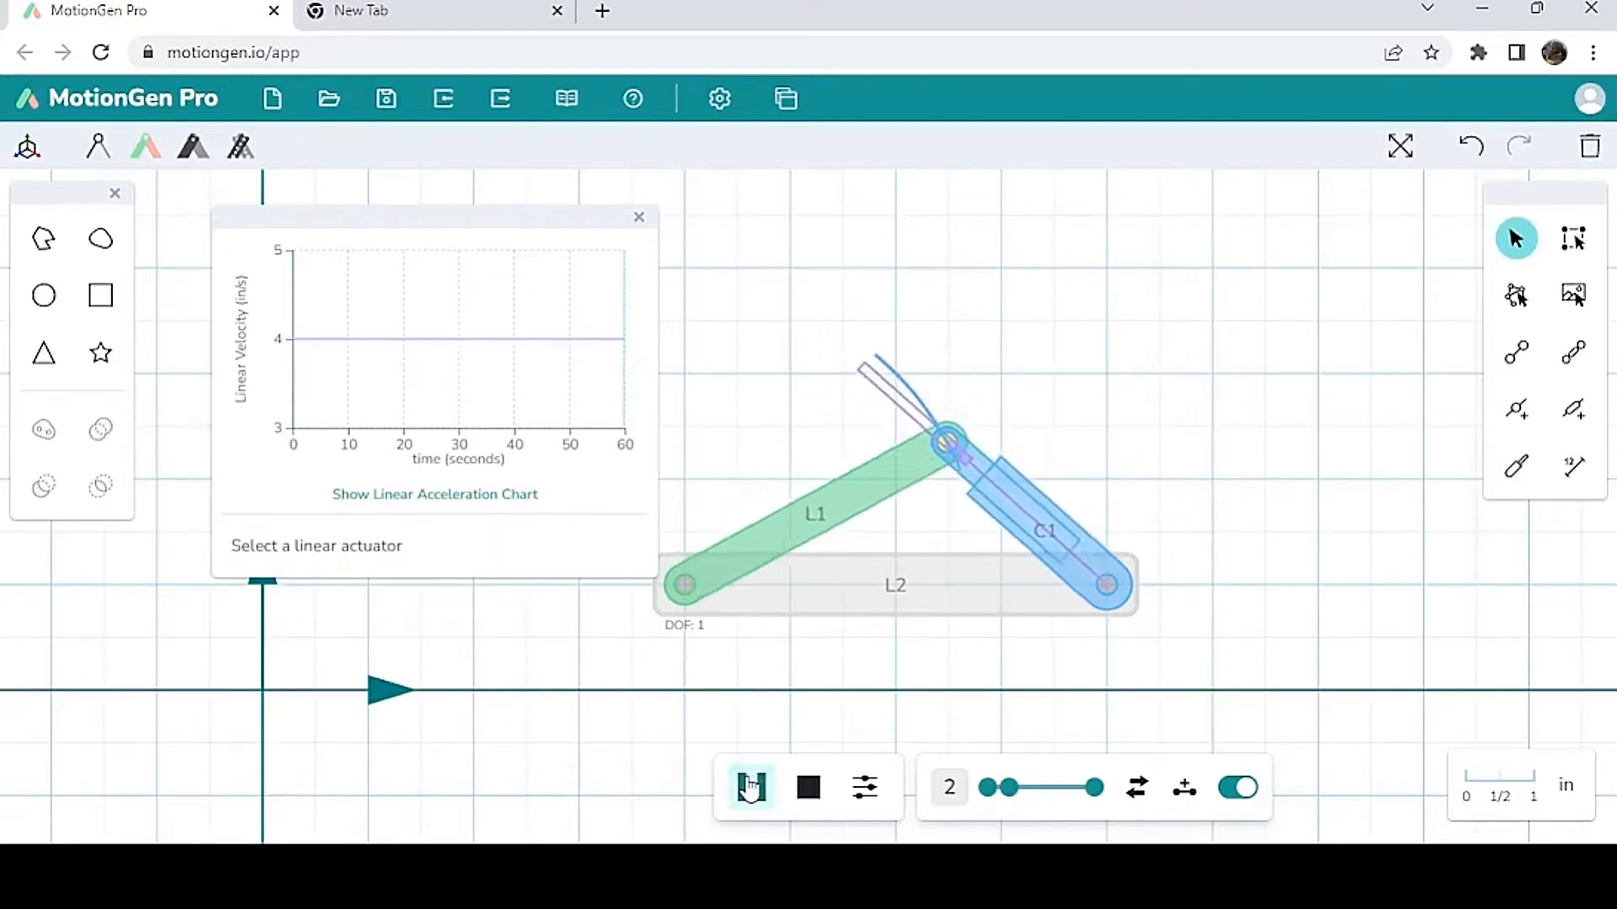
{"action": "left_click", "coordinate": [746, 788]}
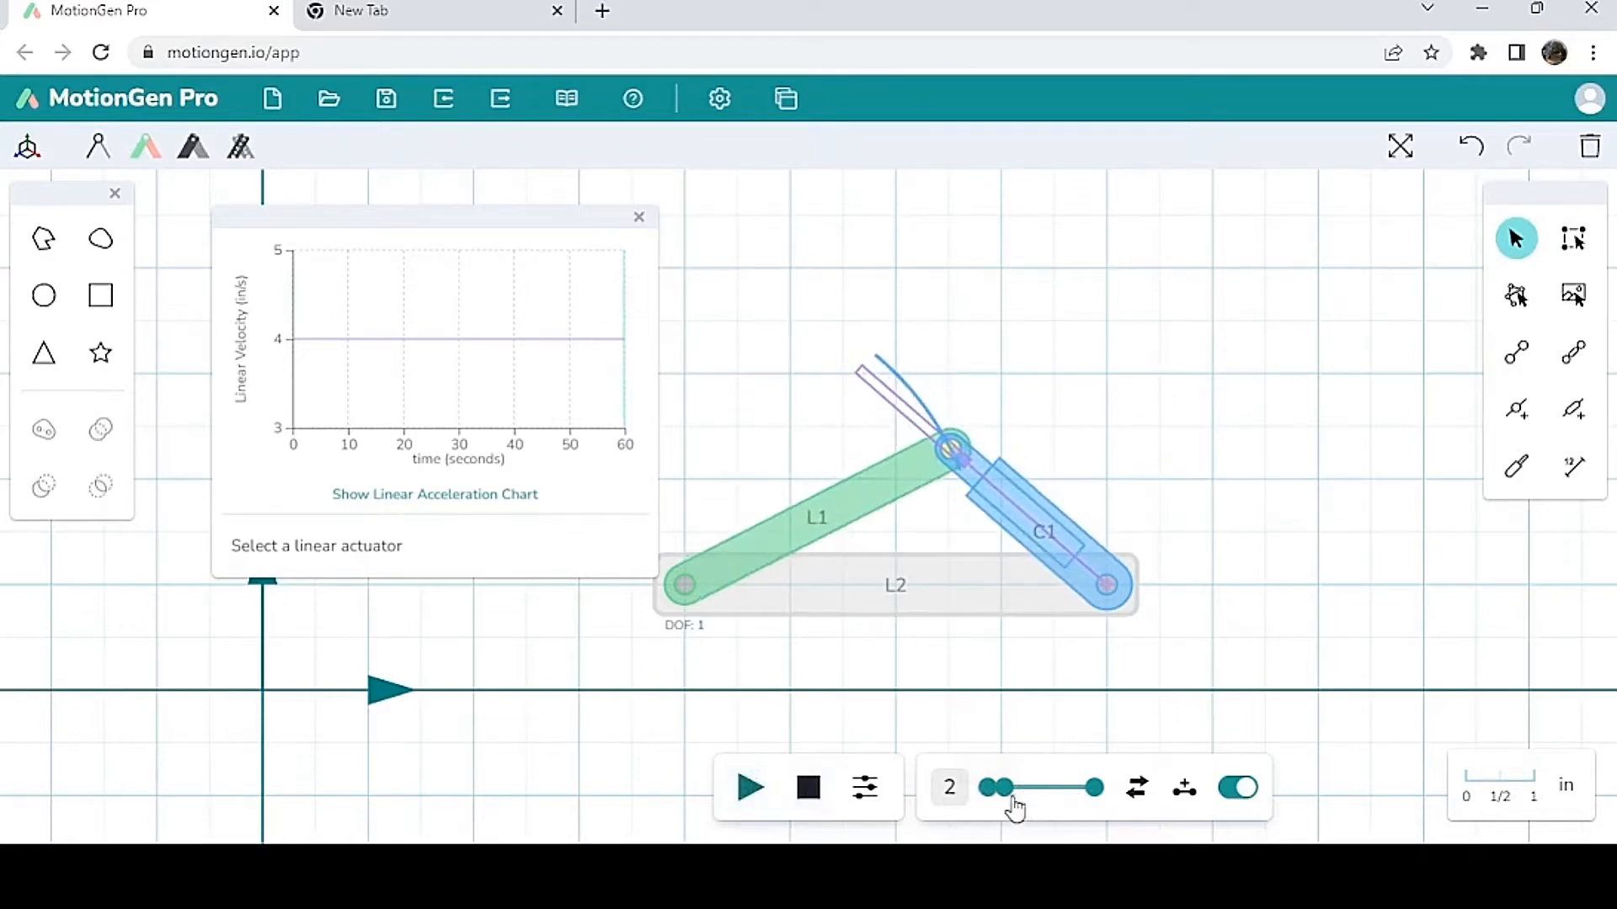
{"action": "left_click_drag", "start_coordinate": [996, 788], "coordinate": [1050, 788]}
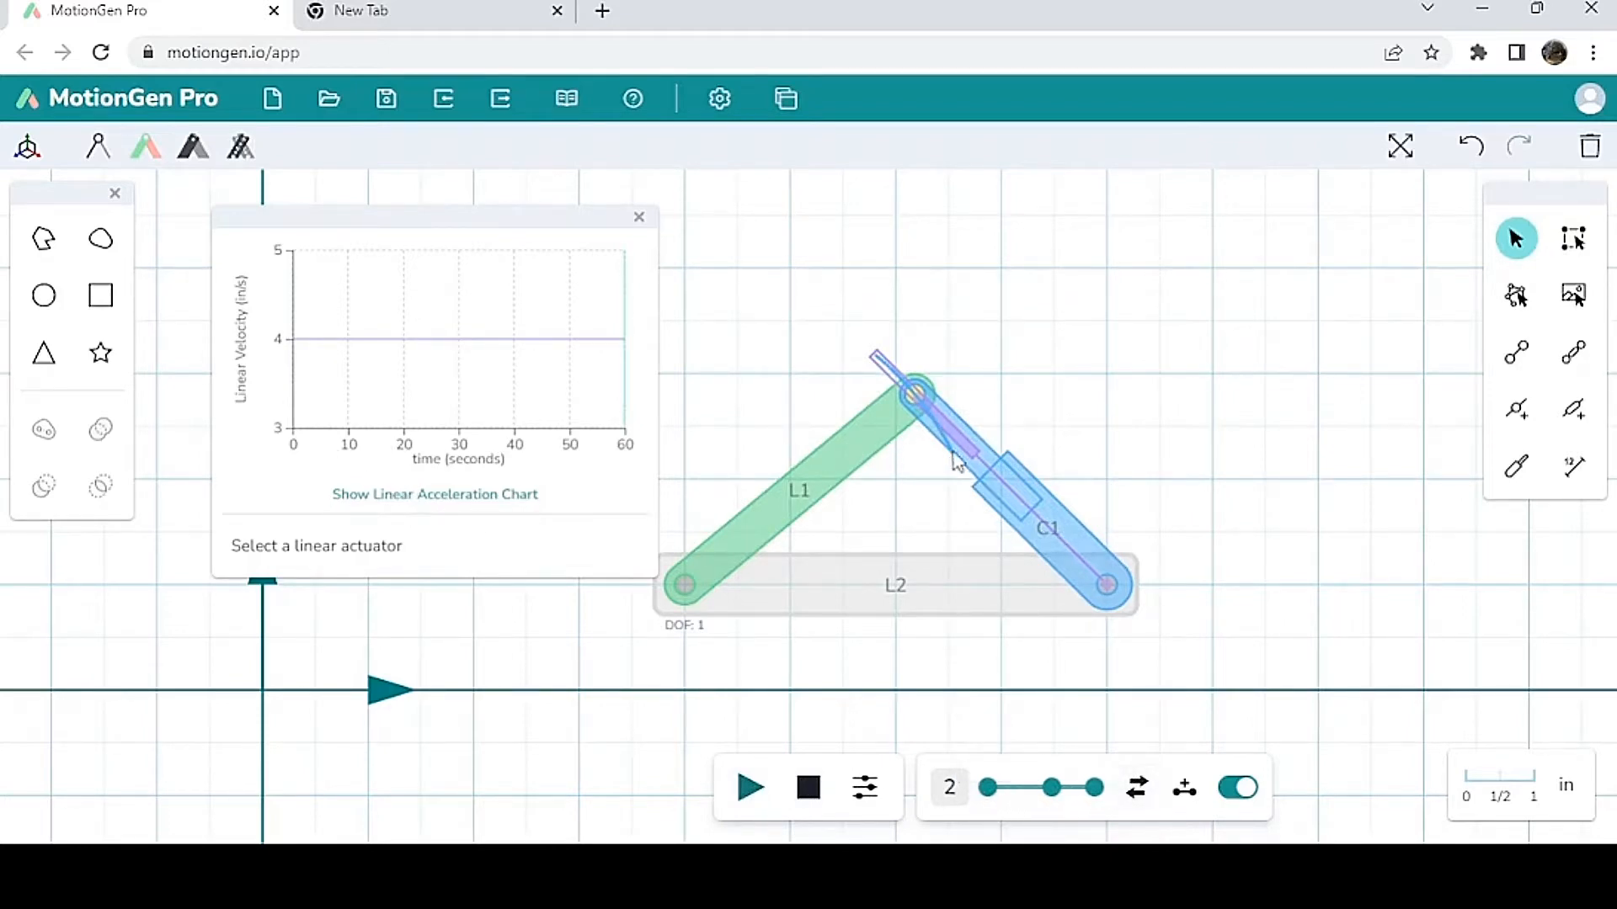
Step: Give C1 a linear variable velocity from 0 to 4 in/s over 0–6 s, then play
{"action": "left_click", "coordinate": [964, 456]}
{"action": "type", "text": "0"}
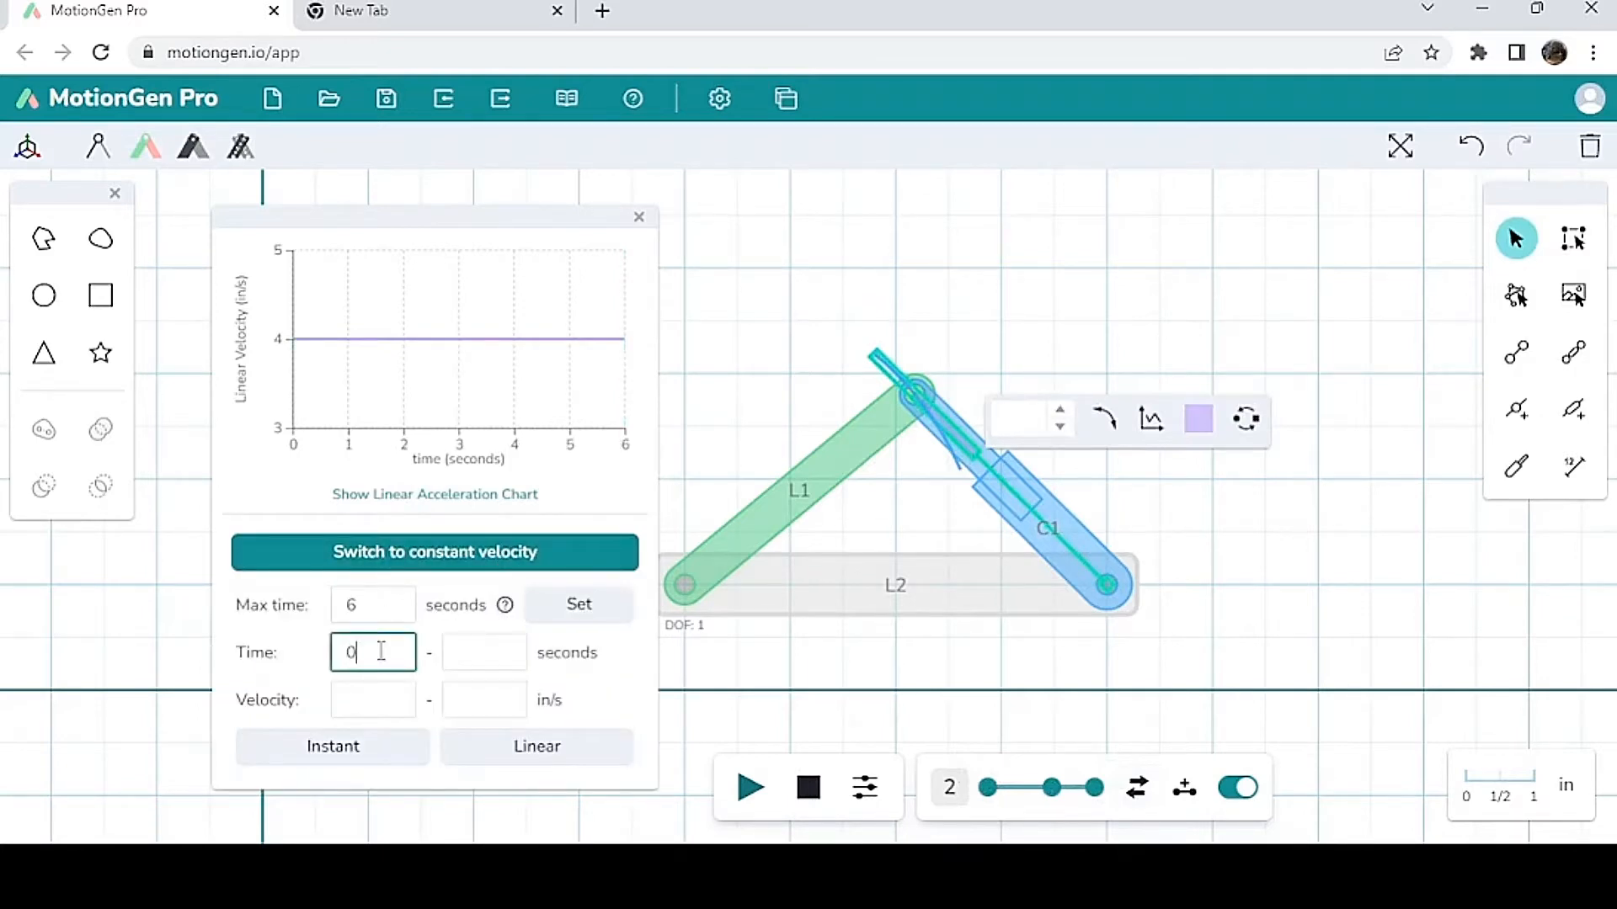
{"action": "type", "text": "6"}
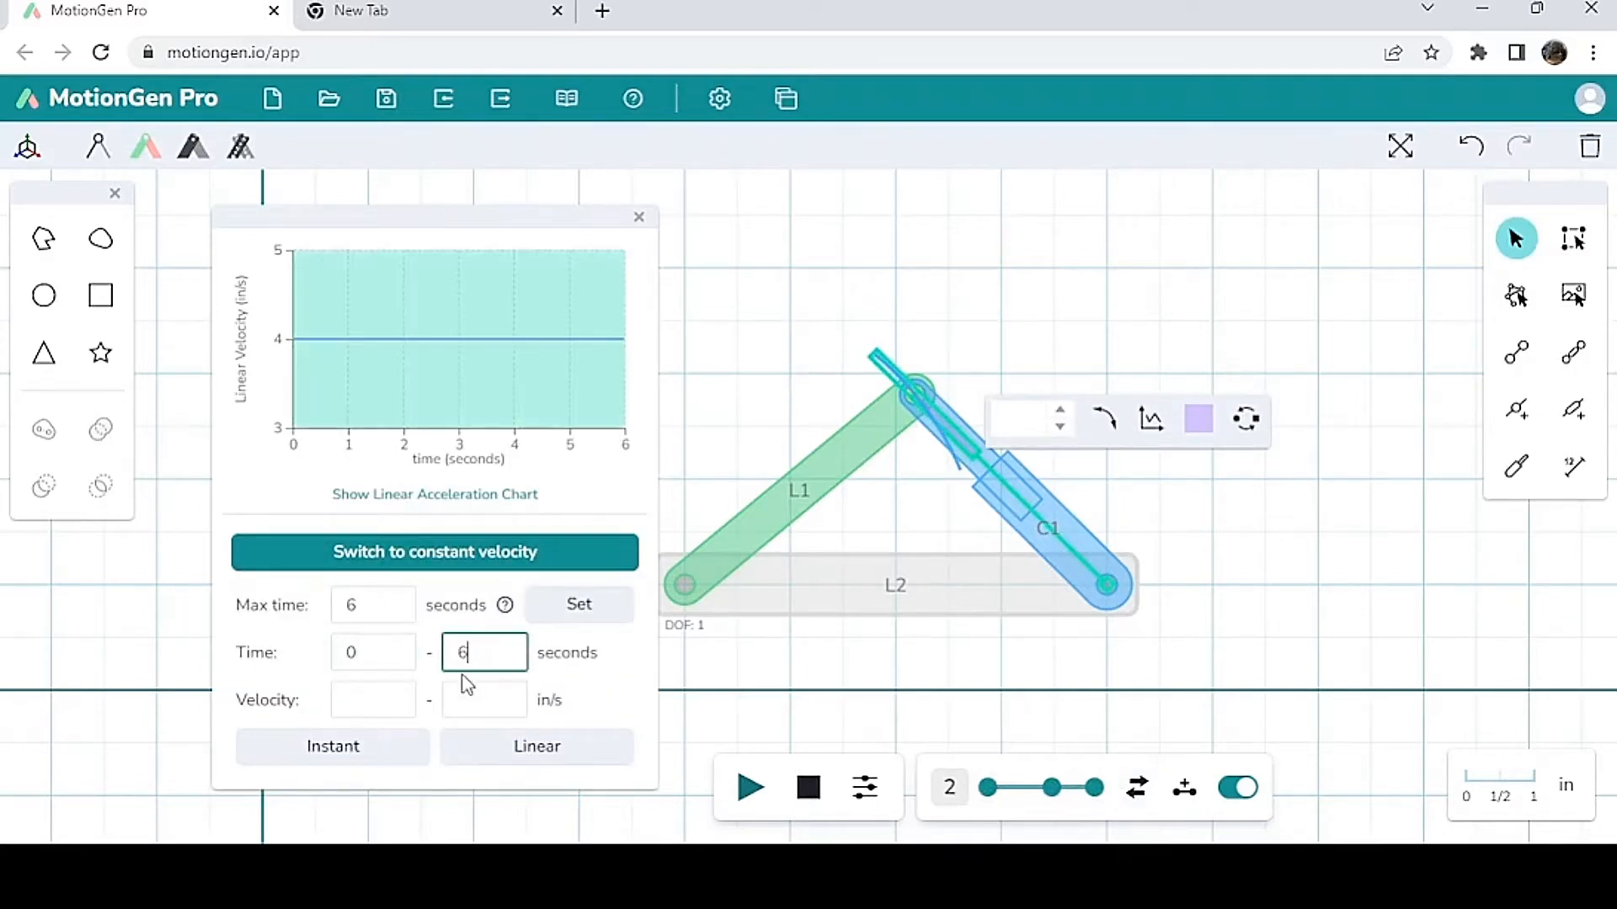
{"action": "left_click", "coordinate": [373, 699]}
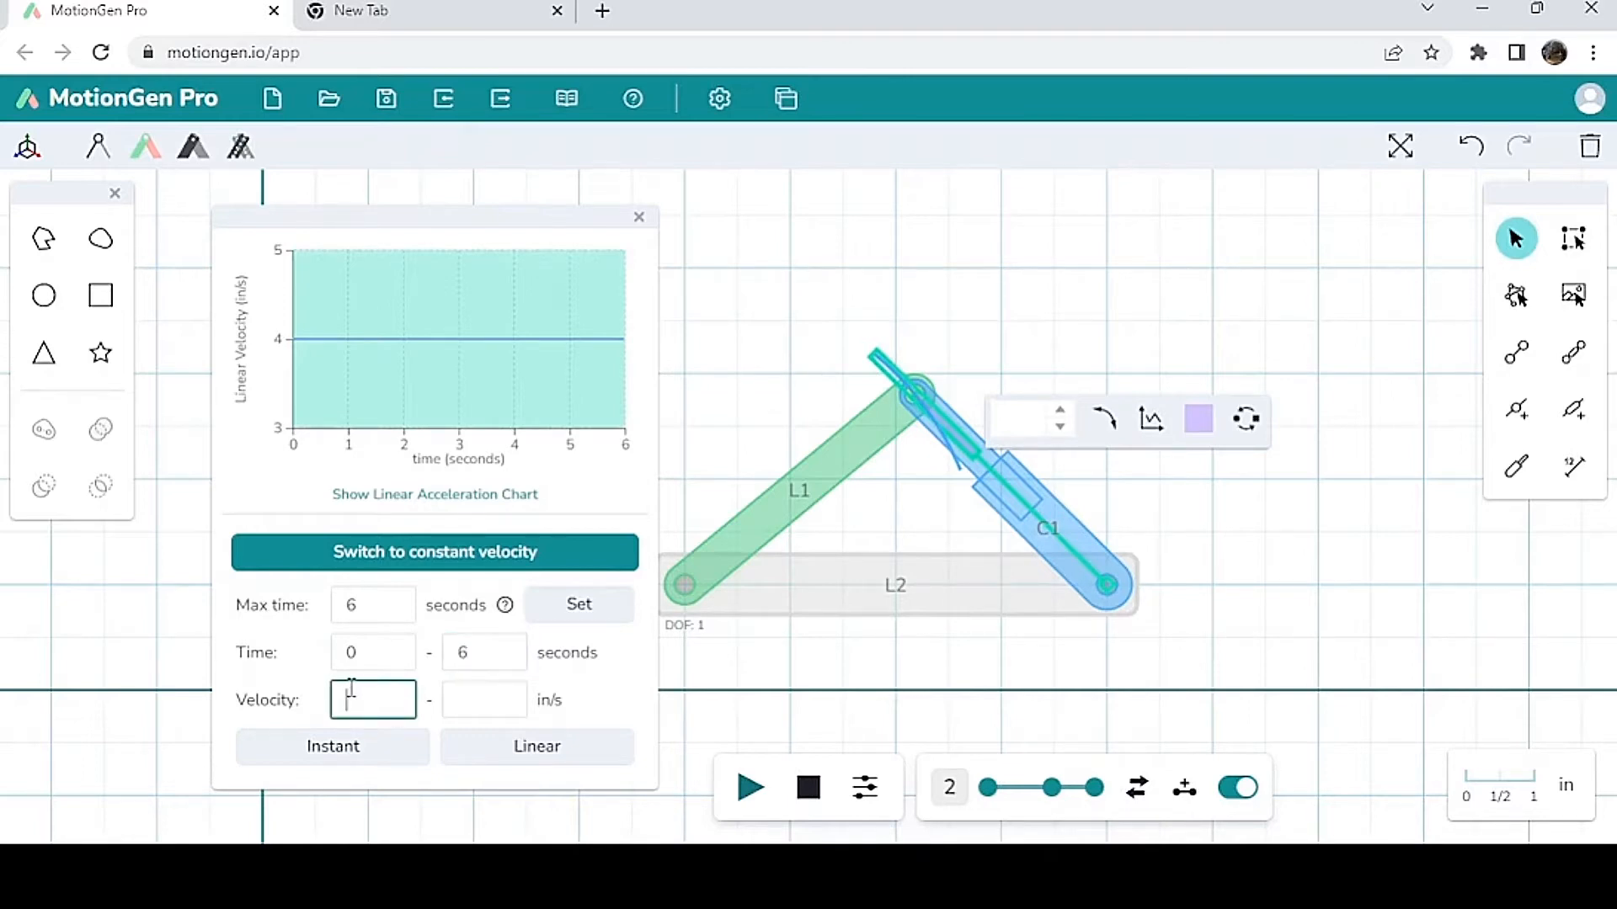
{"action": "type", "text": "0"}
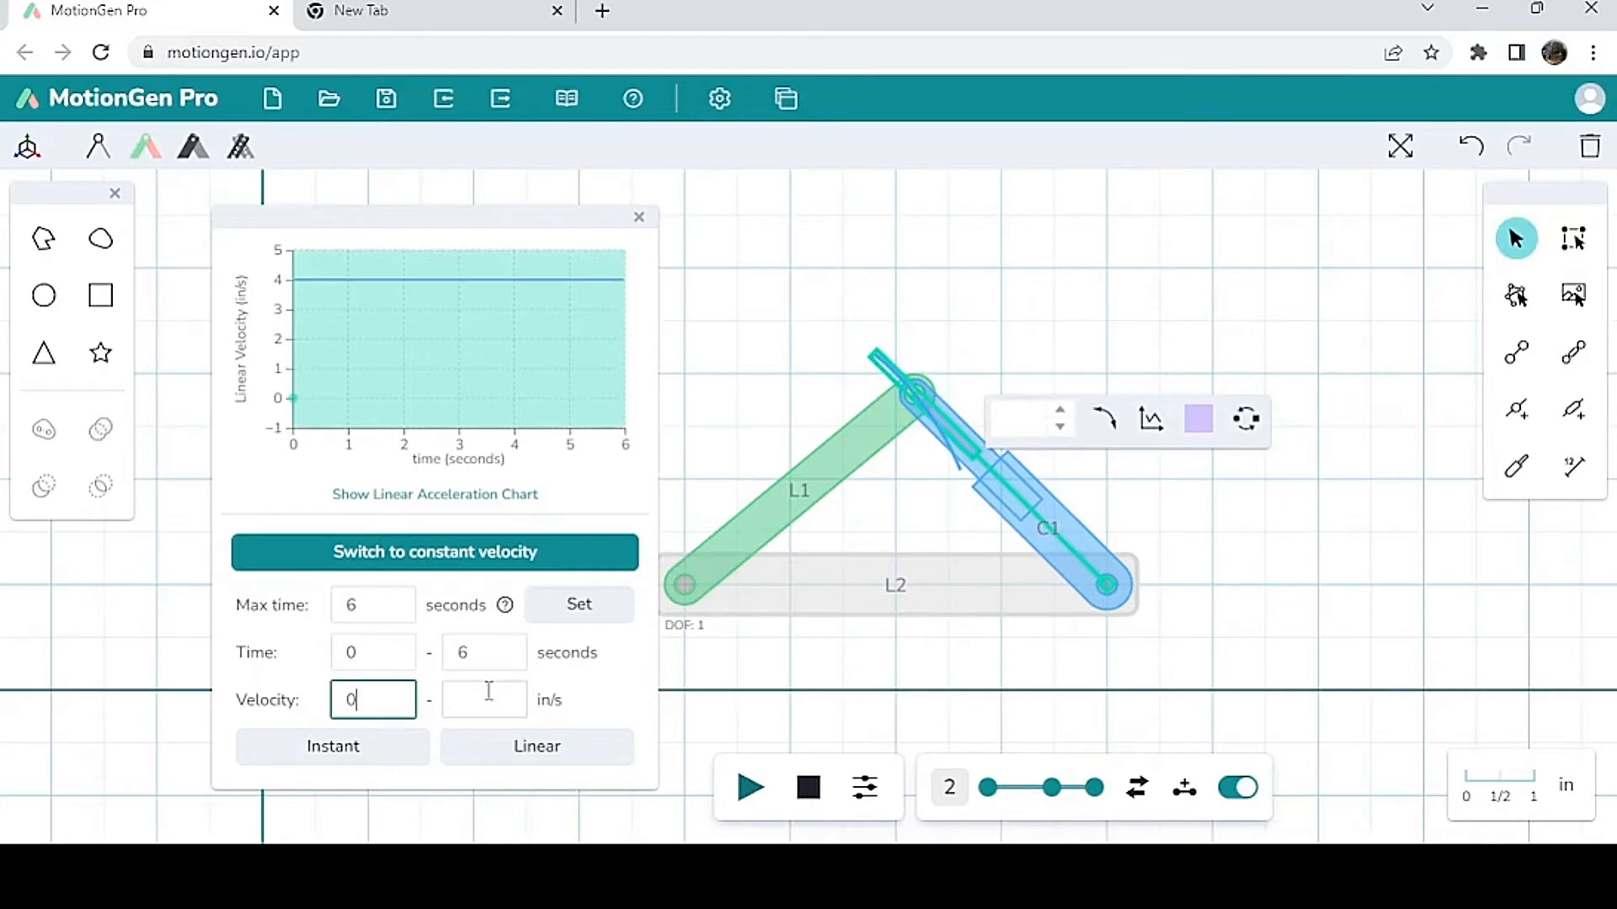
{"action": "left_click", "coordinate": [485, 699]}
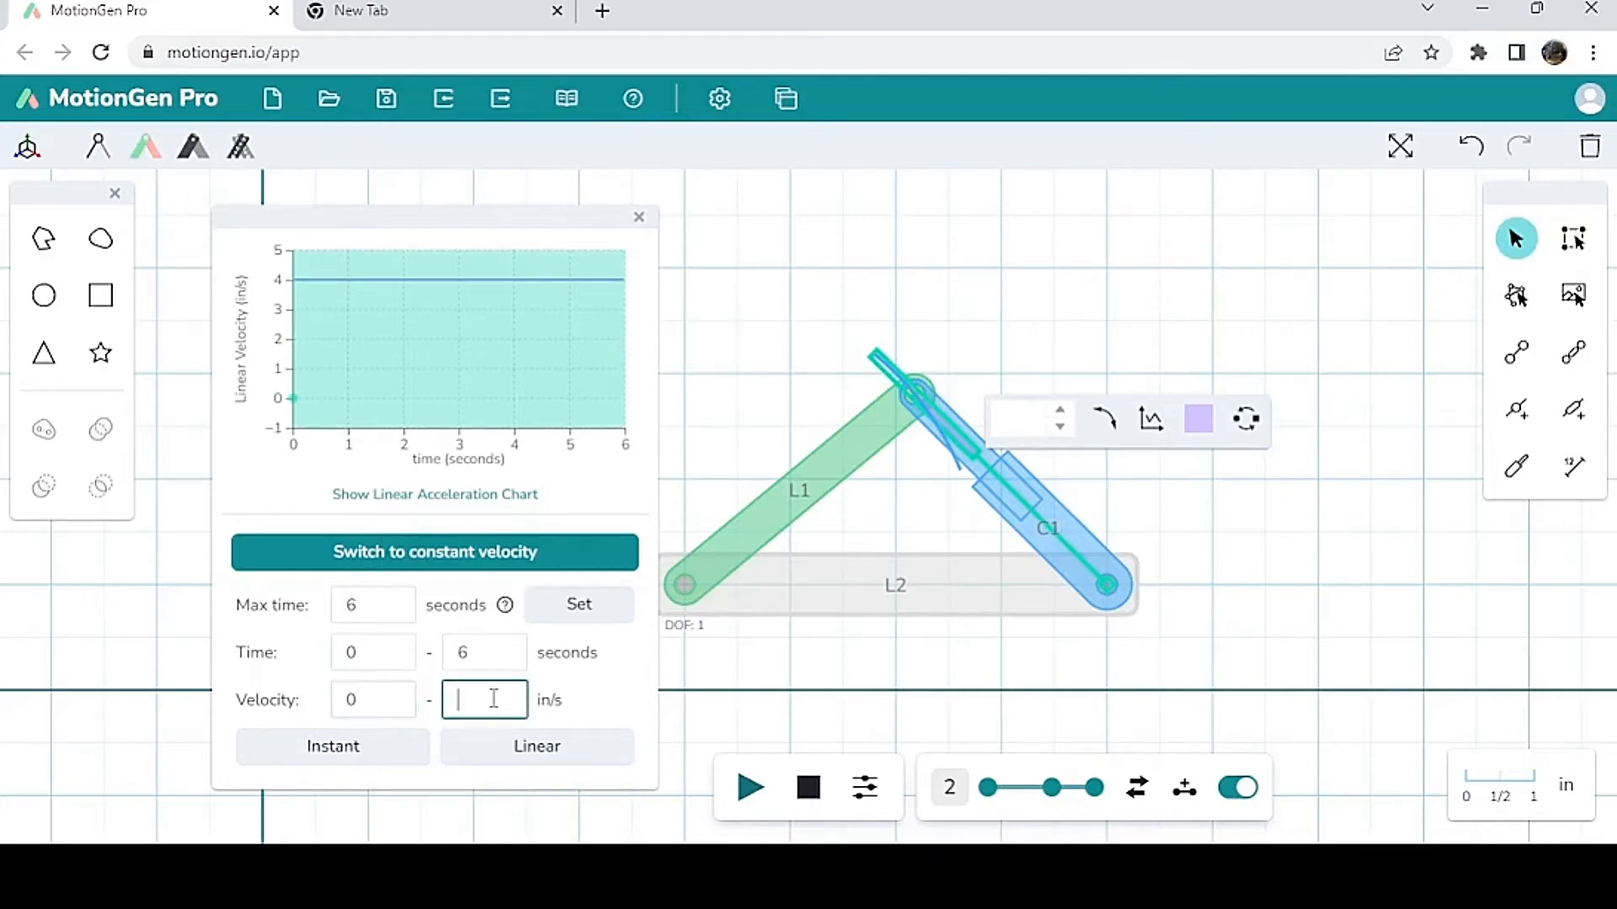
{"action": "mouse_move", "coordinate": [481, 740]}
{"action": "type", "text": "4"}
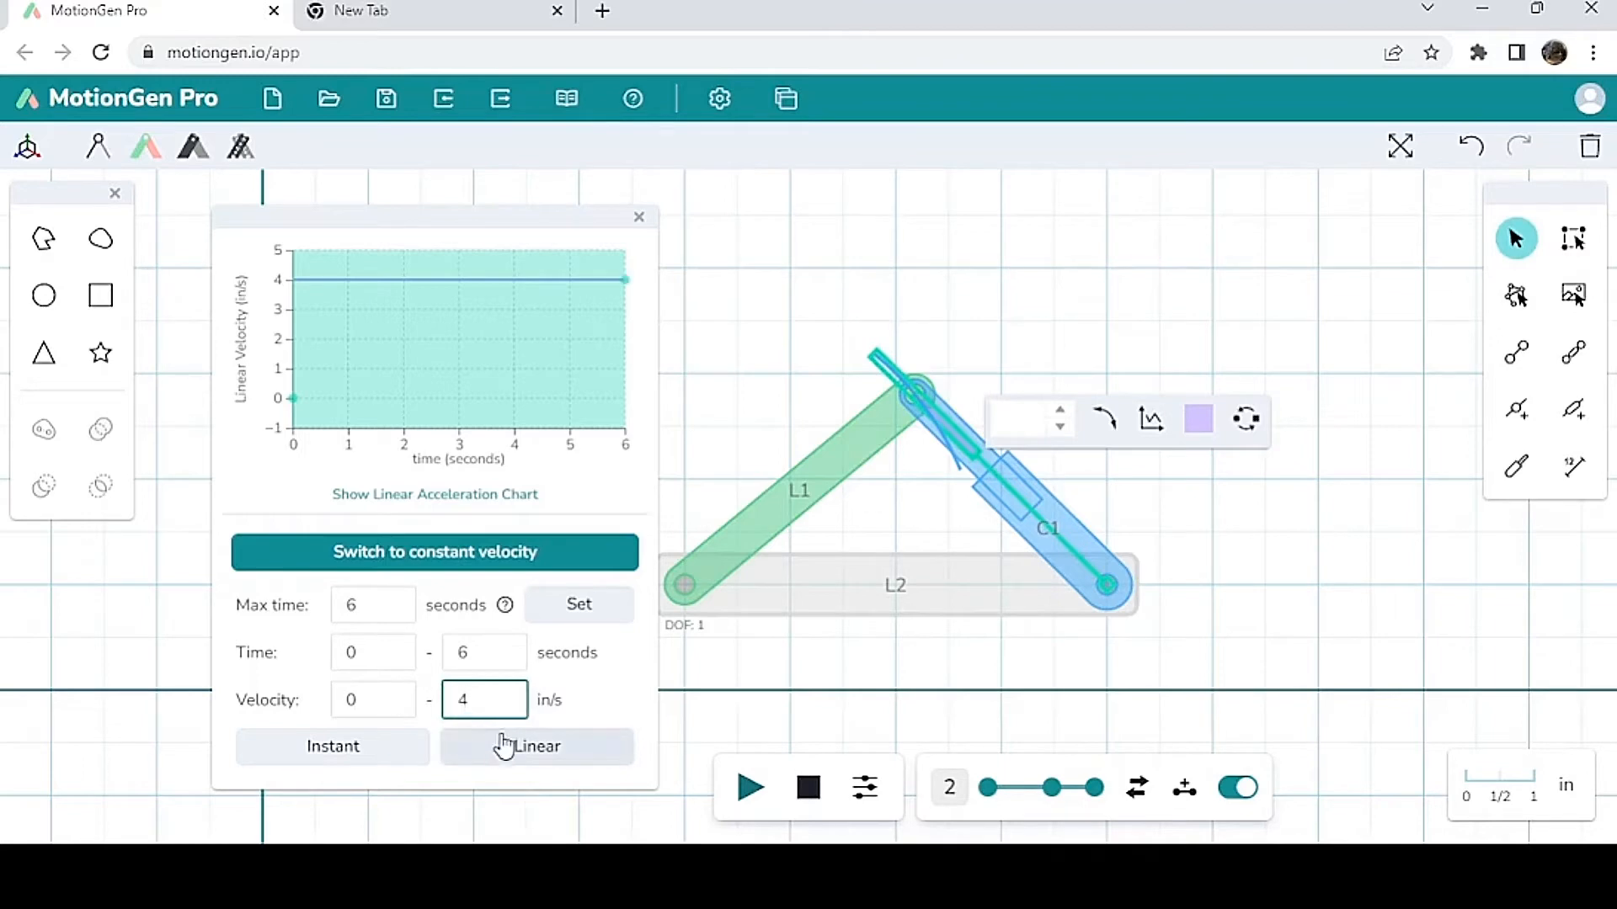
{"action": "left_click", "coordinate": [536, 747]}
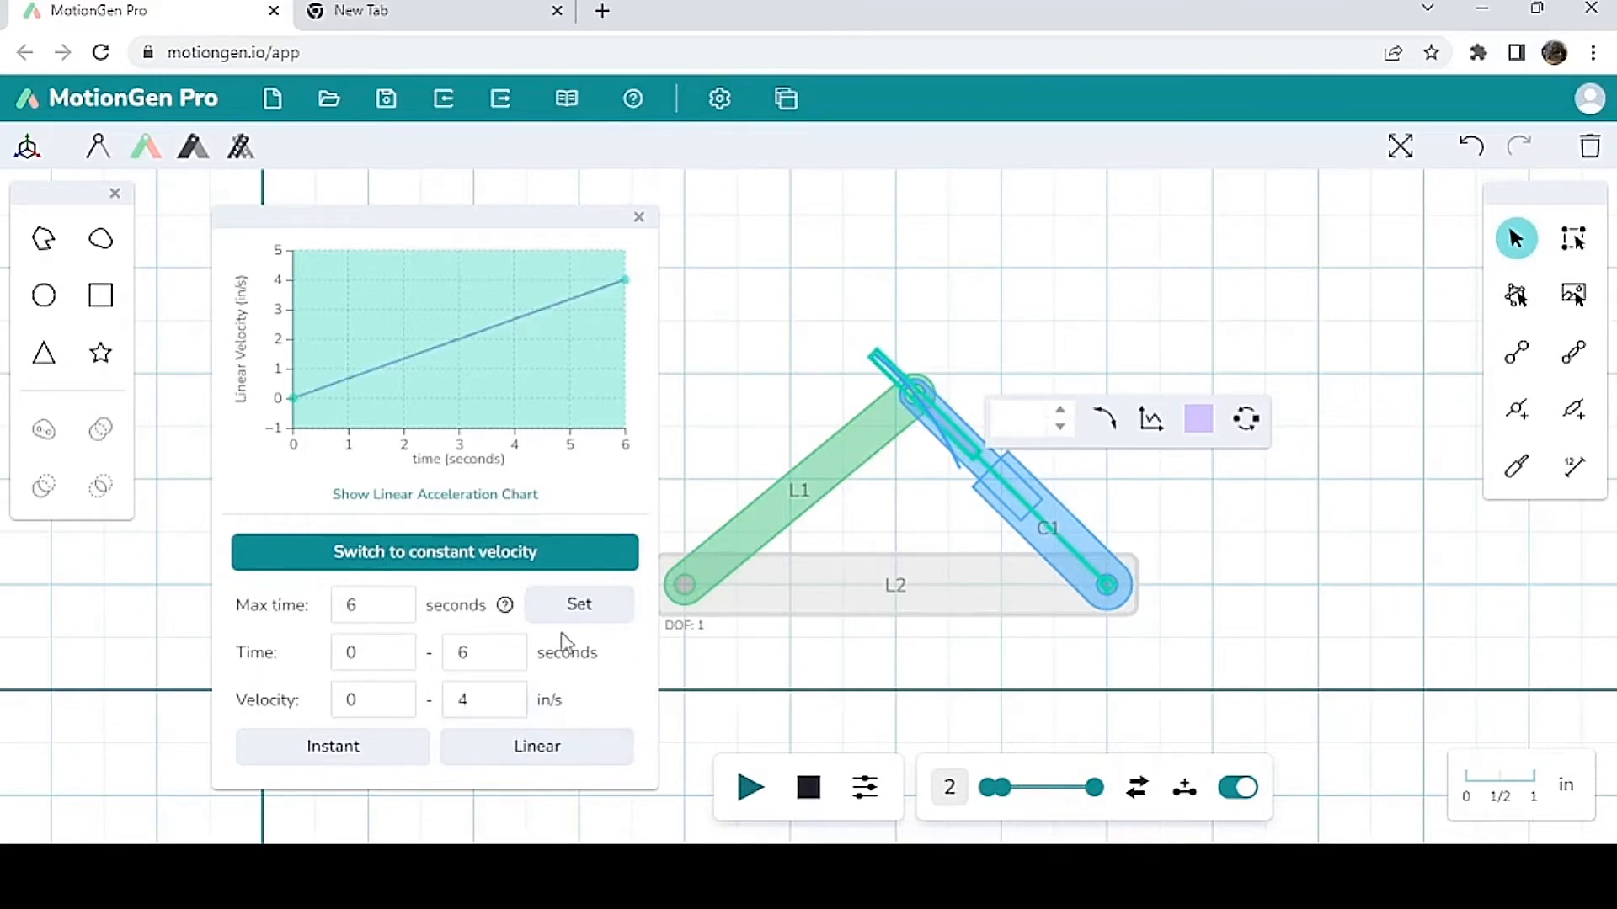
{"action": "left_click", "coordinate": [751, 788]}
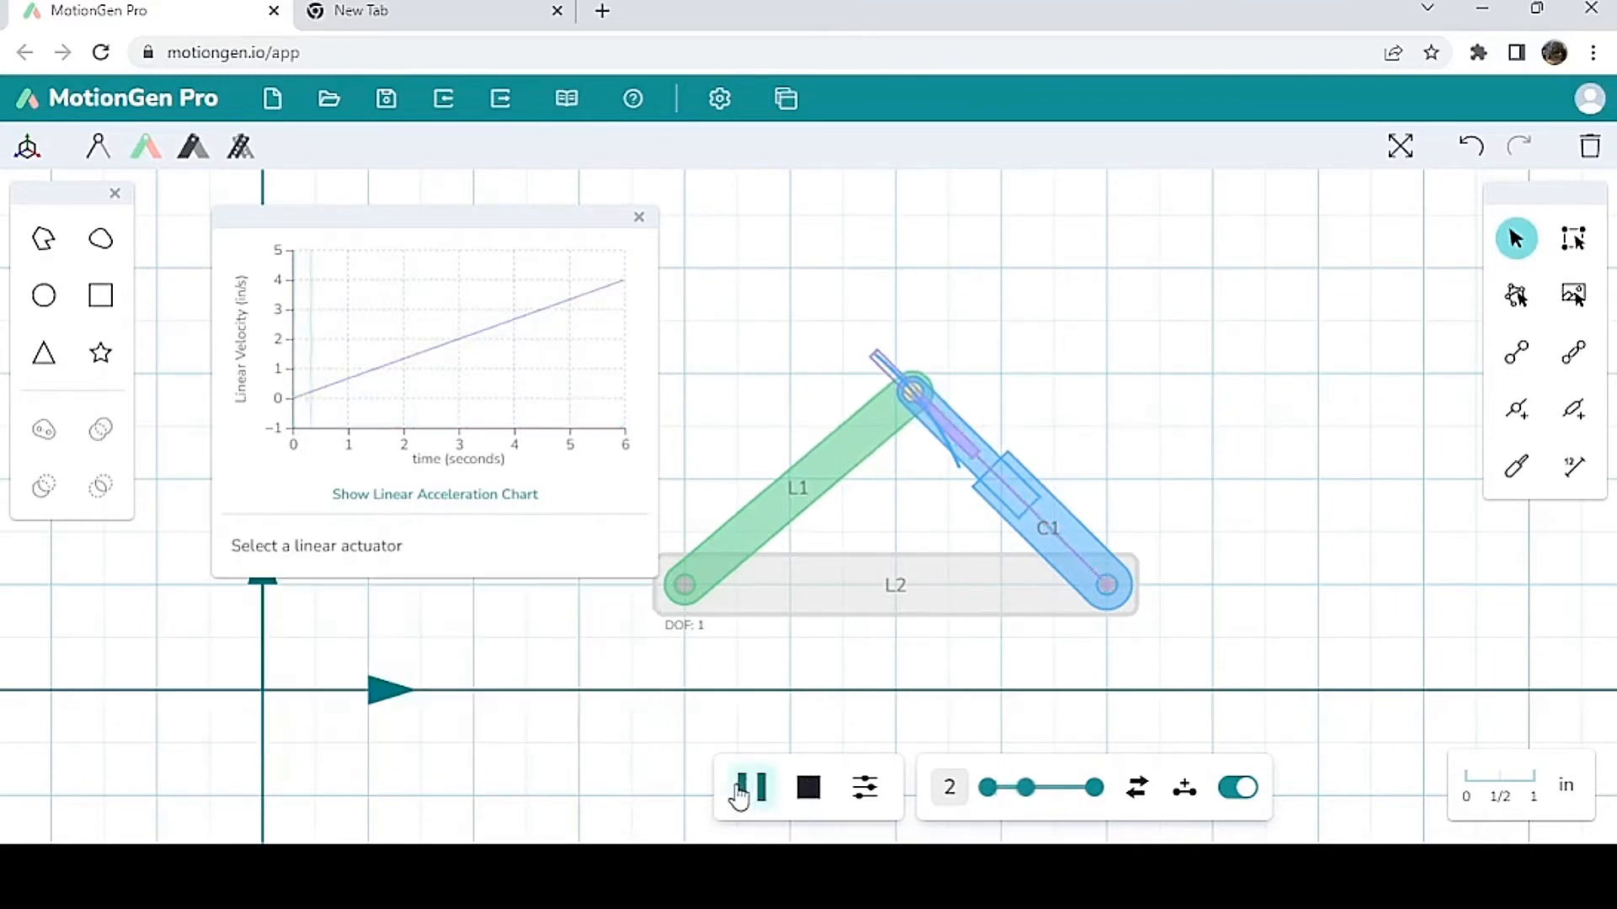
{"action": "left_click", "coordinate": [750, 787]}
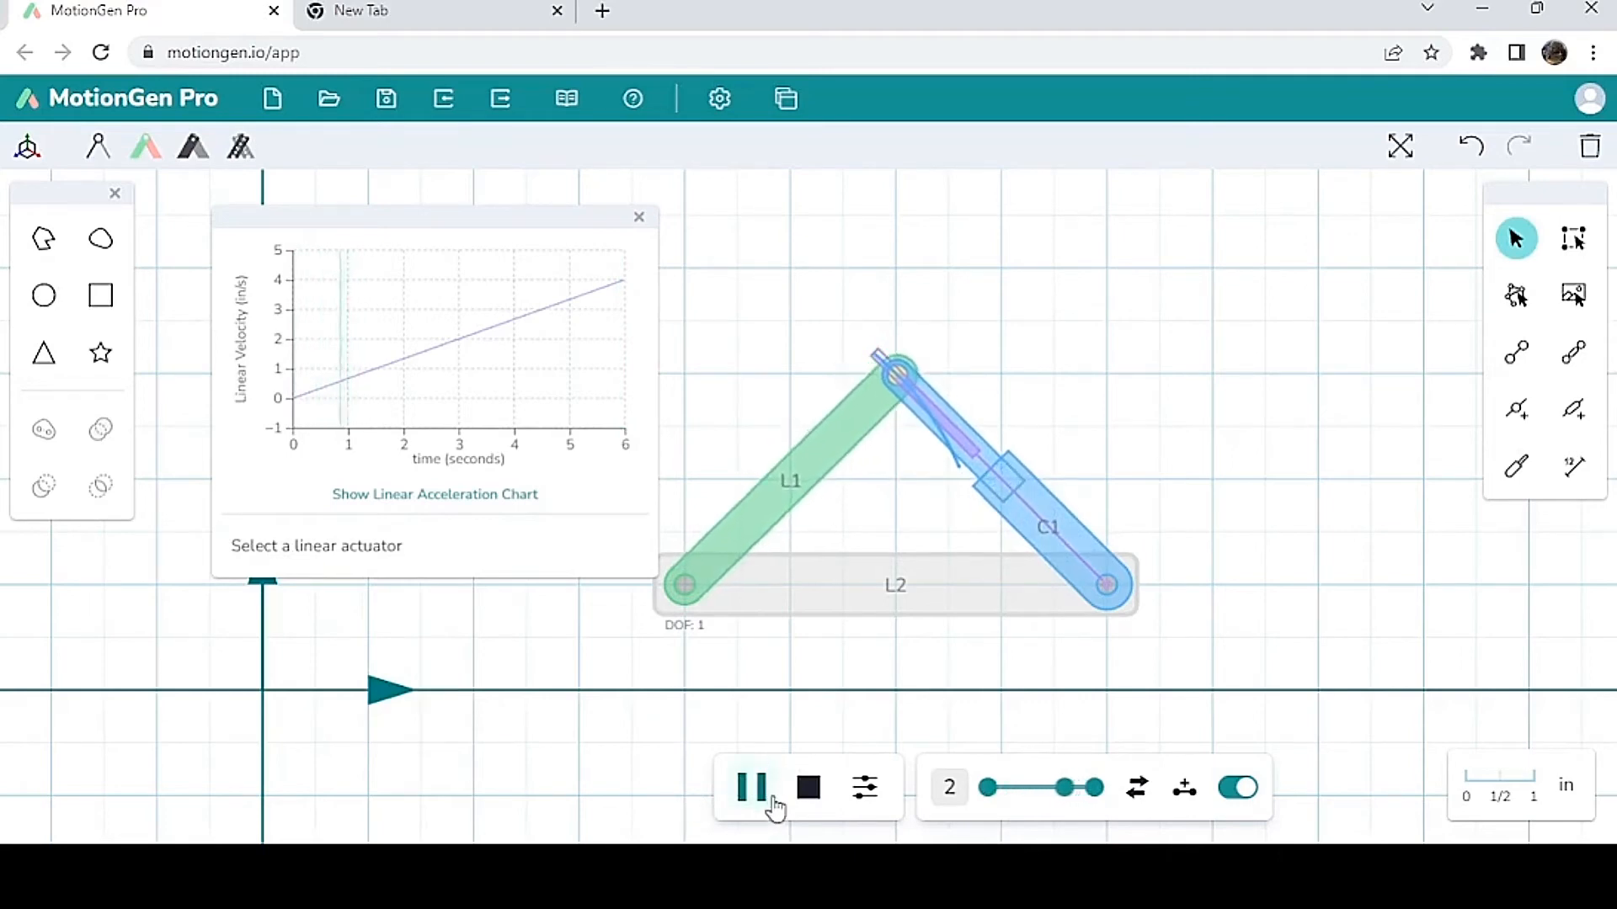
{"action": "left_click", "coordinate": [751, 788]}
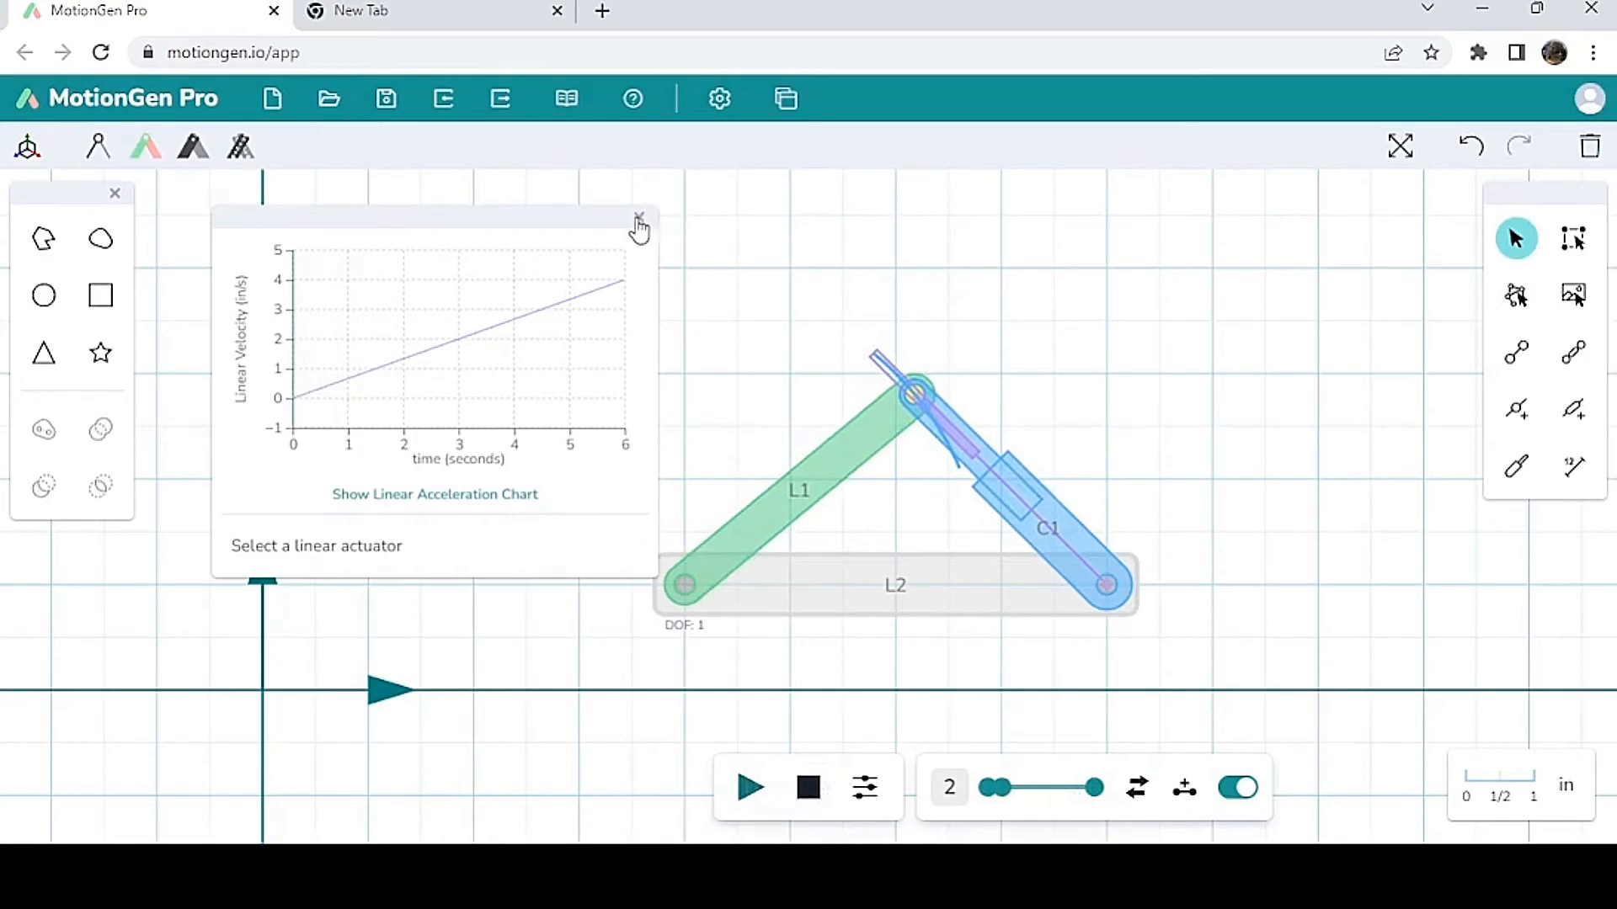
{"action": "mouse_move", "coordinate": [905, 605]}
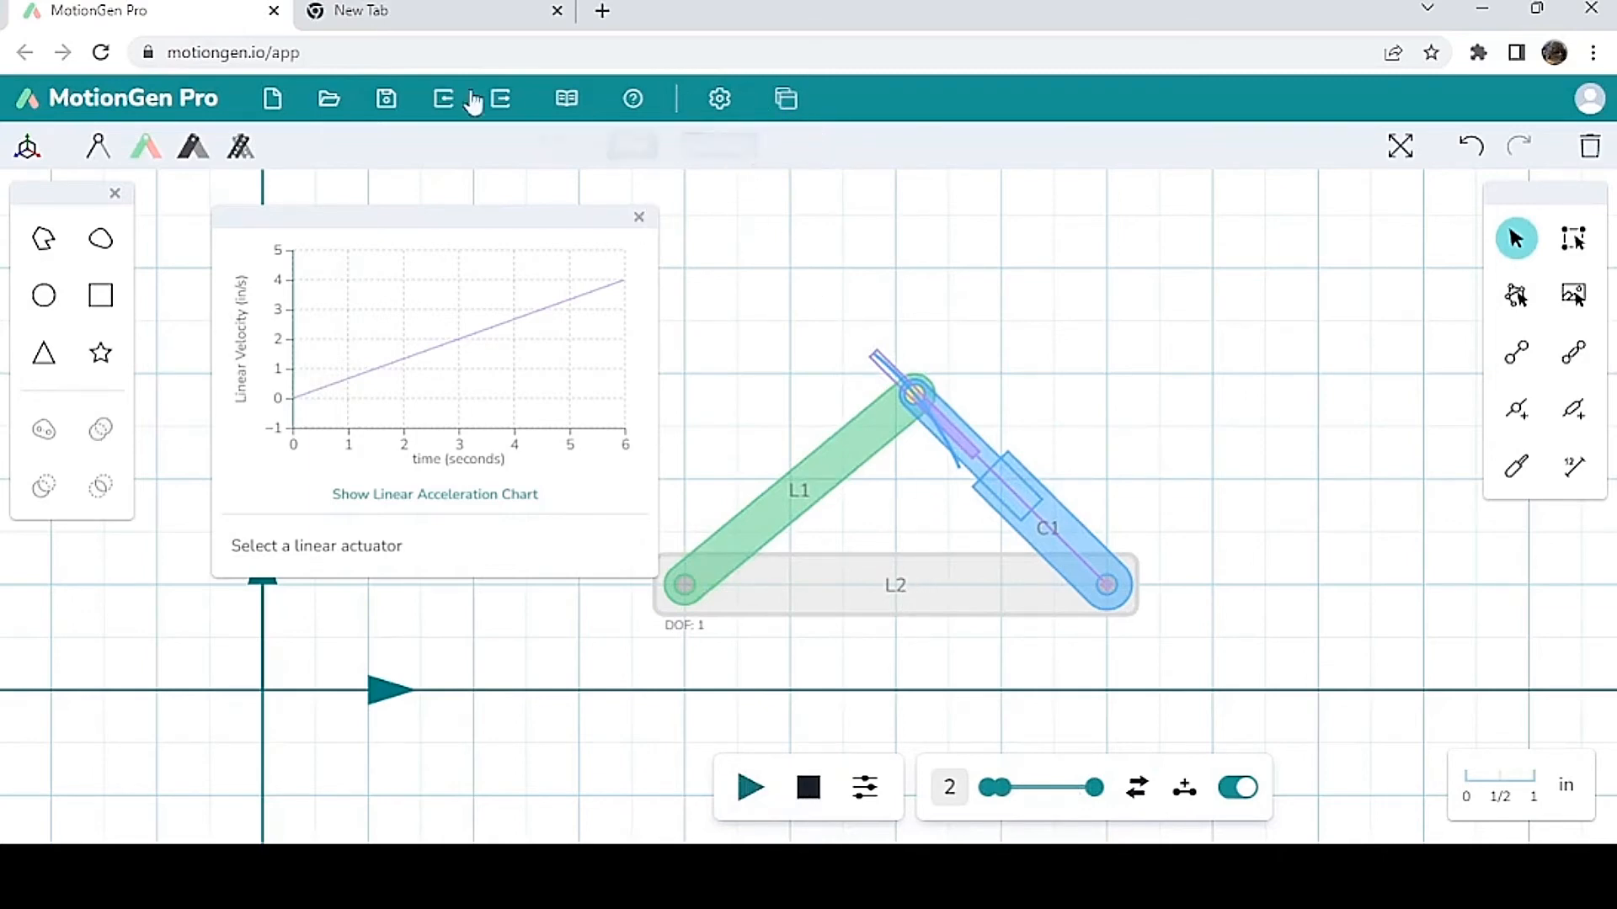
{"action": "mouse_move", "coordinate": [772, 107]}
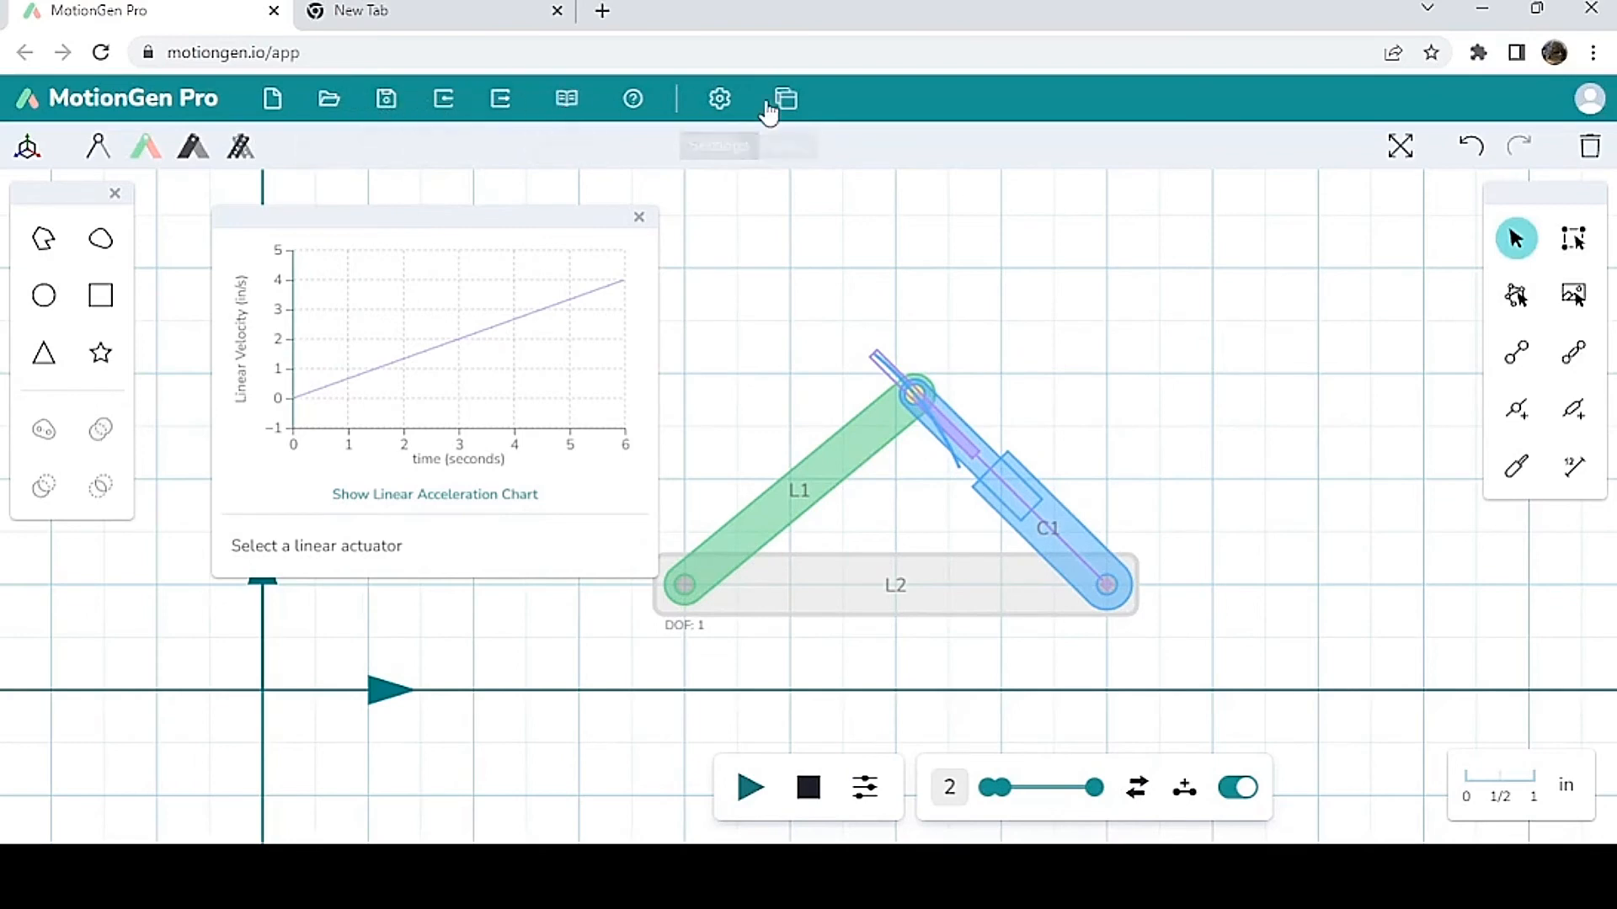
{"action": "mouse_move", "coordinate": [323, 158]}
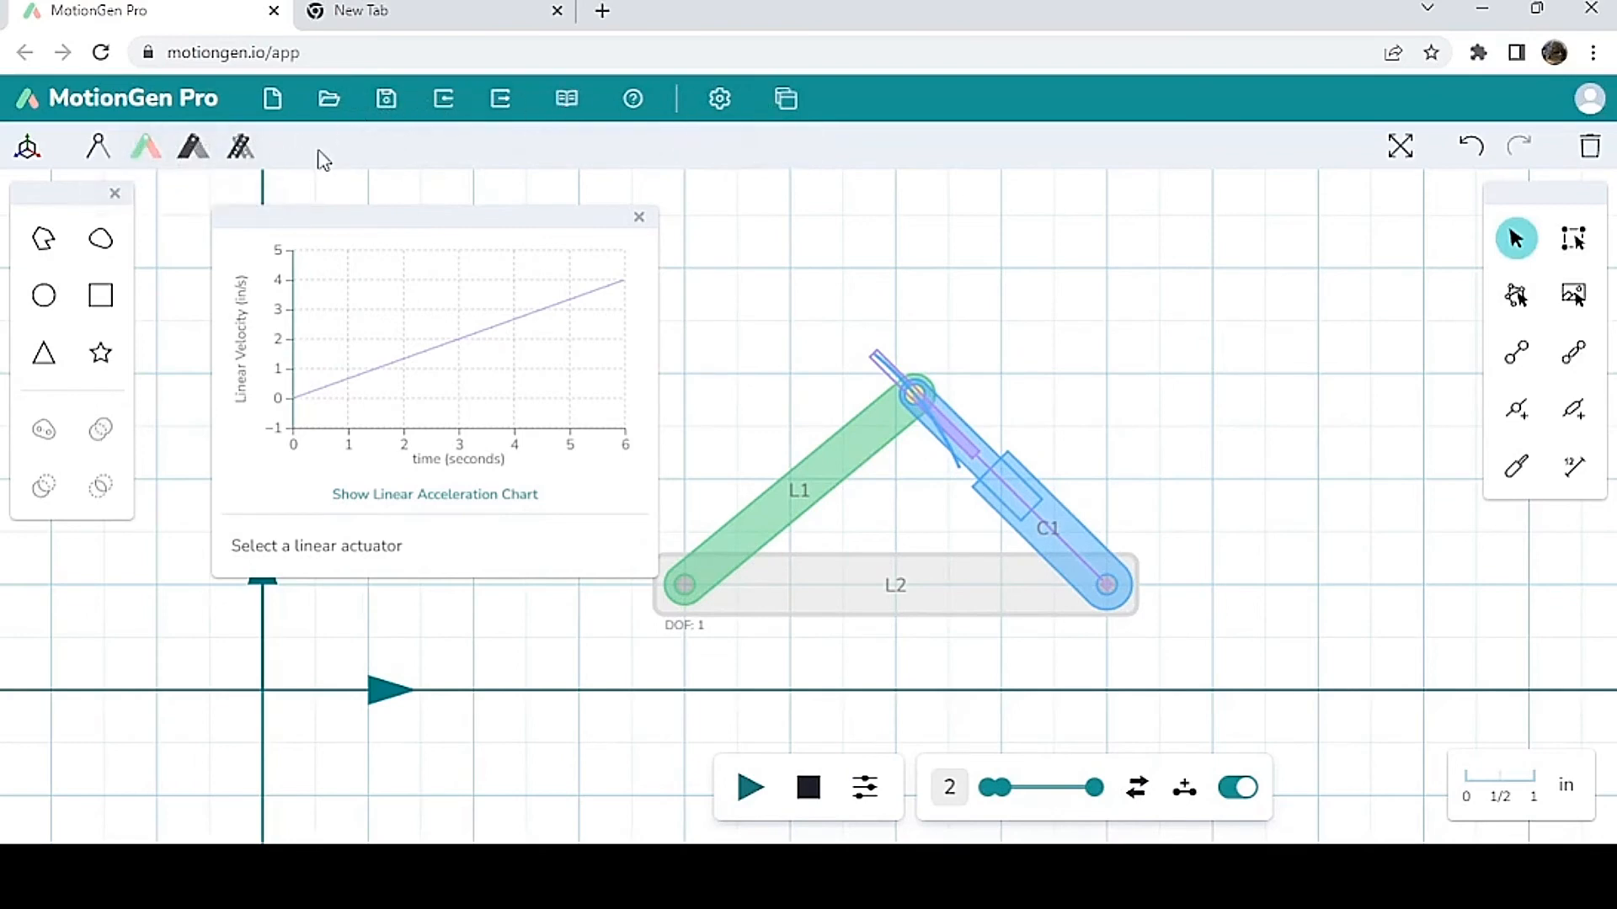